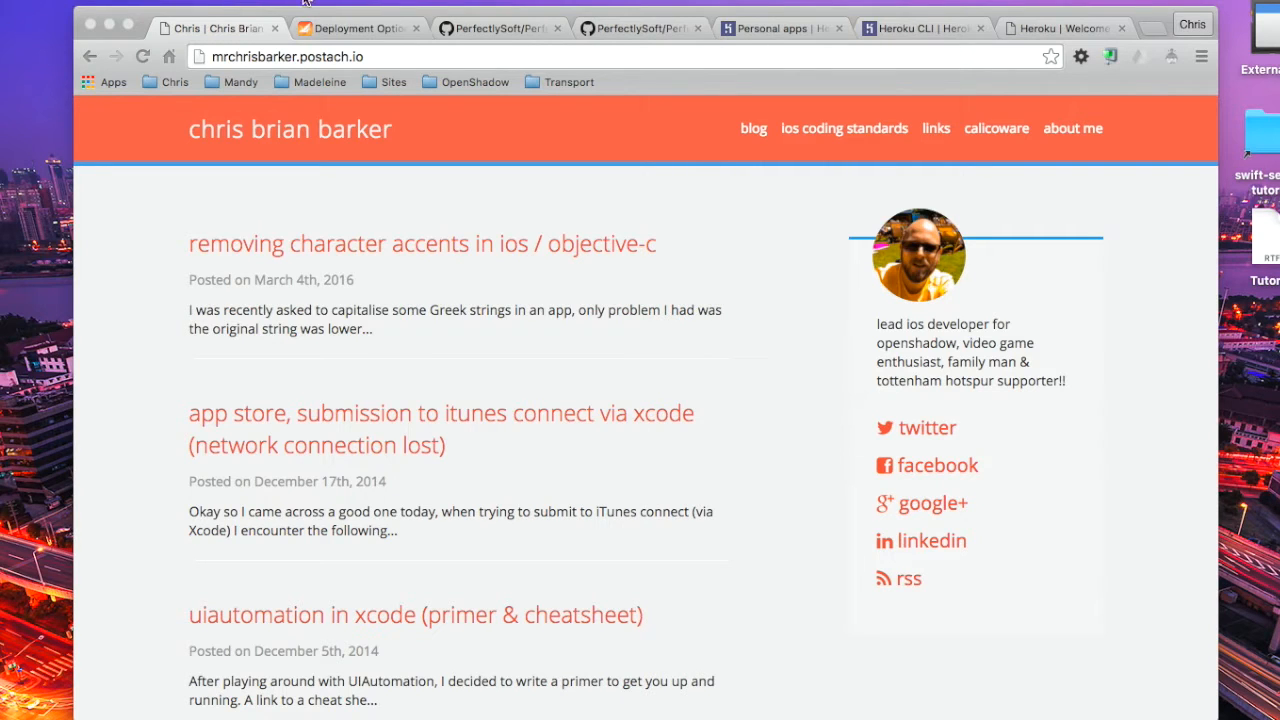
# Show Perfect's Deployment Options page covering Heroku, AWS and Docker buildpacks.
pyautogui.click(355, 27)
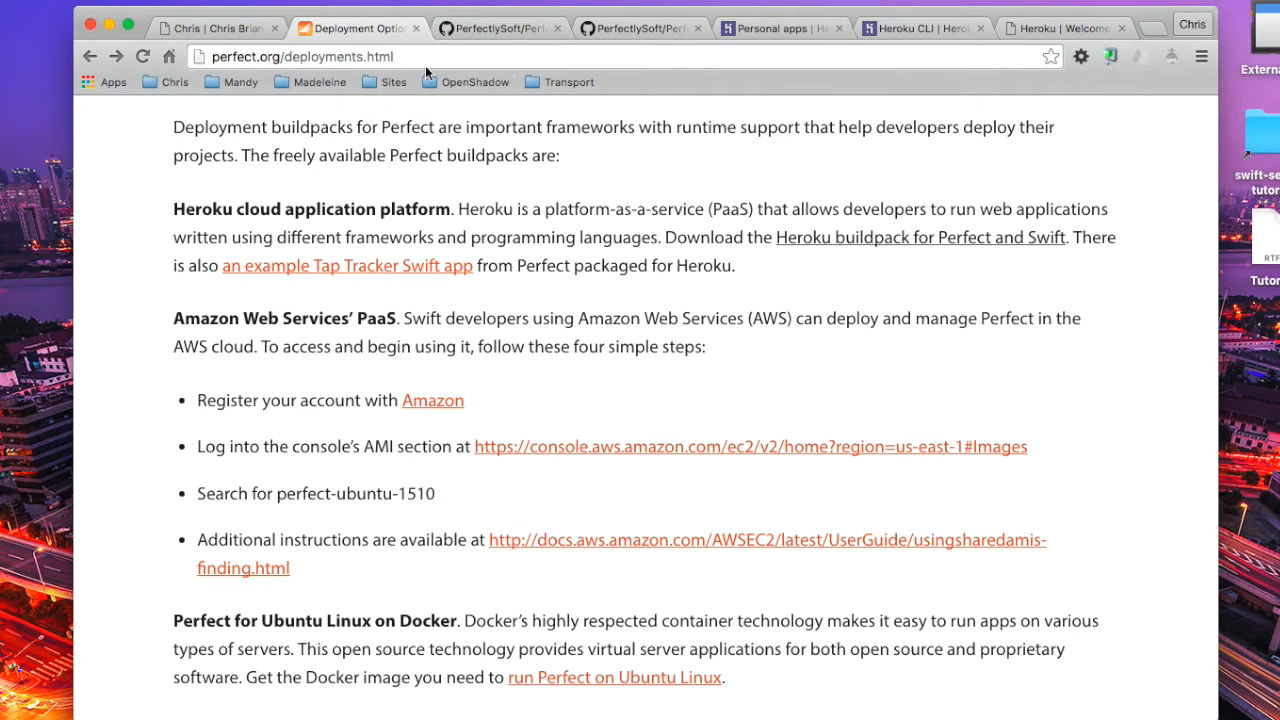
pyautogui.scroll(3)
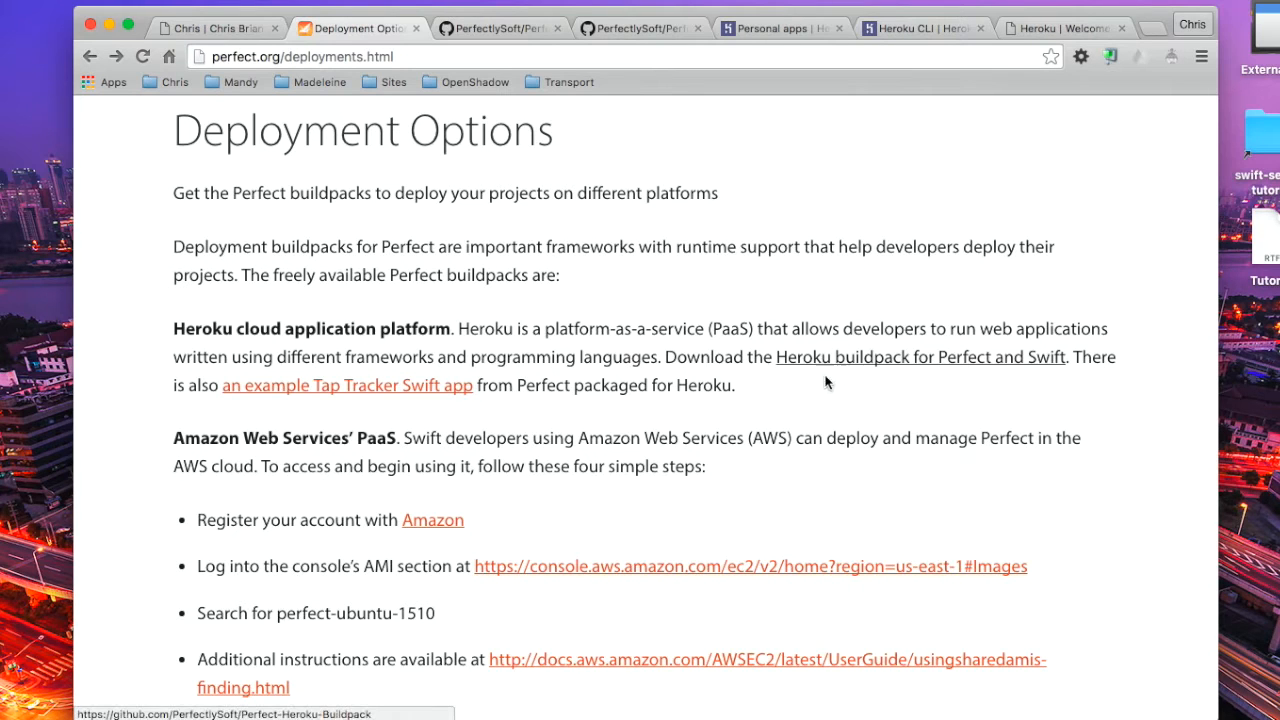
pyautogui.moveTo(320, 450)
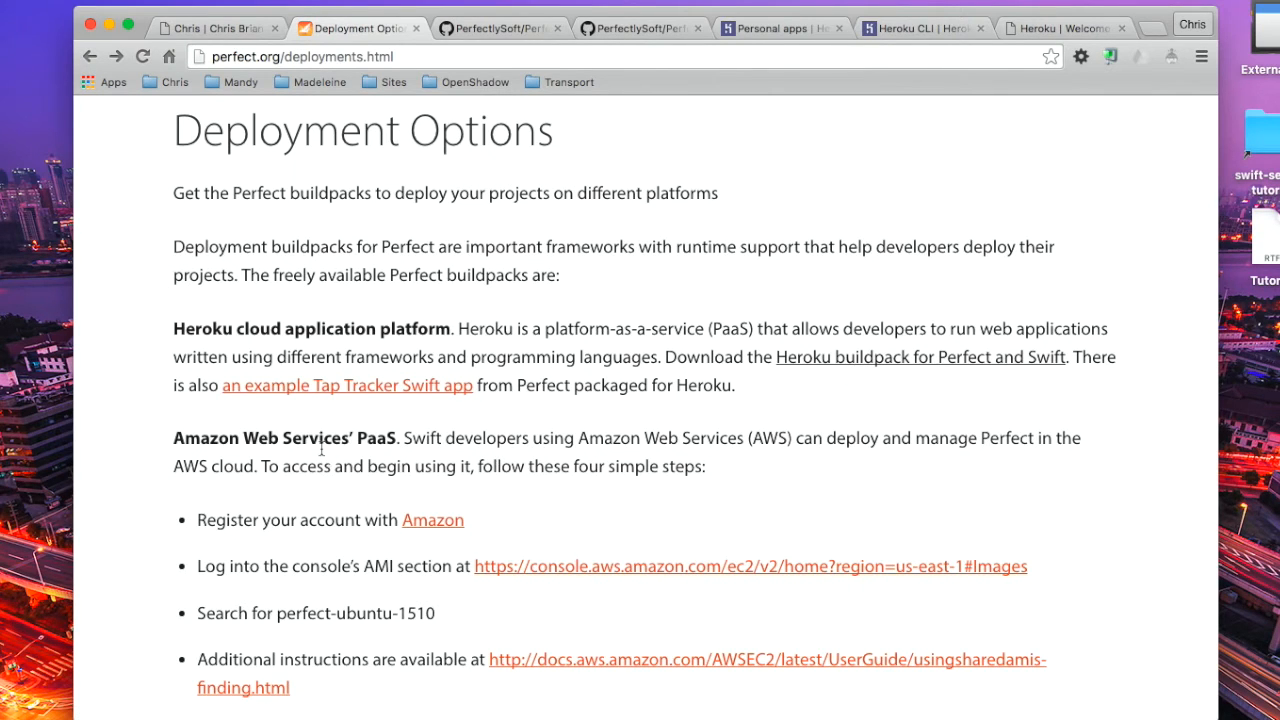
pyautogui.scroll(-3)
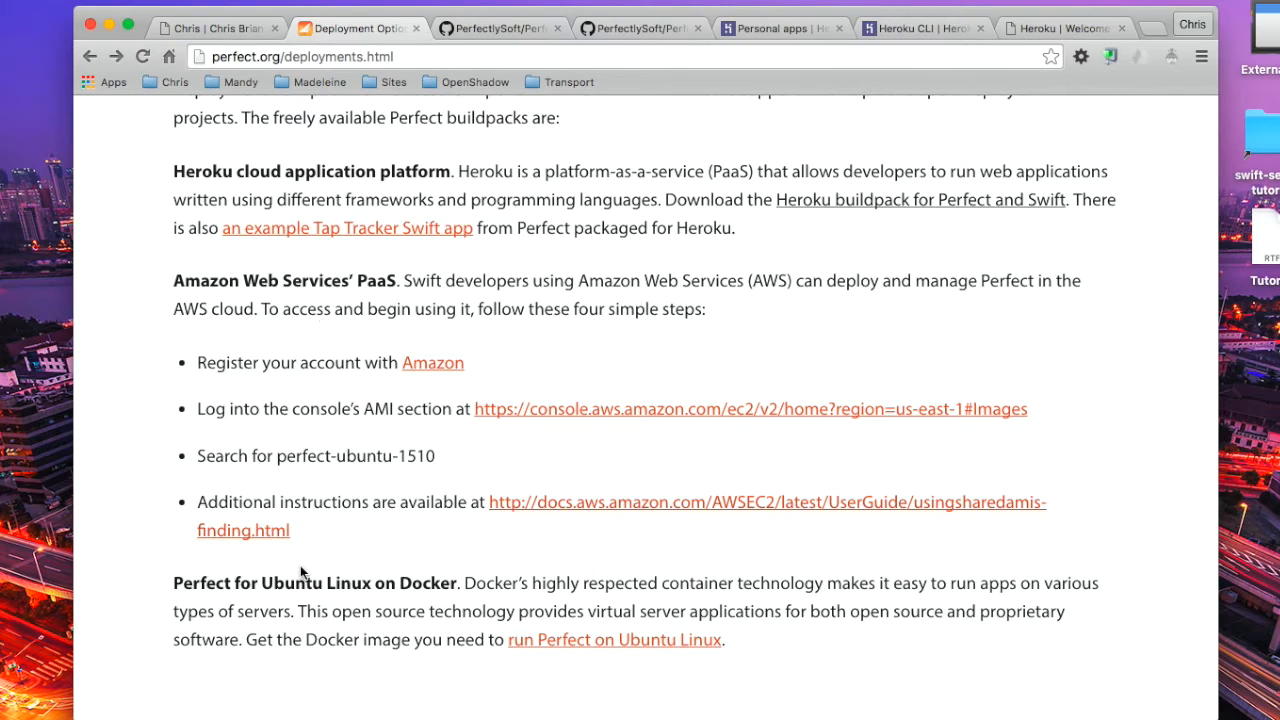
pyautogui.moveTo(278, 588)
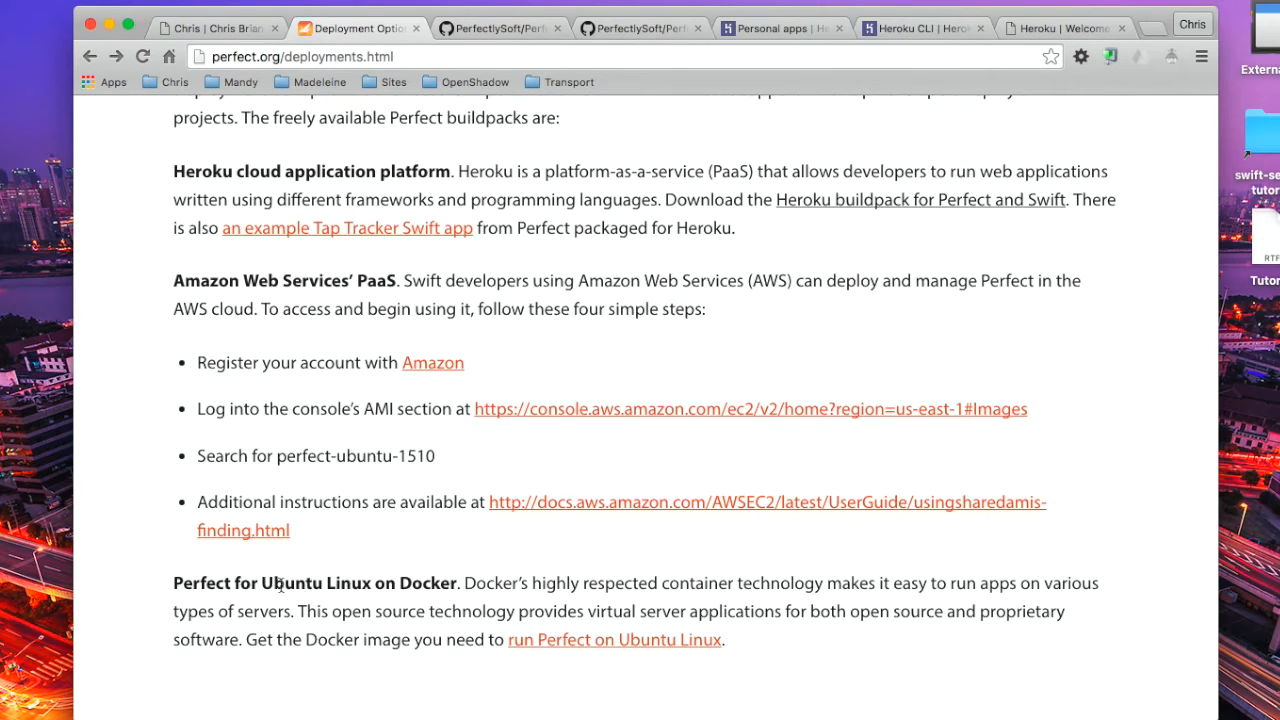
pyautogui.moveTo(467, 593)
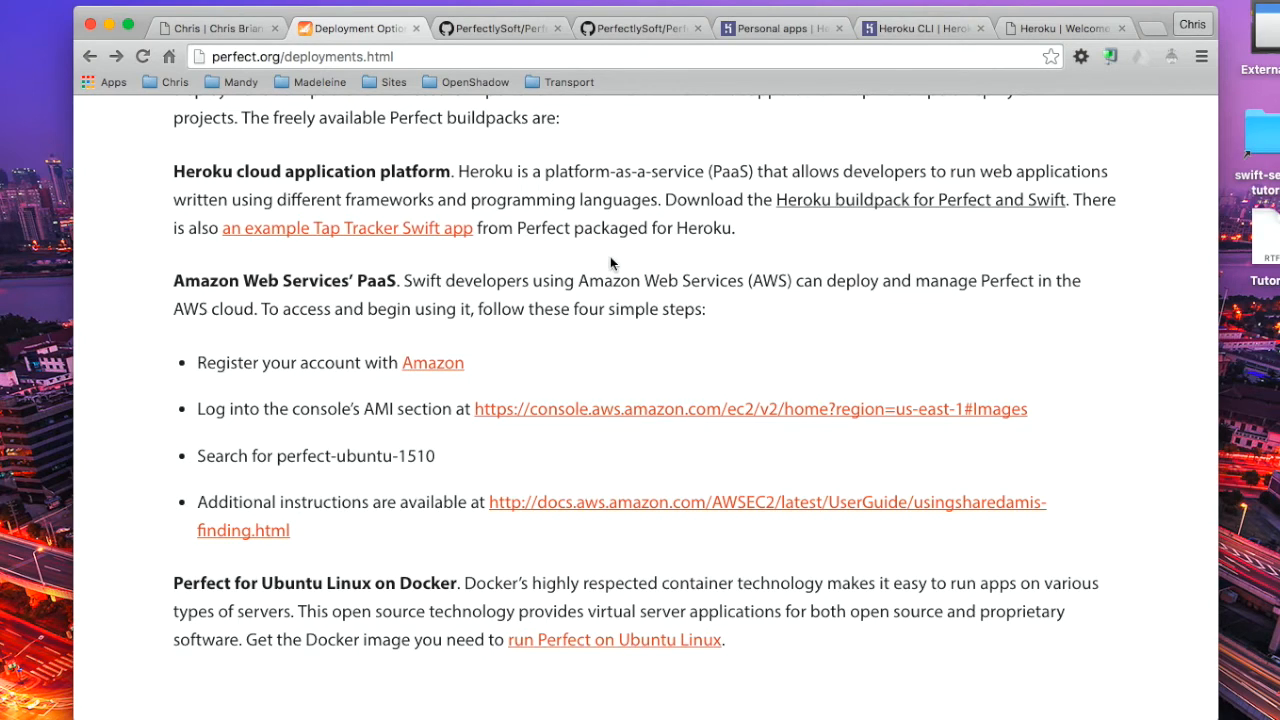
pyautogui.moveTo(740, 335)
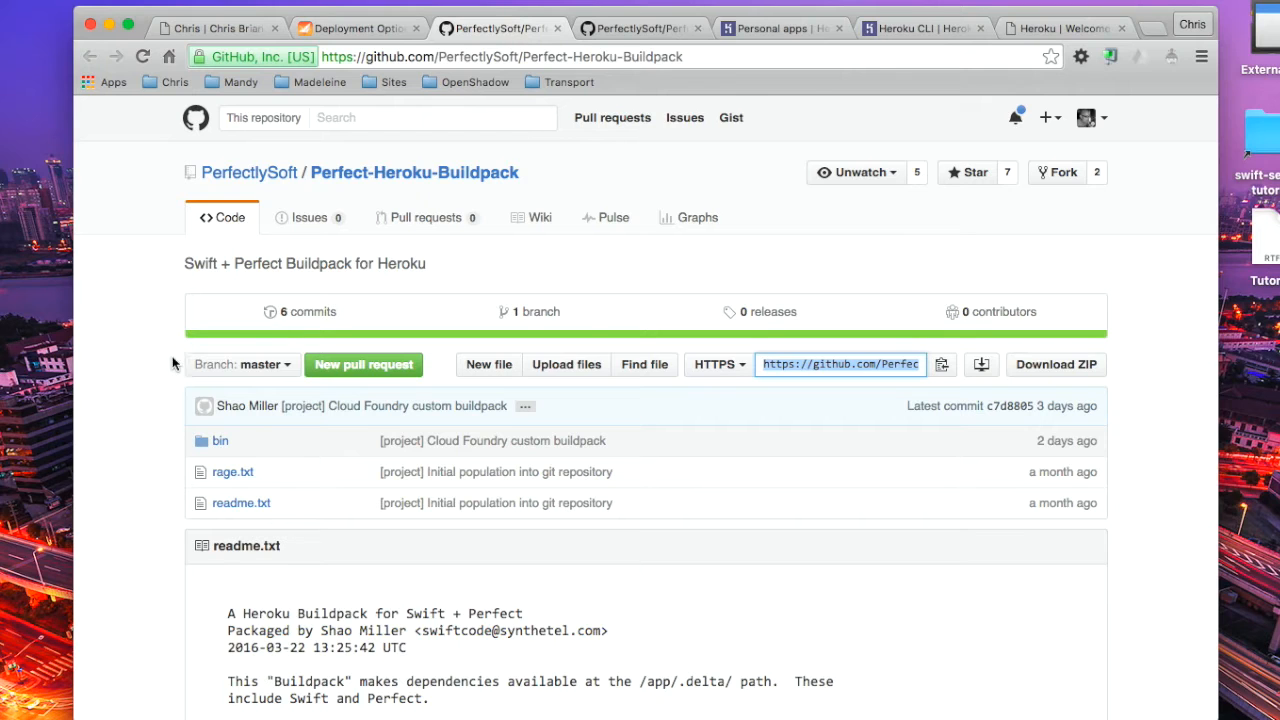
pyautogui.moveTo(237, 485)
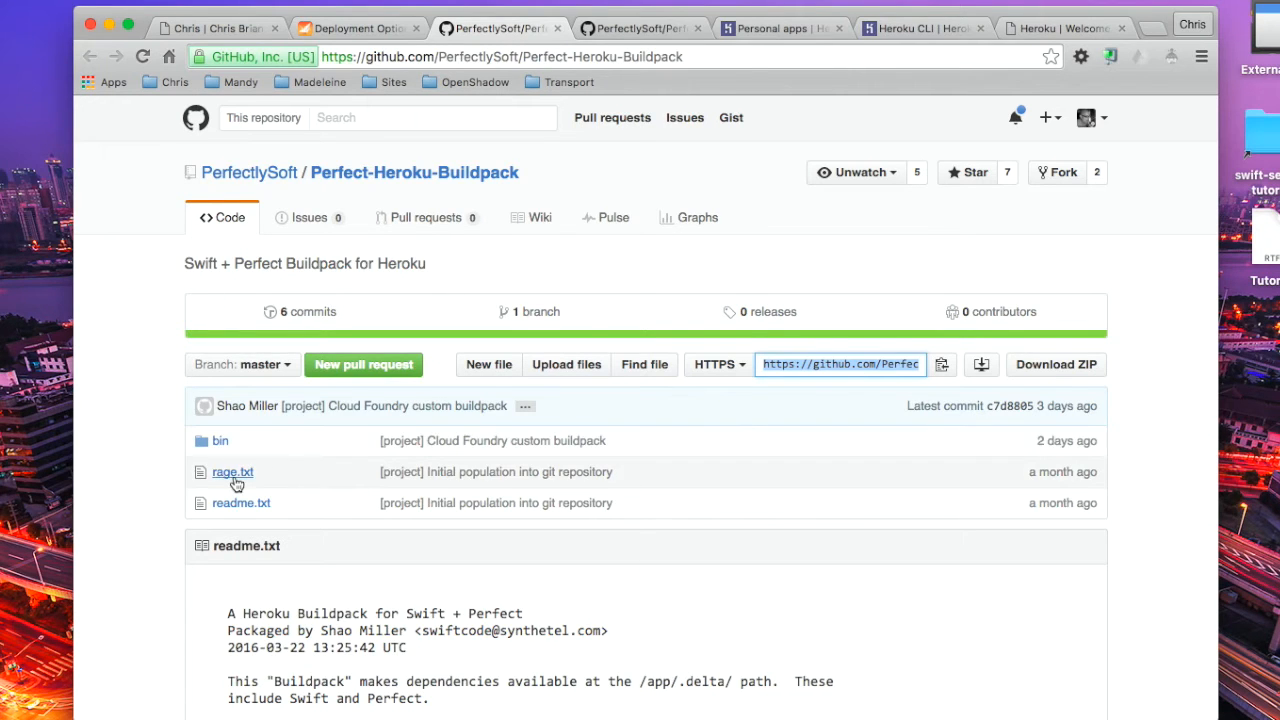
# Read the Perfect-Heroku-Buildpack readme, then view the Heroku Dashboard app list.
pyautogui.scroll(-3)
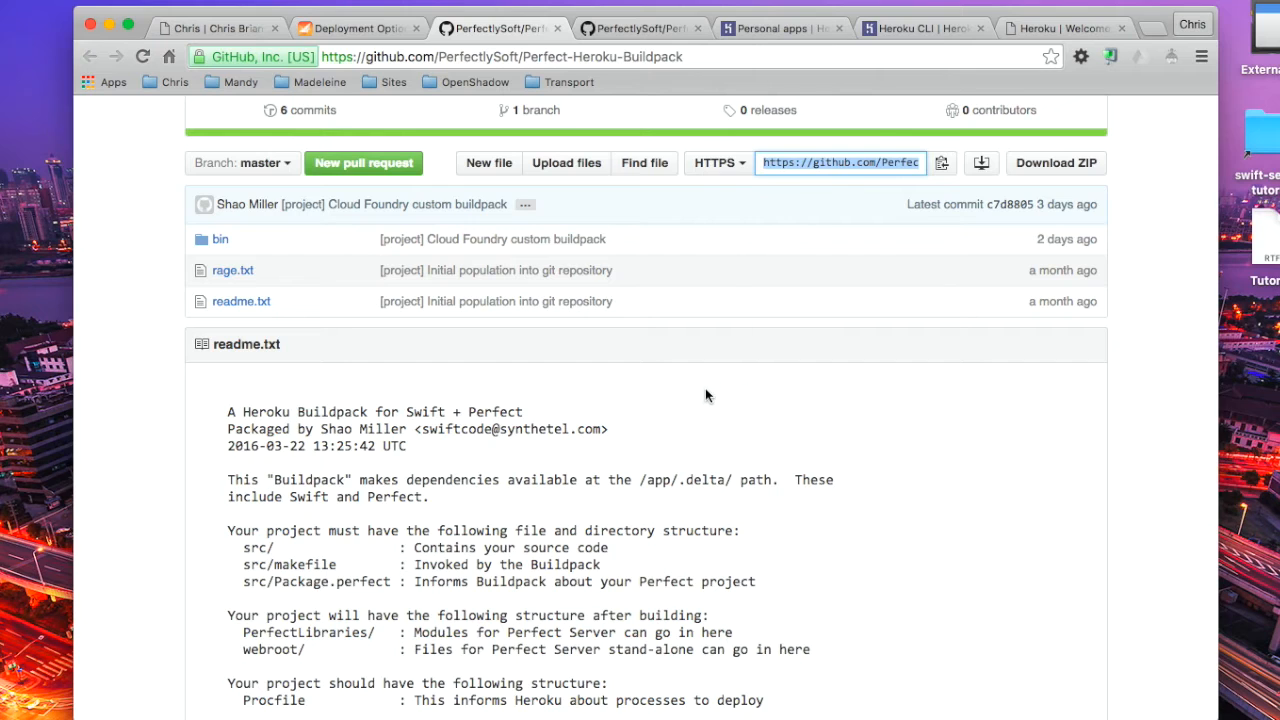
pyautogui.scroll(-3)
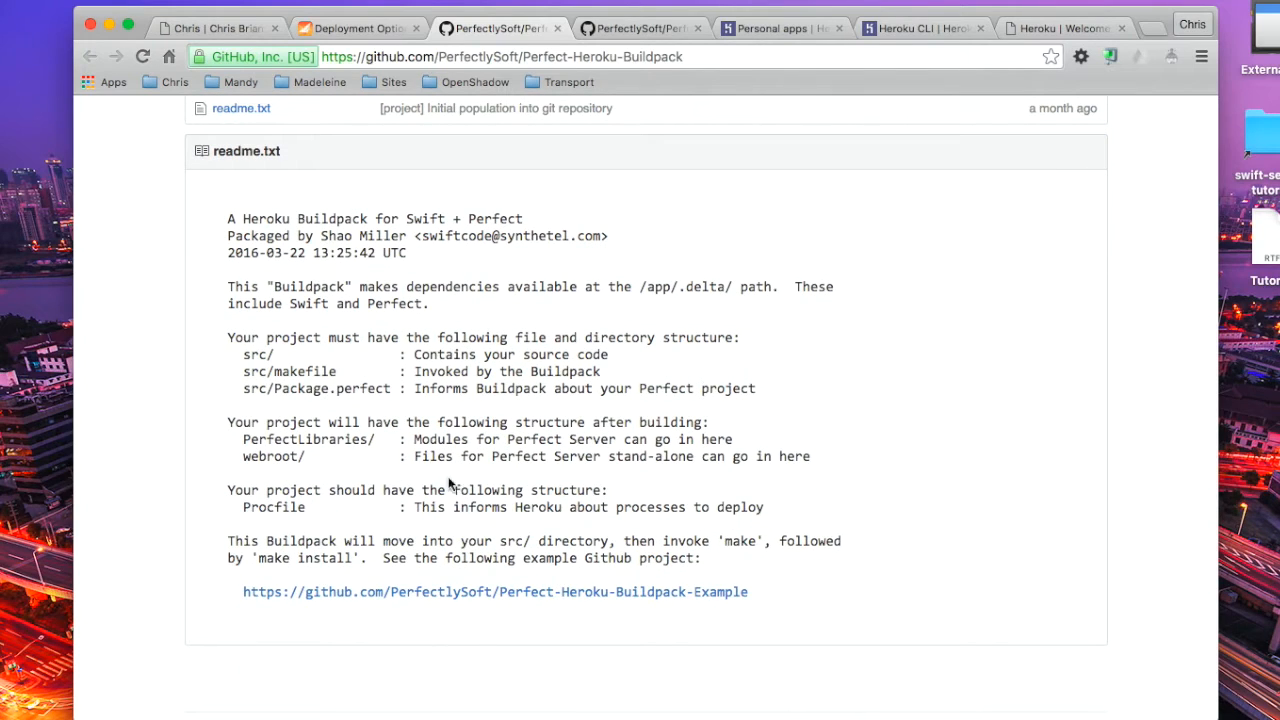
pyautogui.moveTo(684, 600)
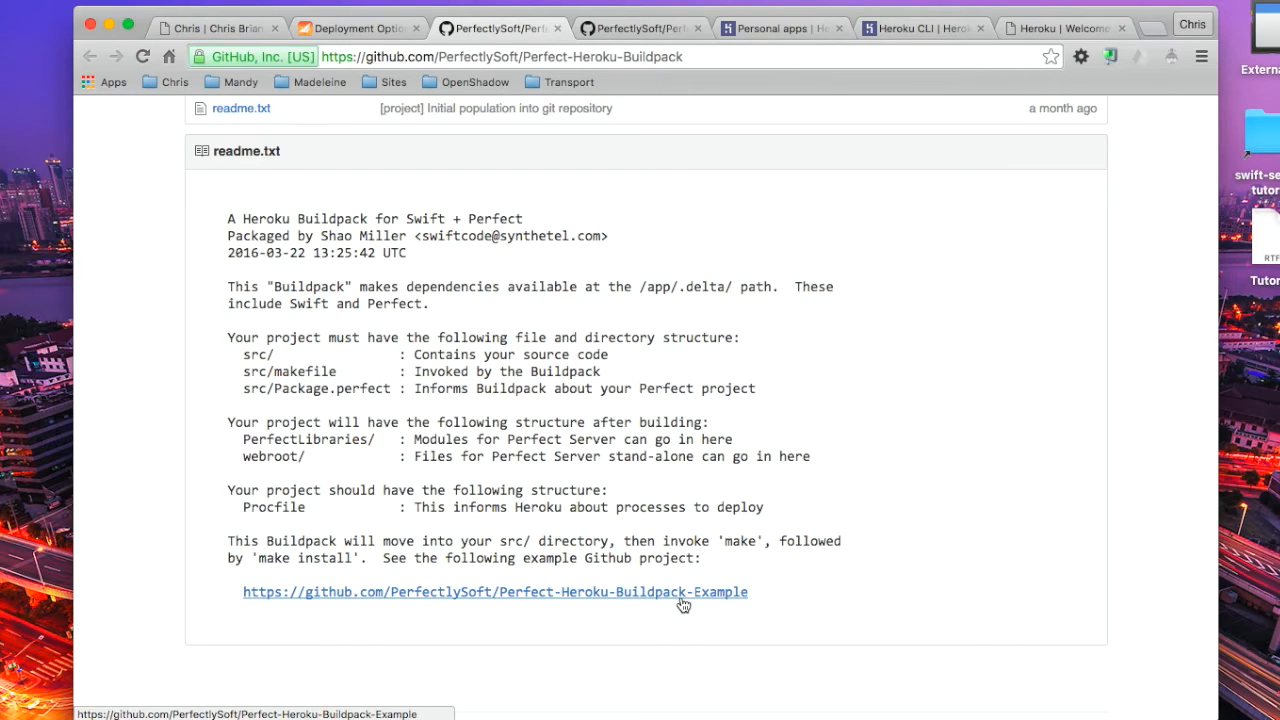
pyautogui.moveTo(615, 309)
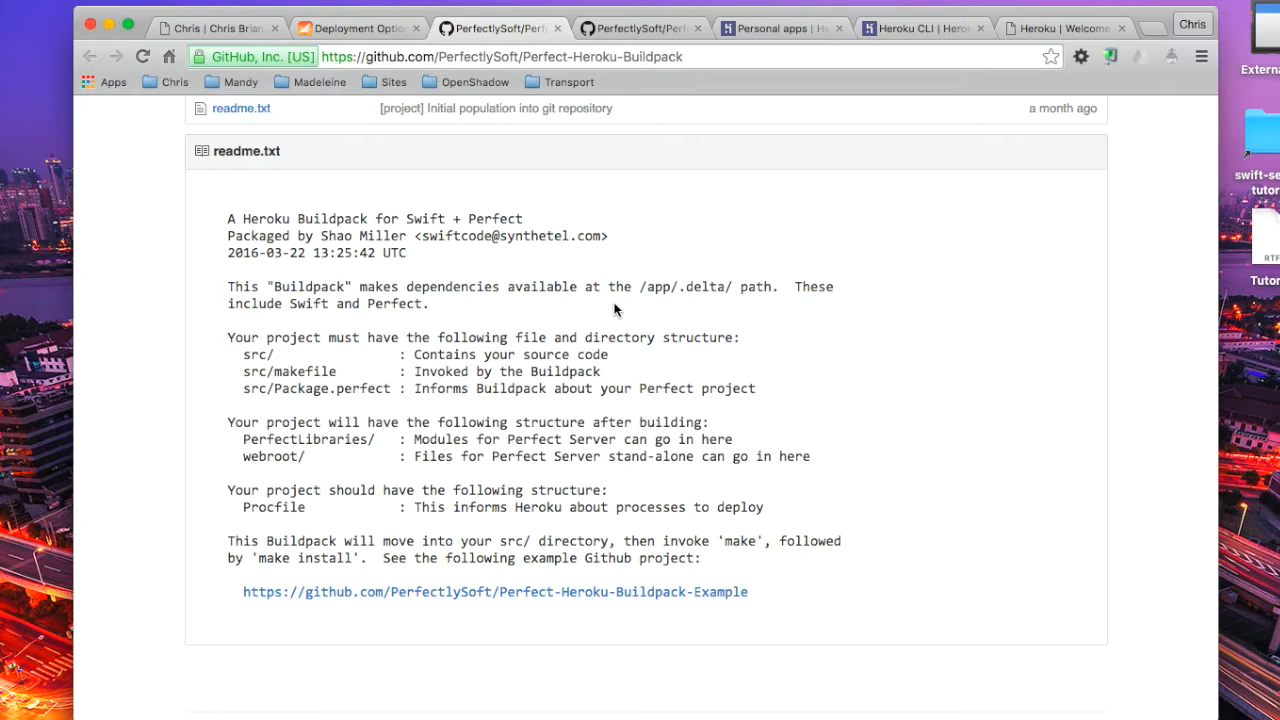
pyautogui.moveTo(589, 163)
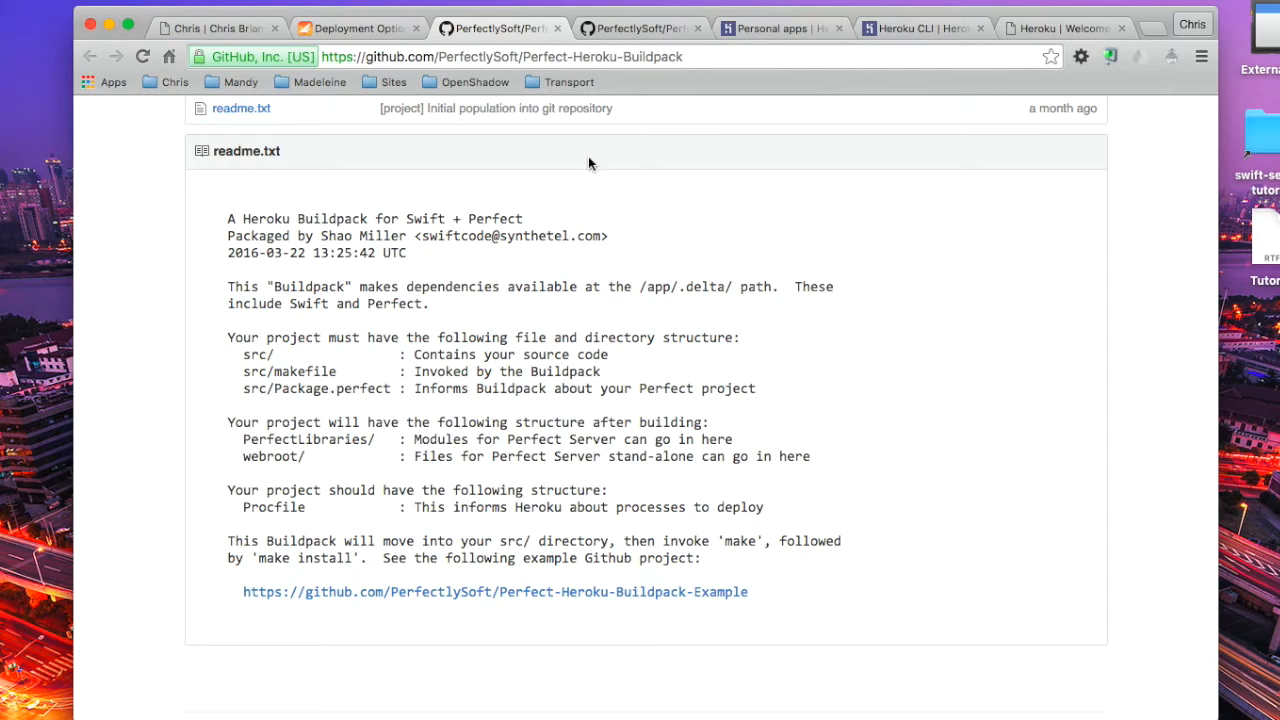
pyautogui.click(783, 27)
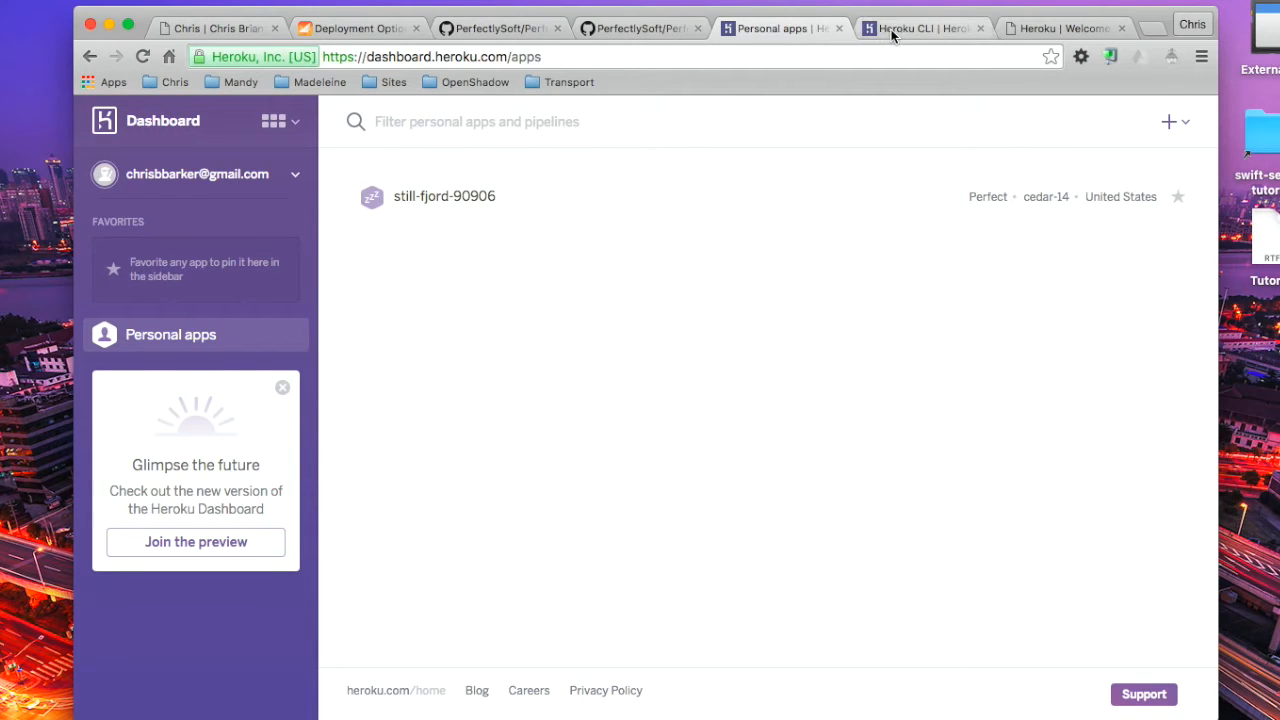
# Read the Heroku CLI article's installing, verifying and logging-in sections.
pyautogui.click(920, 27)
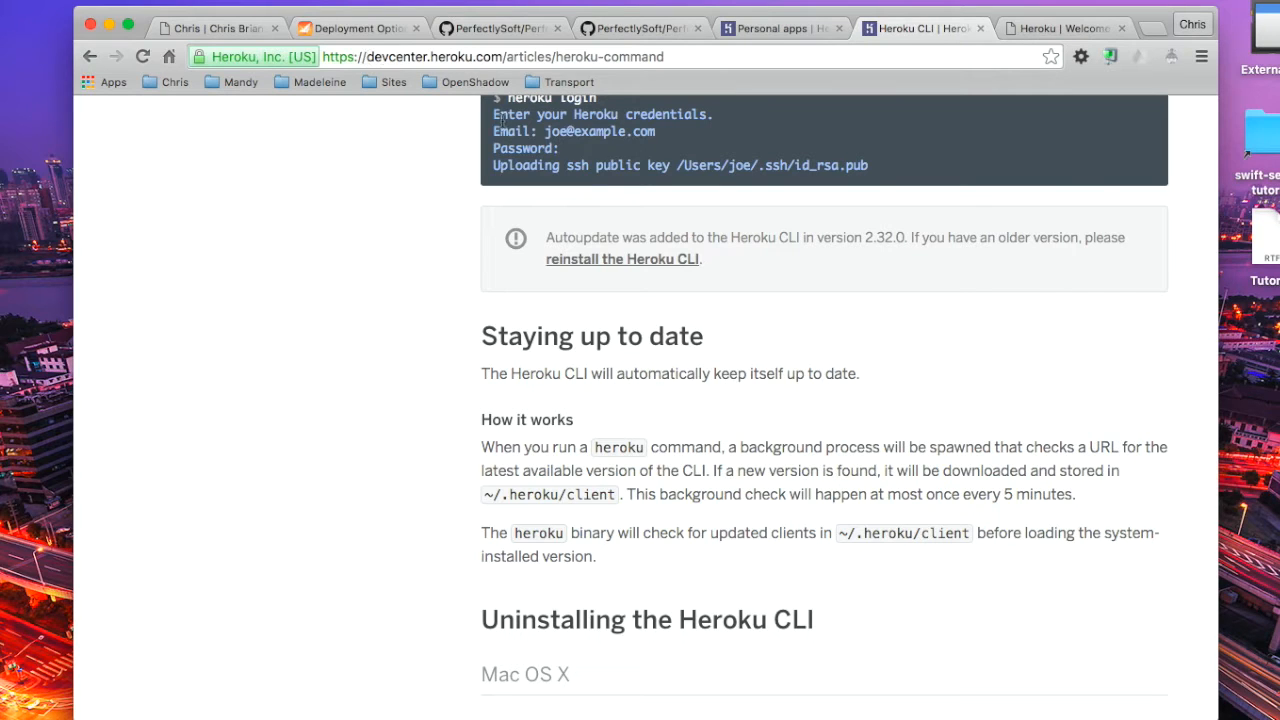
pyautogui.scroll(3)
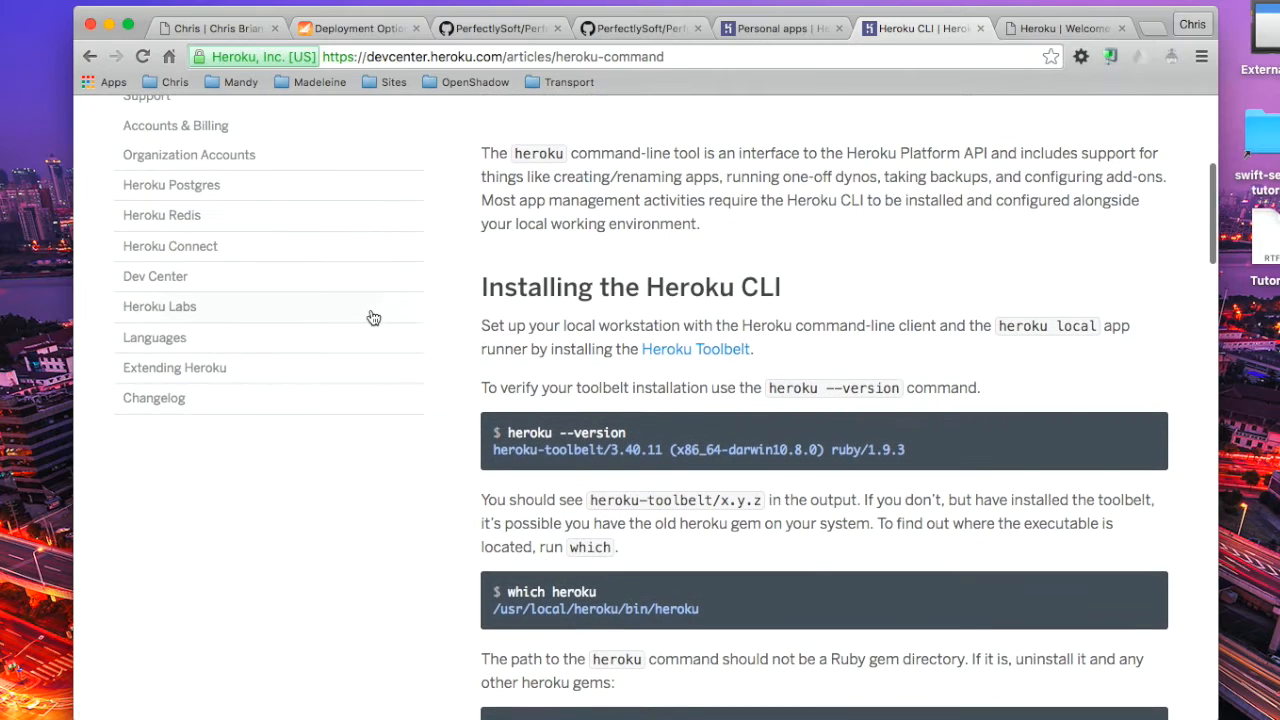
pyautogui.moveTo(810, 318)
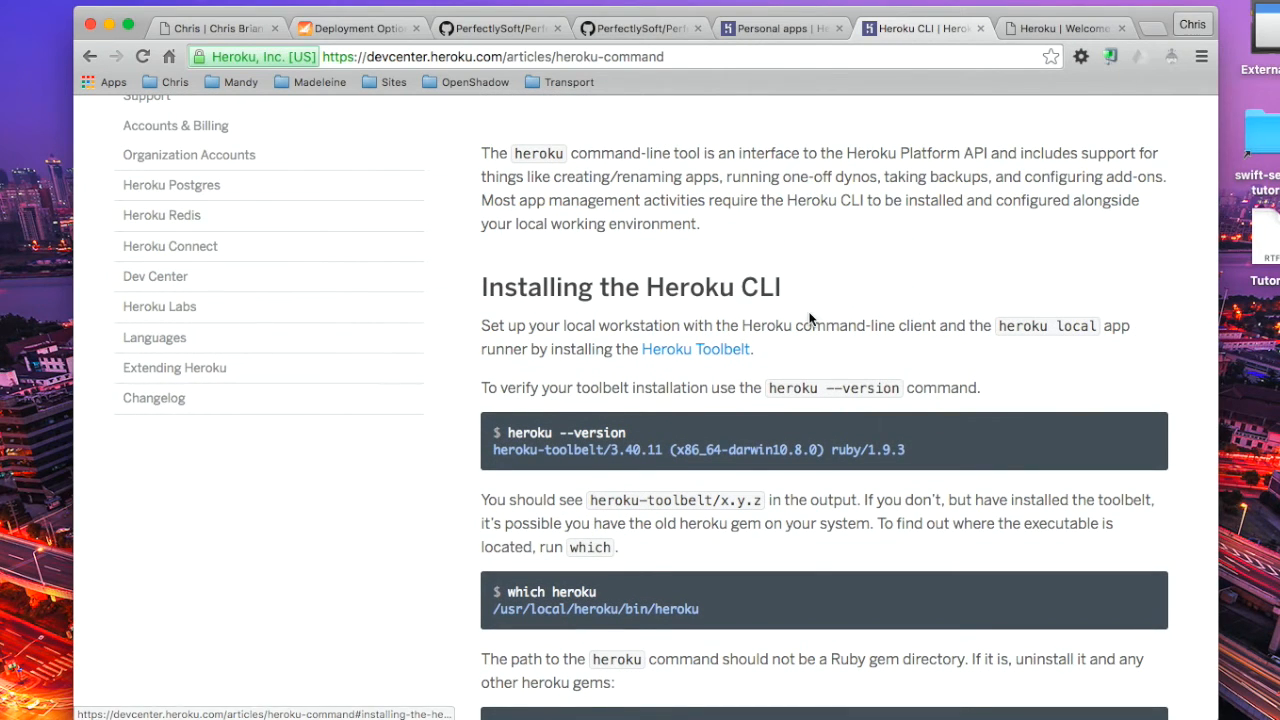
pyautogui.scroll(-3)
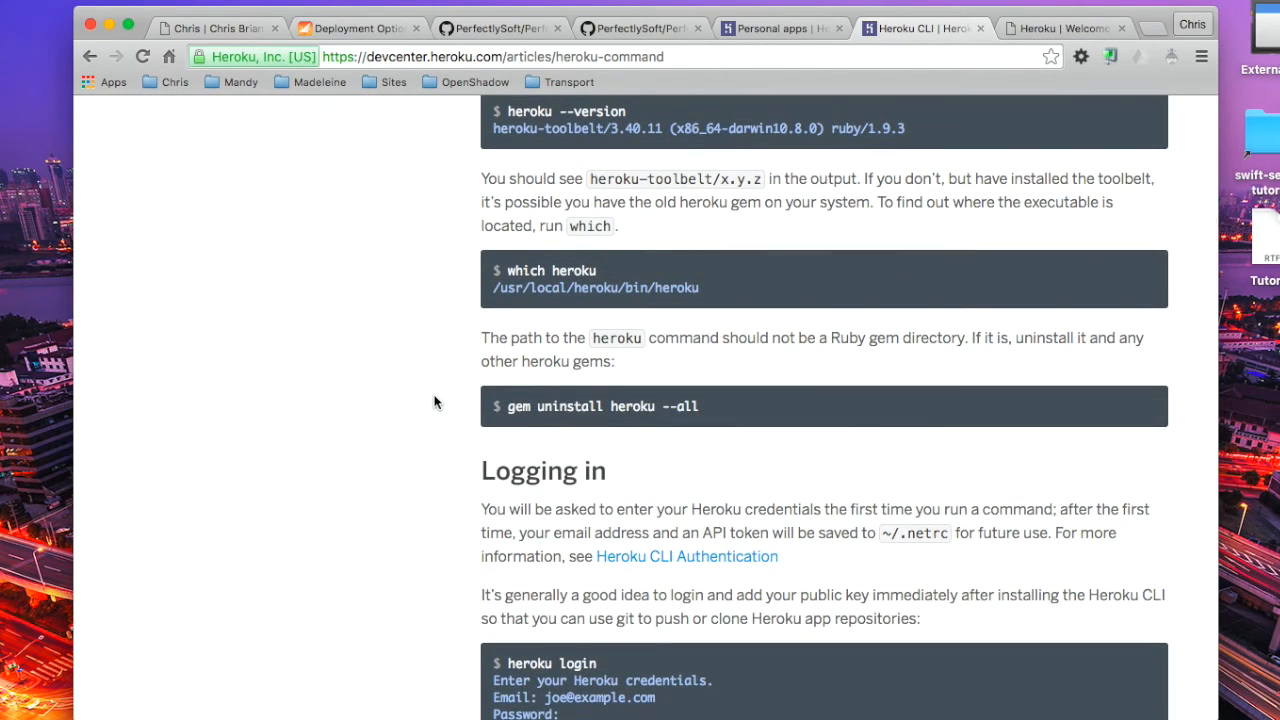
pyautogui.scroll(-3)
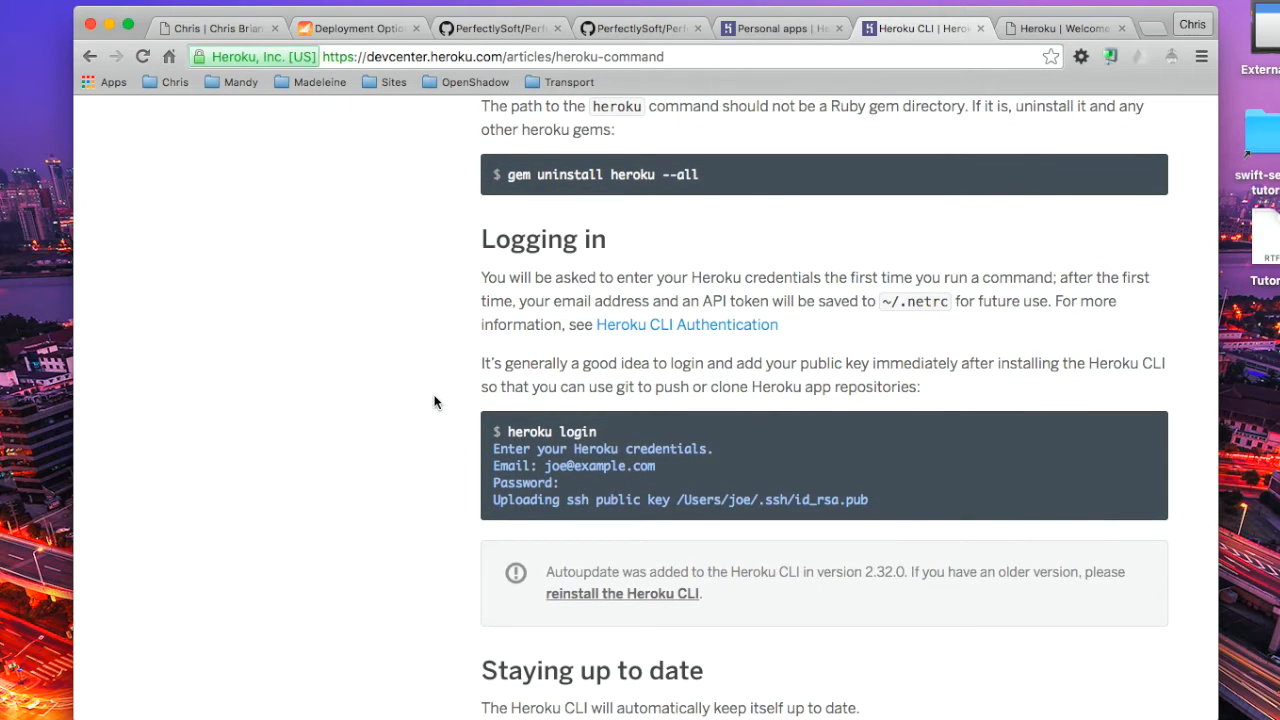
pyautogui.moveTo(667, 393)
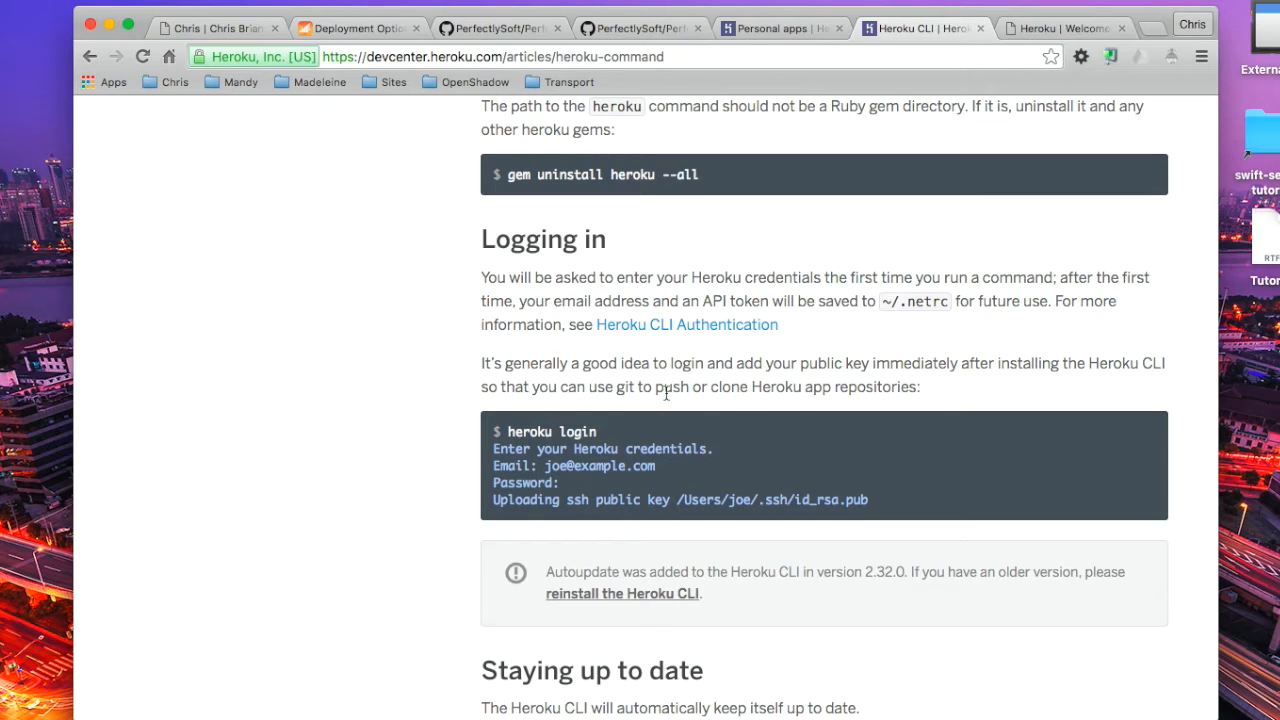
pyautogui.click(498, 27)
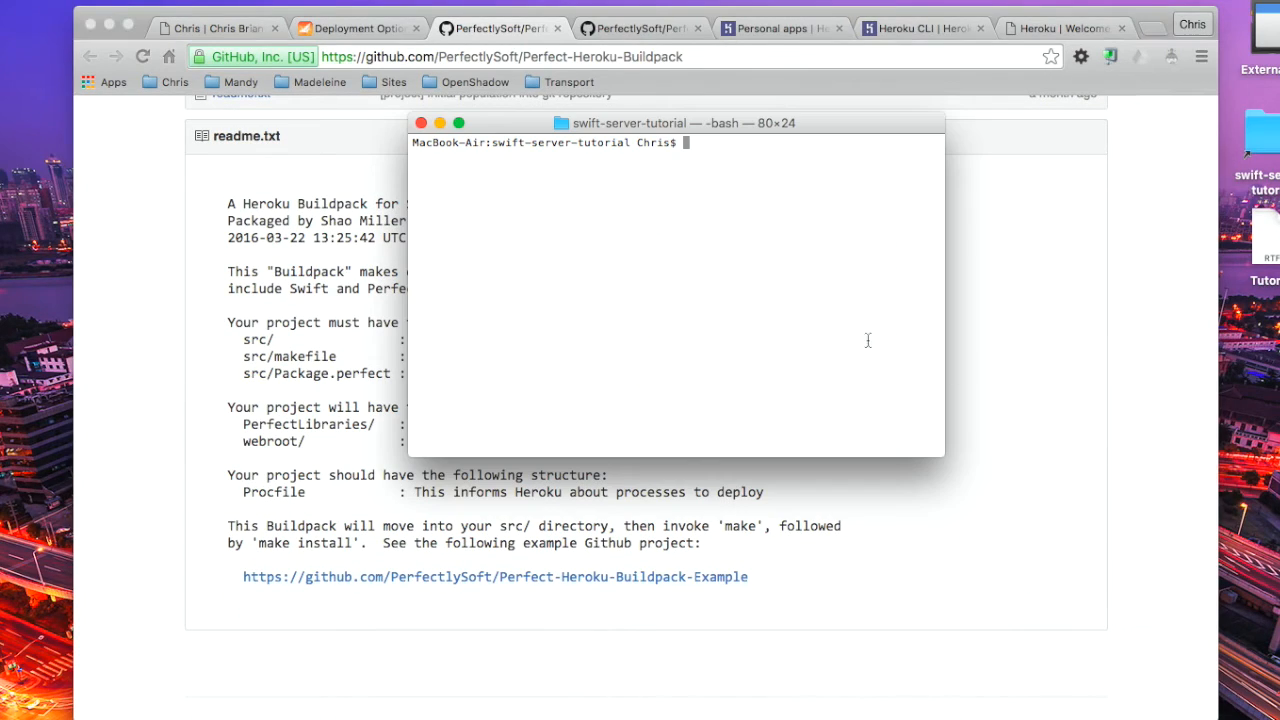
pyautogui.moveTo(665, 298)
pyautogui.write('hero')
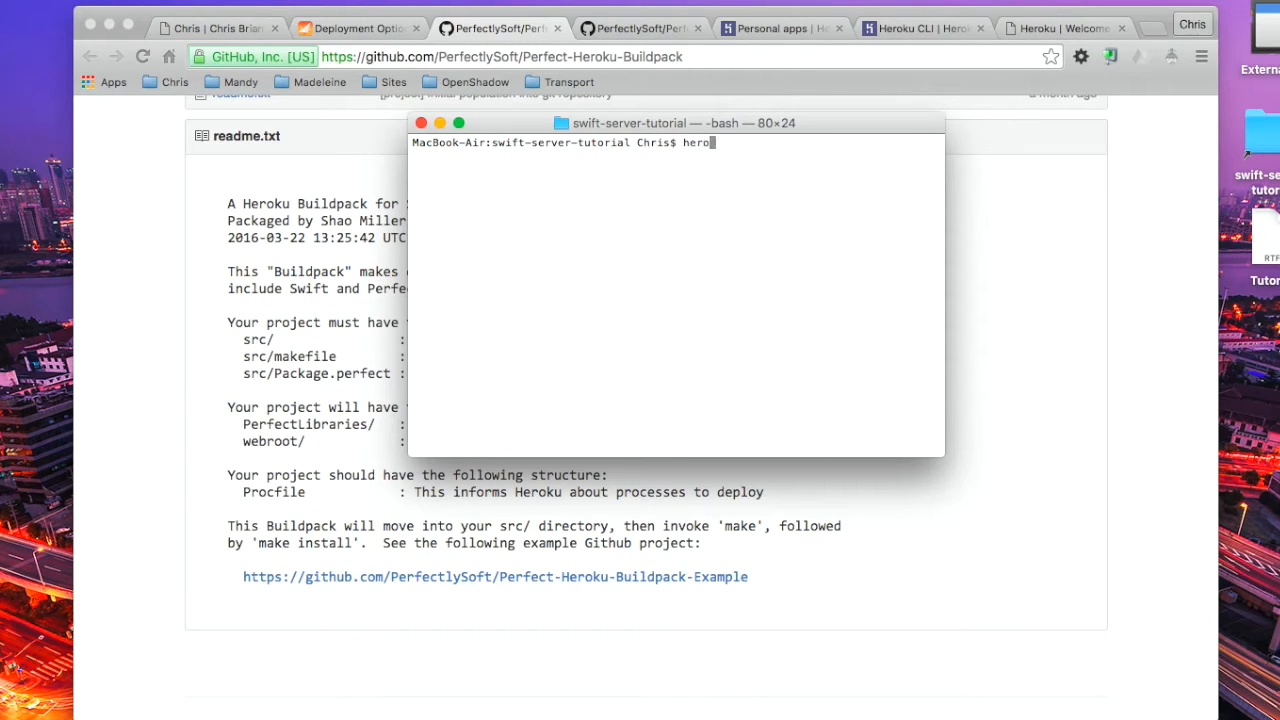
# Run heroku create with the Perfect-Heroku-Buildpack URL, creating app warm-plateau-60966.
pyautogui.write('u')
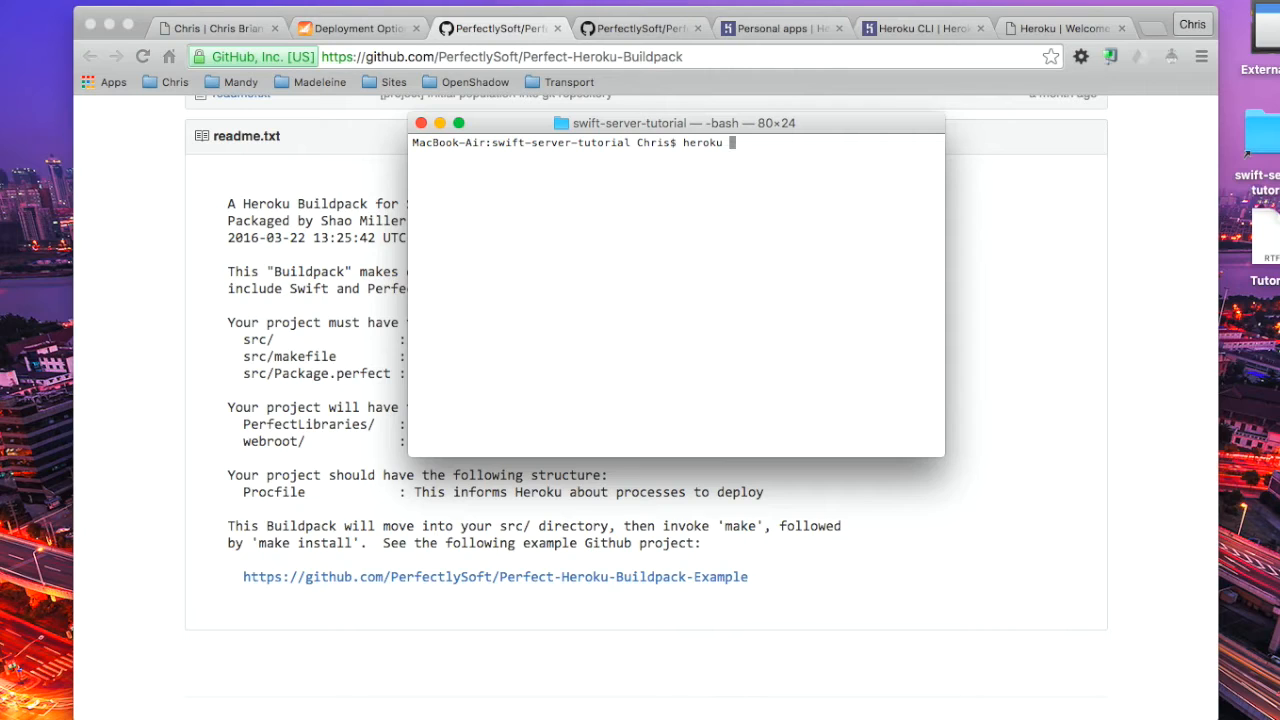
pyautogui.write('create')
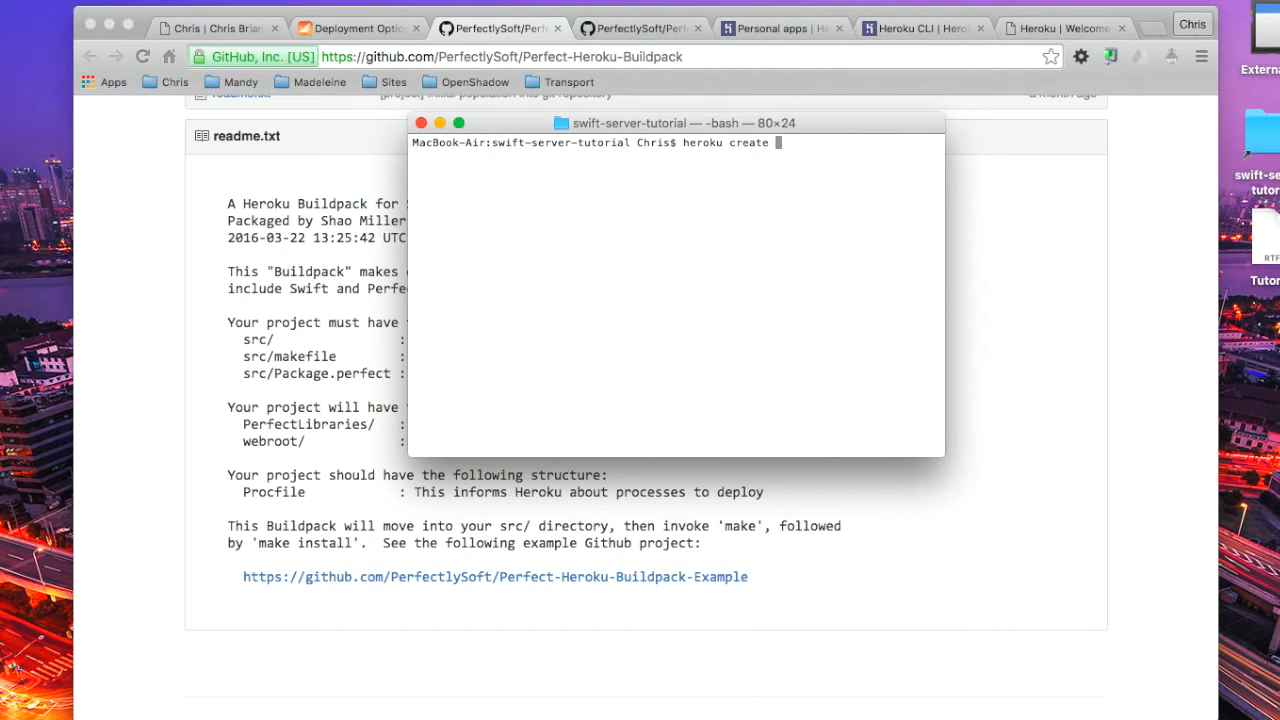
pyautogui.write('--buil')
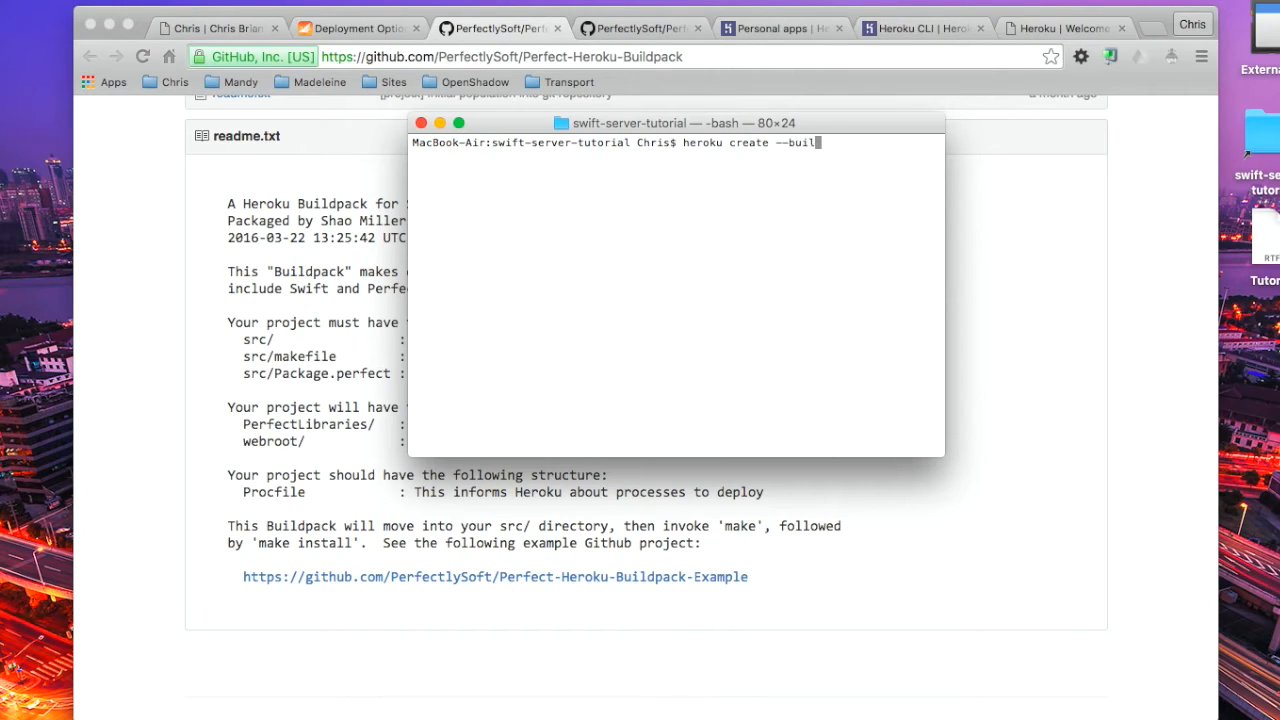
pyautogui.write('dpack')
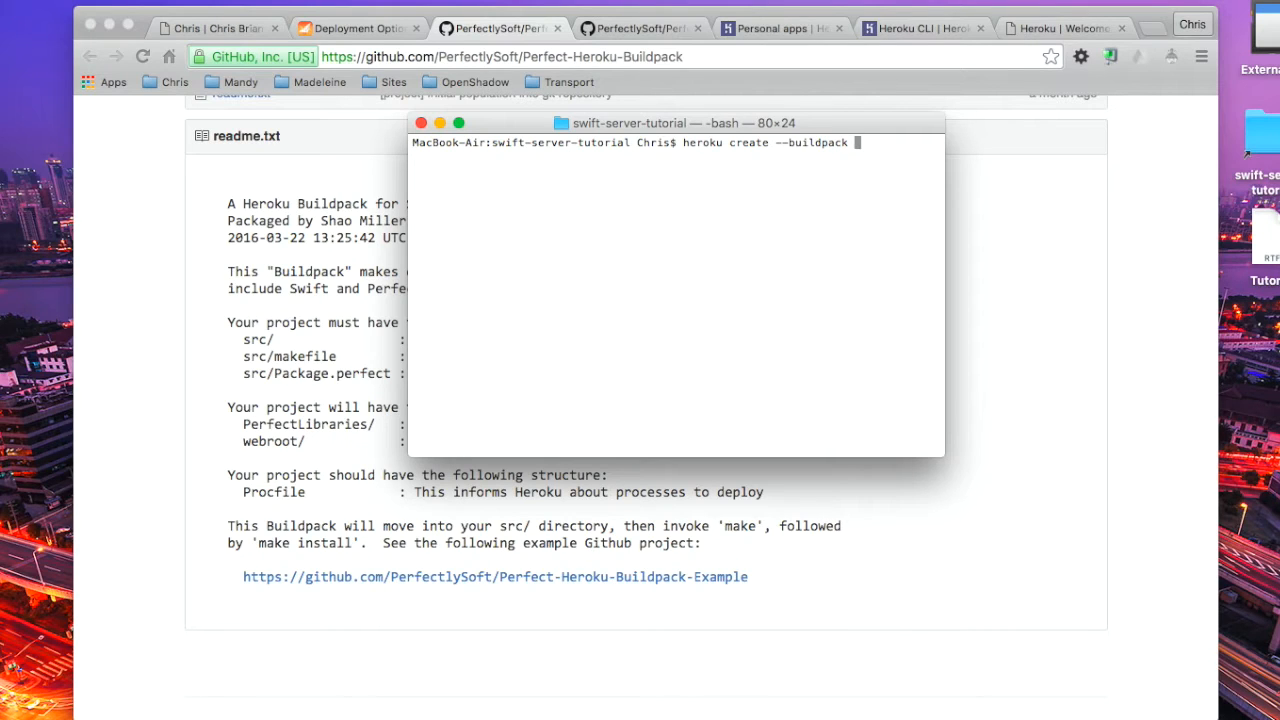
pyautogui.write('https://github.com/PerfectlySoft/Perfect-Heroku-Buildpack.git')
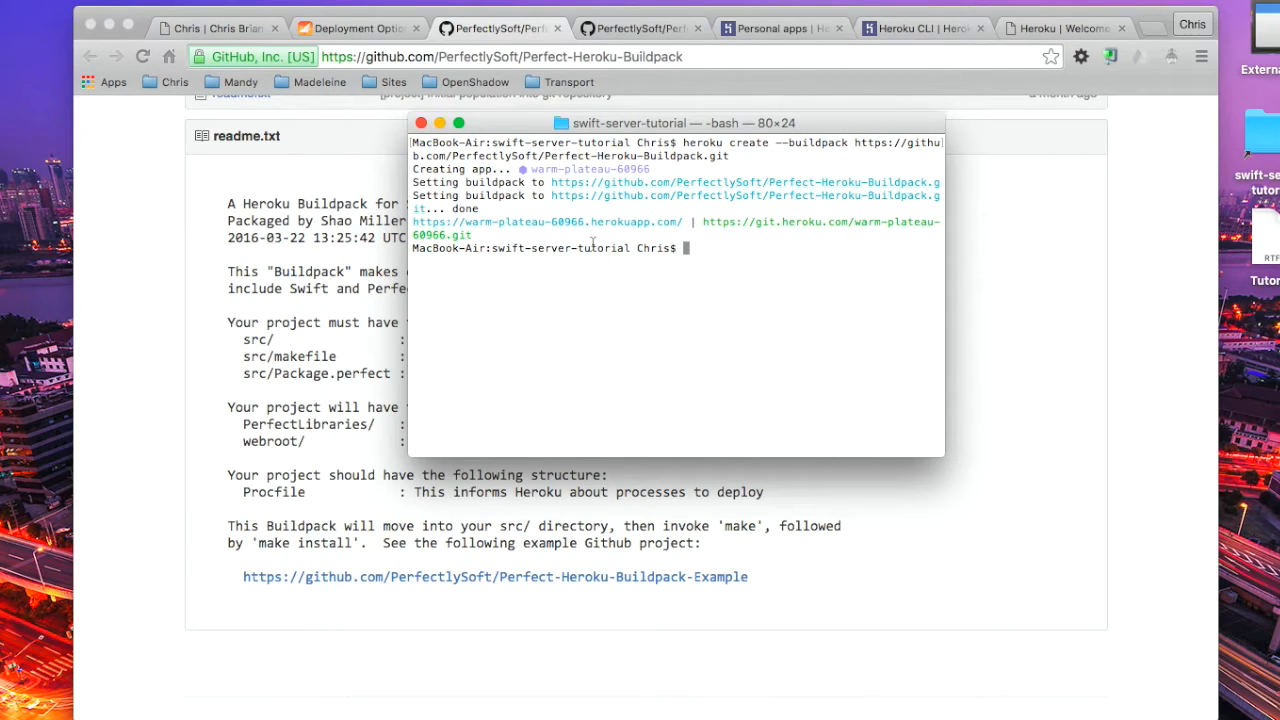
pyautogui.moveTo(1009, 285)
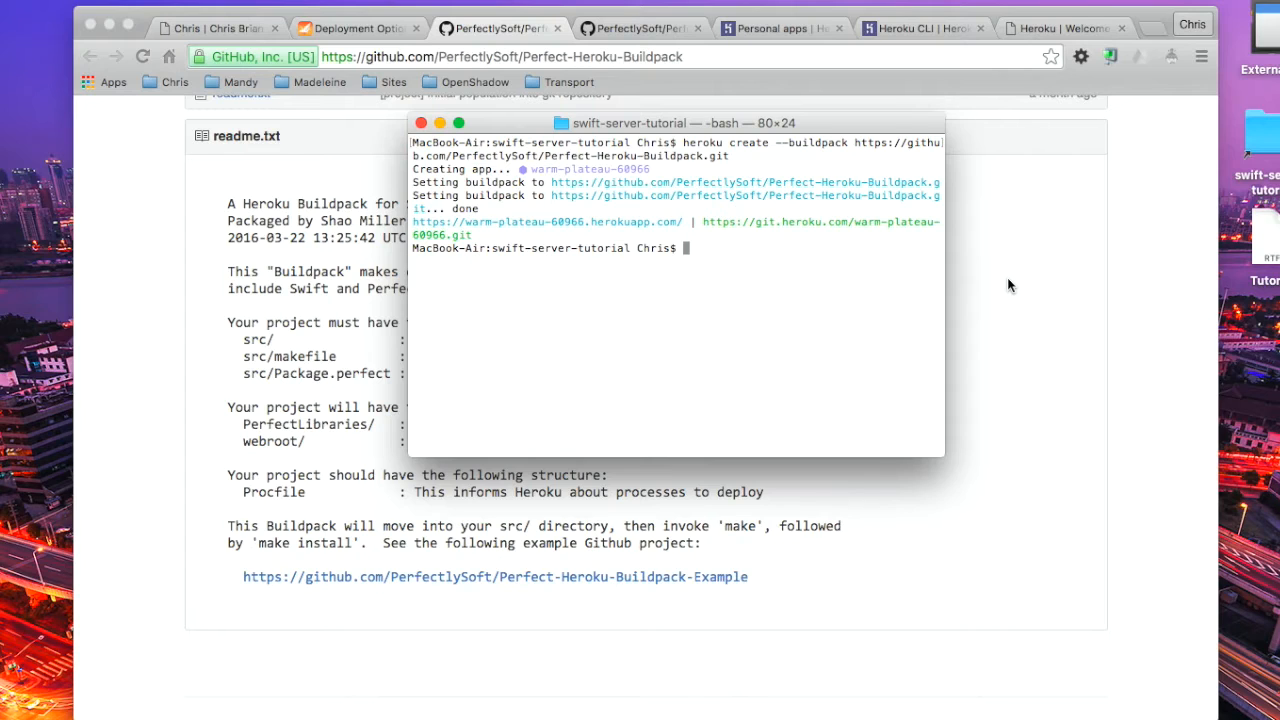
pyautogui.click(780, 28)
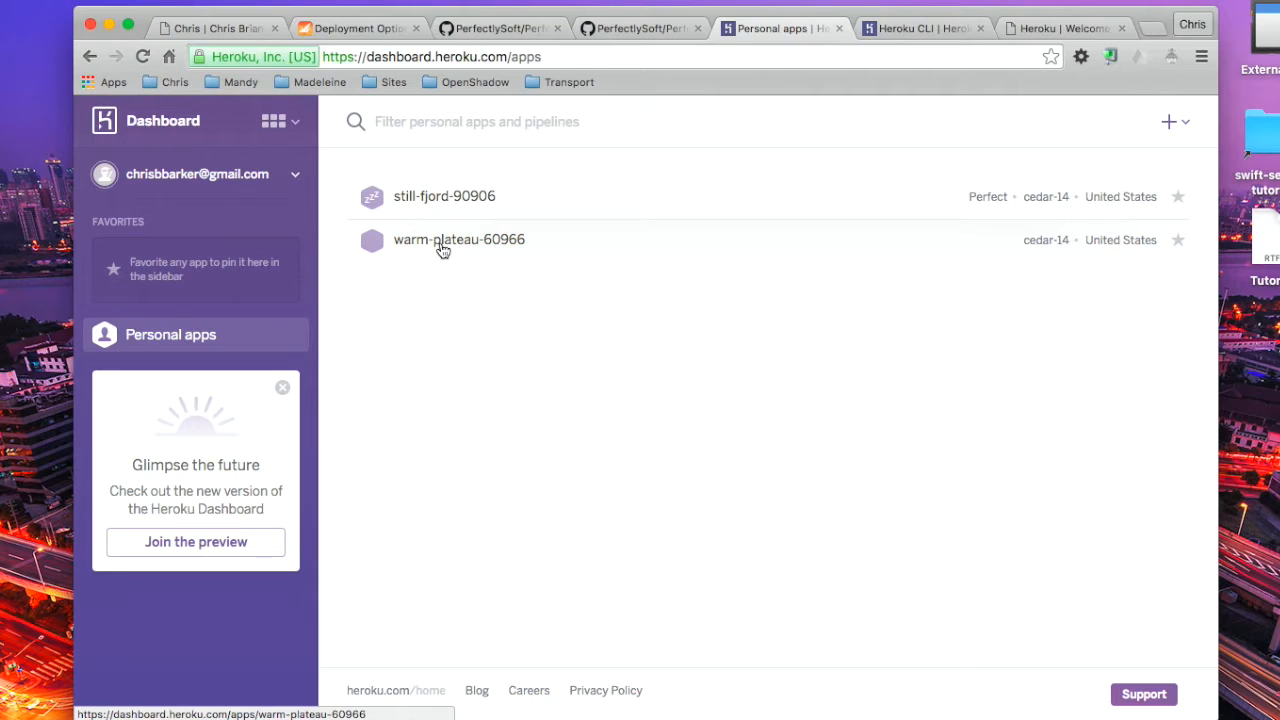
# Open warm-plateau-60966's settings and select its herokuapp.com domain.
pyautogui.click(459, 239)
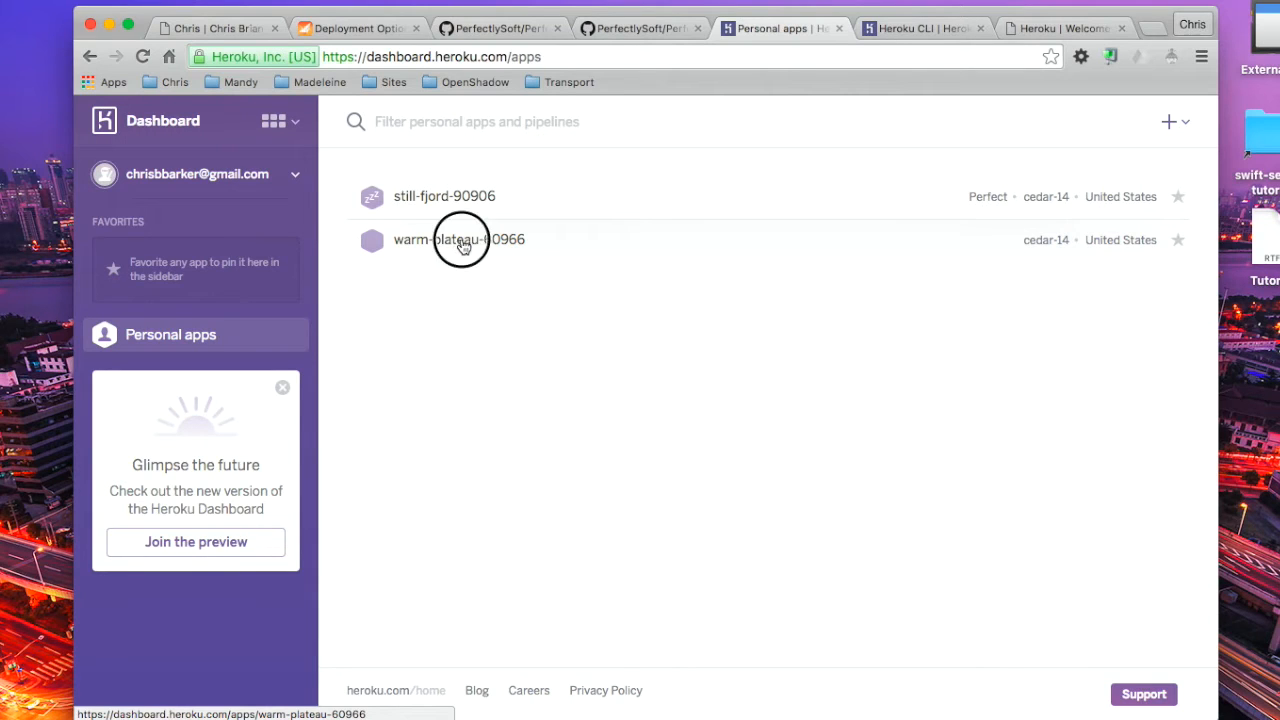
pyautogui.click(459, 239)
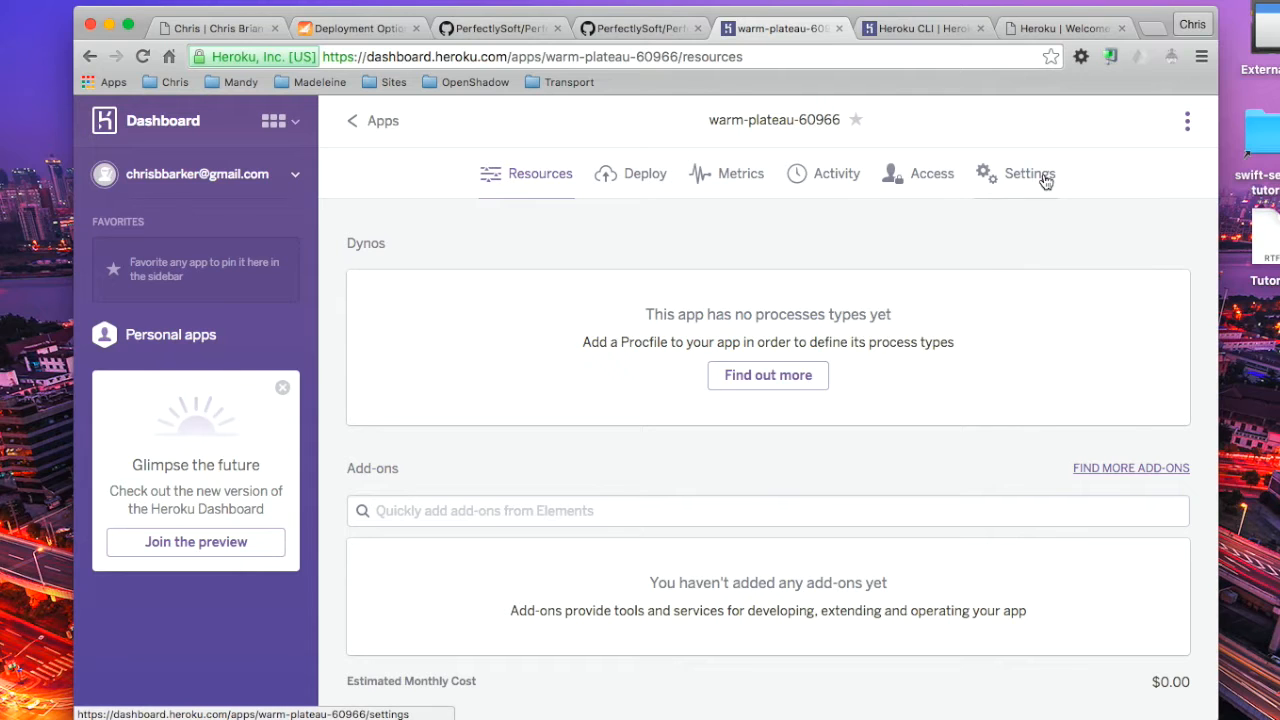
pyautogui.click(1029, 173)
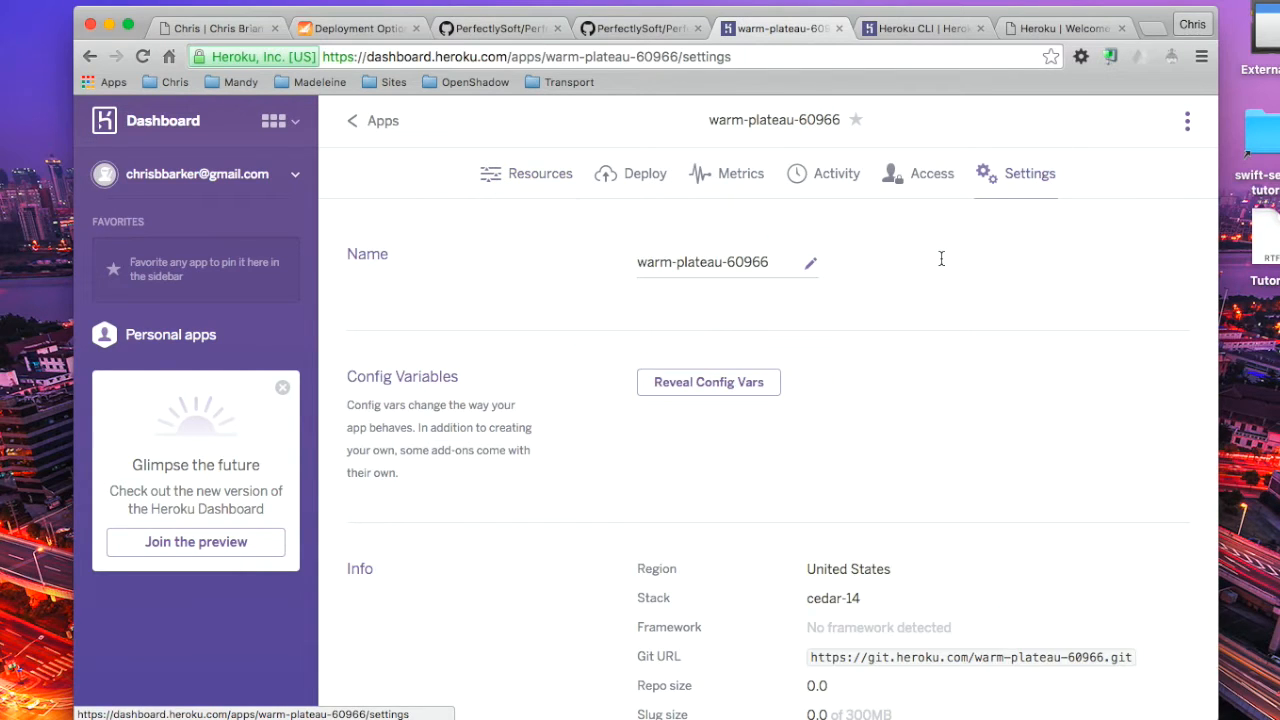
pyautogui.scroll(-3)
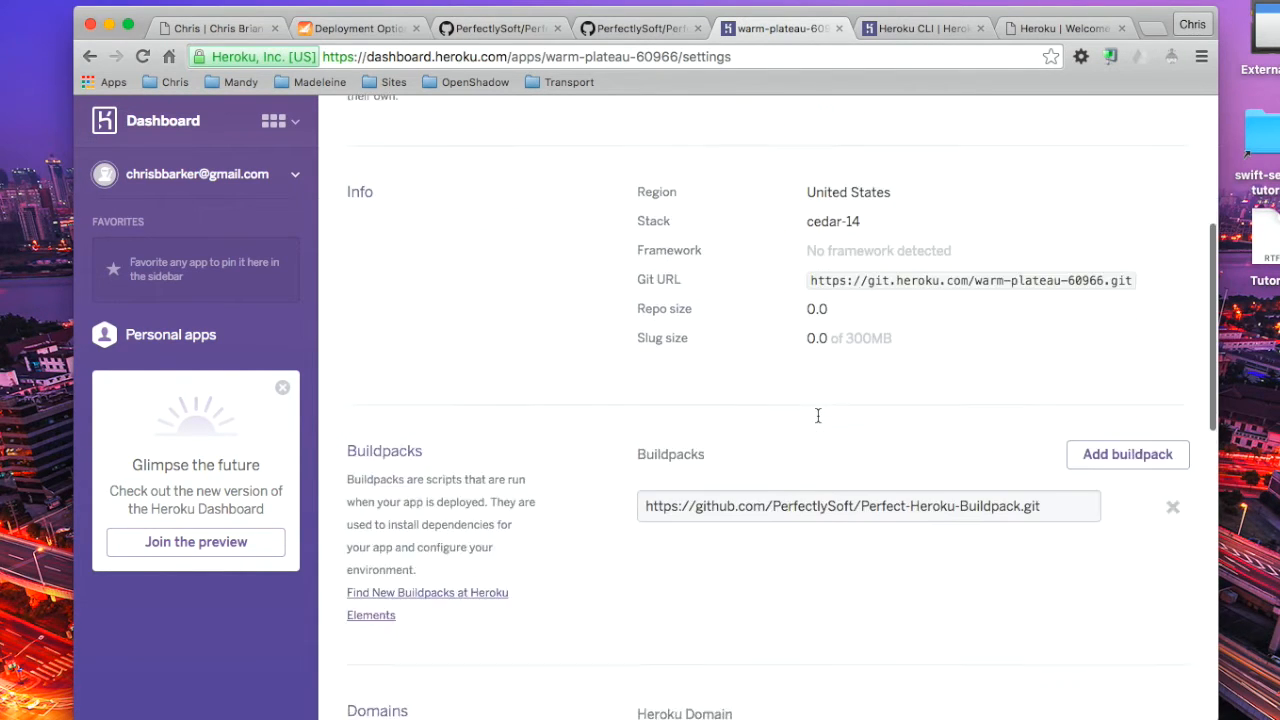
pyautogui.scroll(-3)
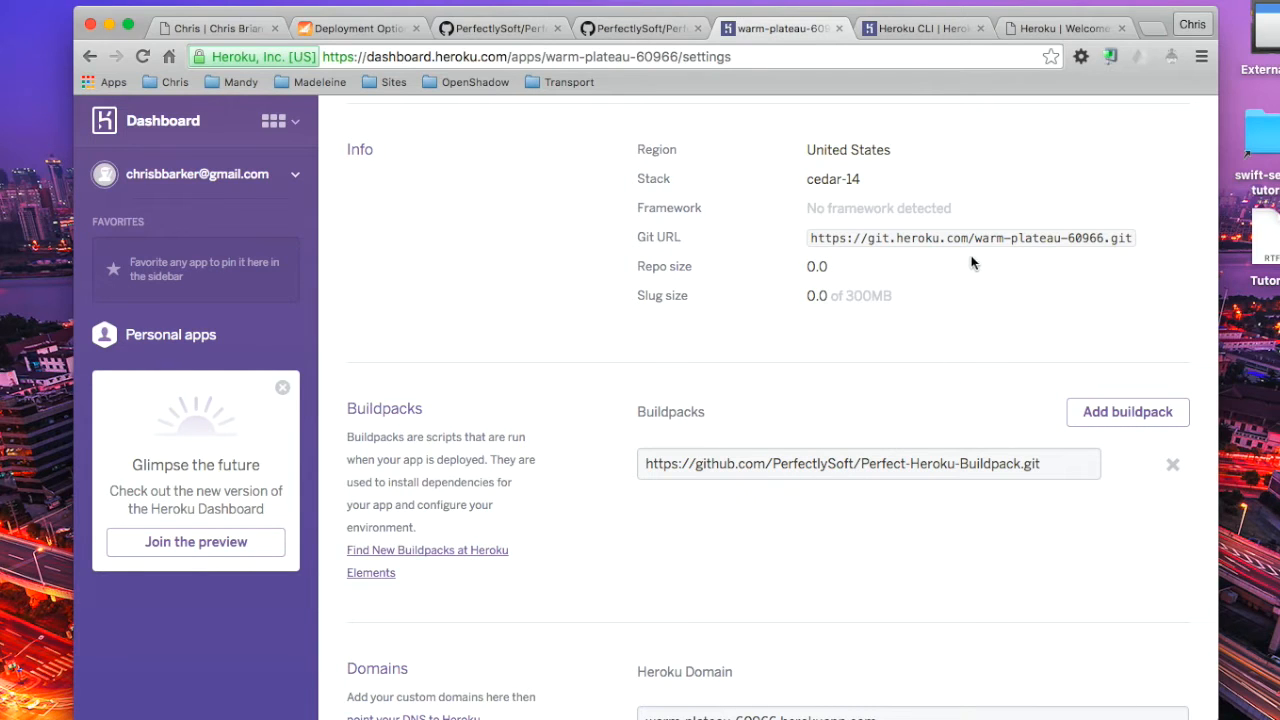
pyautogui.scroll(-3)
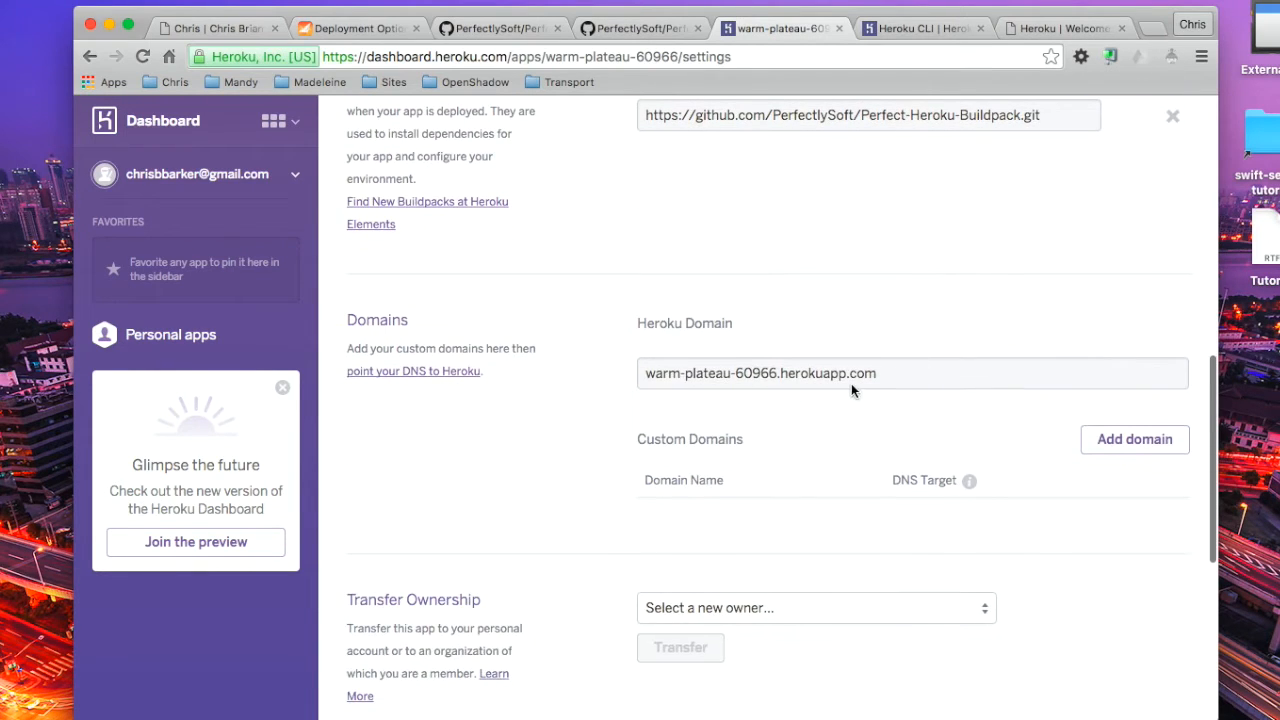
pyautogui.tripleClick(760, 373)
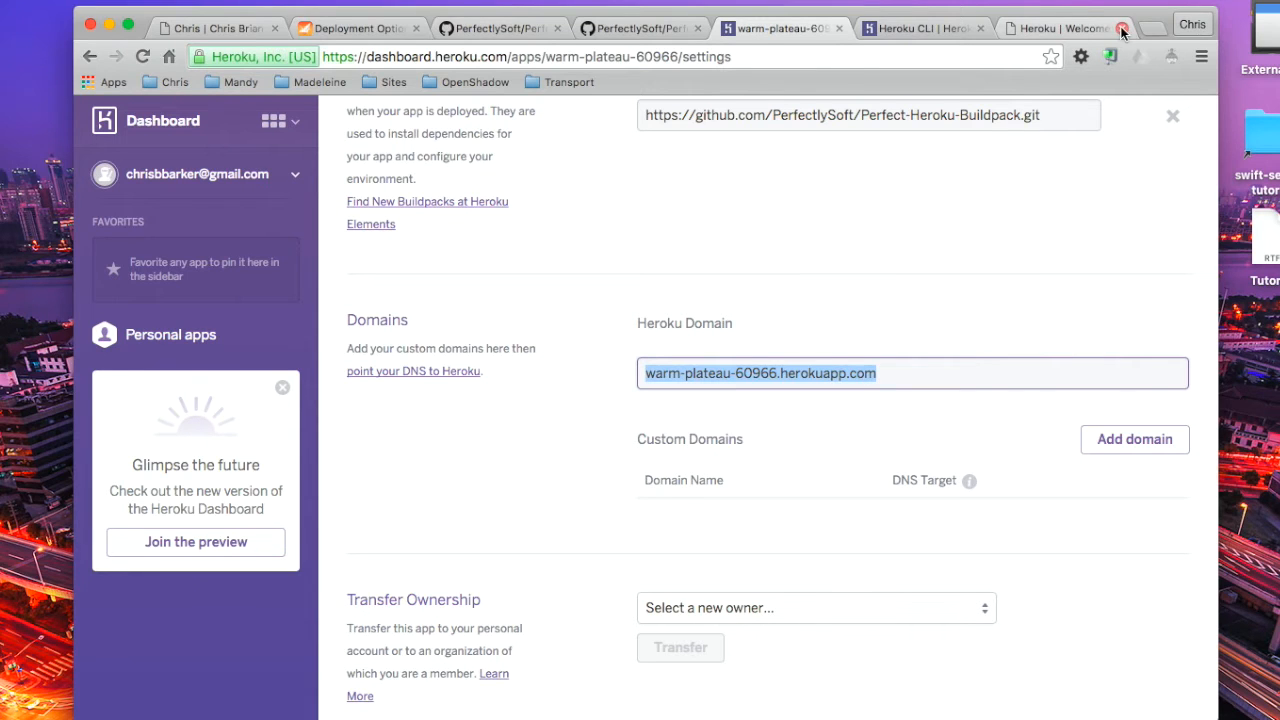
# Visit warm-plateau-60966.herokuapp.com in a new tab to see Heroku's welcome page.
pyautogui.click(1122, 28)
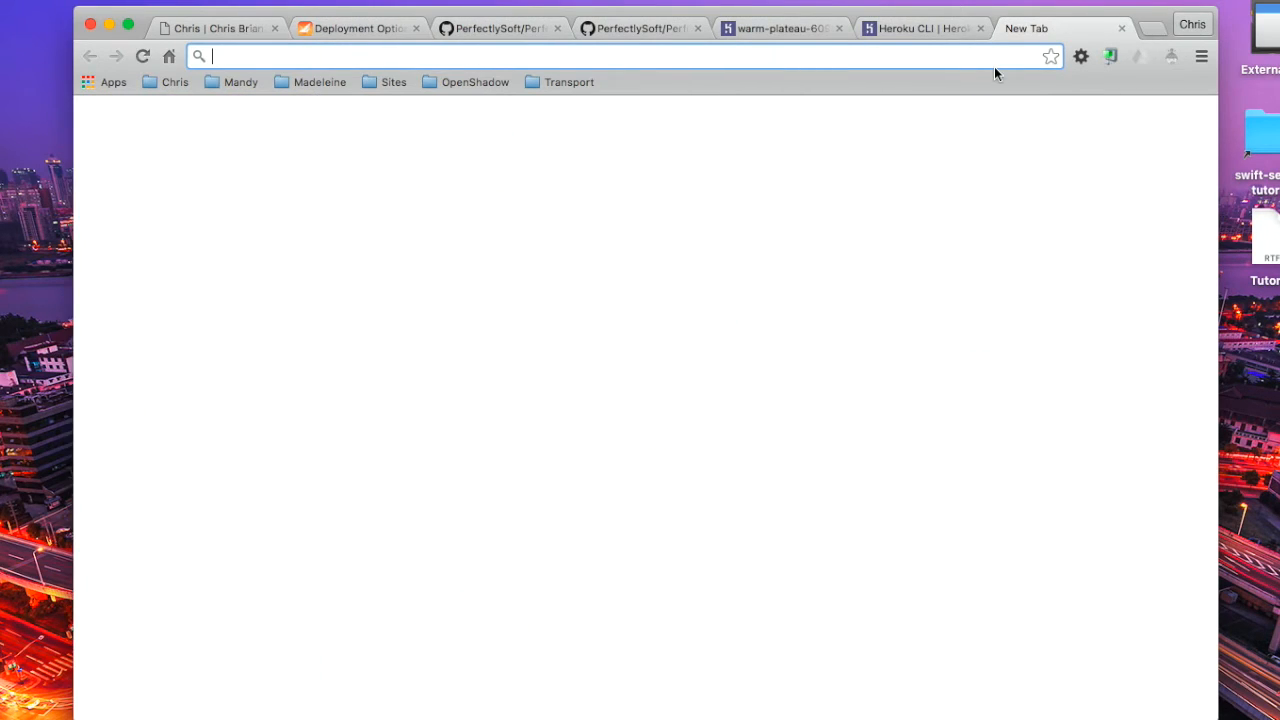
pyautogui.write('warm-plateau-60966.herokuapp.com')
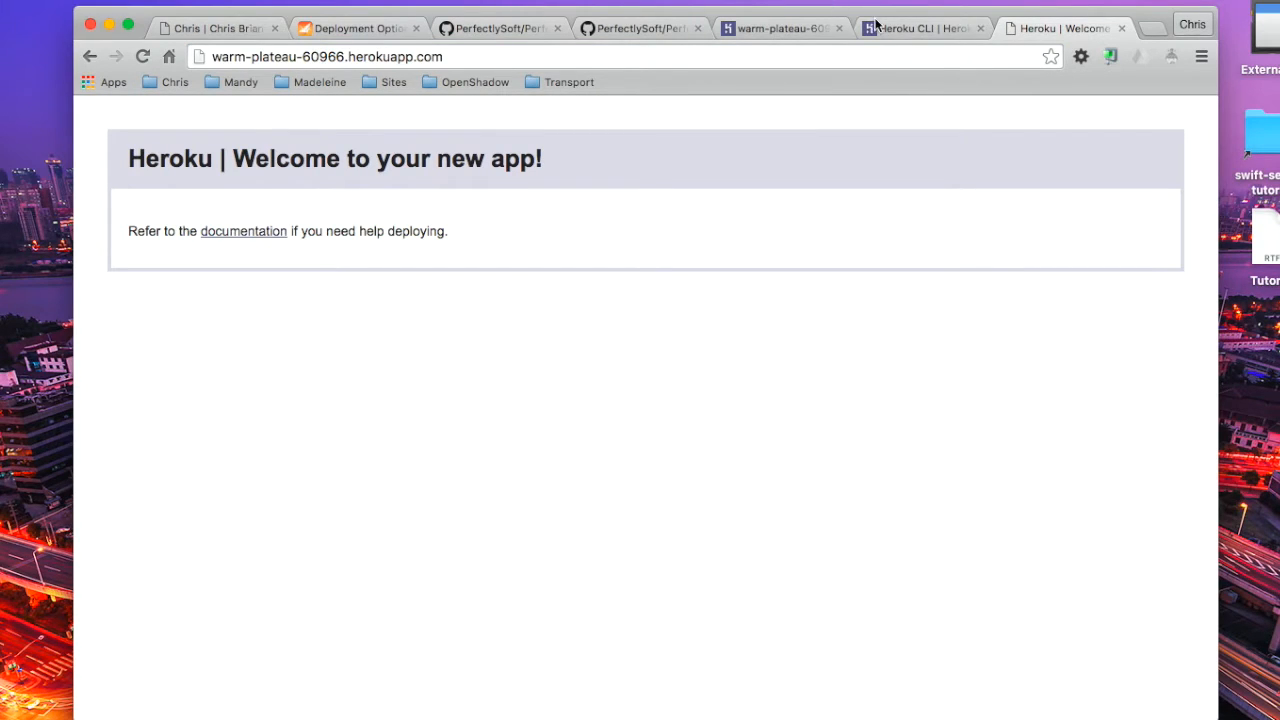
# Cycle through the Chrome tabs back to the Perfect-Heroku-Buildpack readme on GitHub.
pyautogui.click(920, 27)
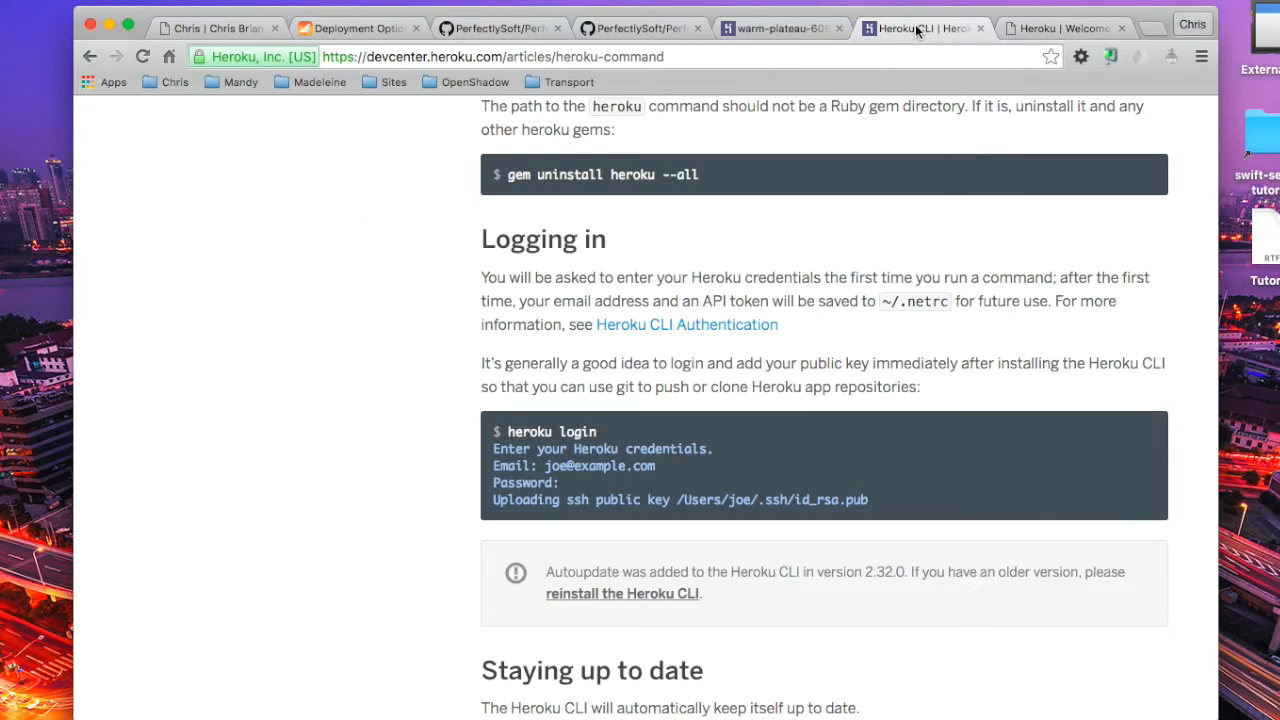
pyautogui.click(783, 28)
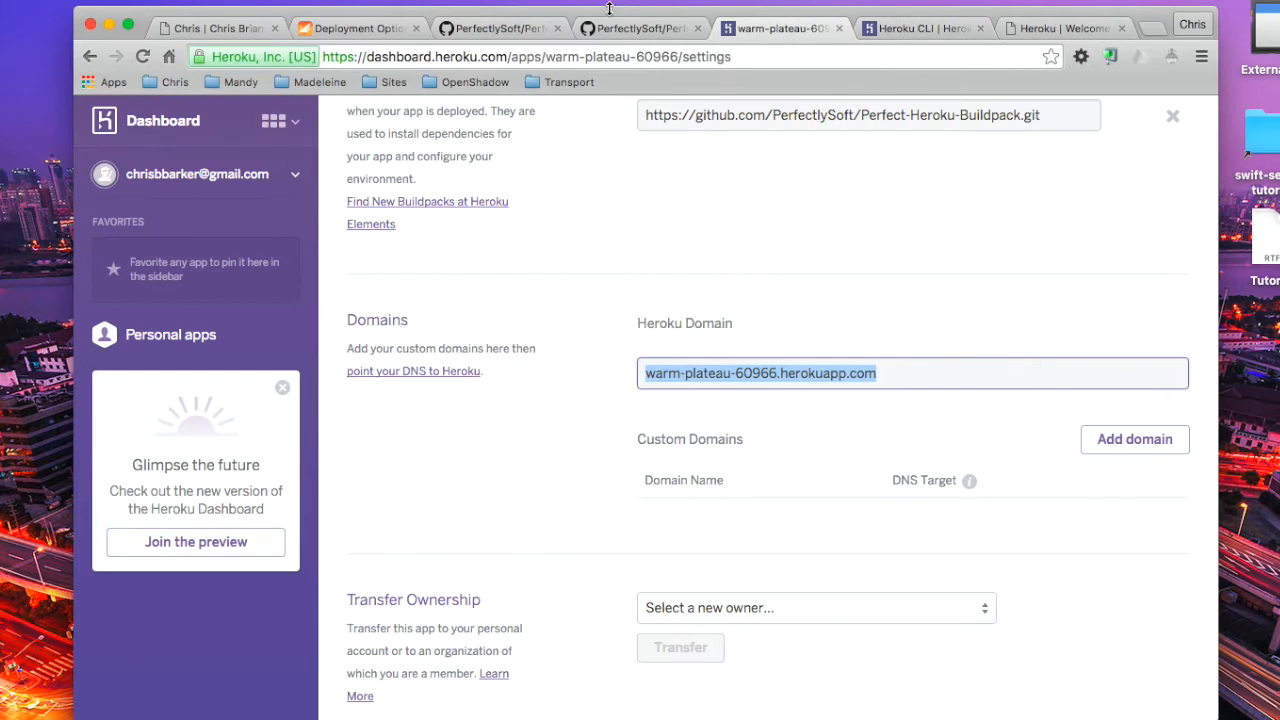
pyautogui.click(498, 27)
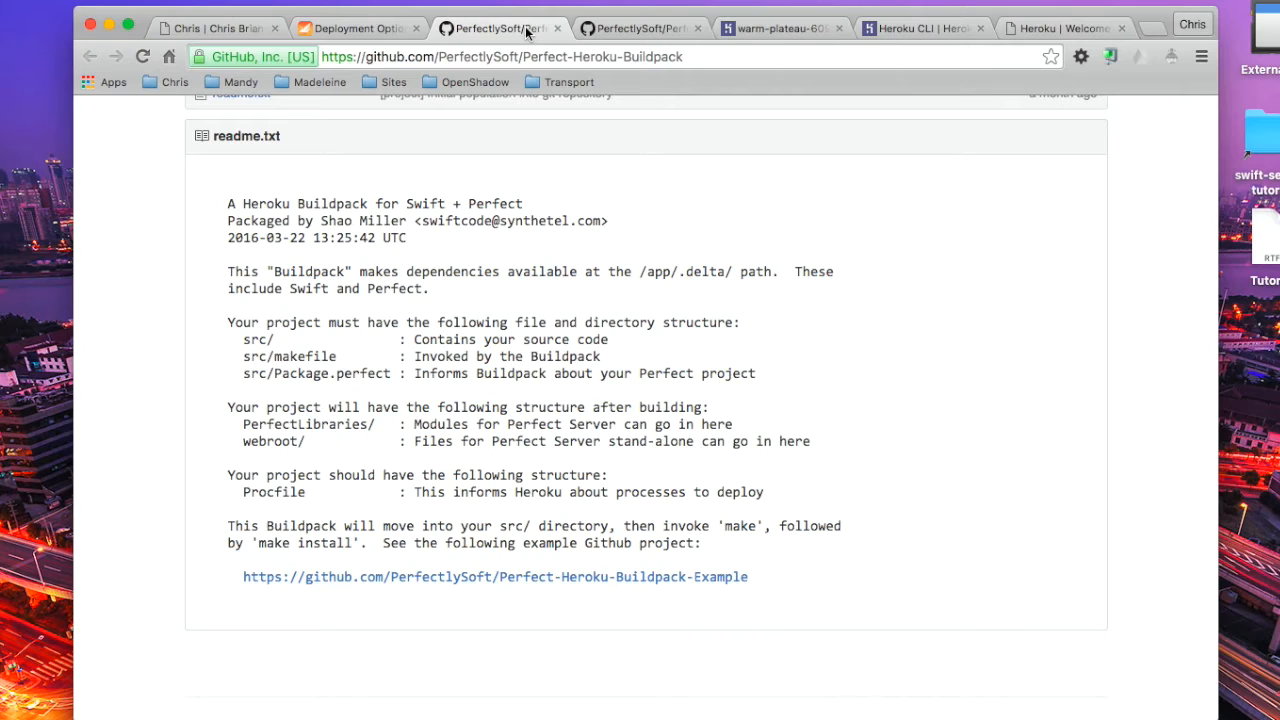
pyautogui.moveTo(367, 340)
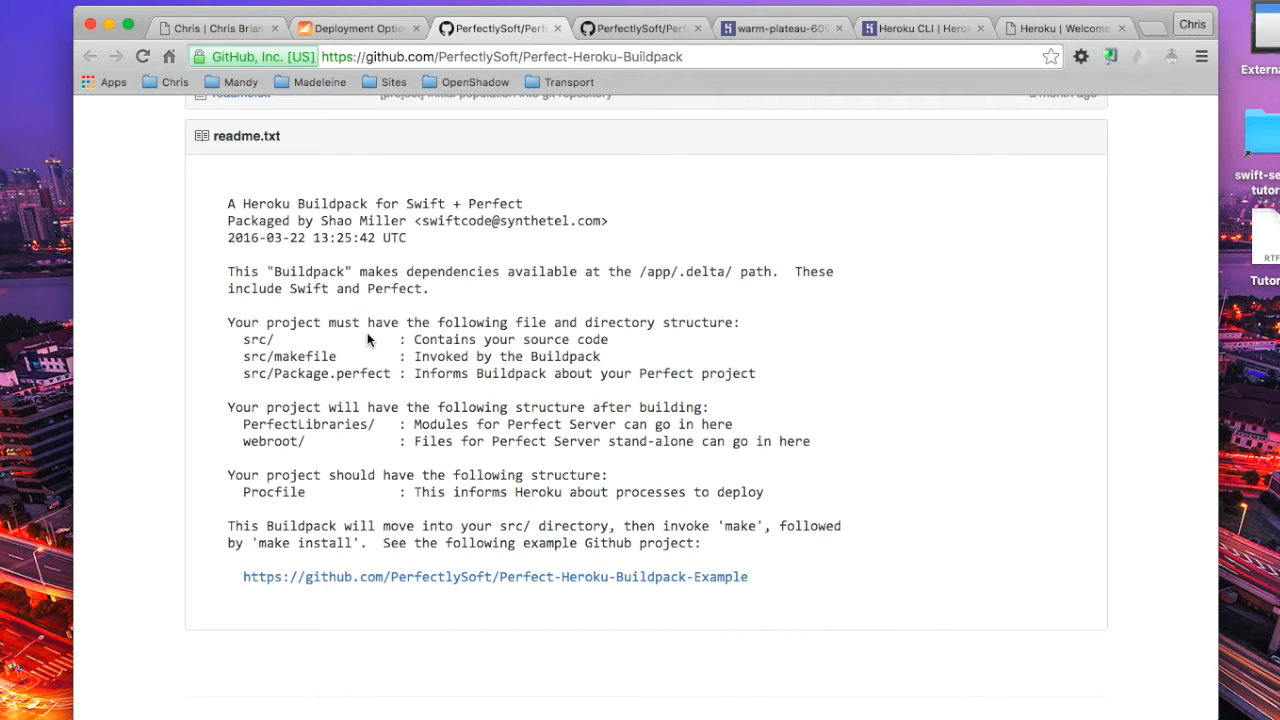
pyautogui.moveTo(470, 122)
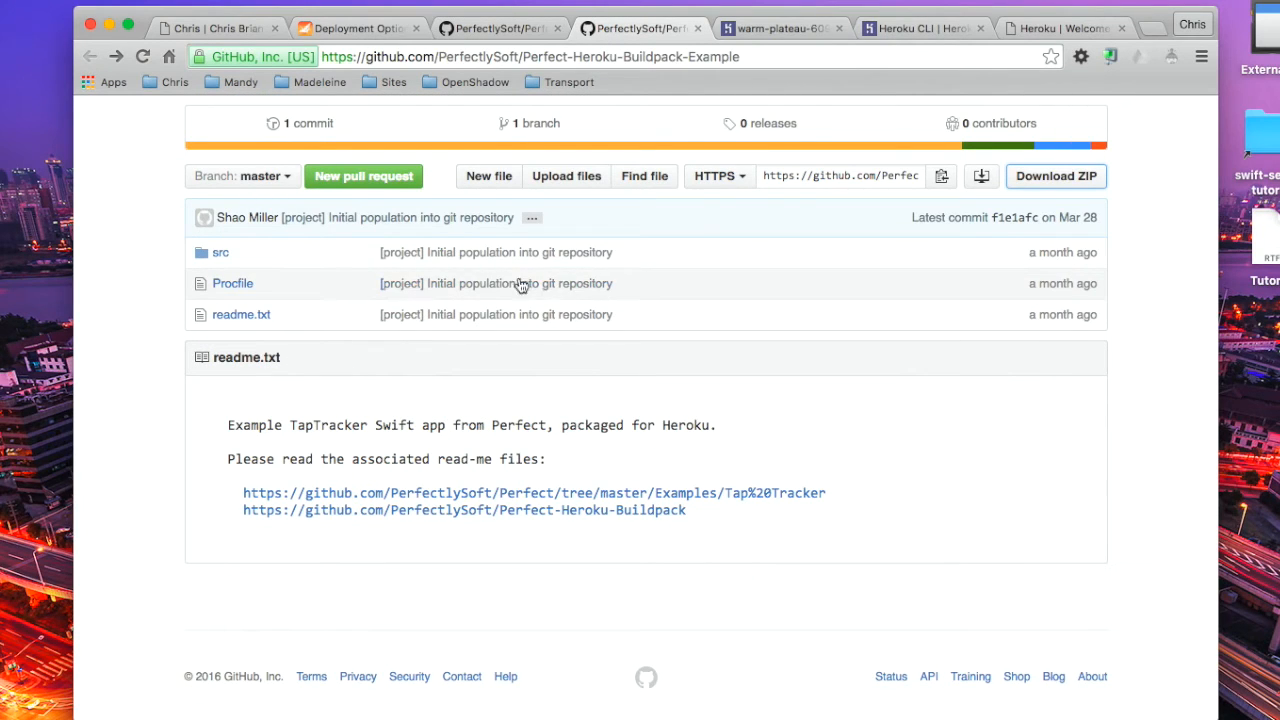
pyautogui.click(220, 252)
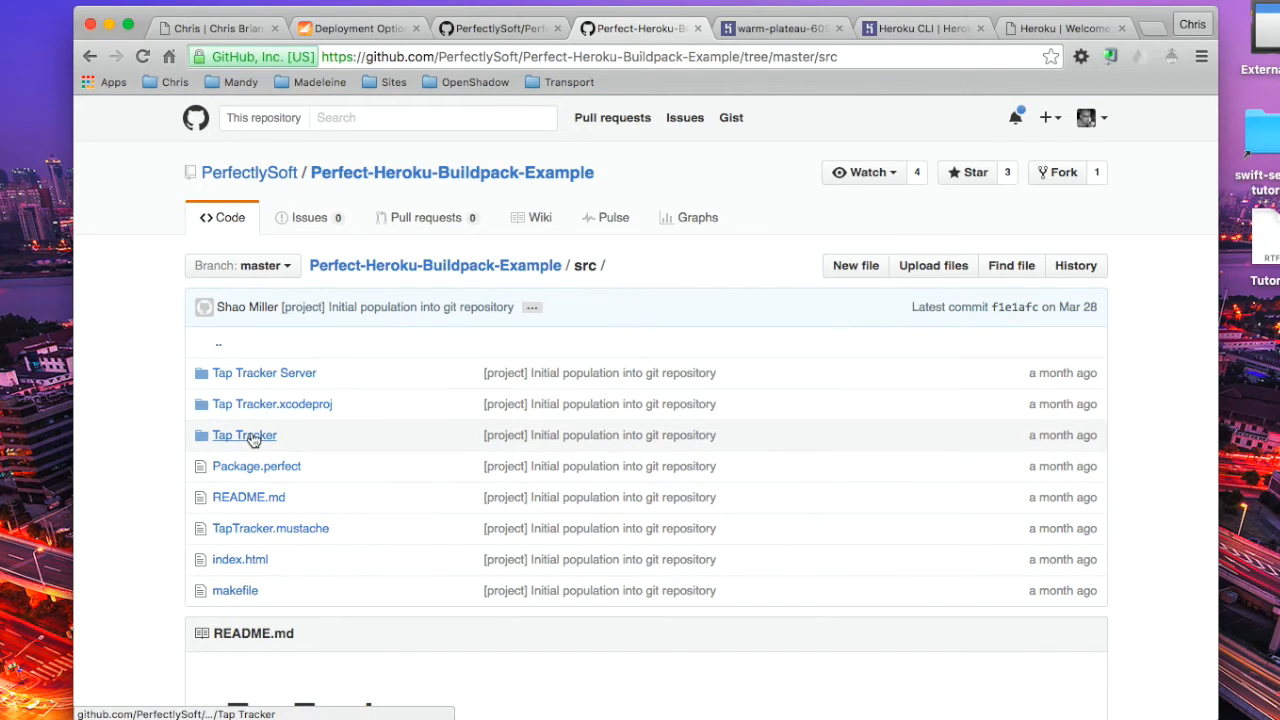
pyautogui.moveTo(264, 372)
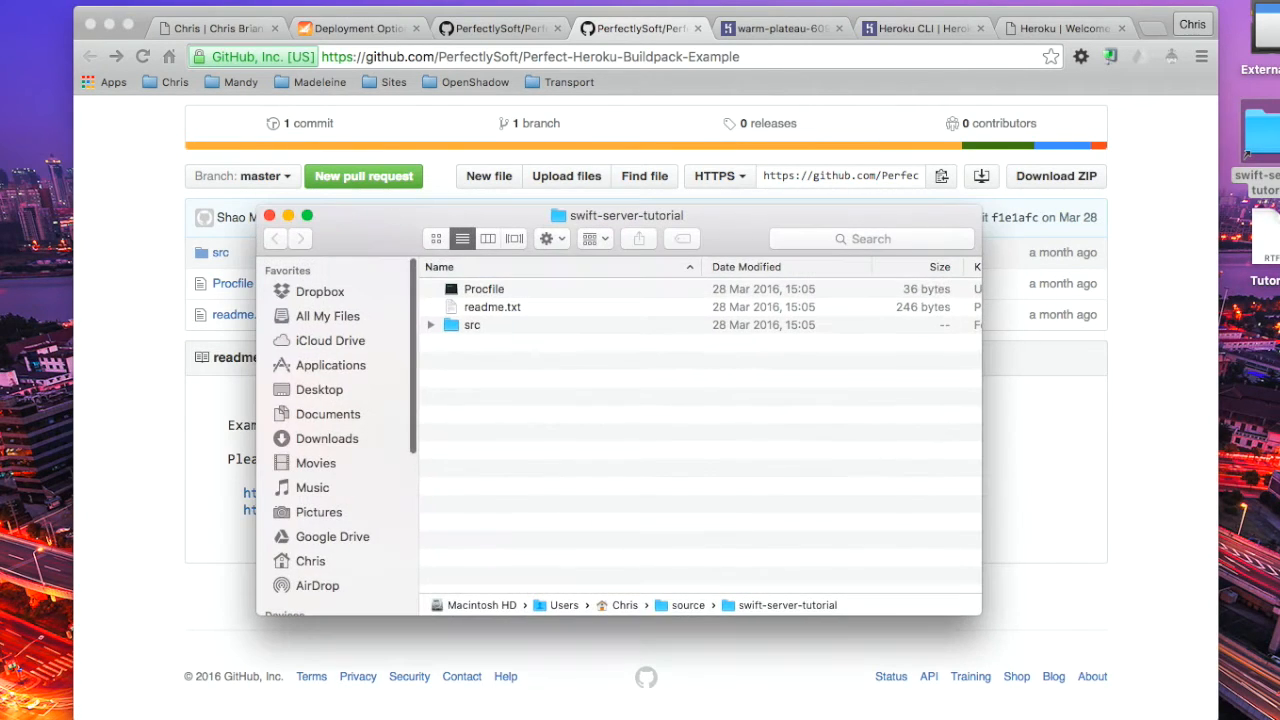
# Open Tap Tracker.xcodeproj from the src folder, accepting the downloaded-file warning.
pyautogui.click(471, 324)
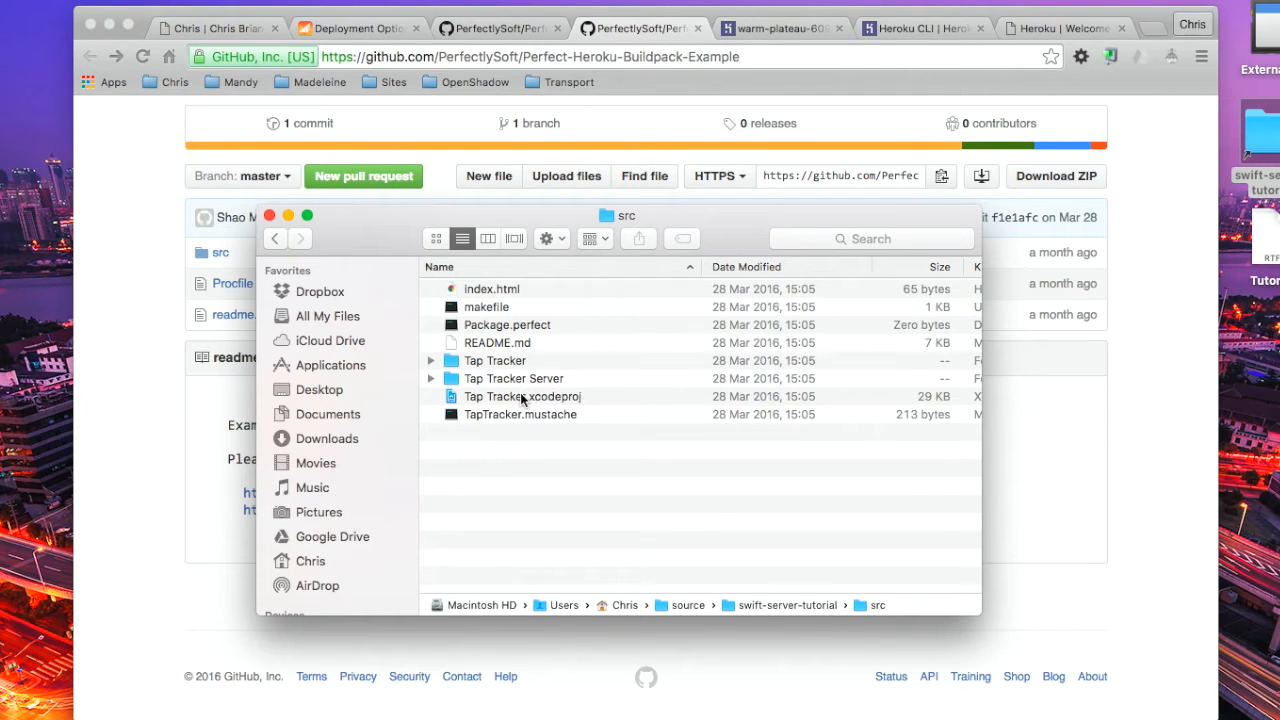
pyautogui.doubleClick(521, 396)
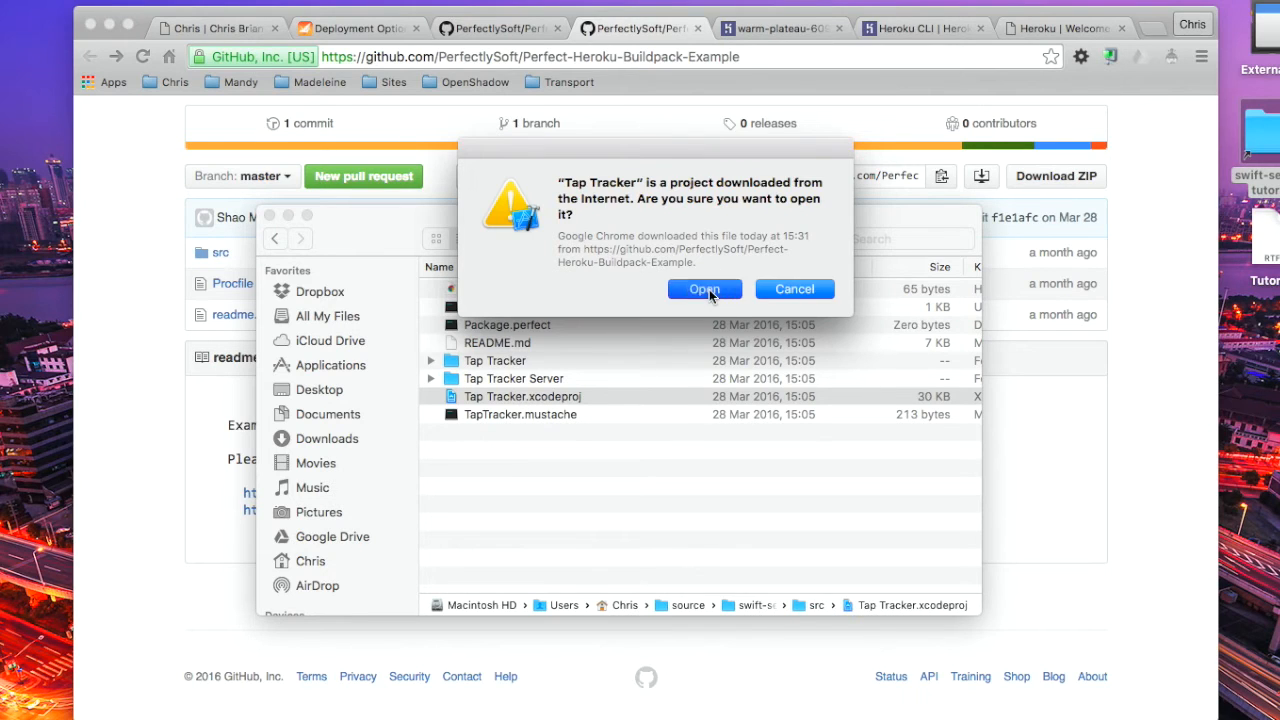
pyautogui.click(704, 289)
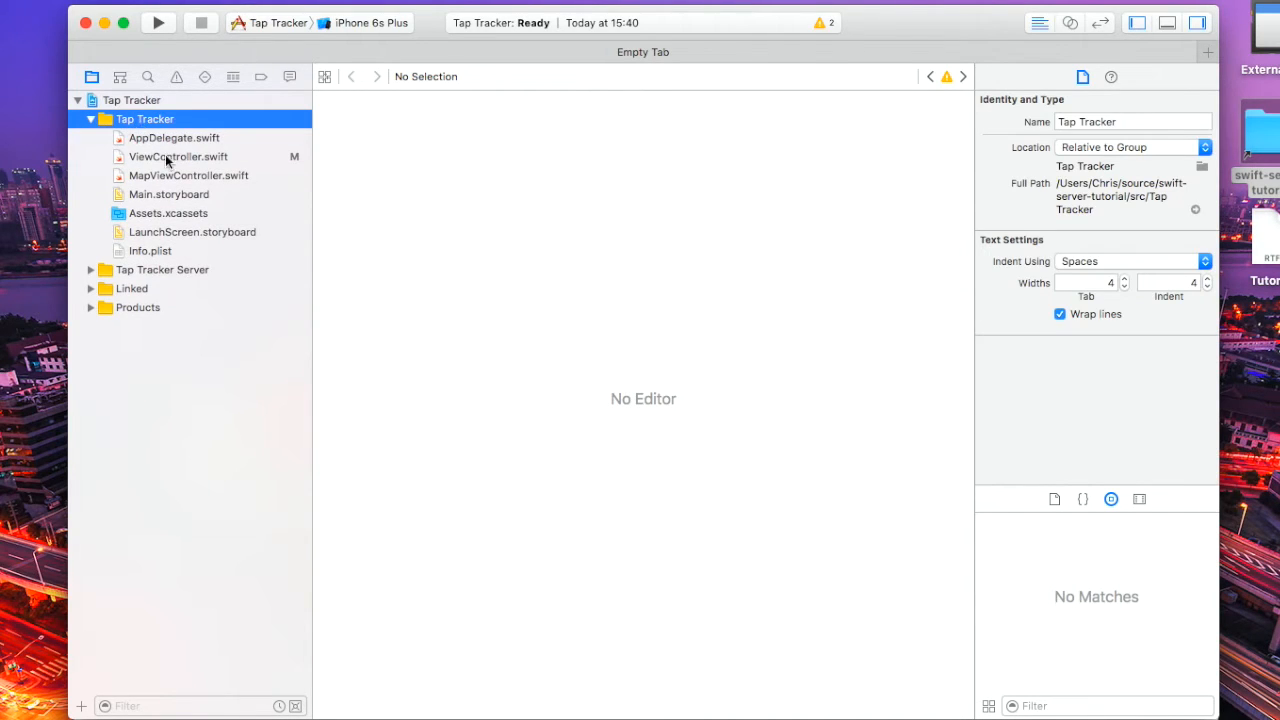
pyautogui.moveTo(140, 269)
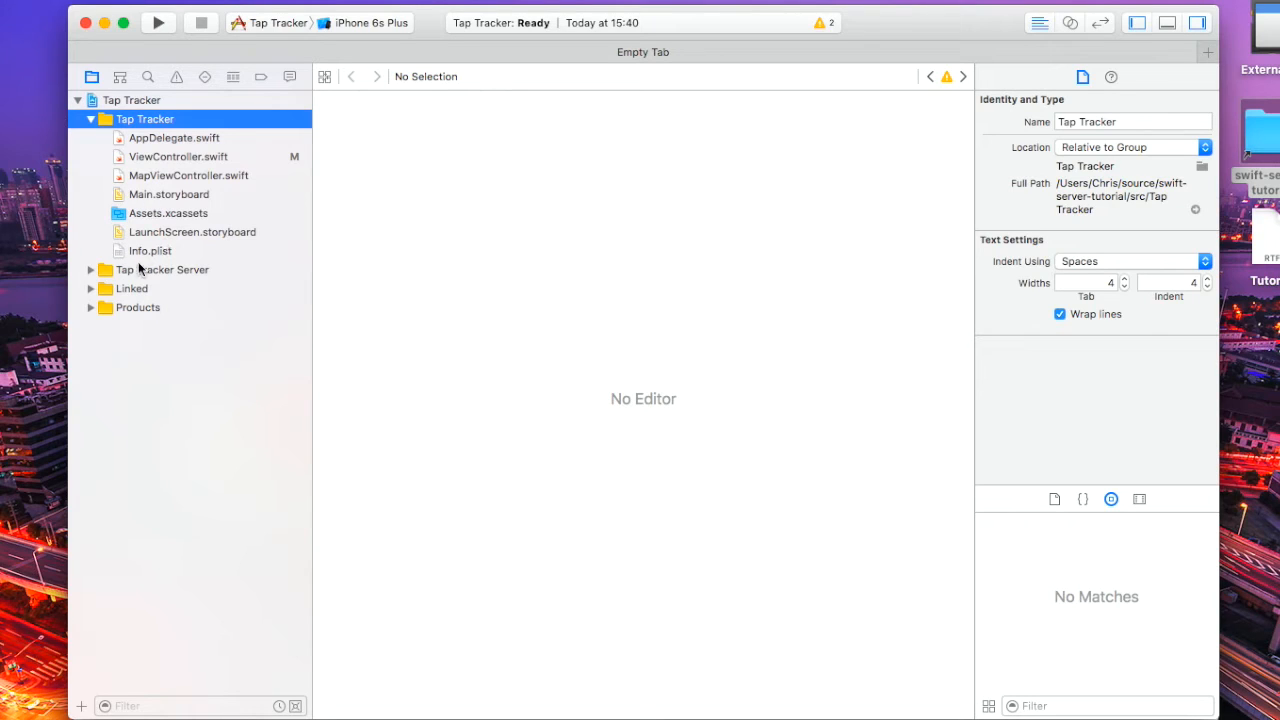
# Expand the Tap Tracker Server source files, then return to Chrome.
pyautogui.click(90, 269)
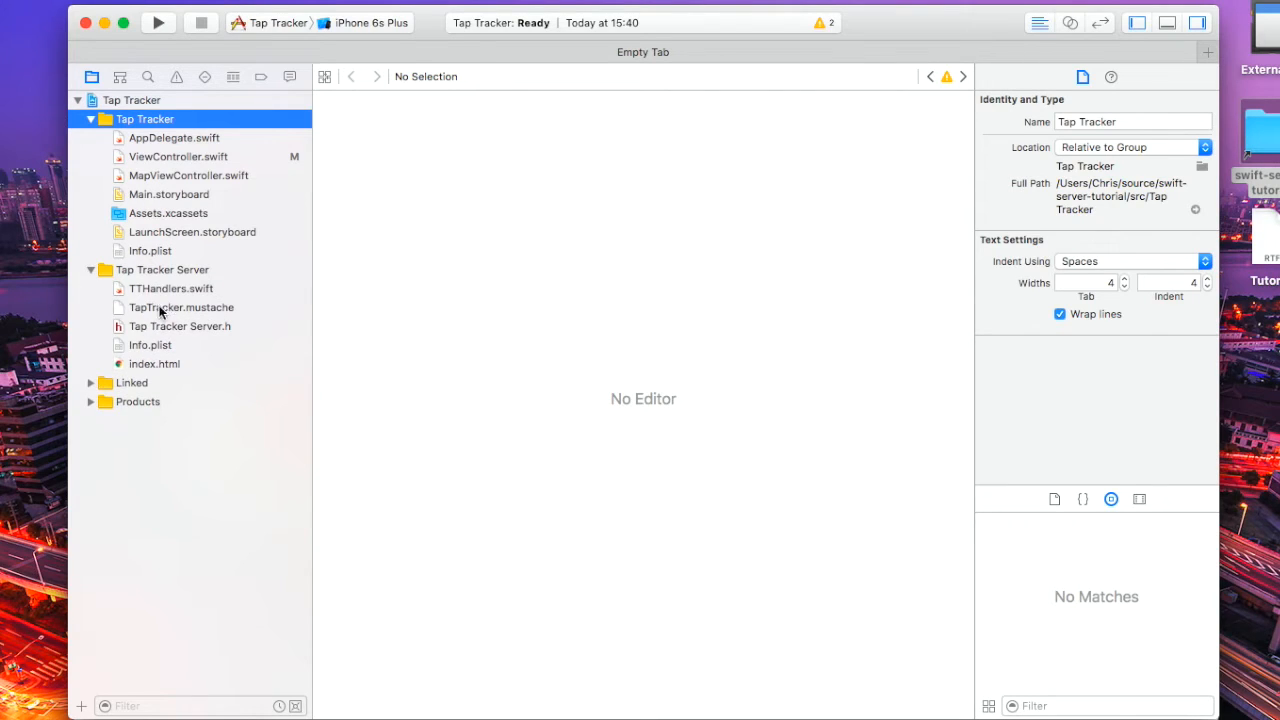
pyautogui.moveTo(170, 295)
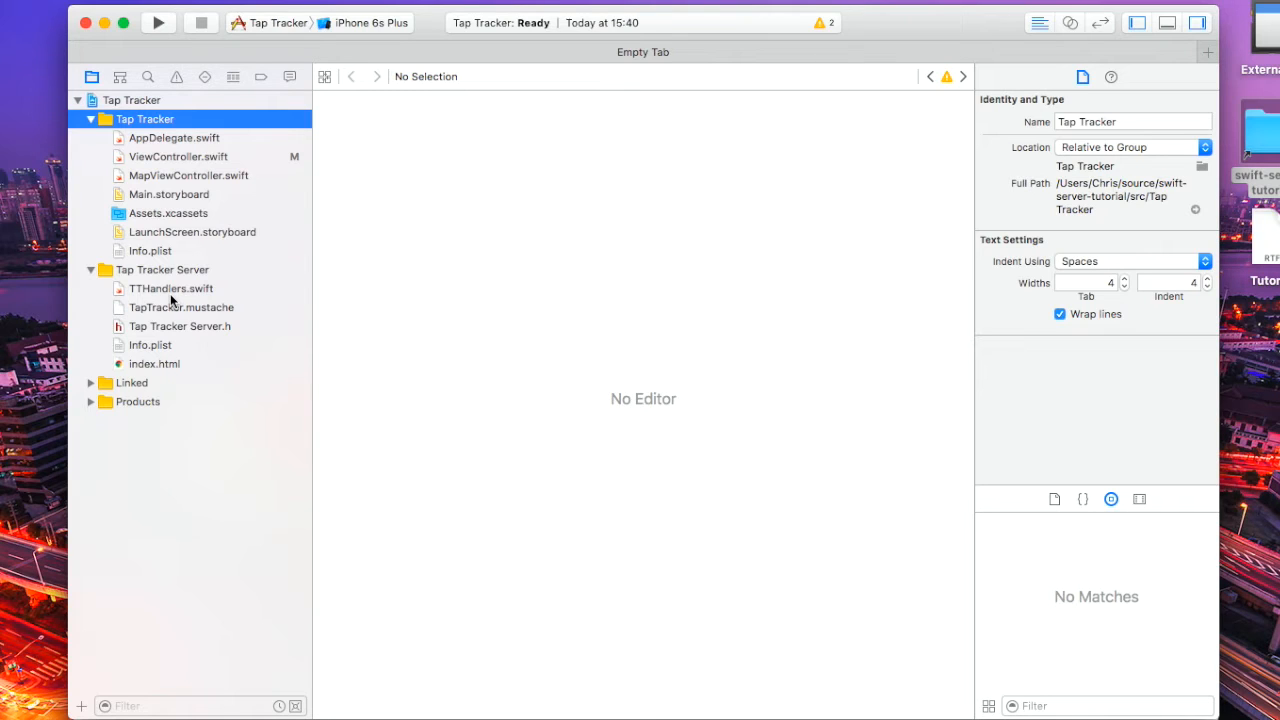
pyautogui.click(280, 22)
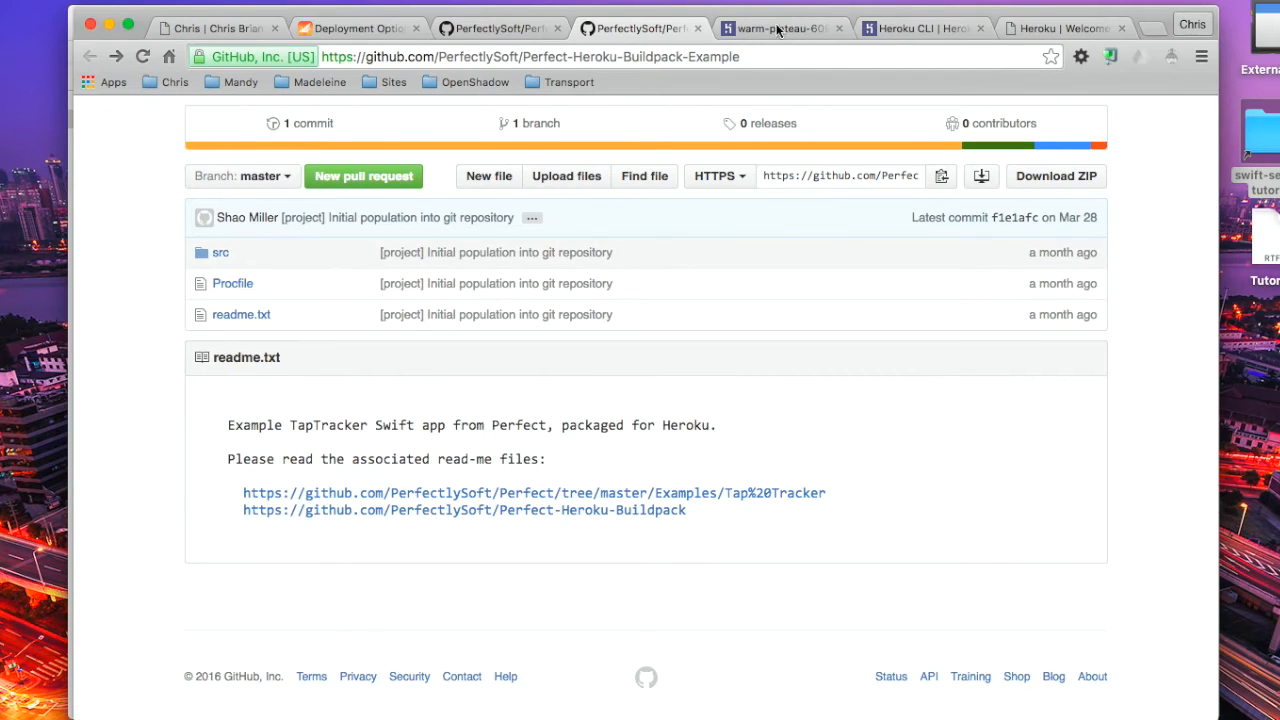
# Open warm-plateau-60966's Deploy tab and scroll to the Heroku Git instructions.
pyautogui.click(780, 27)
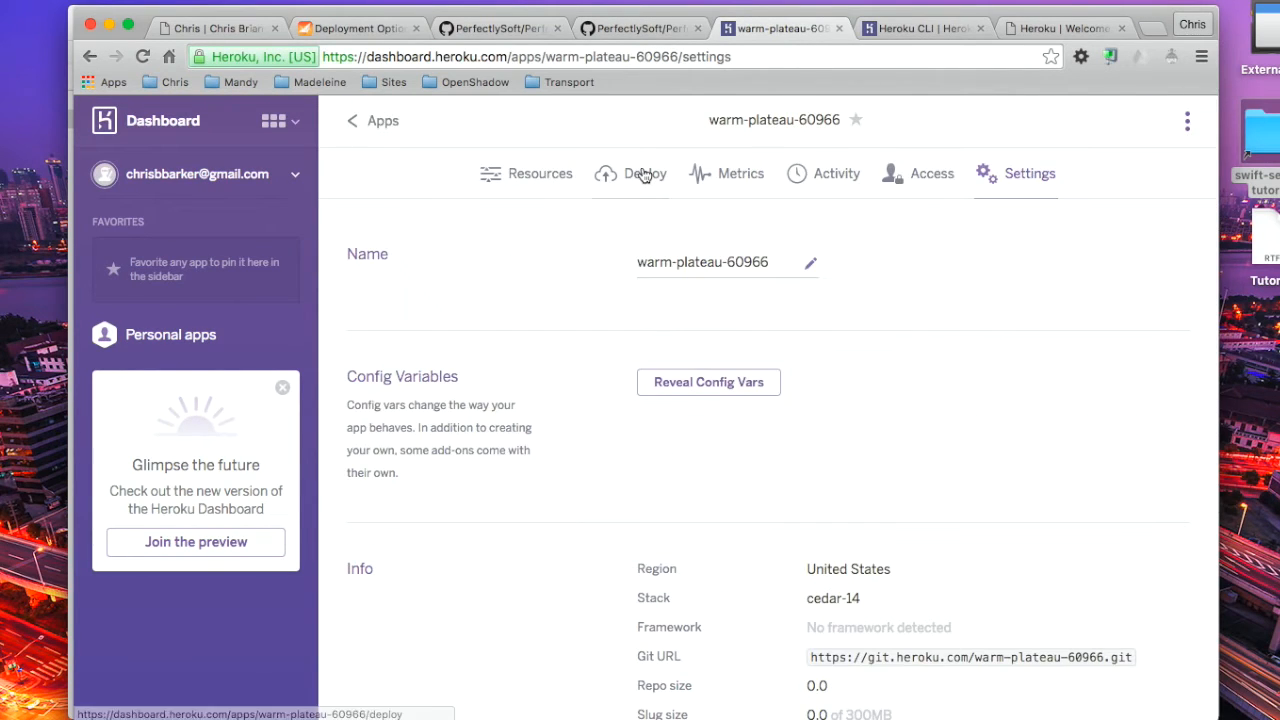
pyautogui.click(645, 173)
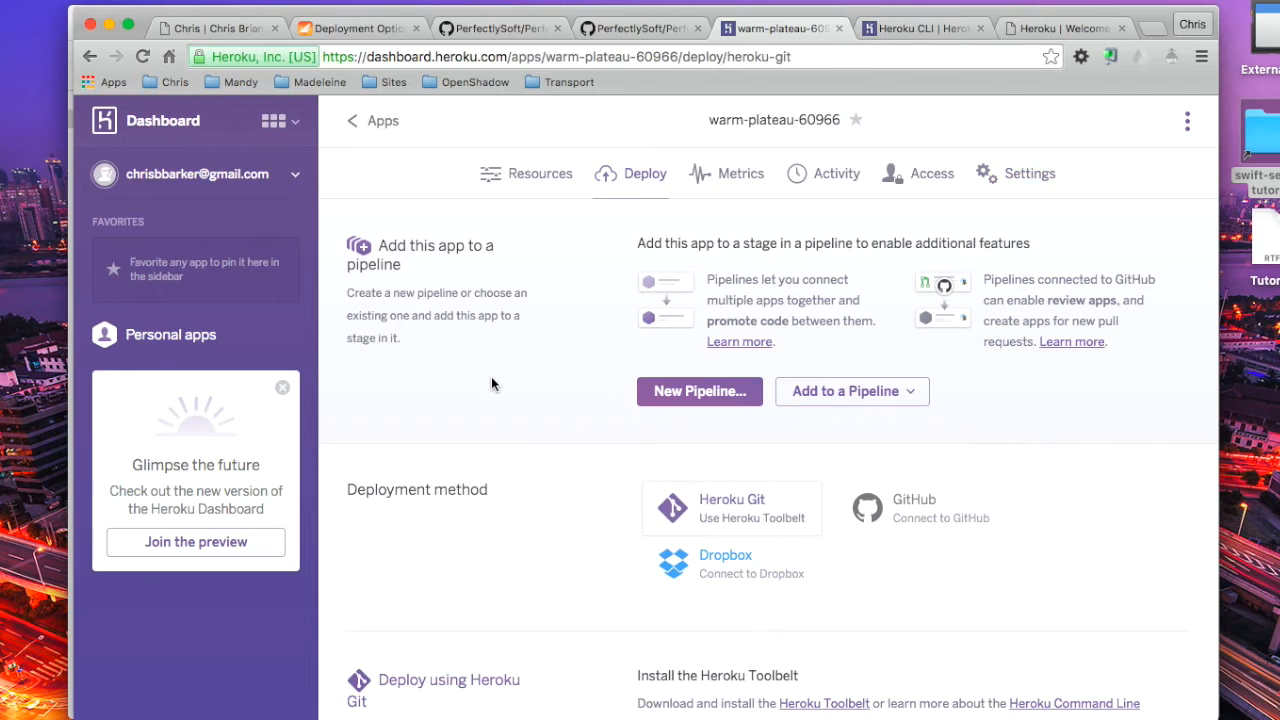
pyautogui.scroll(-3)
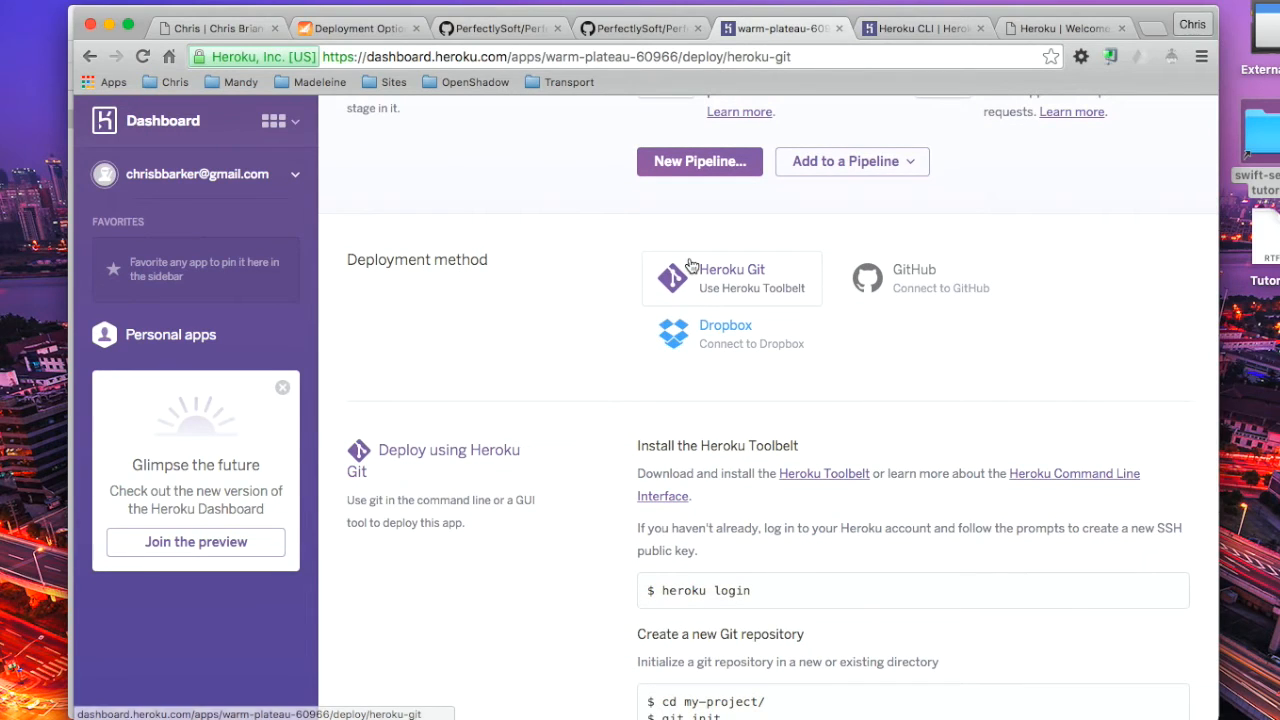
pyautogui.moveTo(847, 326)
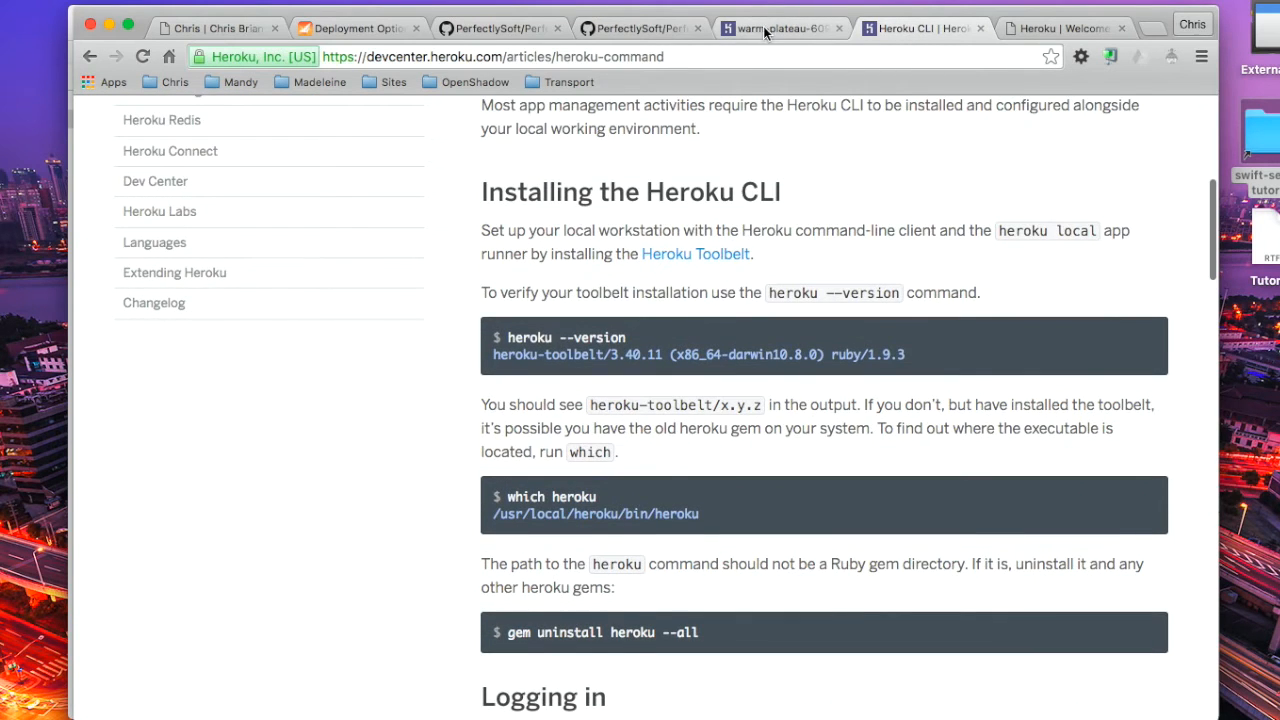
pyautogui.click(780, 28)
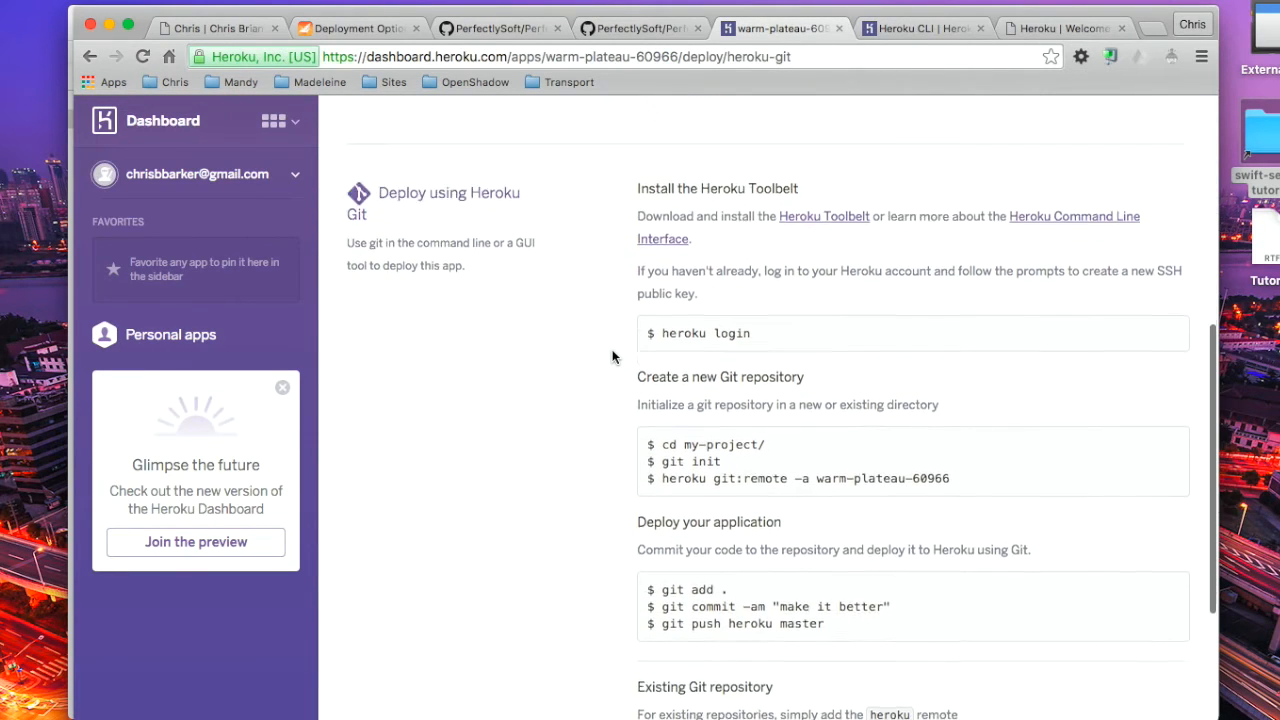
pyautogui.scroll(-3)
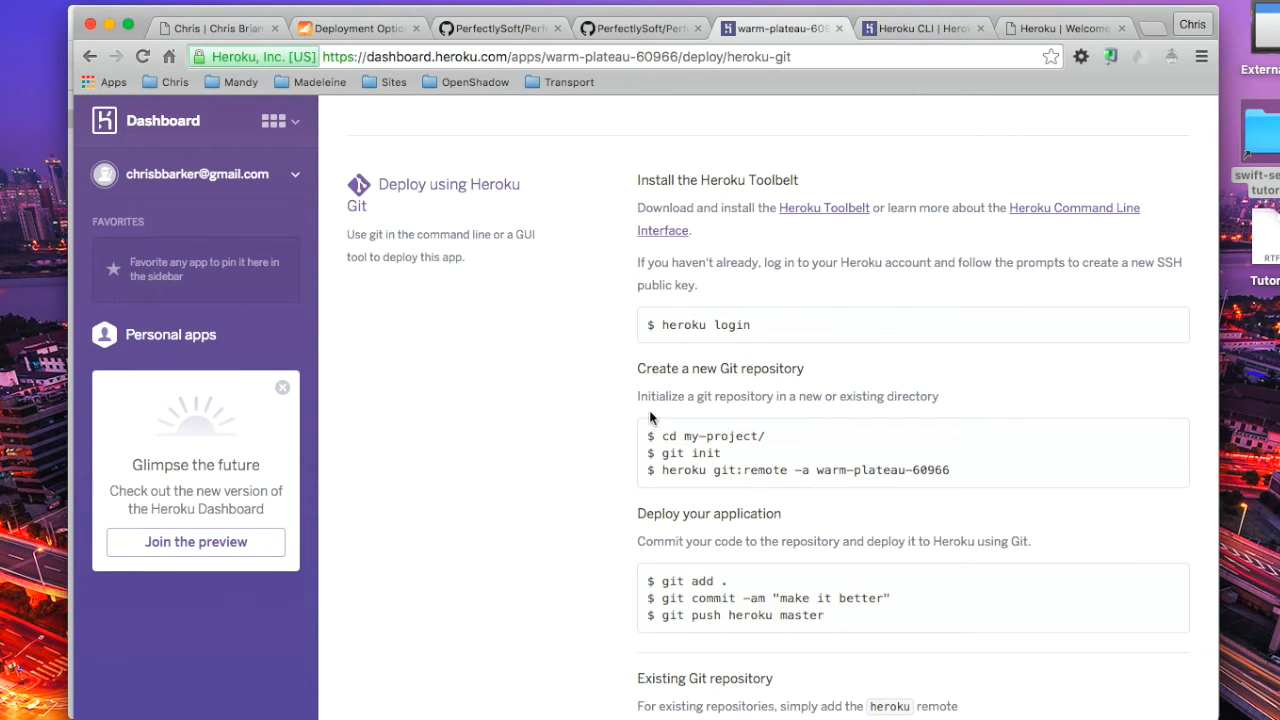
pyautogui.scroll(-3)
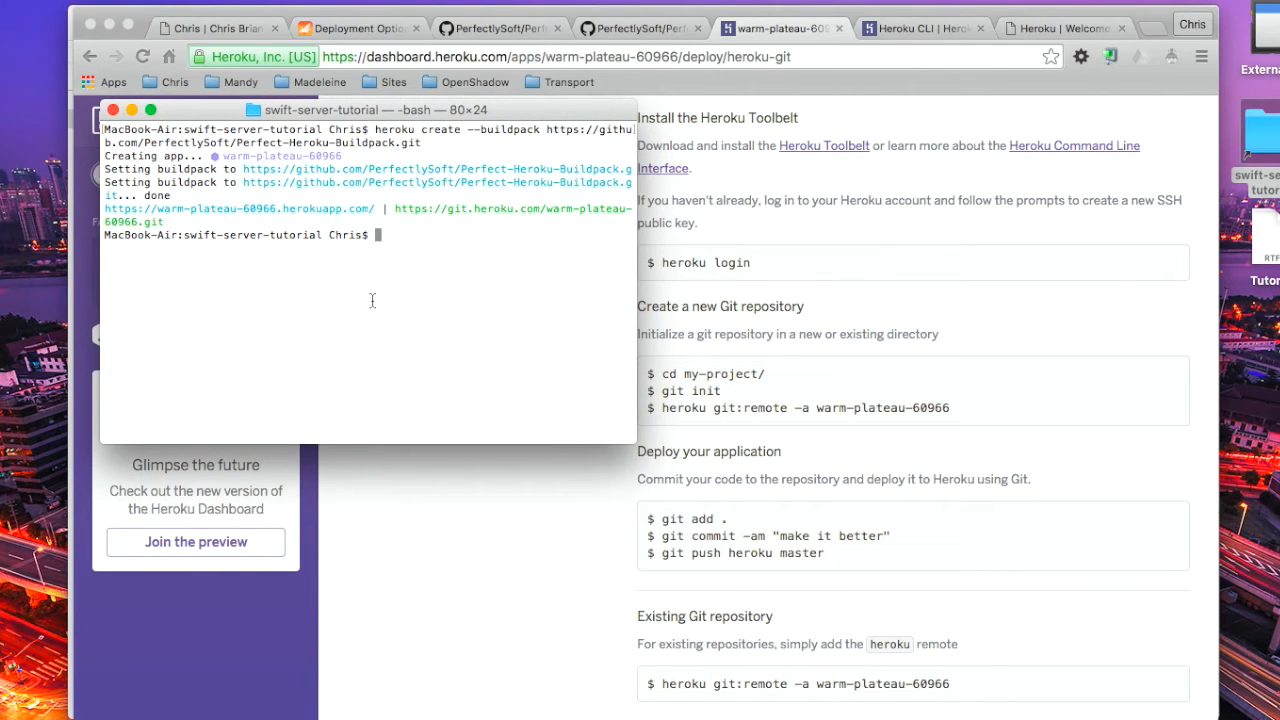
# Initialize Git, add the warm-plateau-60966 Heroku remote, and stage all project files.
pyautogui.write('git init')
pyautogui.write('he')
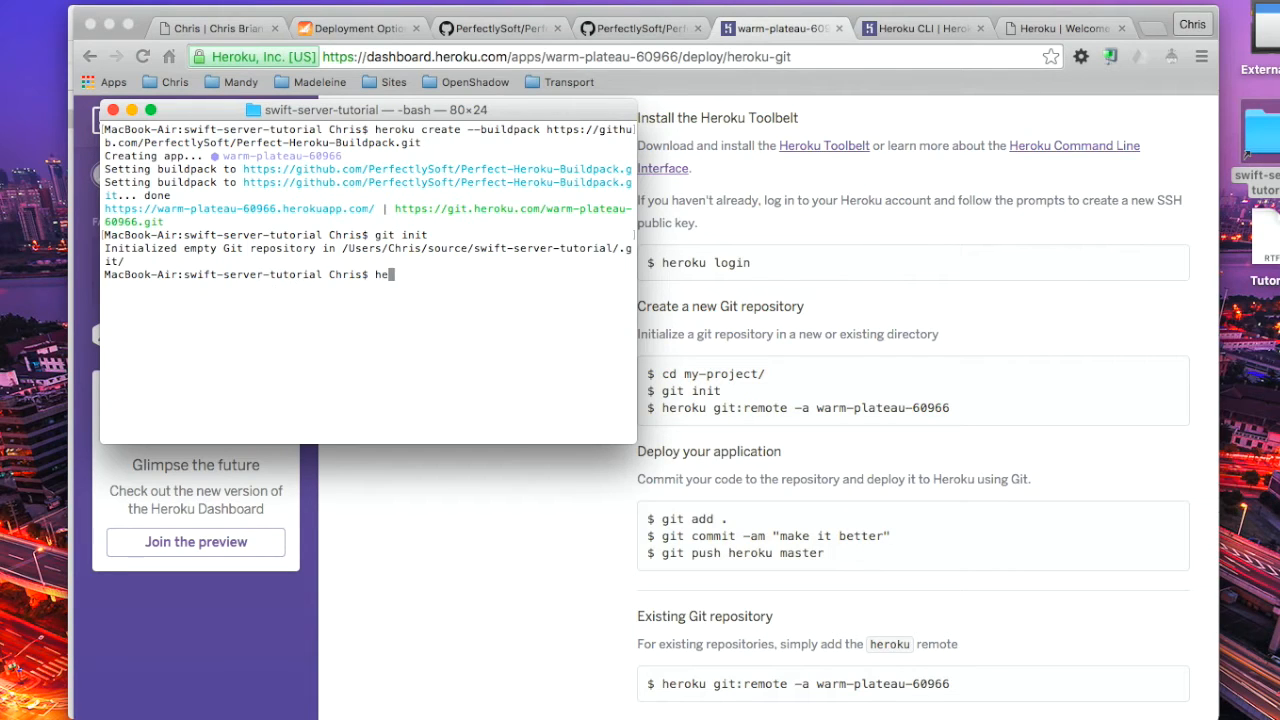
pyautogui.write('roku')
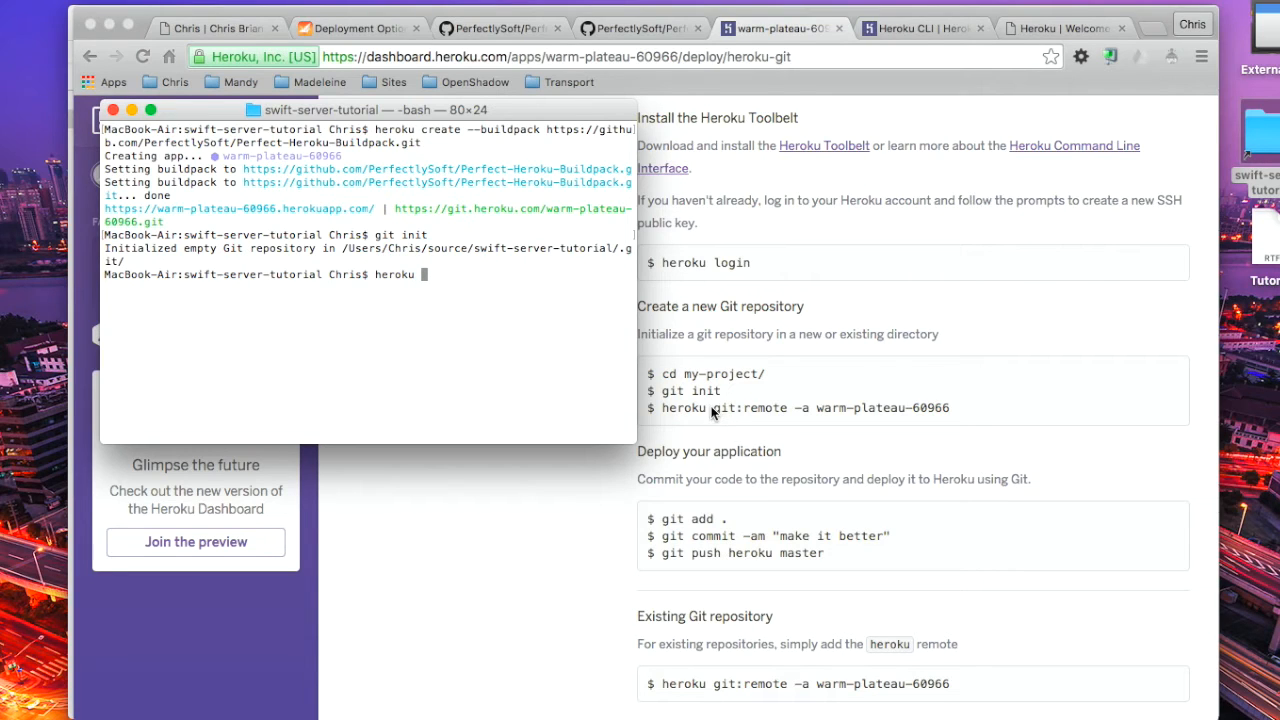
pyautogui.moveTo(662, 407); pyautogui.dragTo(950, 407)
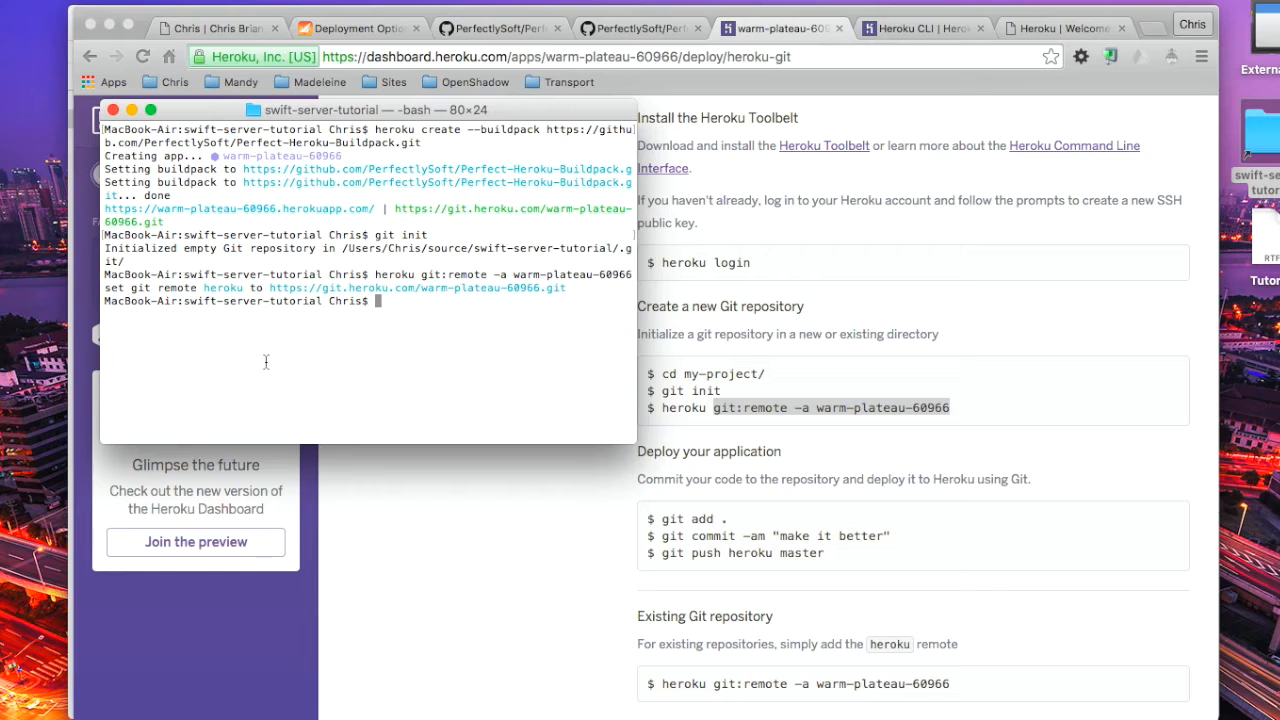
pyautogui.write('git add .')
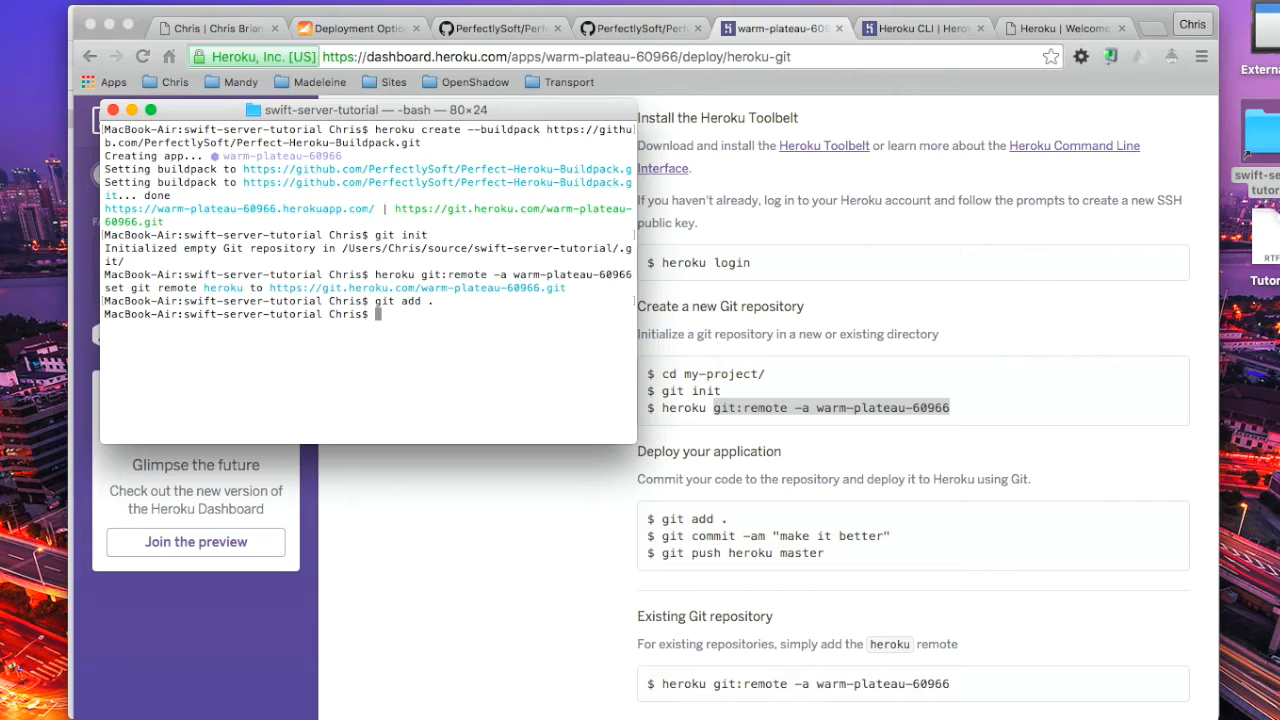
pyautogui.write('git commit -am "initial commit')
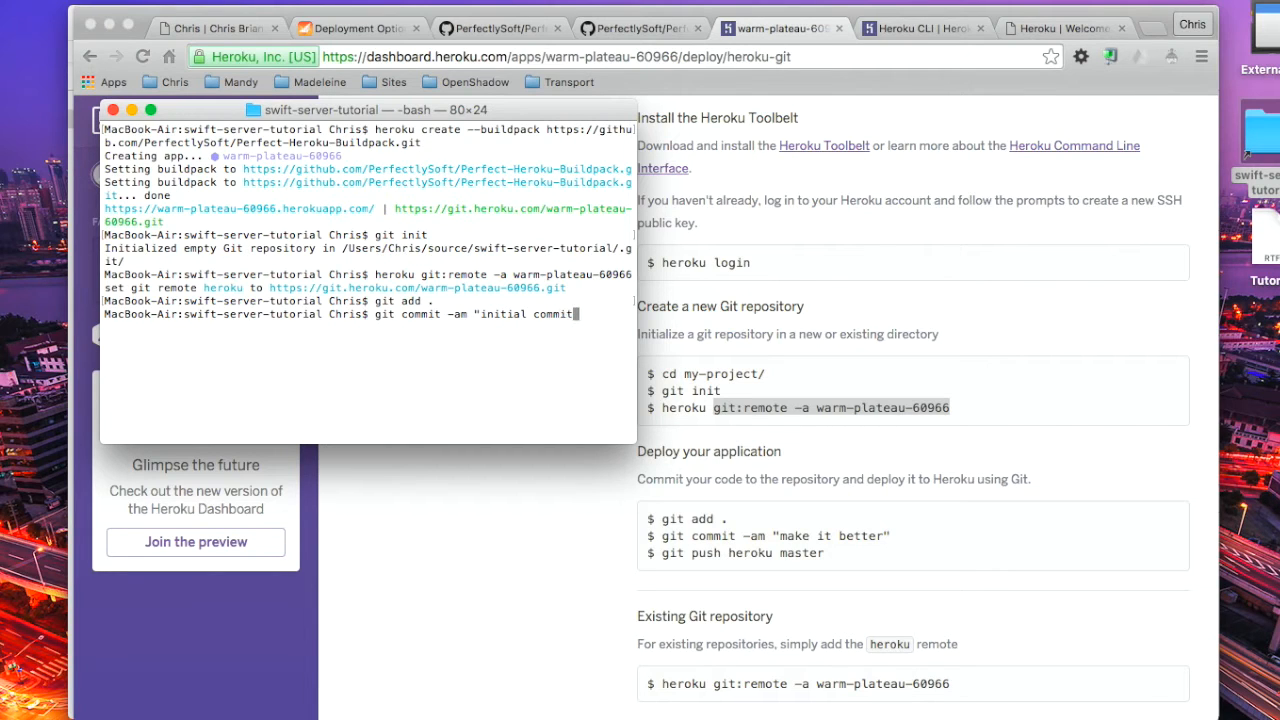
# Commit as "initial commit" and push to heroku master to deploy.
pyautogui.press('Return')
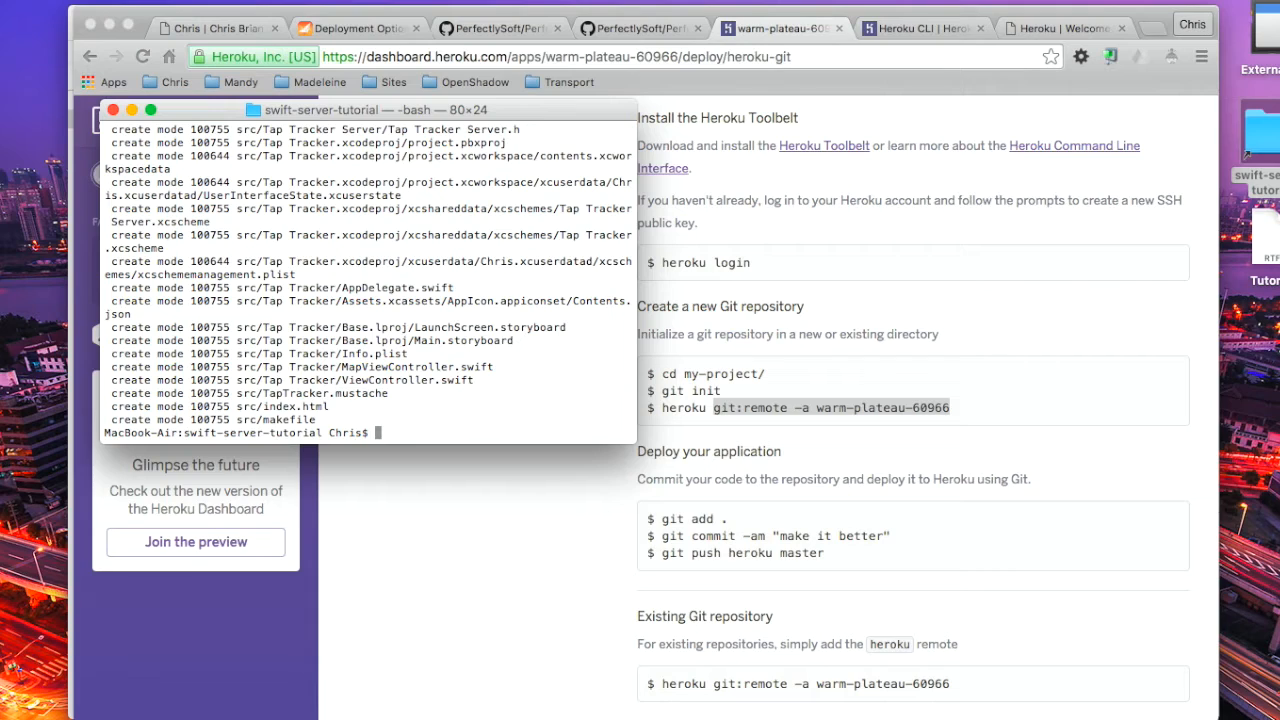
pyautogui.write('git')
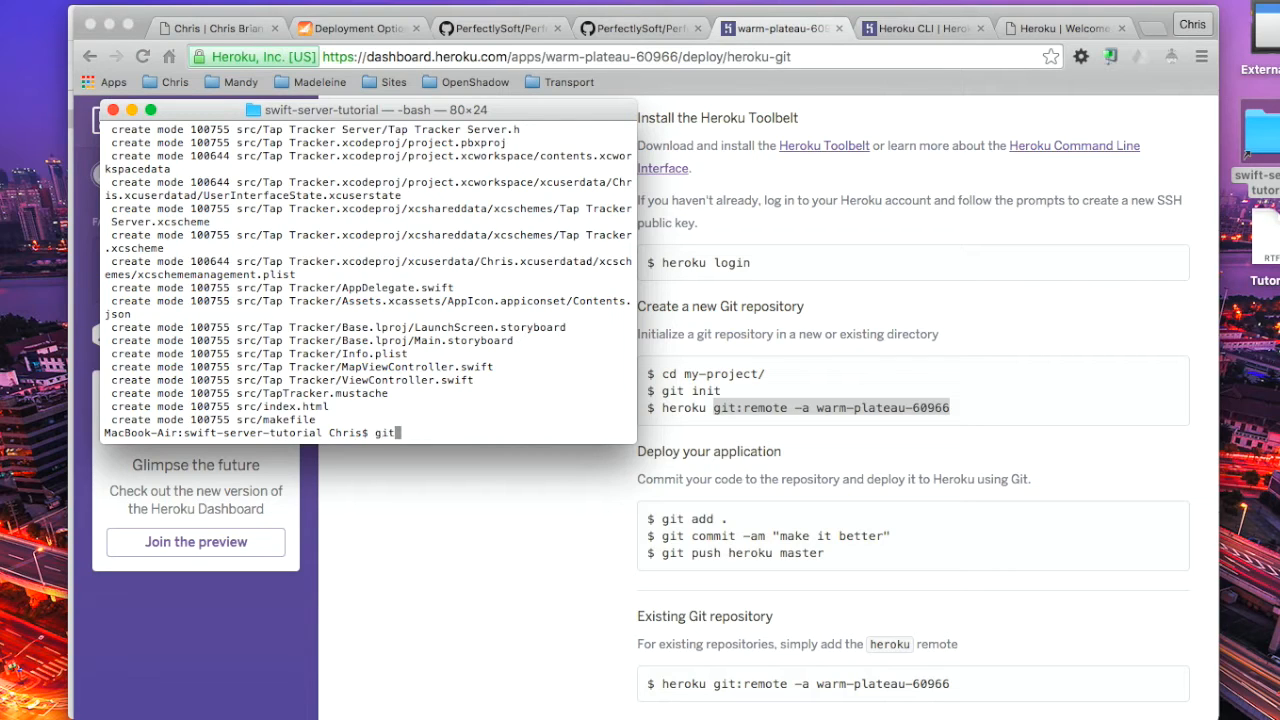
pyautogui.write('push')
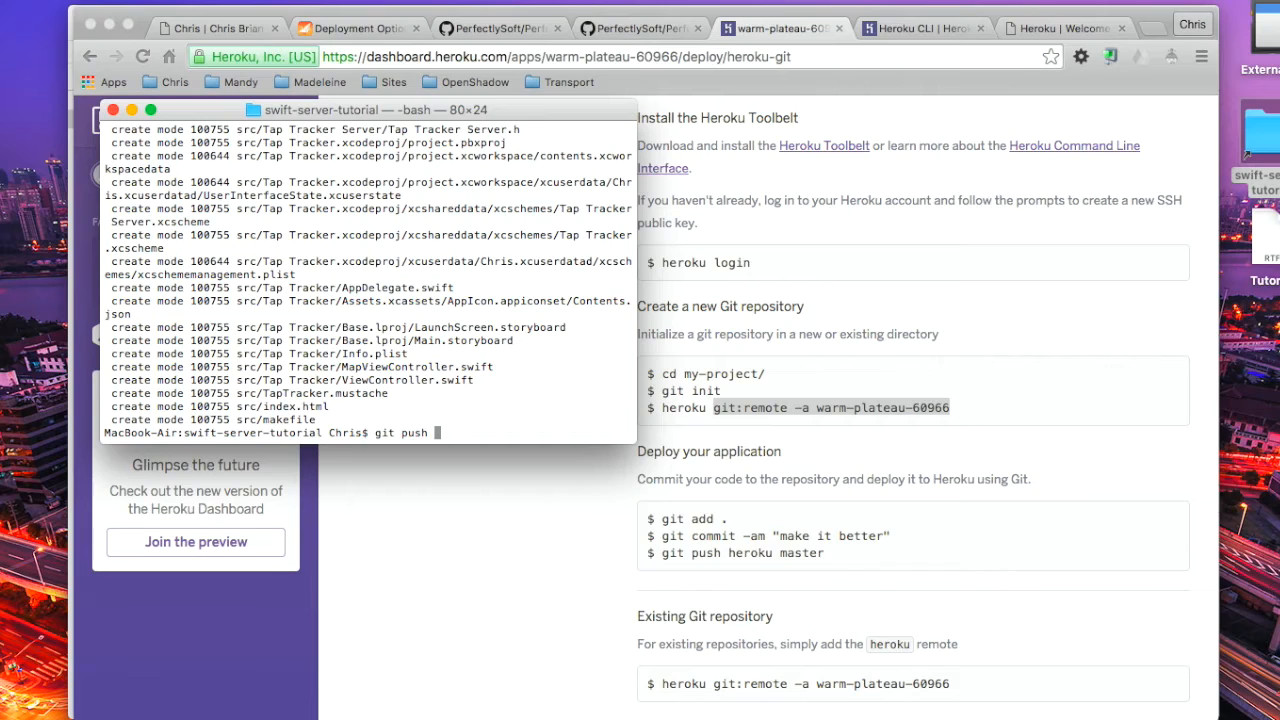
pyautogui.write('heroku m')
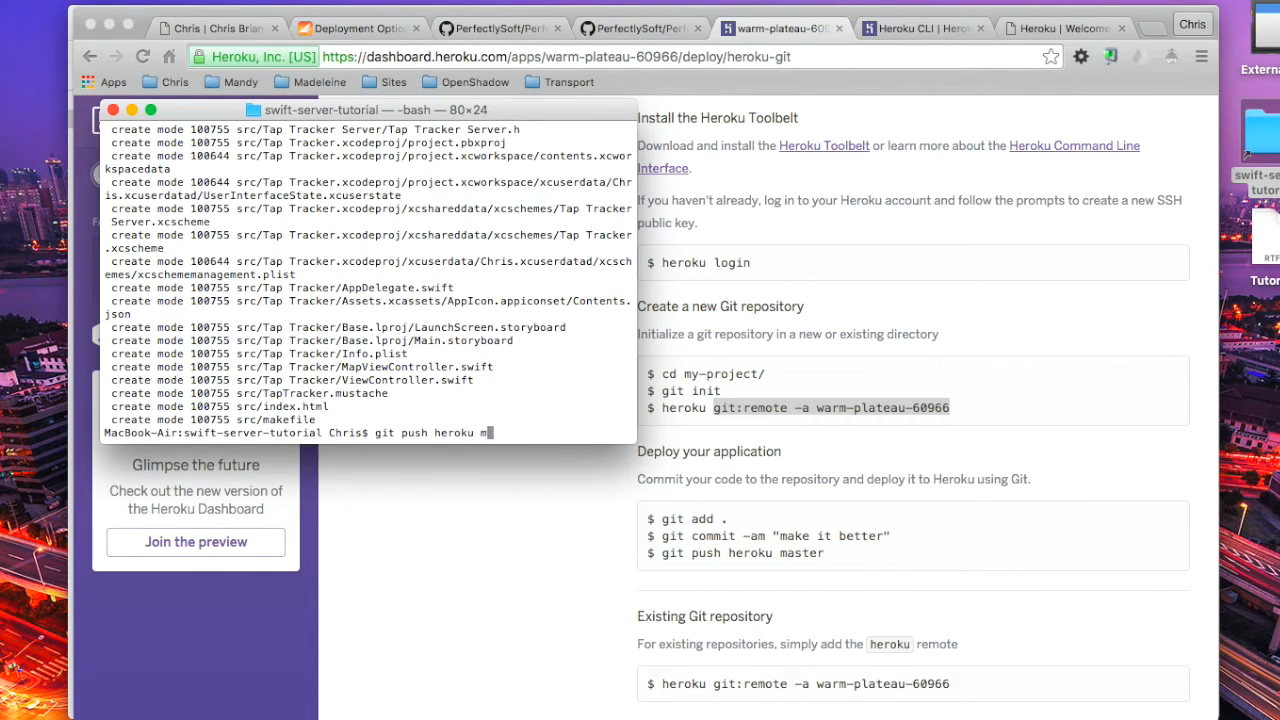
pyautogui.write('aster')
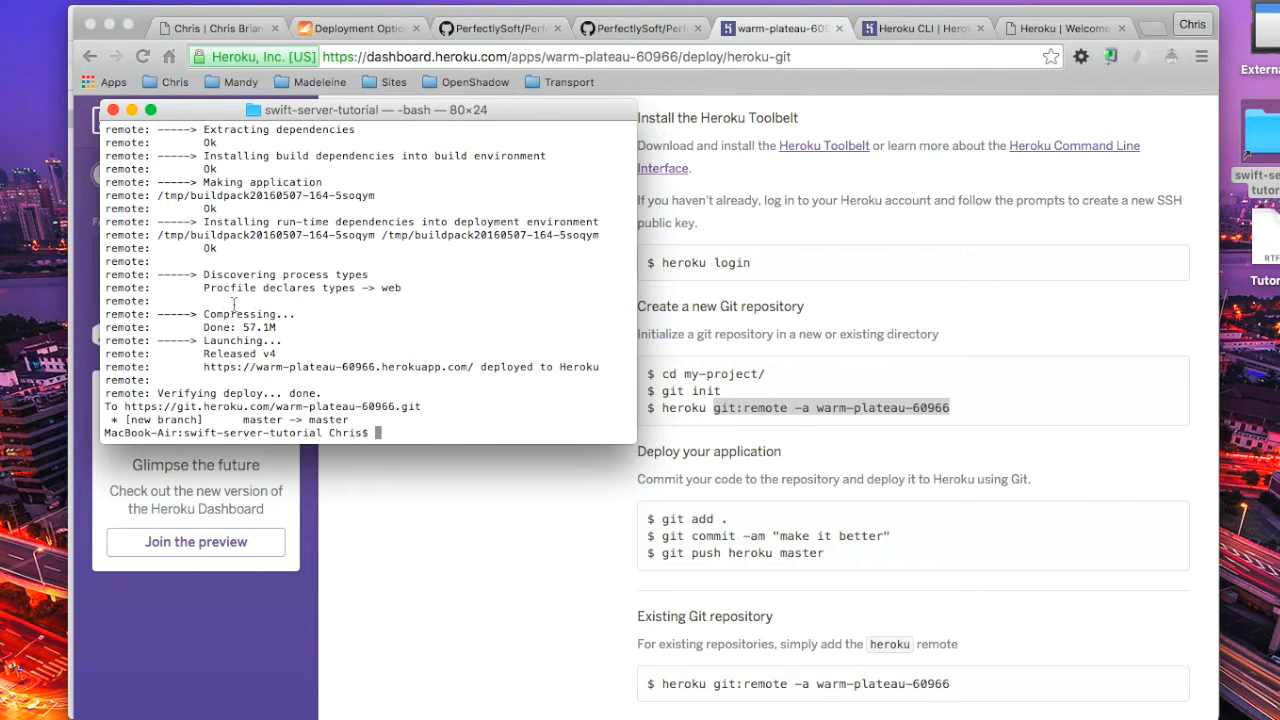
pyautogui.moveTo(280, 388)
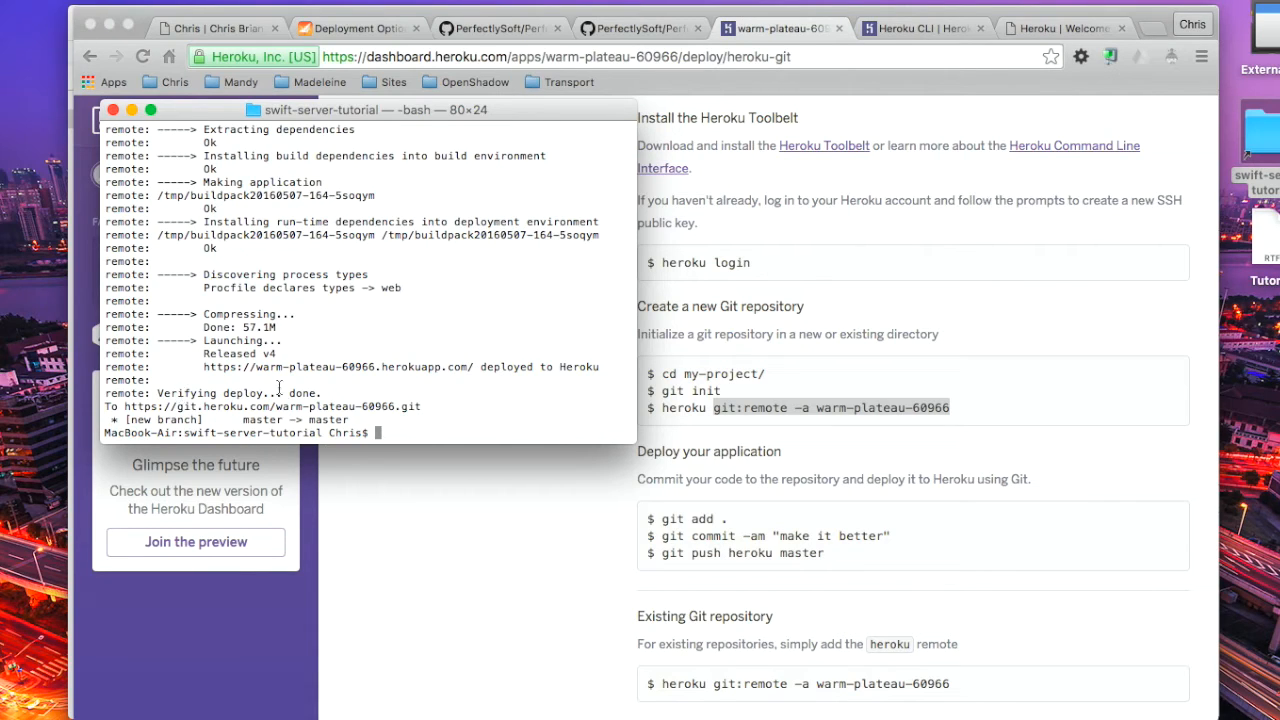
pyautogui.moveTo(700, 357)
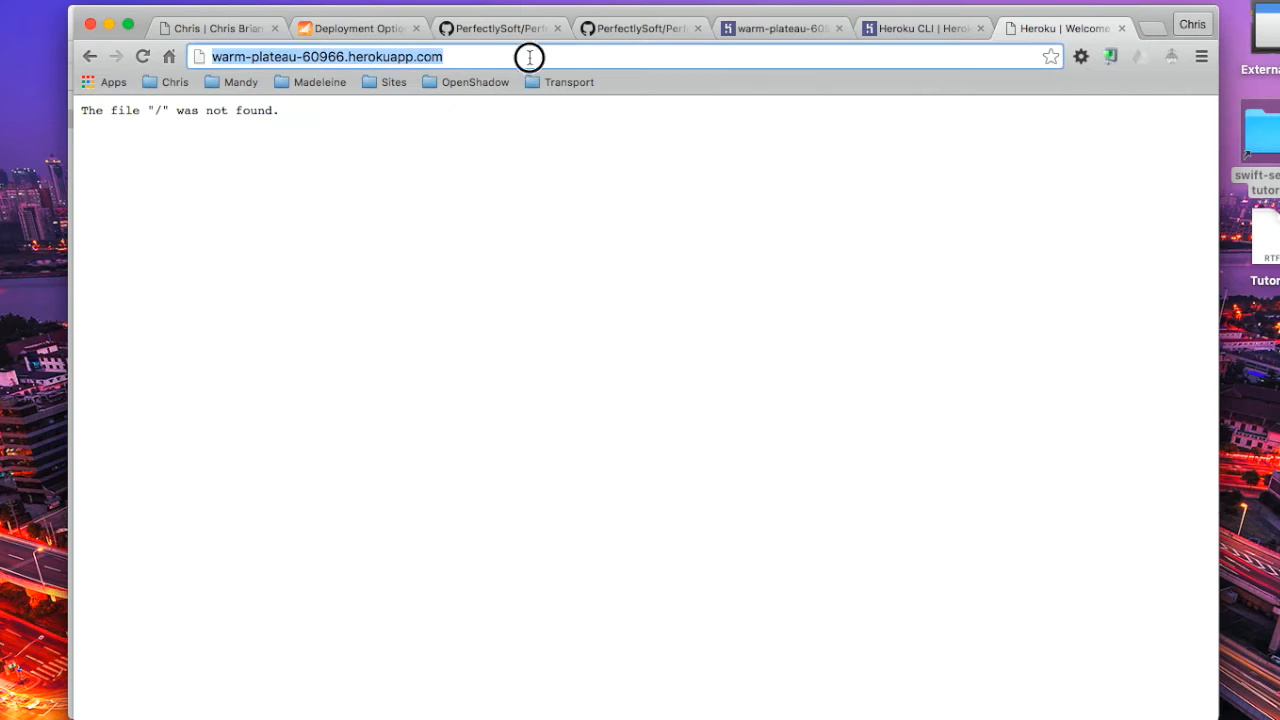
# Load warm-plateau-60966.herokuapp.com/TapTracker and select its address bar URL.
pyautogui.write('/Tap')
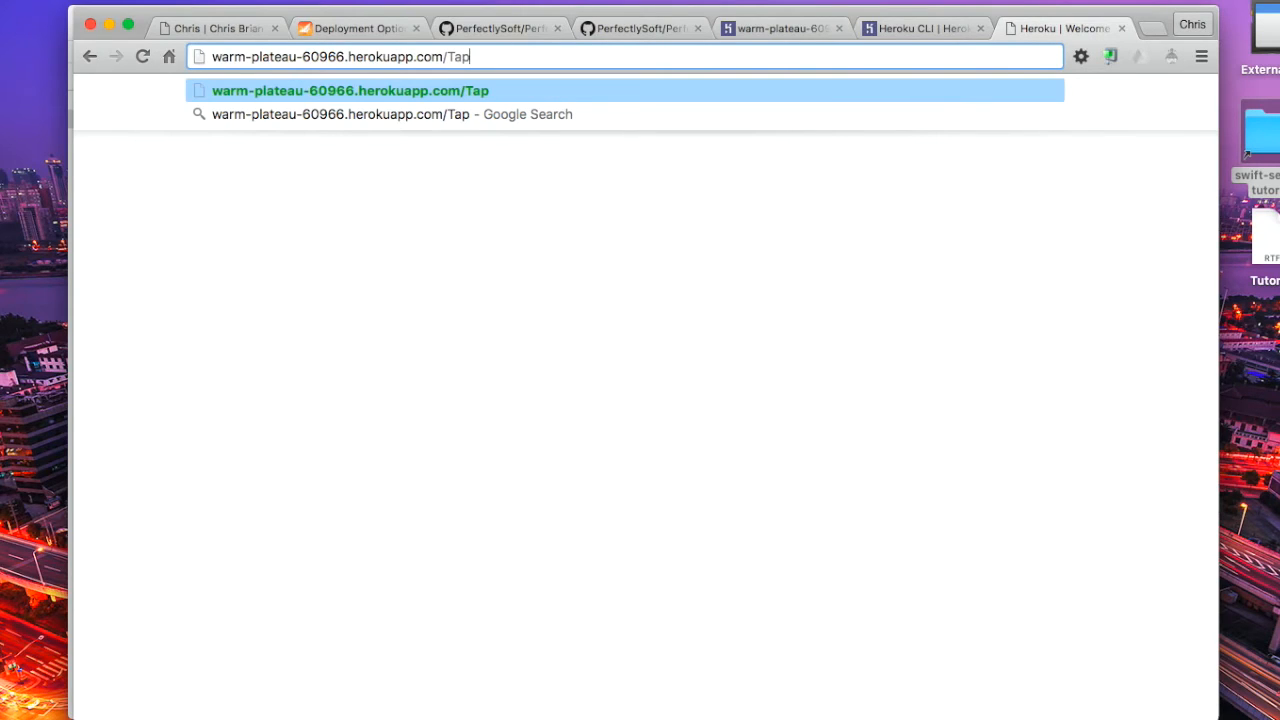
pyautogui.write('Tracker')
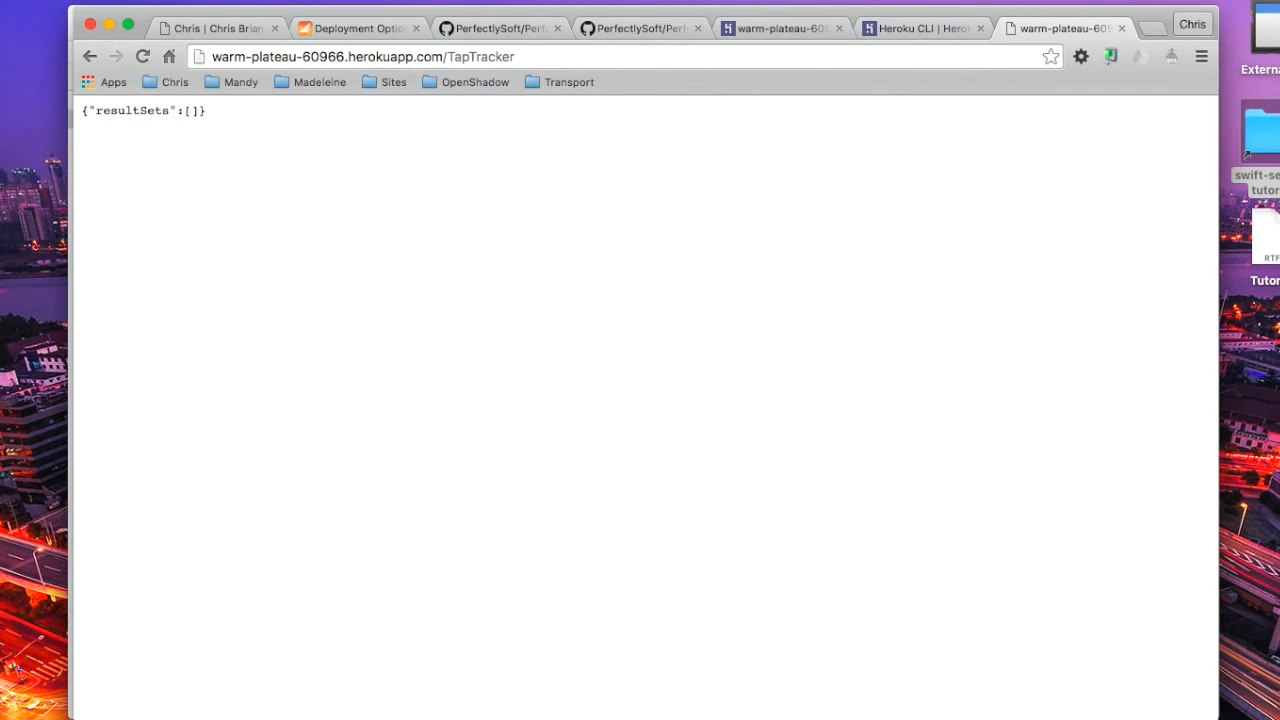
pyautogui.moveTo(177, 135)
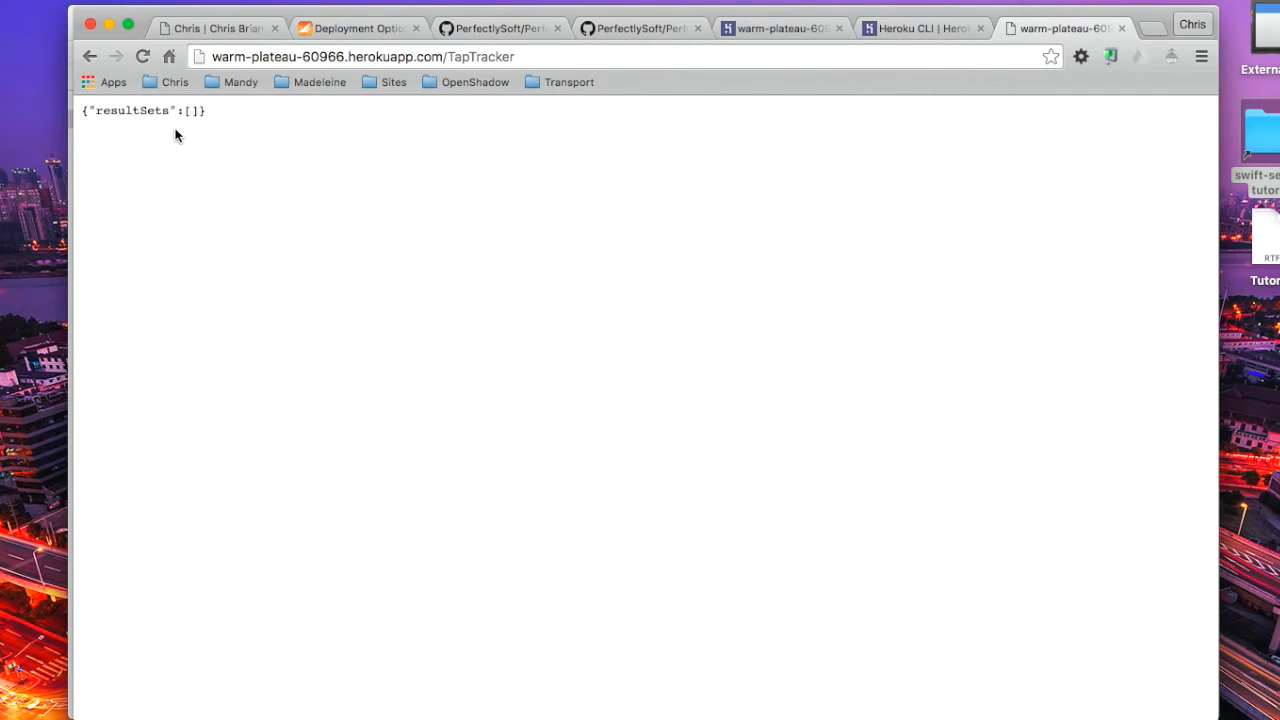
pyautogui.moveTo(204, 128)
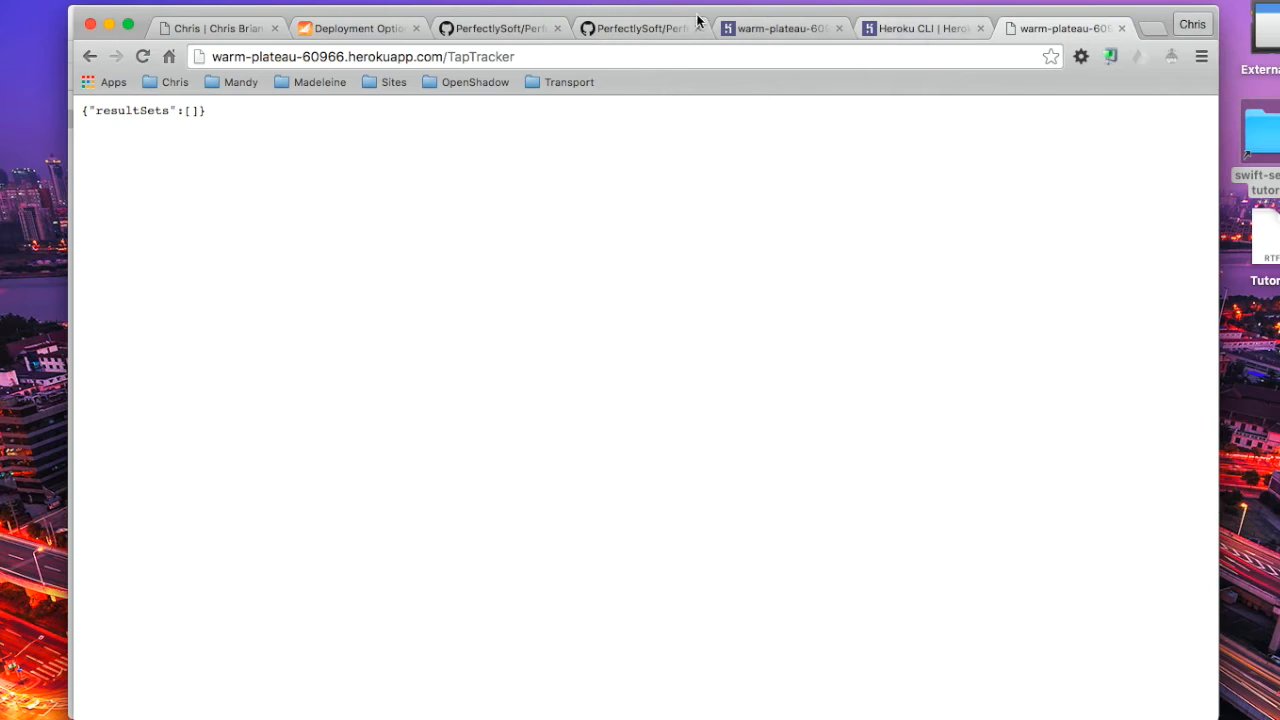
pyautogui.moveTo(396, 157)
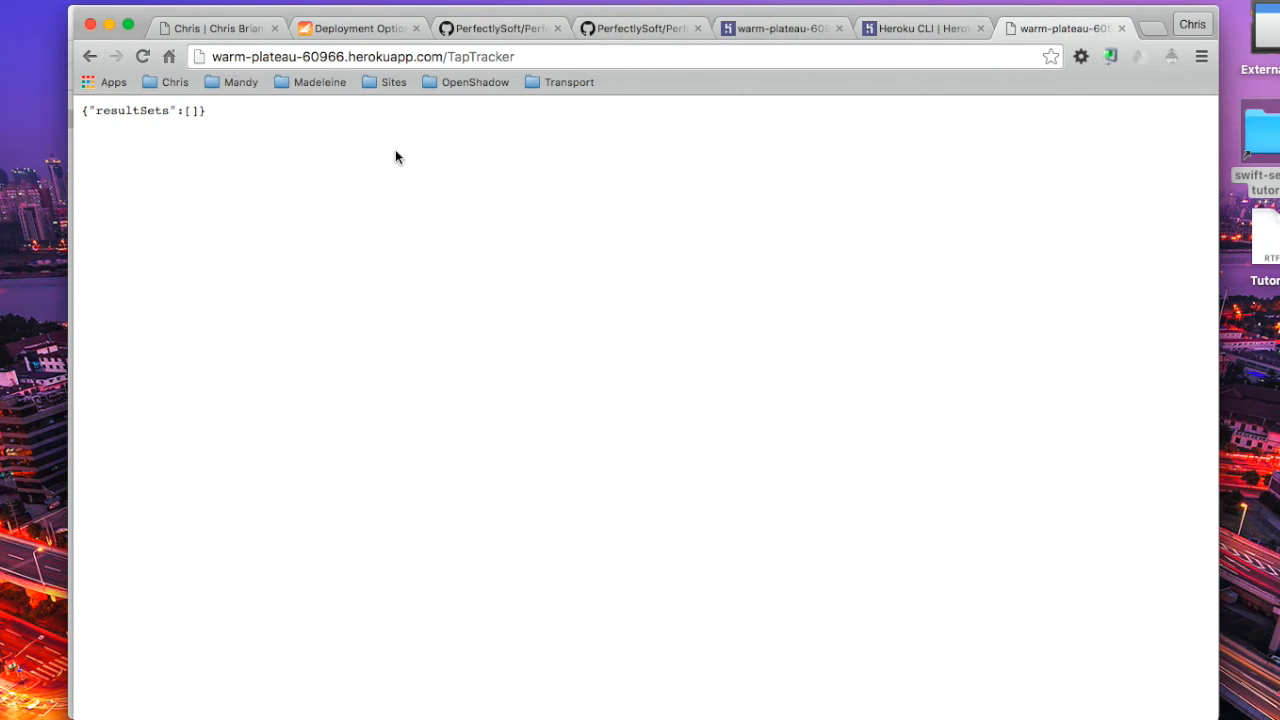
pyautogui.moveTo(670, 713)
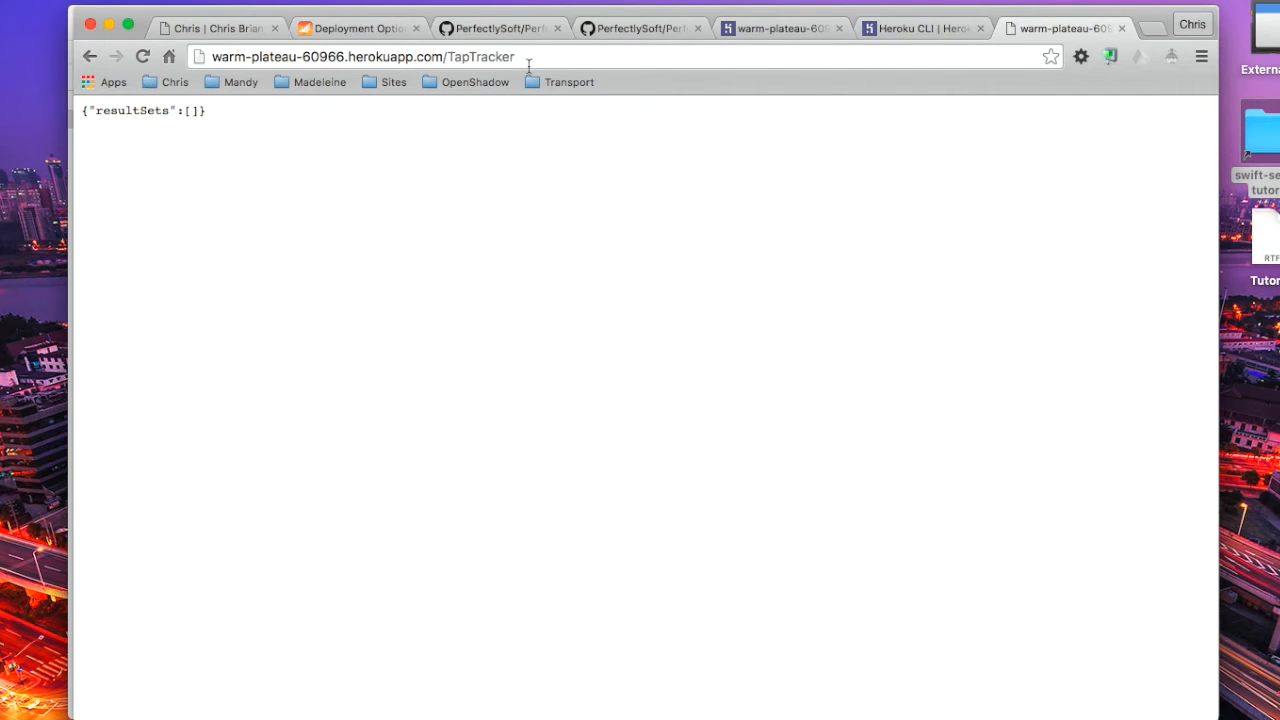
pyautogui.click(360, 56)
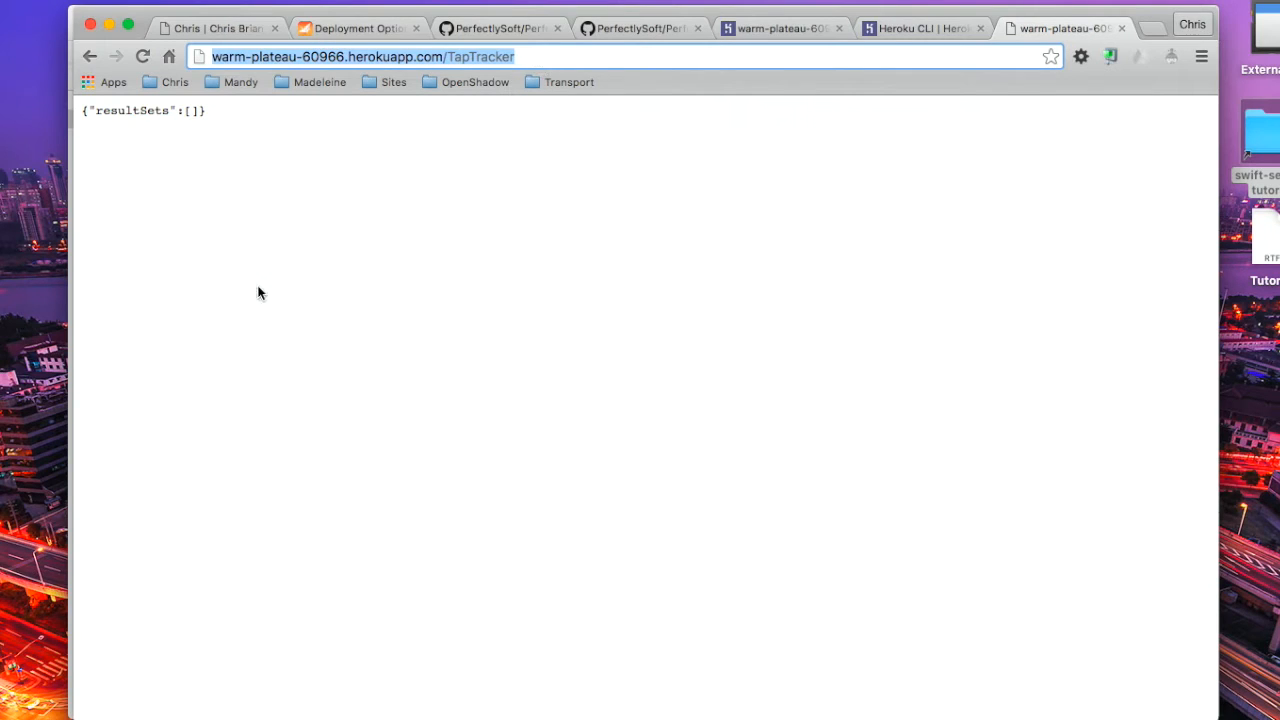
pyautogui.moveTo(598, 451)
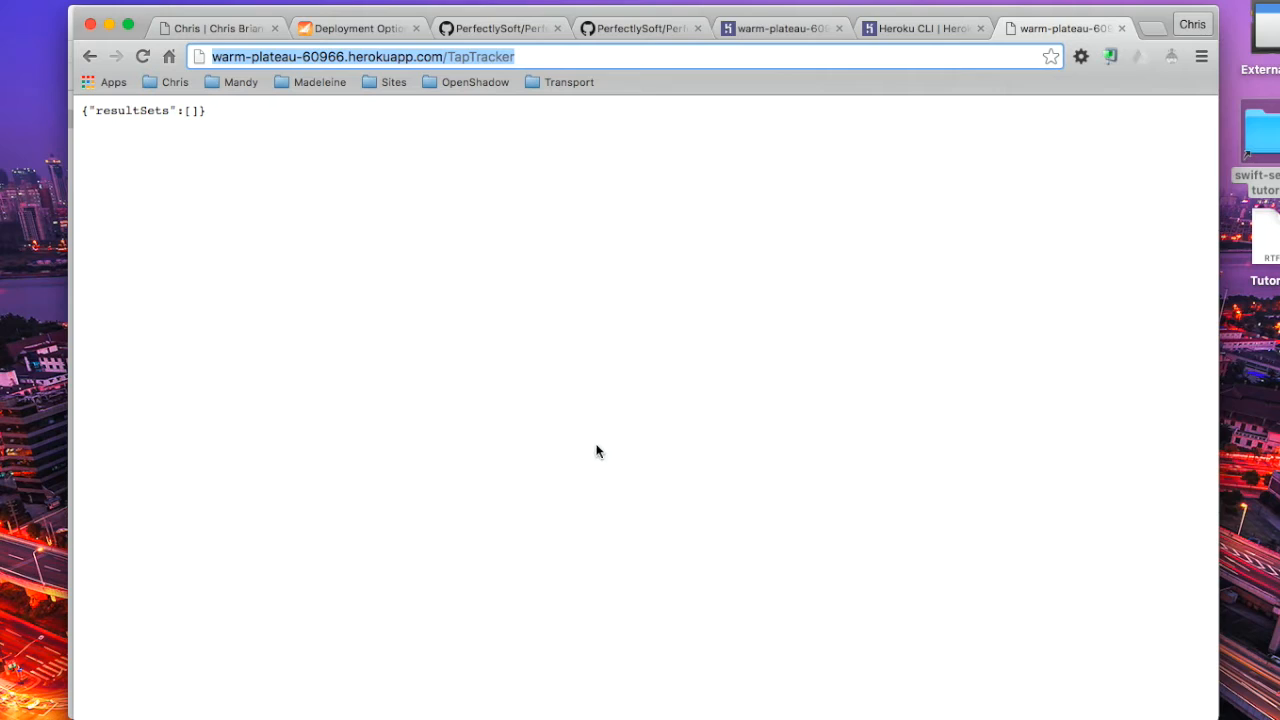
pyautogui.moveTo(876, 638)
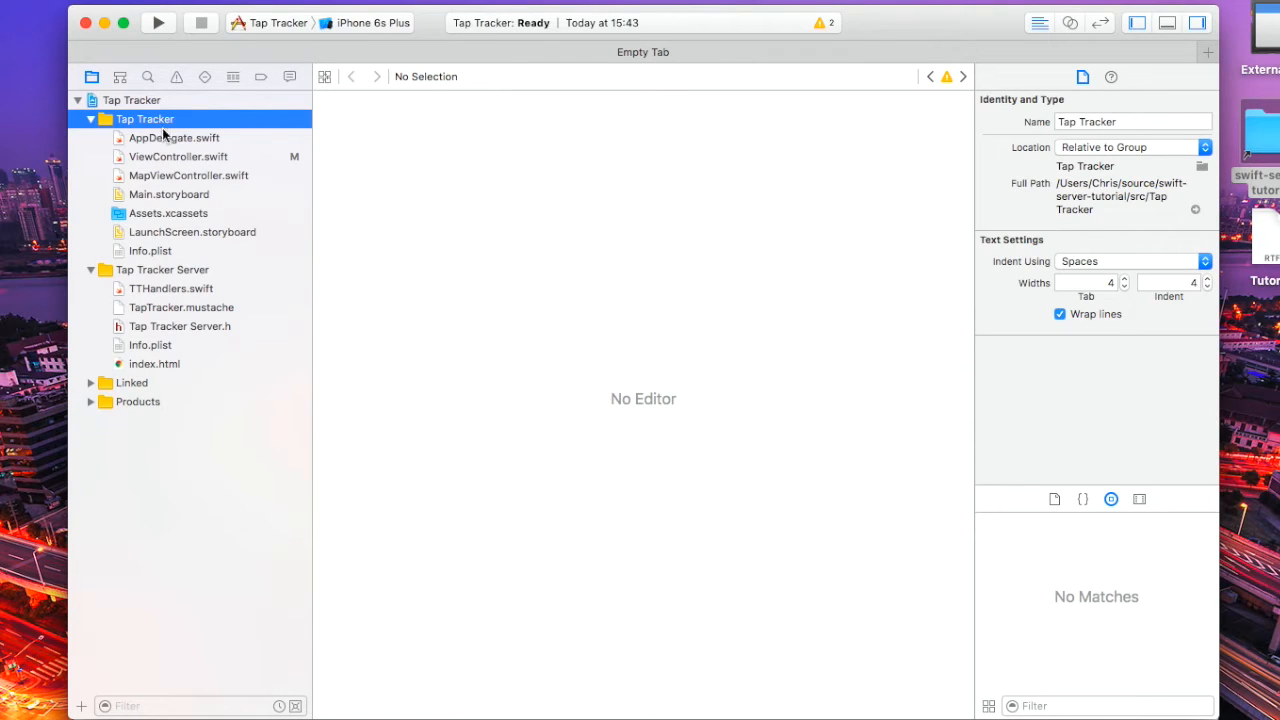
pyautogui.moveTo(177, 166)
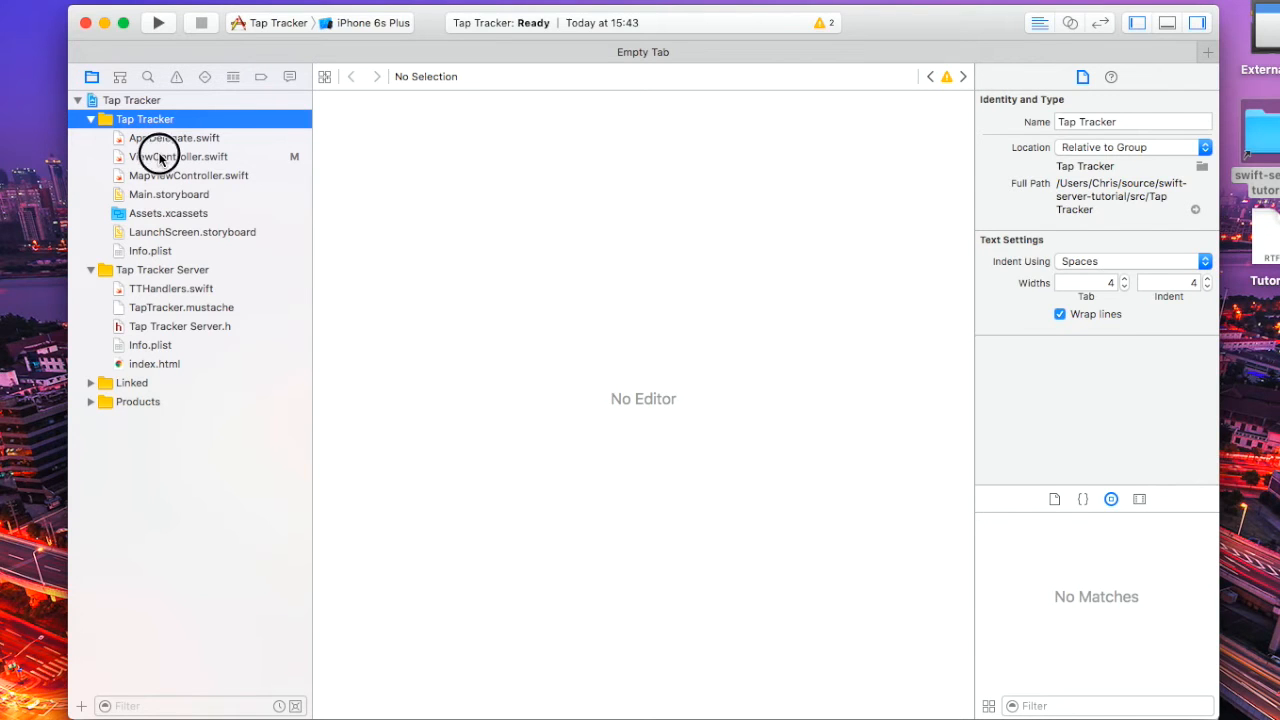
# In ViewController.swift, replace END_POINT's localhost host with the warm-plateau-60966 Heroku URL.
pyautogui.click(179, 156)
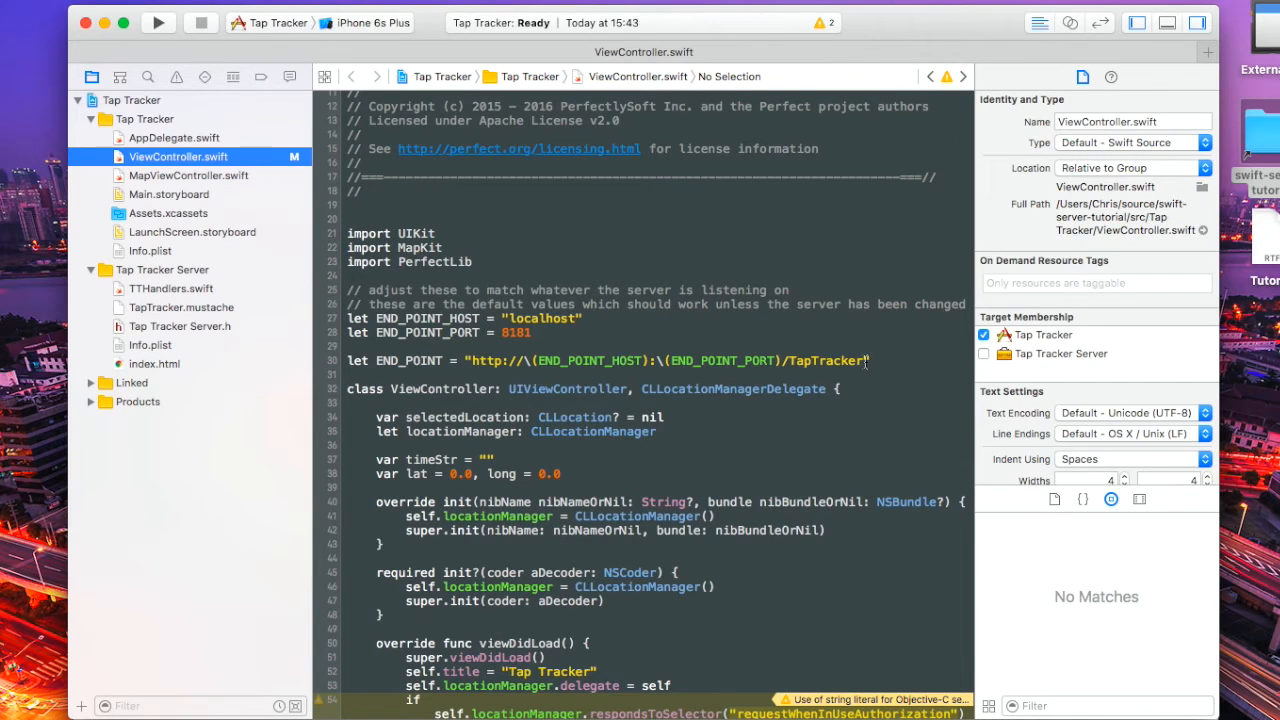
pyautogui.doubleClick(665, 360)
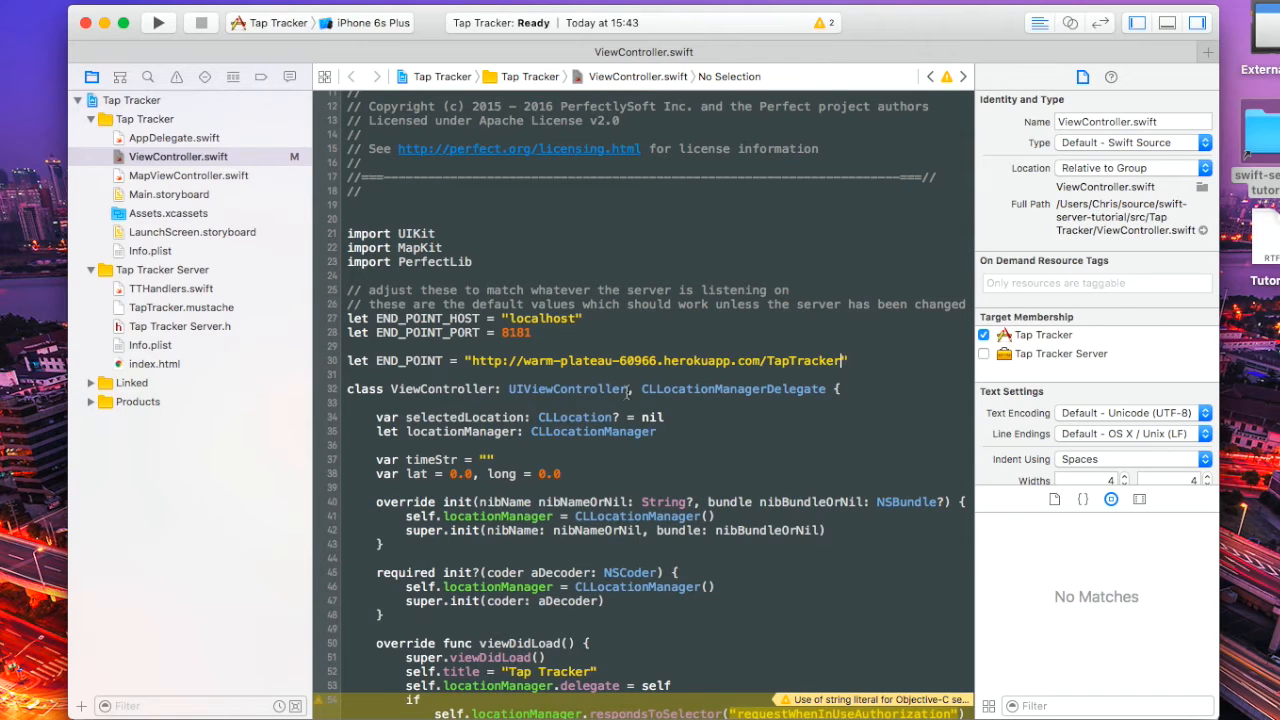
pyautogui.scroll(-3)
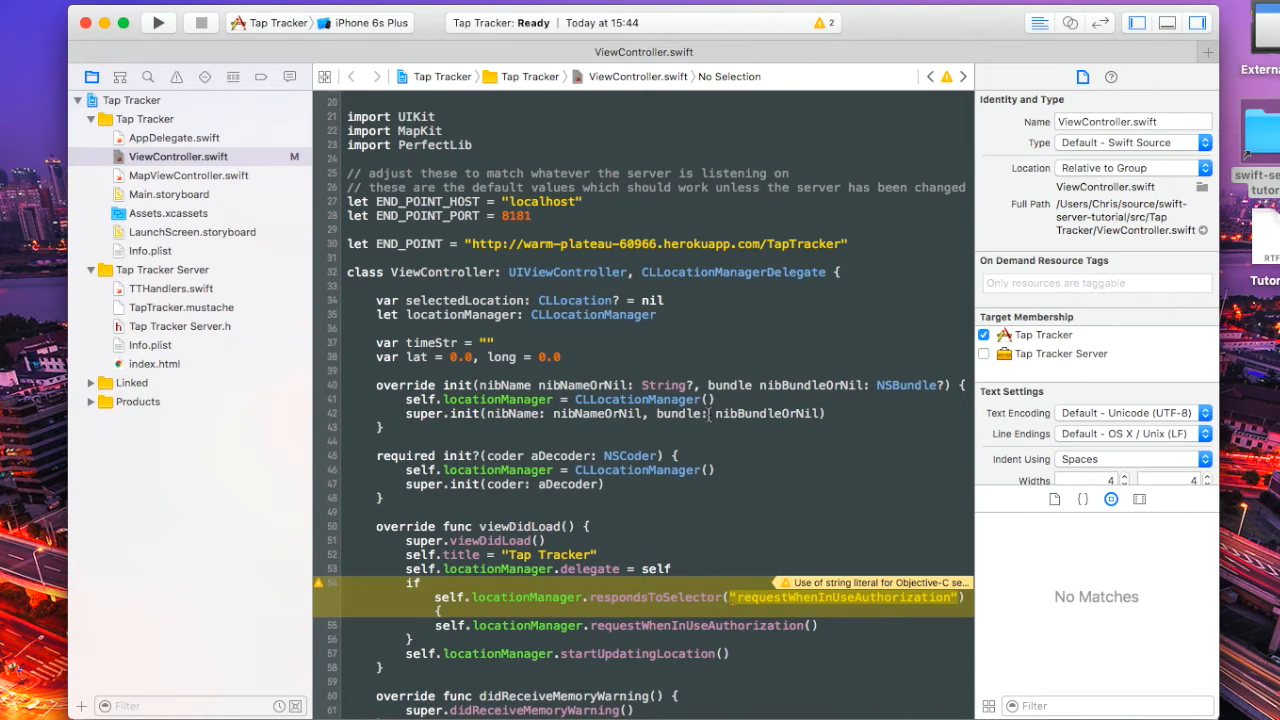
pyautogui.click(843, 243)
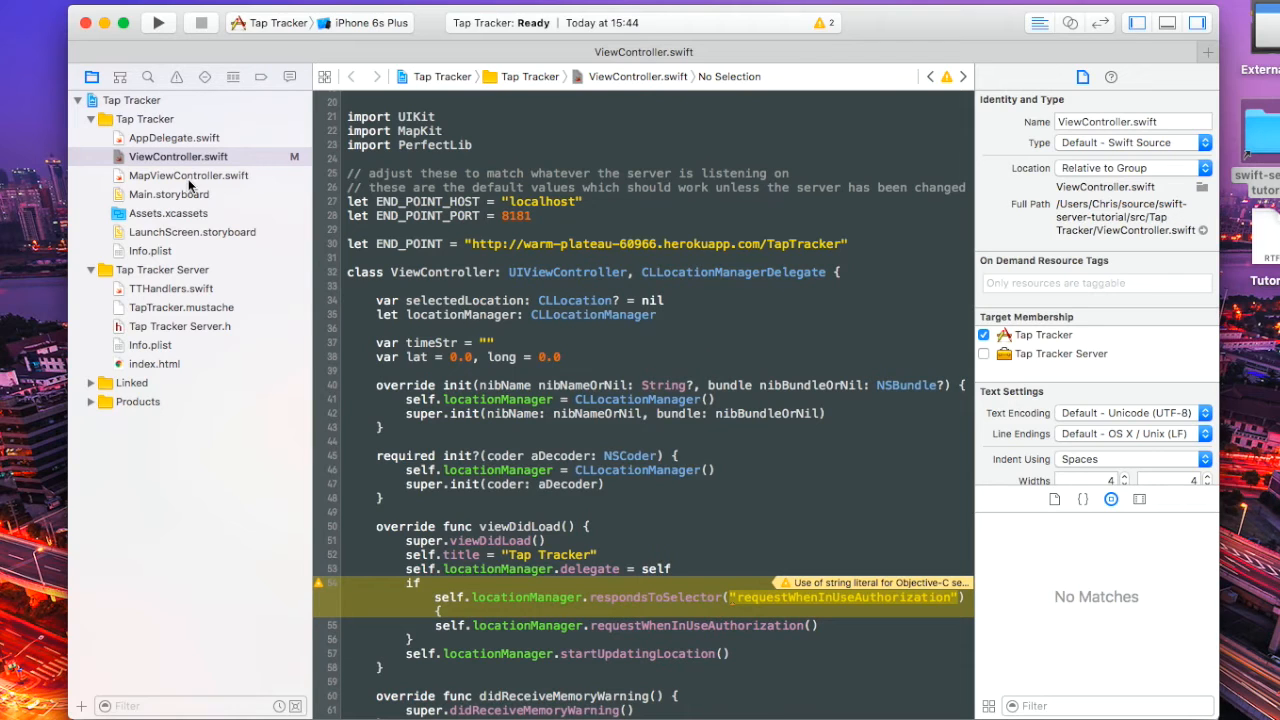
# Run Tap Tracker on the iPhone 6s simulator and record a tap shown on the map.
pyautogui.click(169, 194)
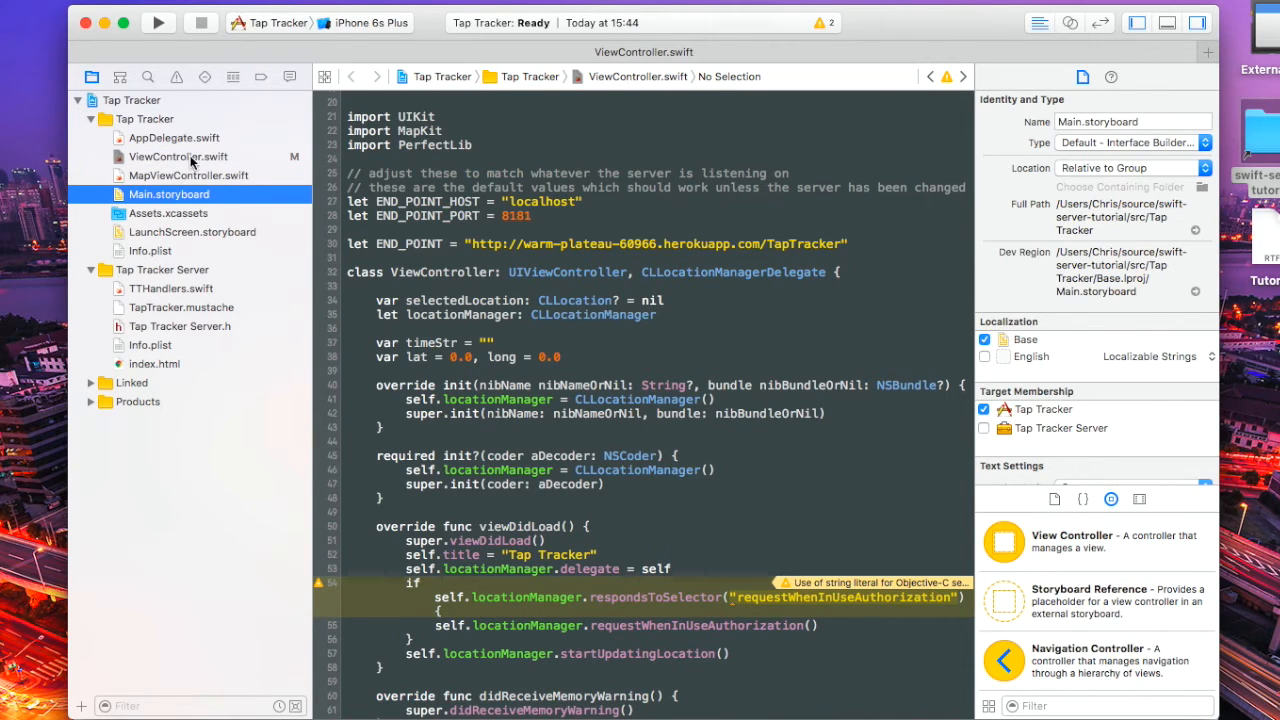
pyautogui.click(168, 194)
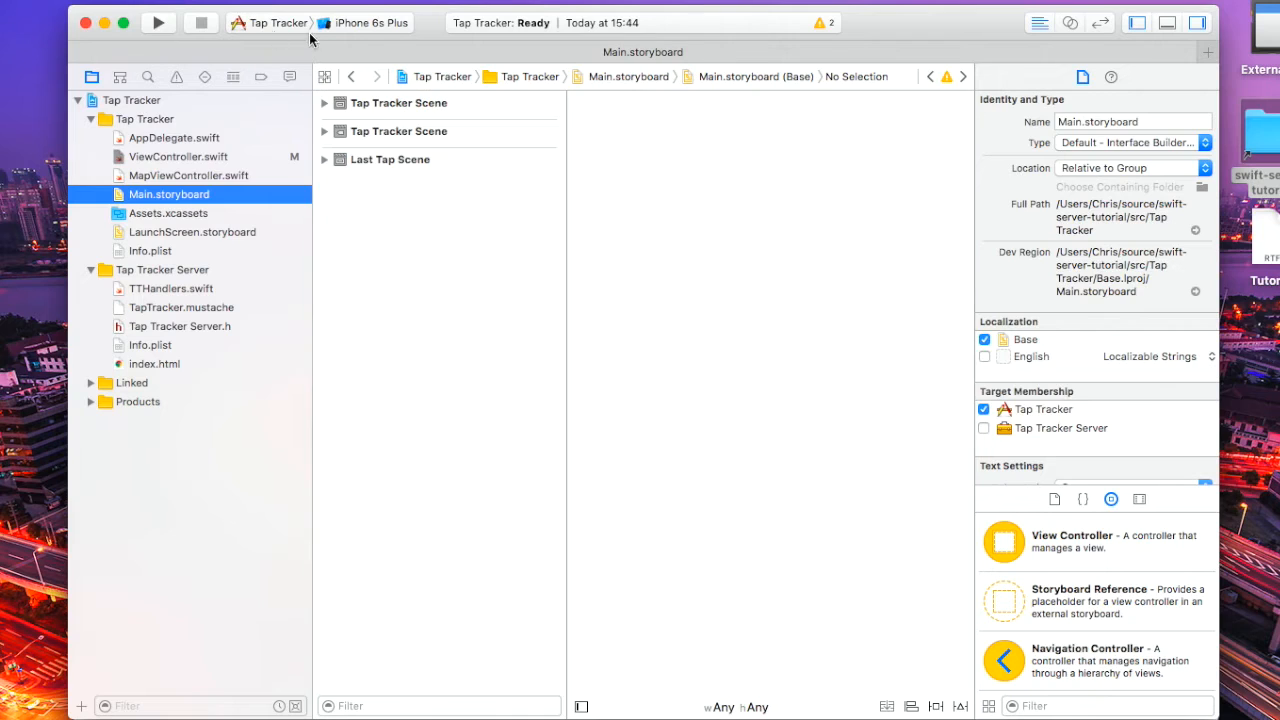
pyautogui.click(370, 22)
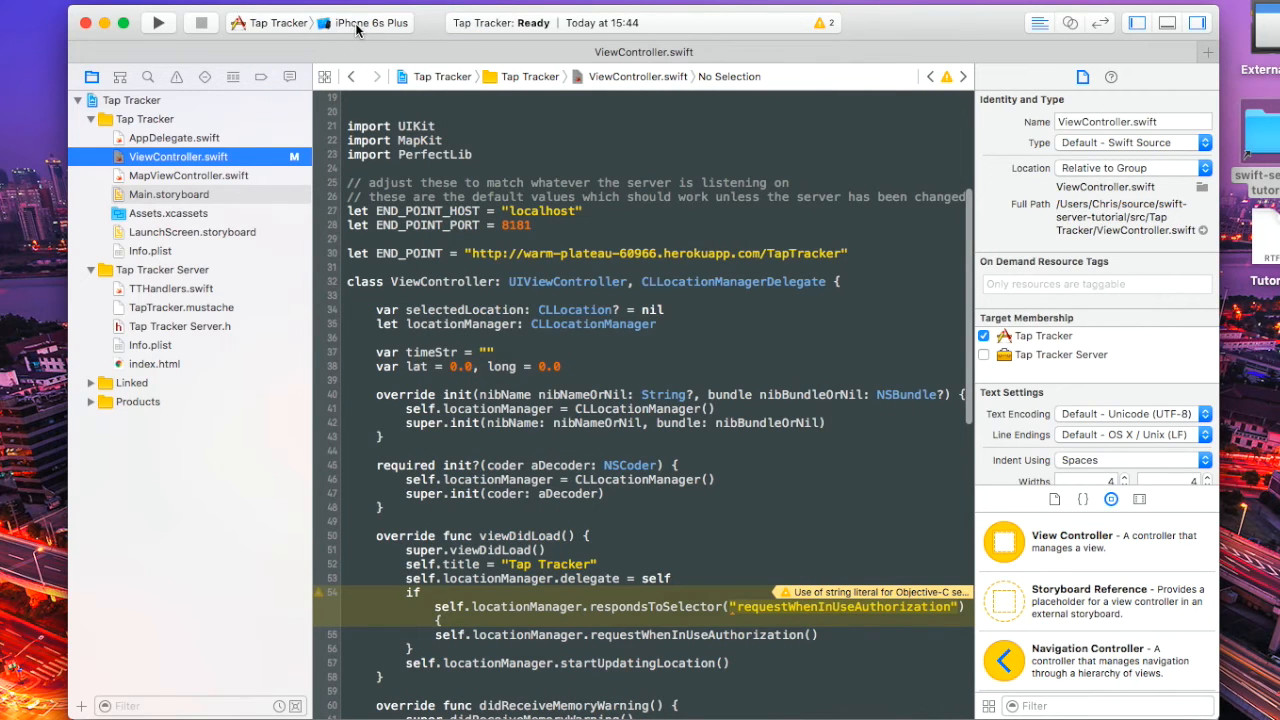
pyautogui.moveTo(388, 123)
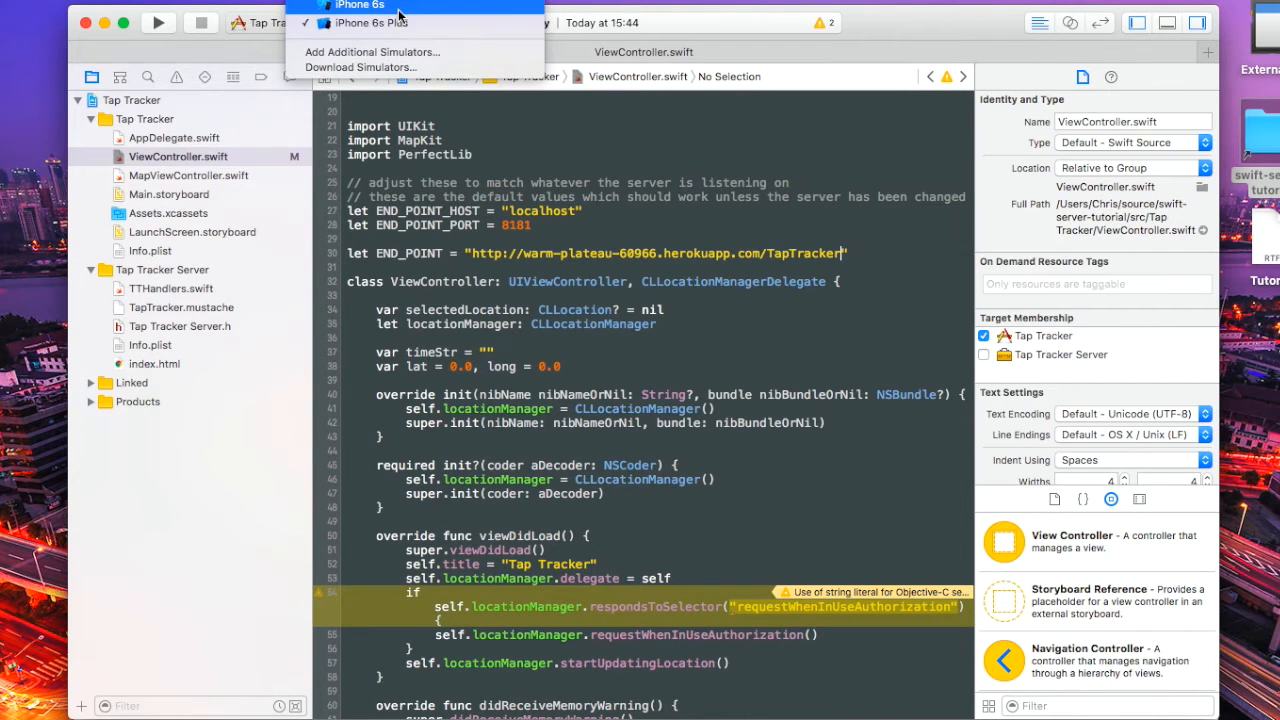
pyautogui.click(357, 6)
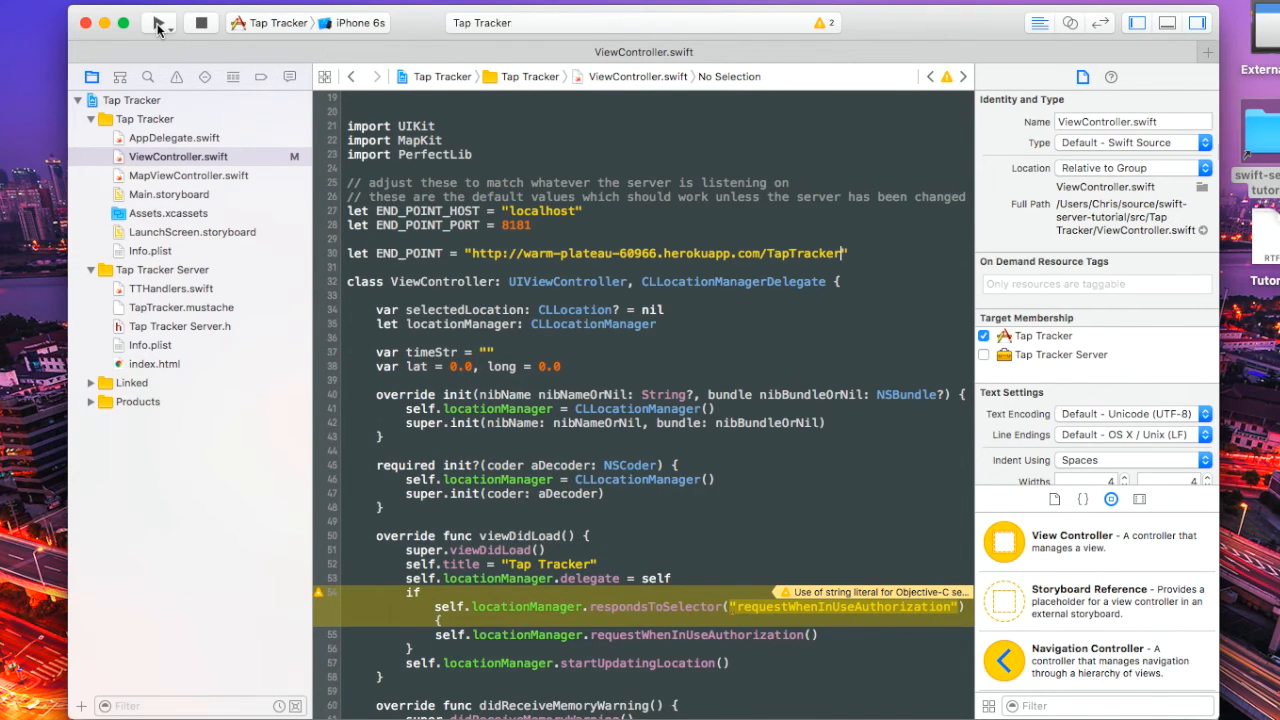
pyautogui.click(158, 22)
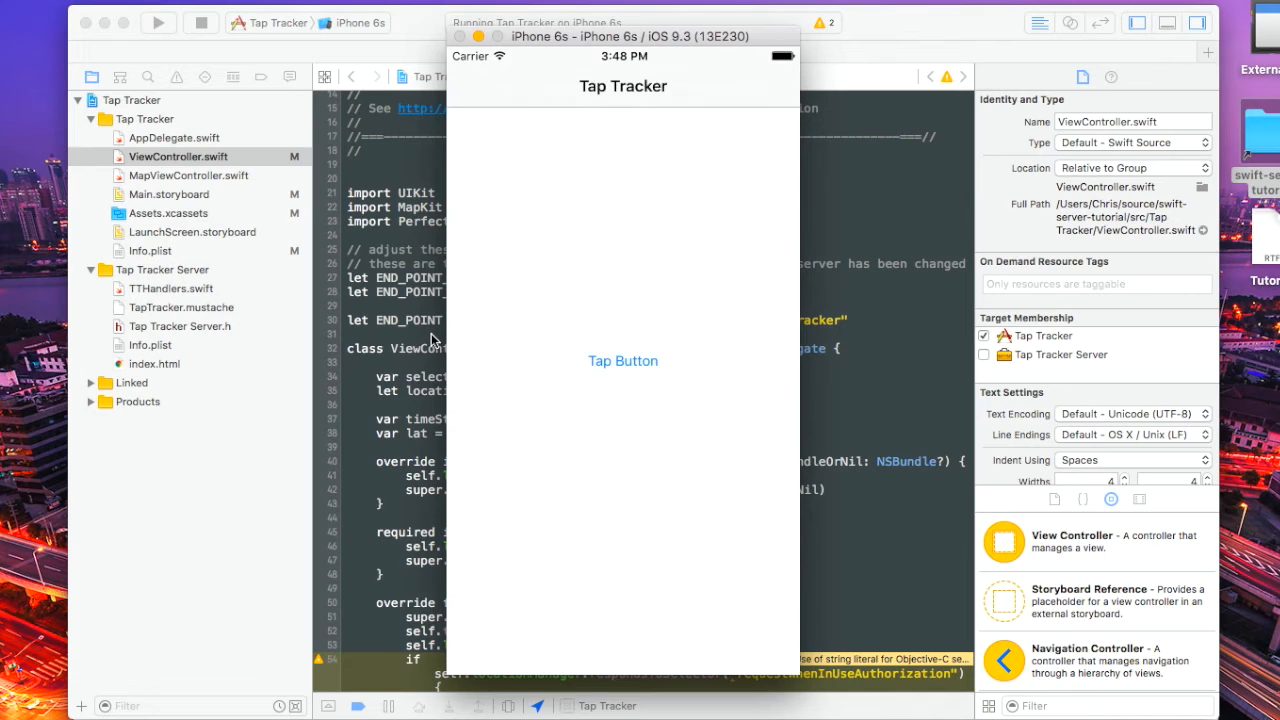
pyautogui.click(623, 361)
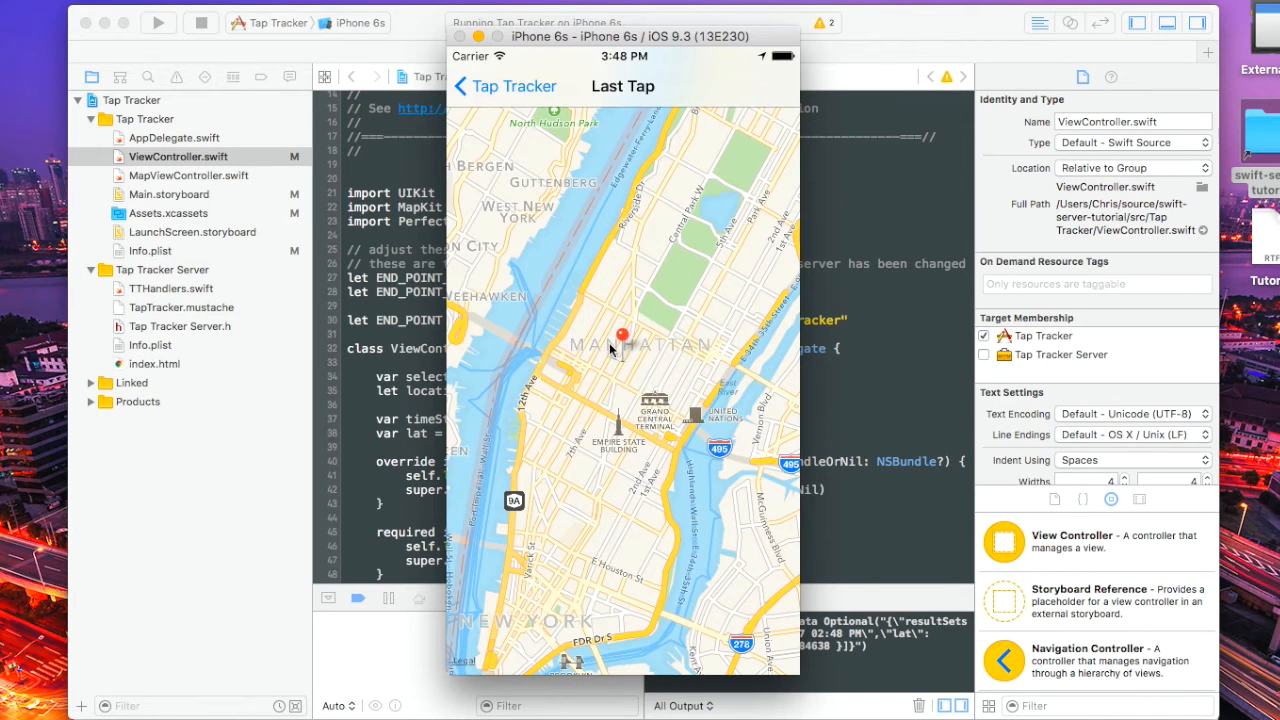
pyautogui.moveTo(708, 385)
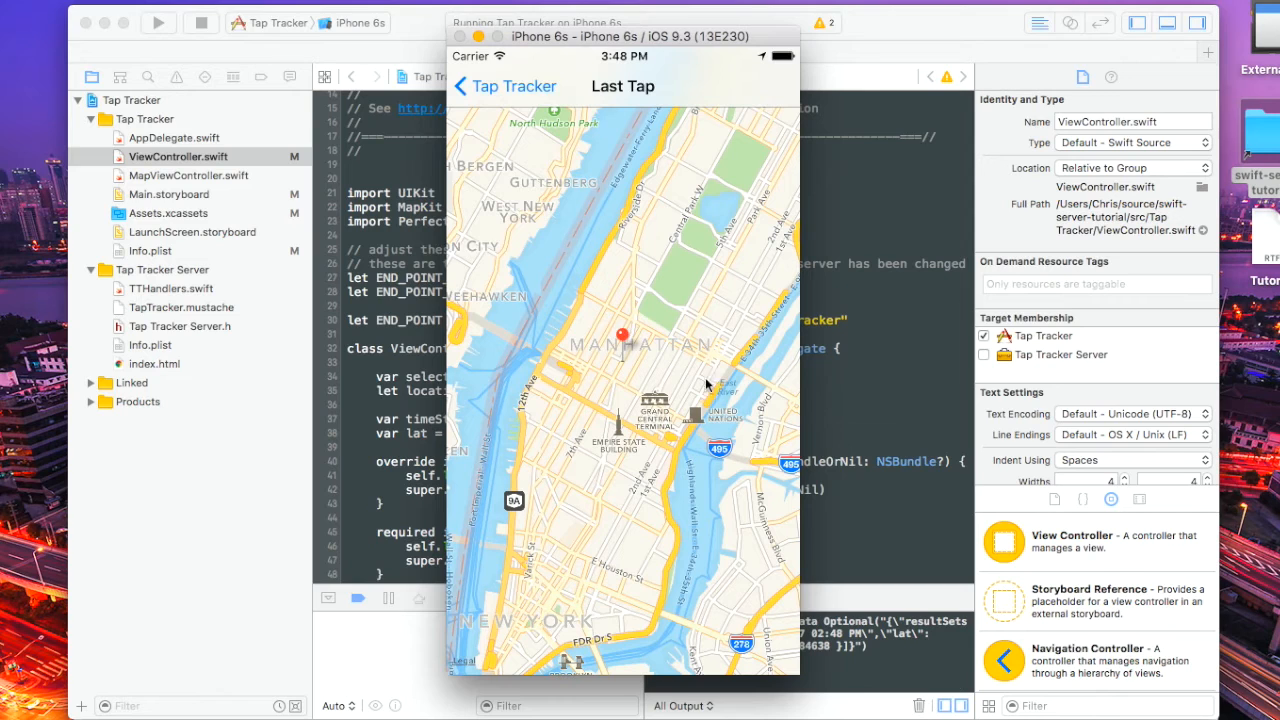
pyautogui.moveTo(532, 163)
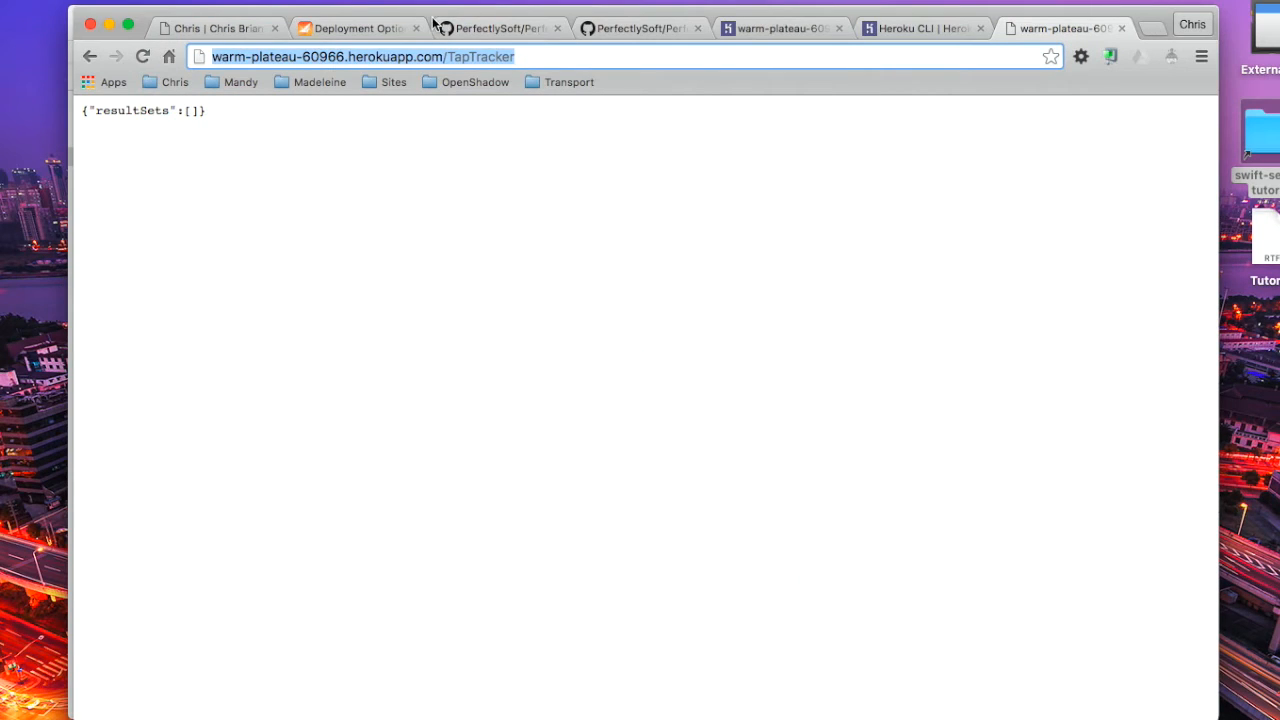
# Check the warm-plateau-60966.herokuapp.com/TapTracker JSON response in Chrome.
pyautogui.click(552, 56)
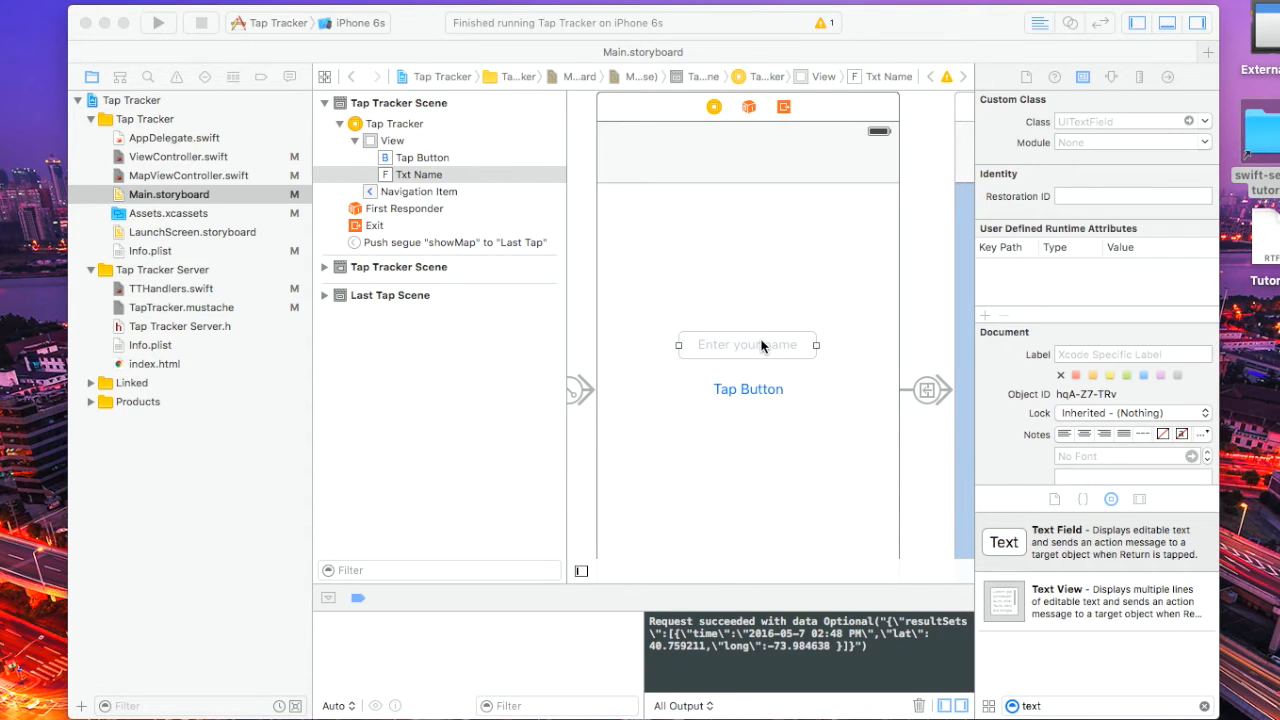
pyautogui.moveTo(708, 378)
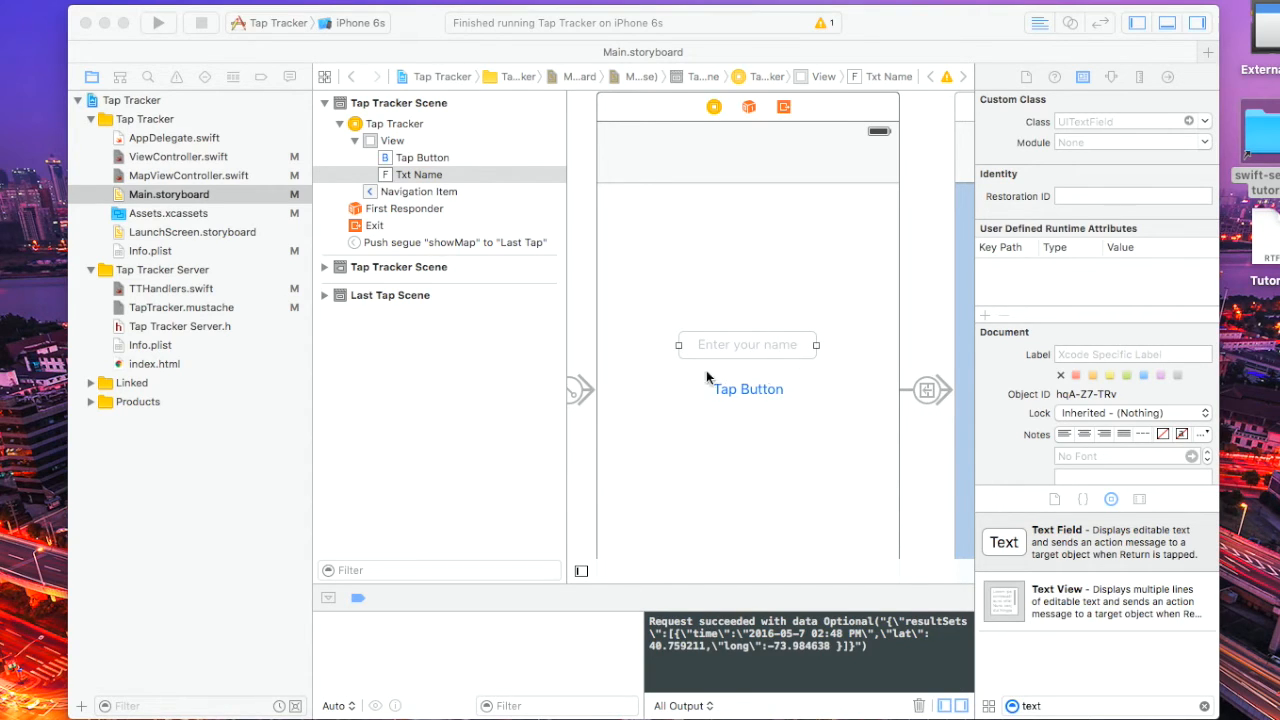
pyautogui.moveTo(752, 357)
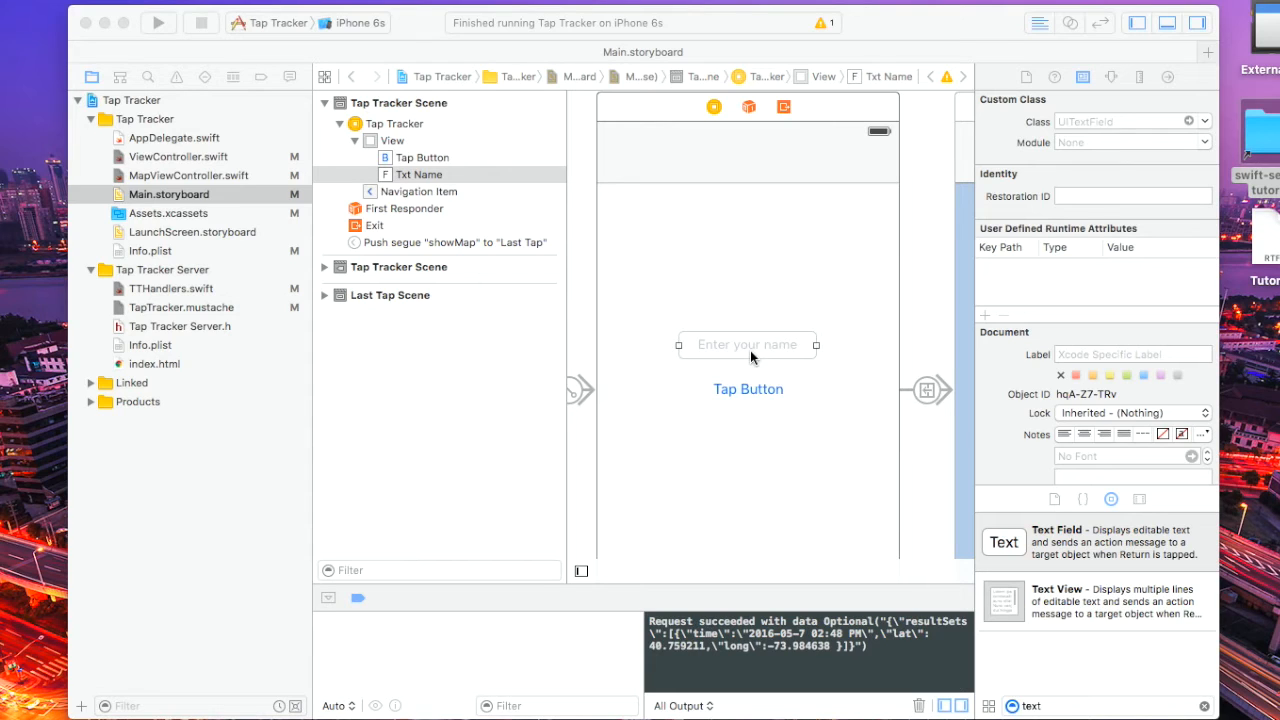
pyautogui.moveTo(113, 247)
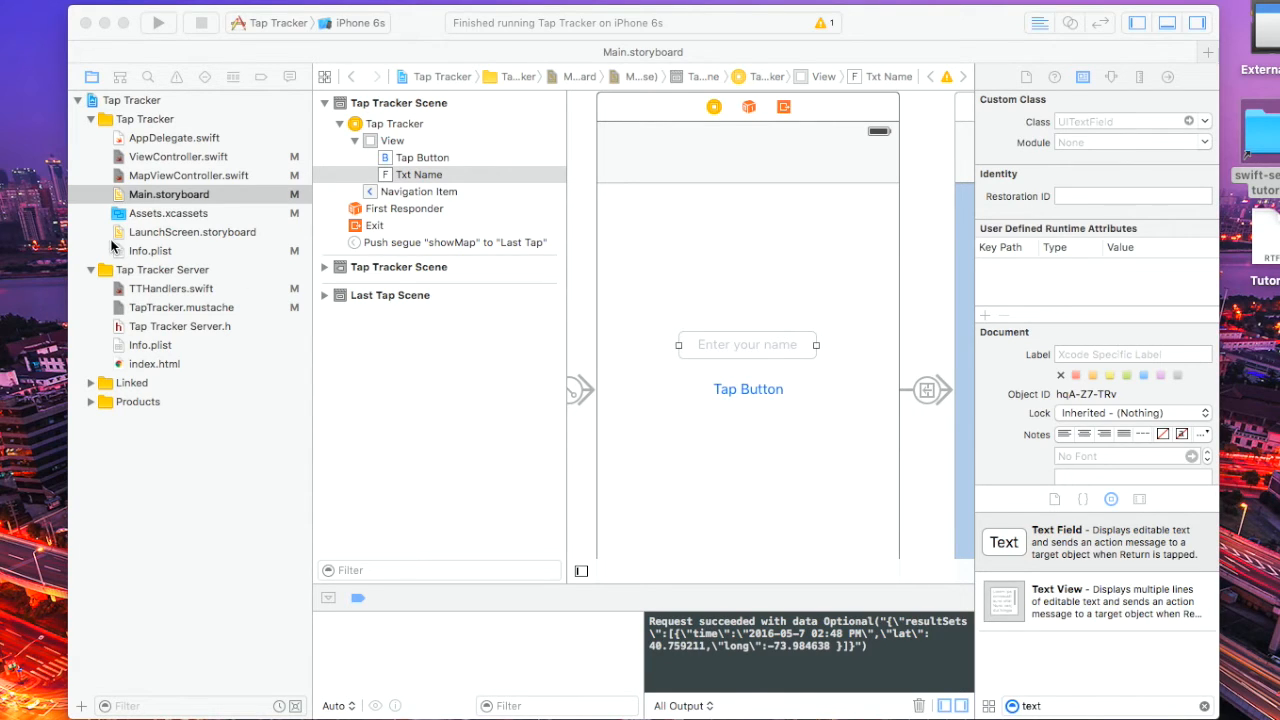
# Select Main.storyboard's name field scene, then reopen ViewController.swift.
pyautogui.click(168, 194)
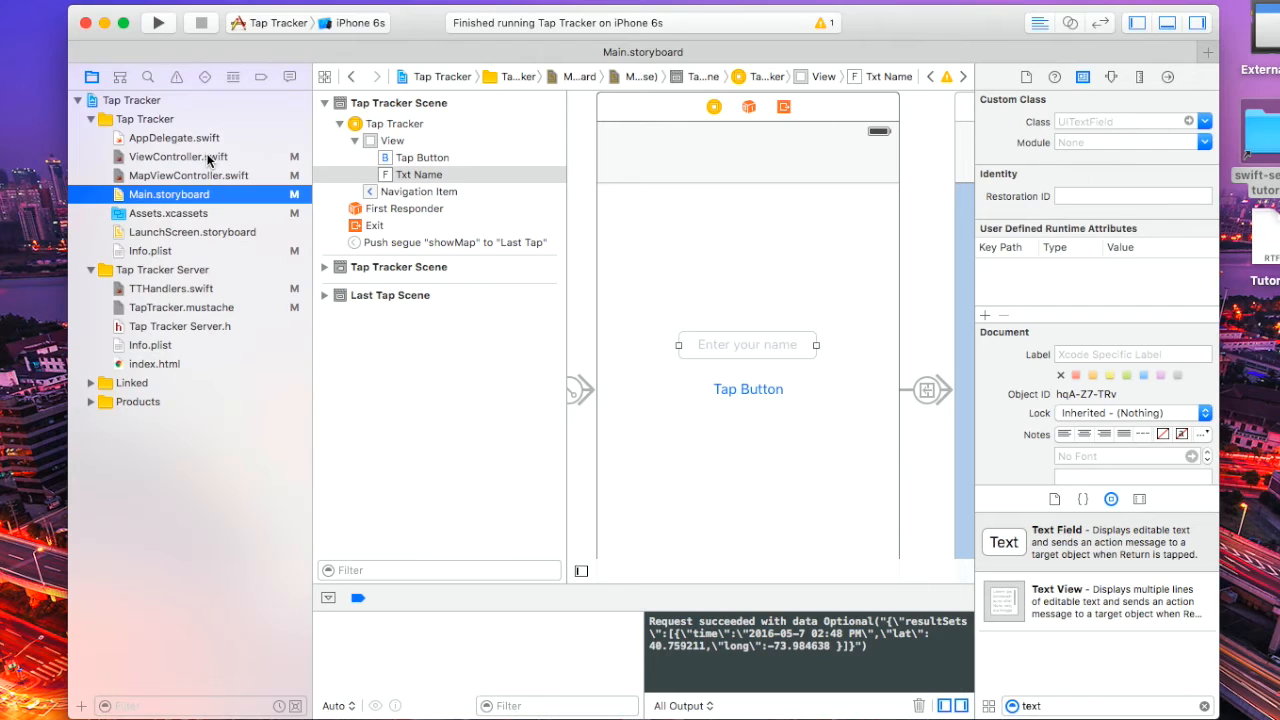
pyautogui.click(178, 156)
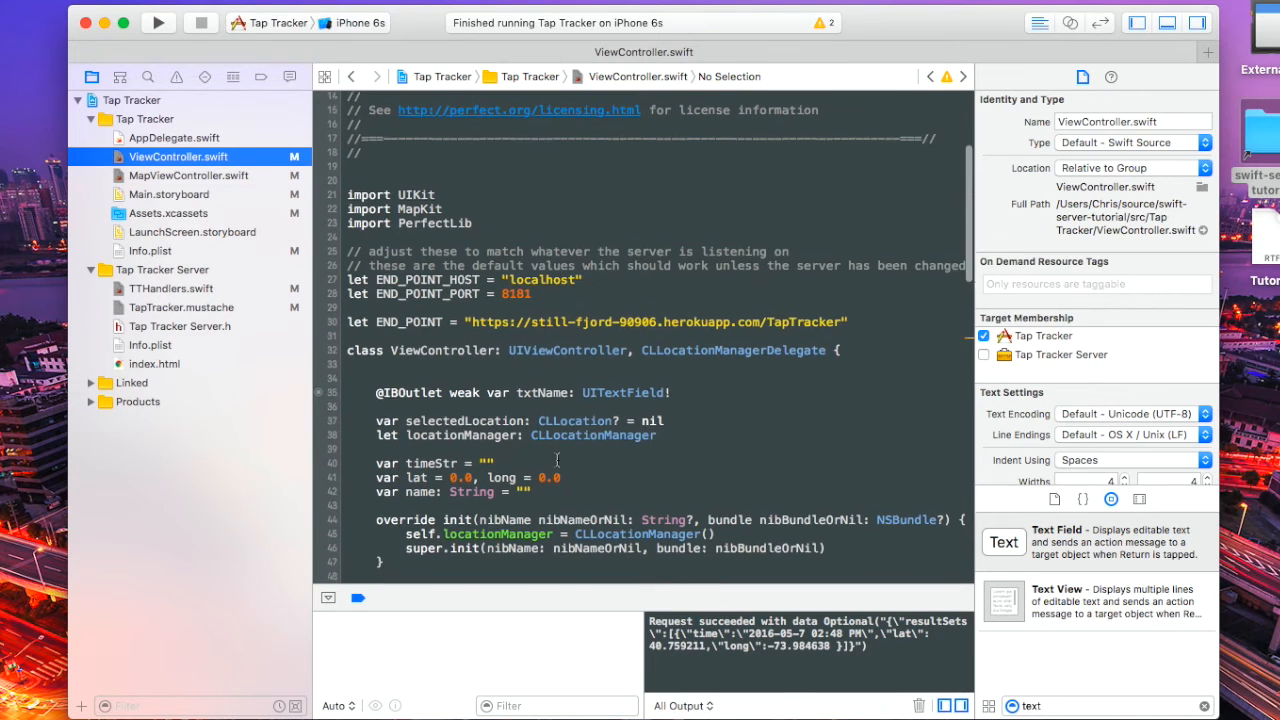
# Scroll through ViewController.swift's buttonPressed and prepareForSegue name-passing code.
pyautogui.scroll(-3)
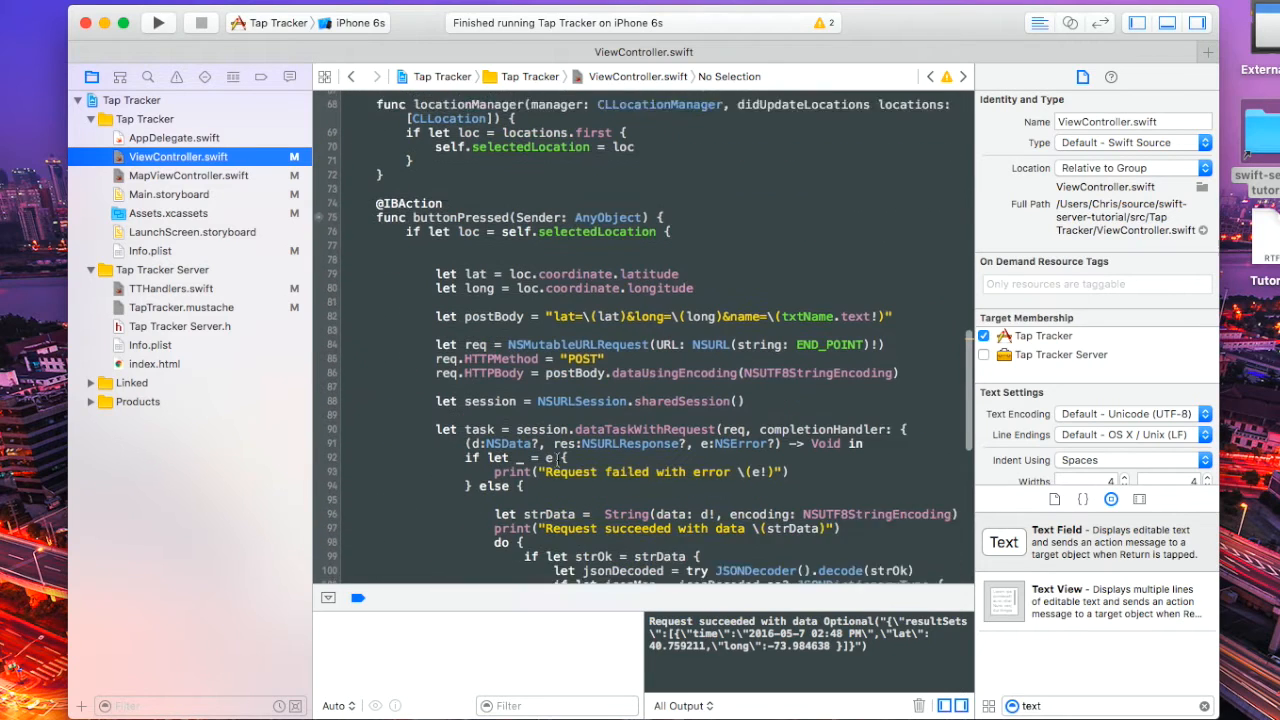
pyautogui.scroll(-3)
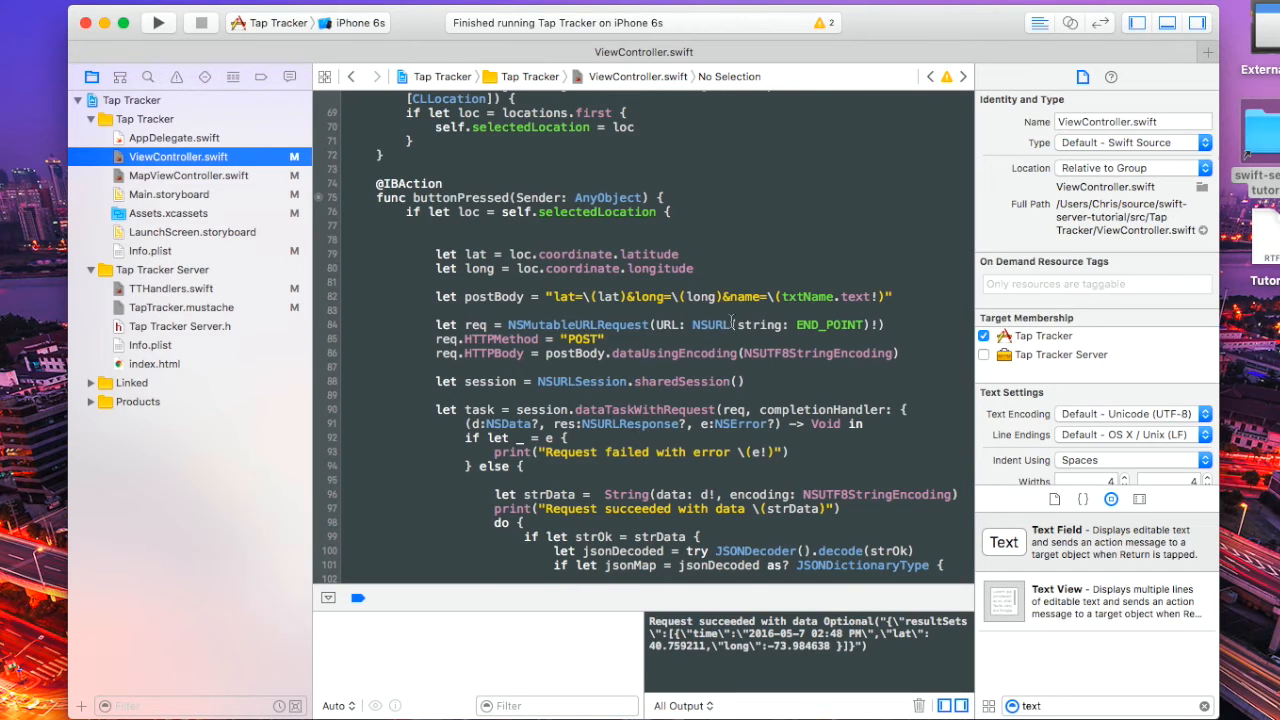
pyautogui.scroll(-3)
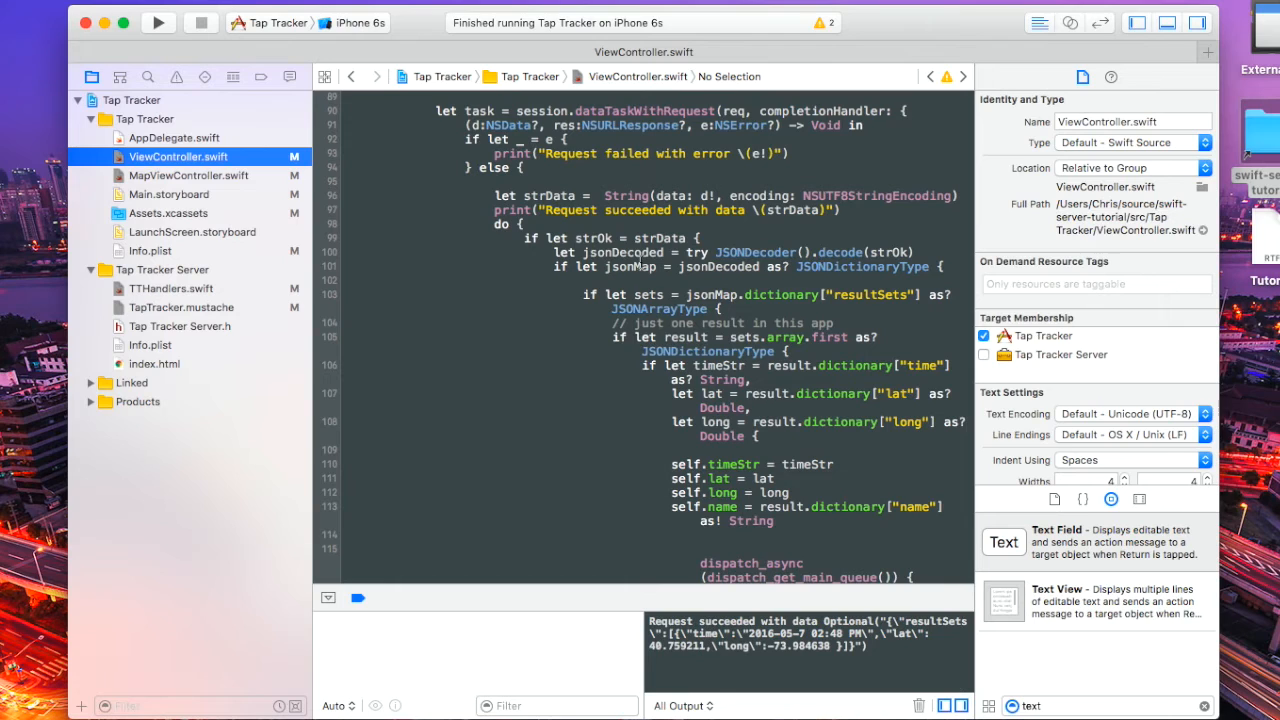
pyautogui.scroll(-3)
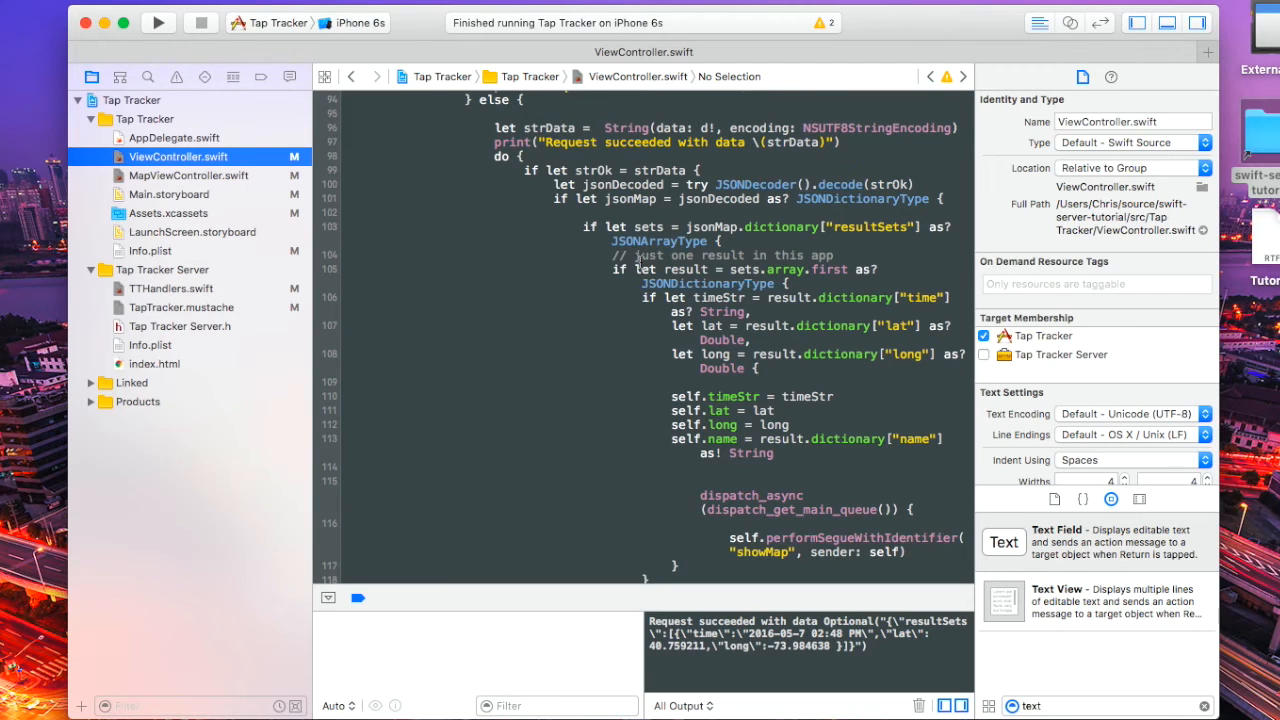
pyautogui.moveTo(708, 287)
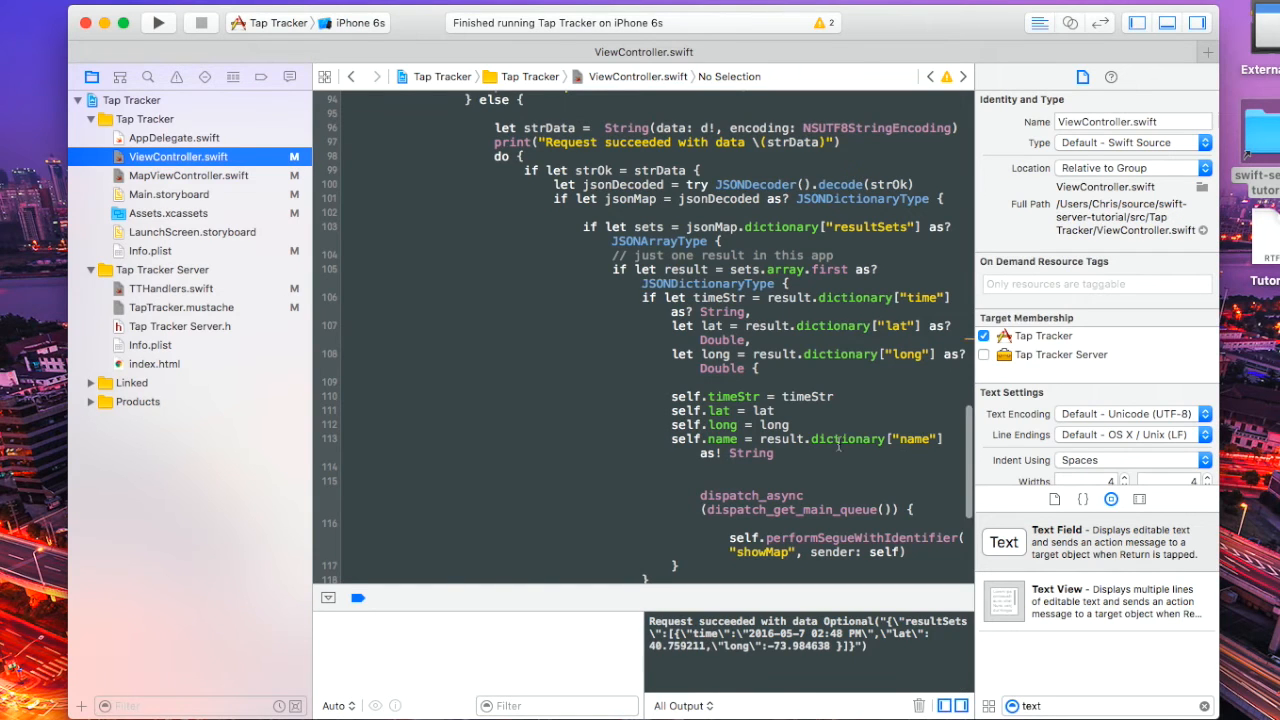
pyautogui.scroll(-3)
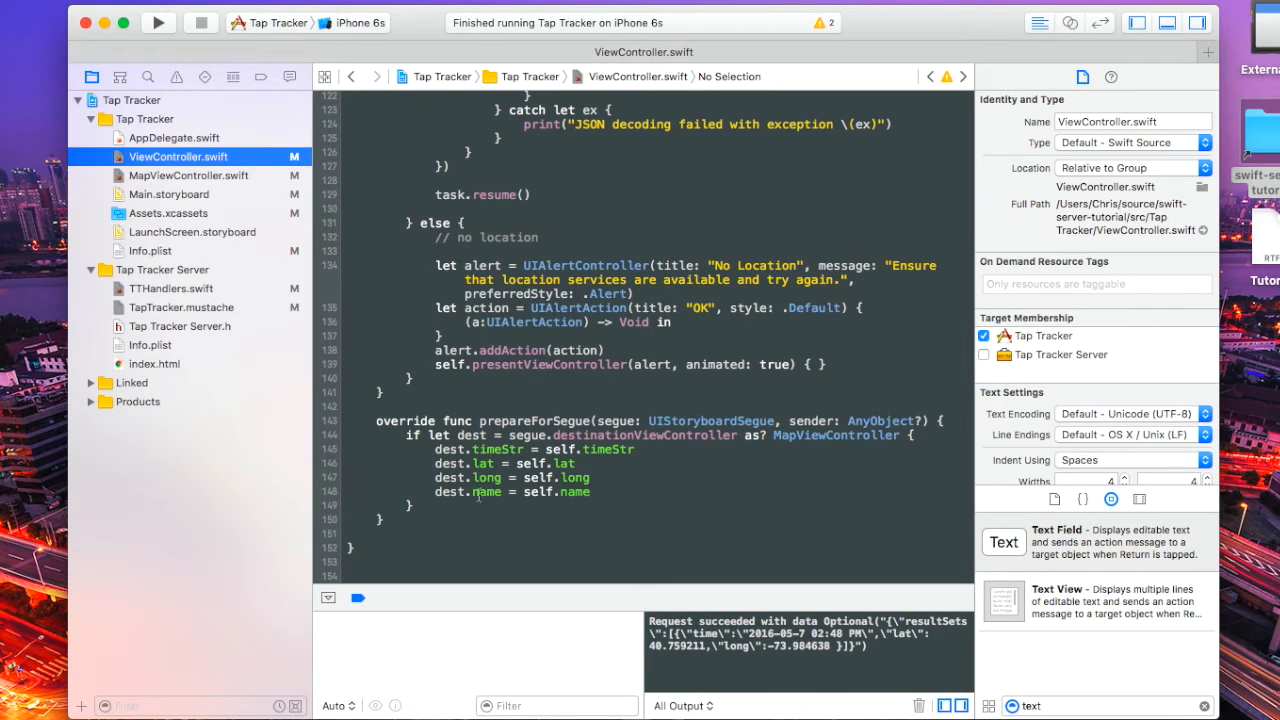
pyautogui.moveTo(195, 176)
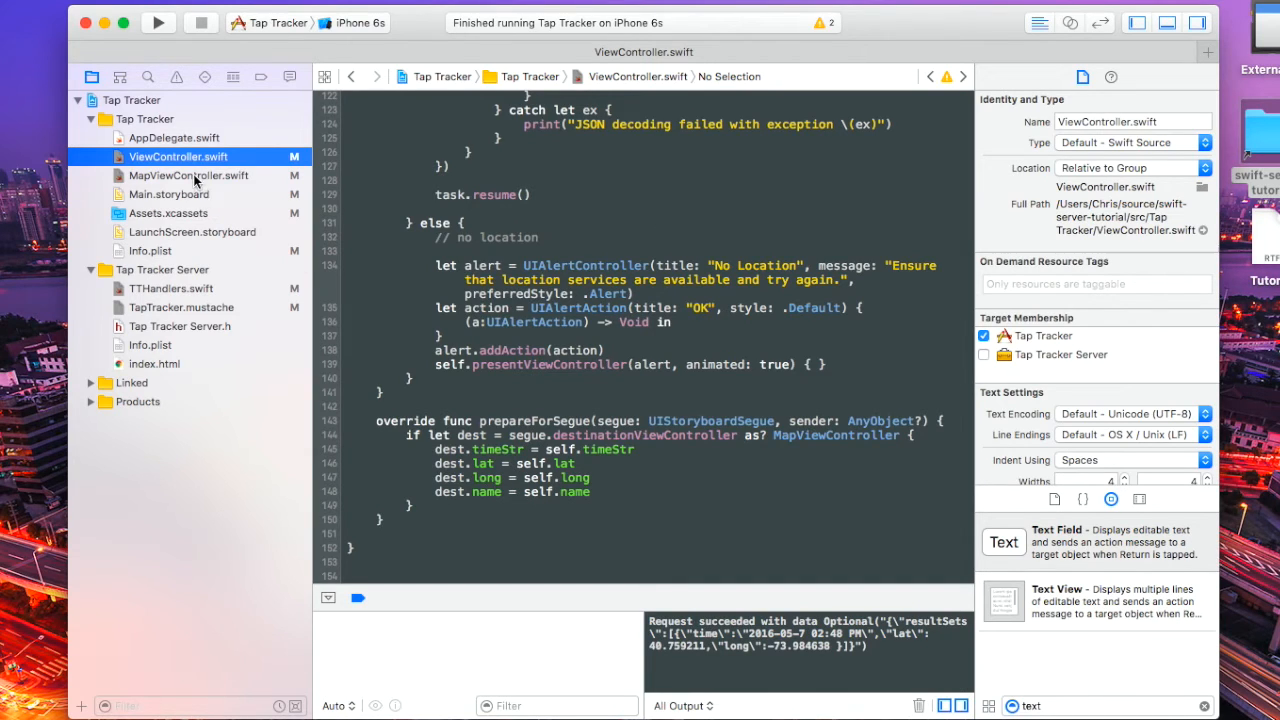
# Open MapViewController.swift and scroll to viewWillAppear's annotation title code.
pyautogui.click(188, 175)
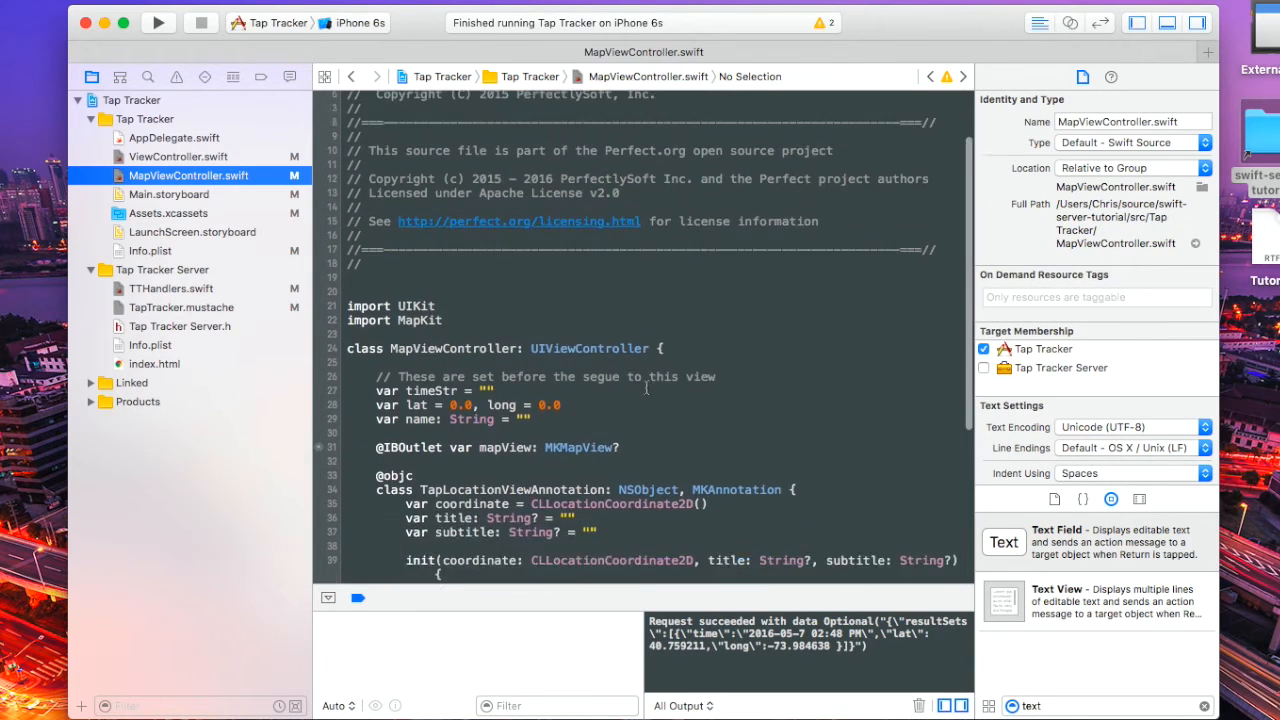
pyautogui.scroll(-3)
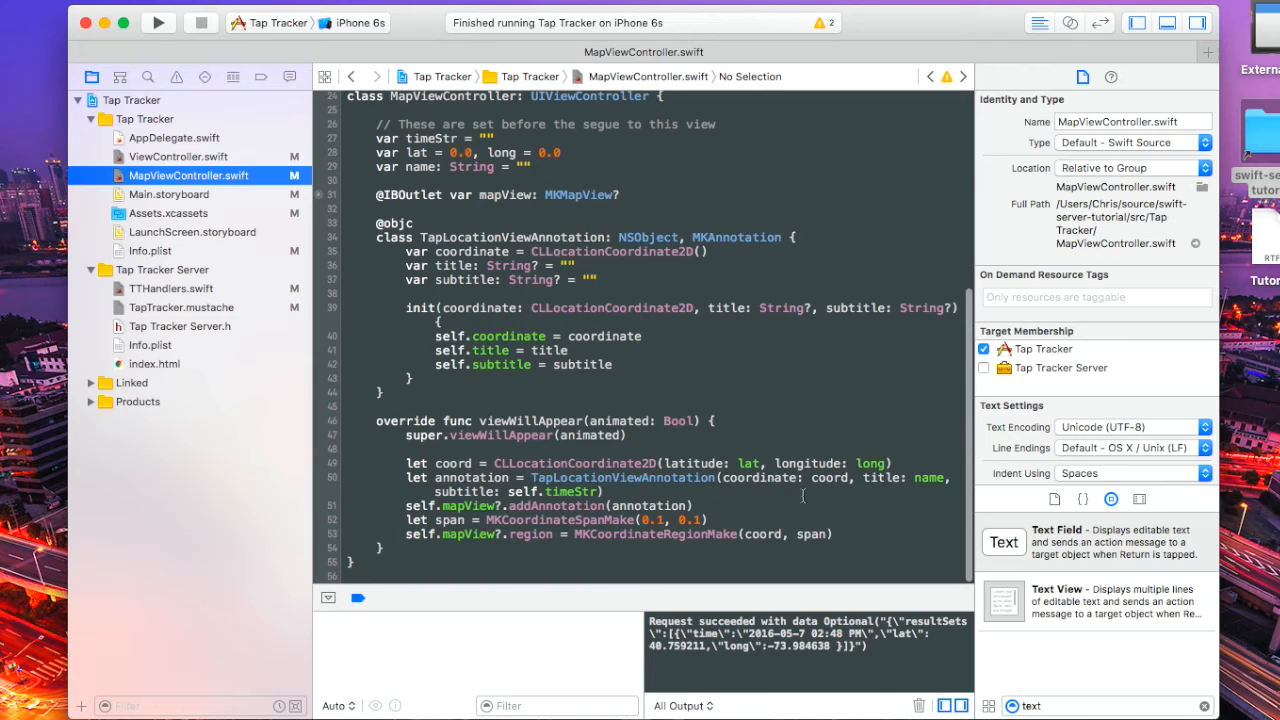
pyautogui.moveTo(611, 418)
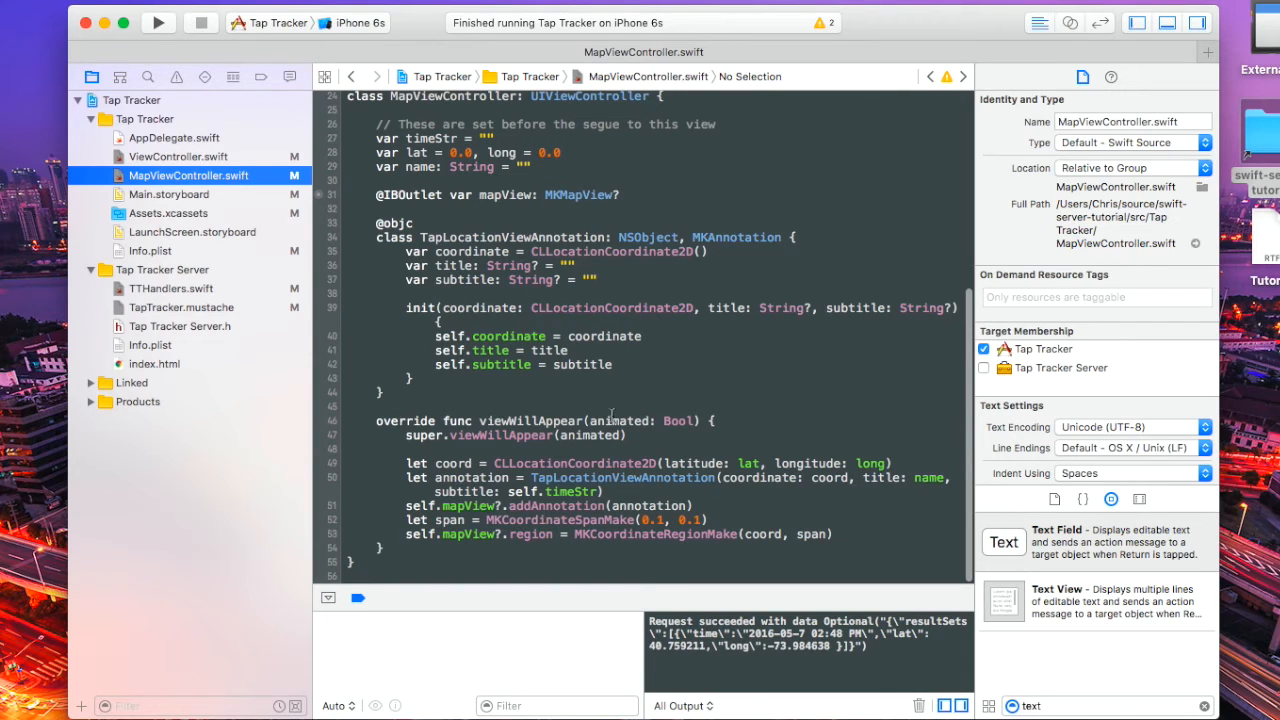
pyautogui.moveTo(170, 313)
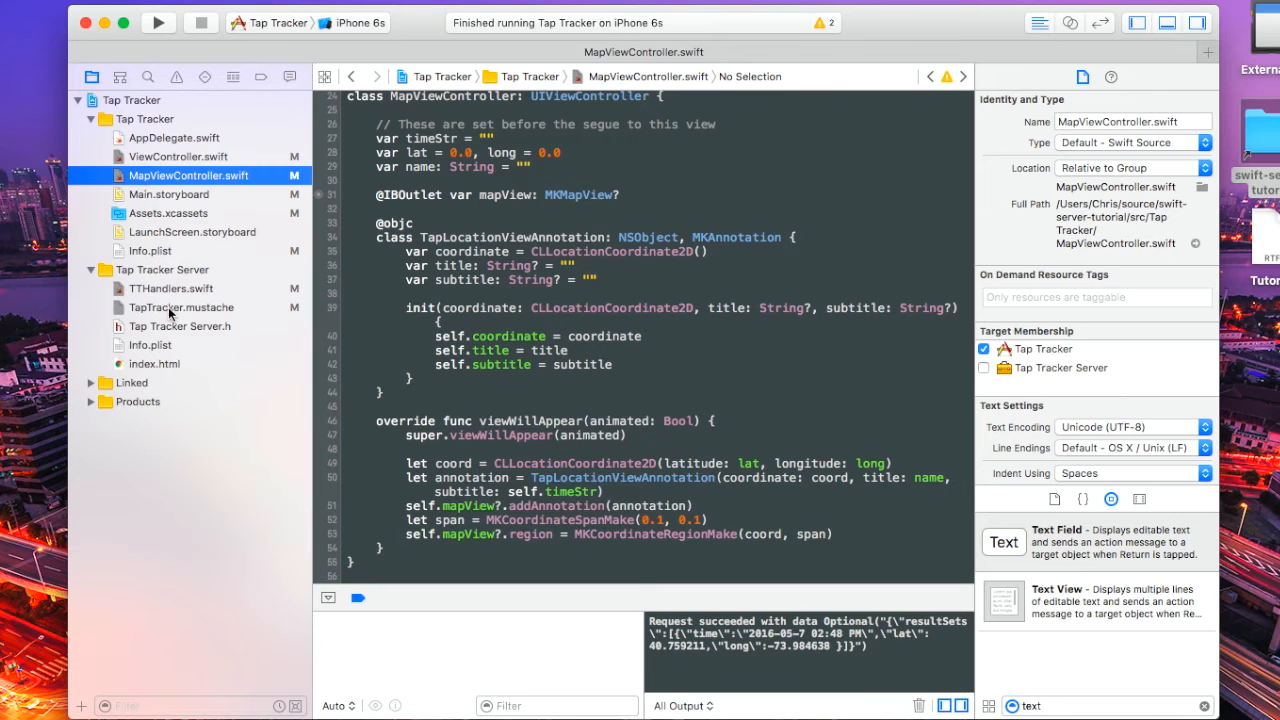
# Open TTHandlers.swift and scroll through the taps table insert and query code.
pyautogui.click(170, 288)
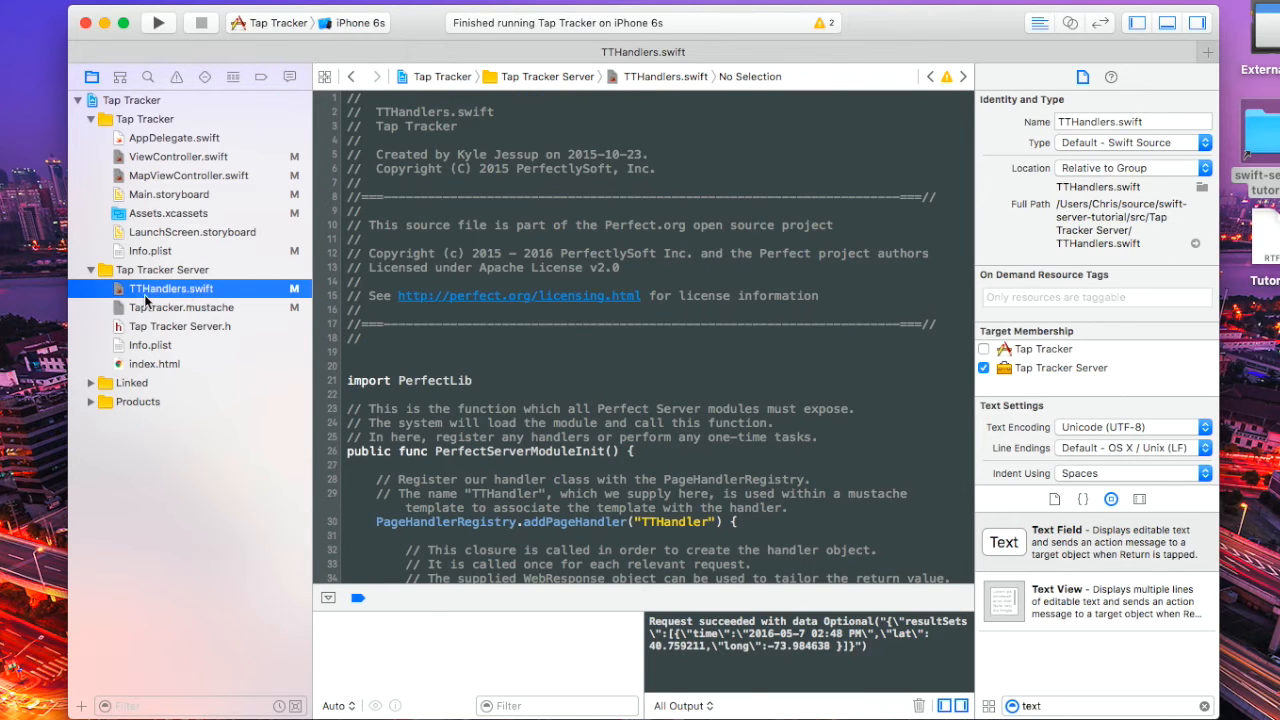
pyautogui.scroll(-3)
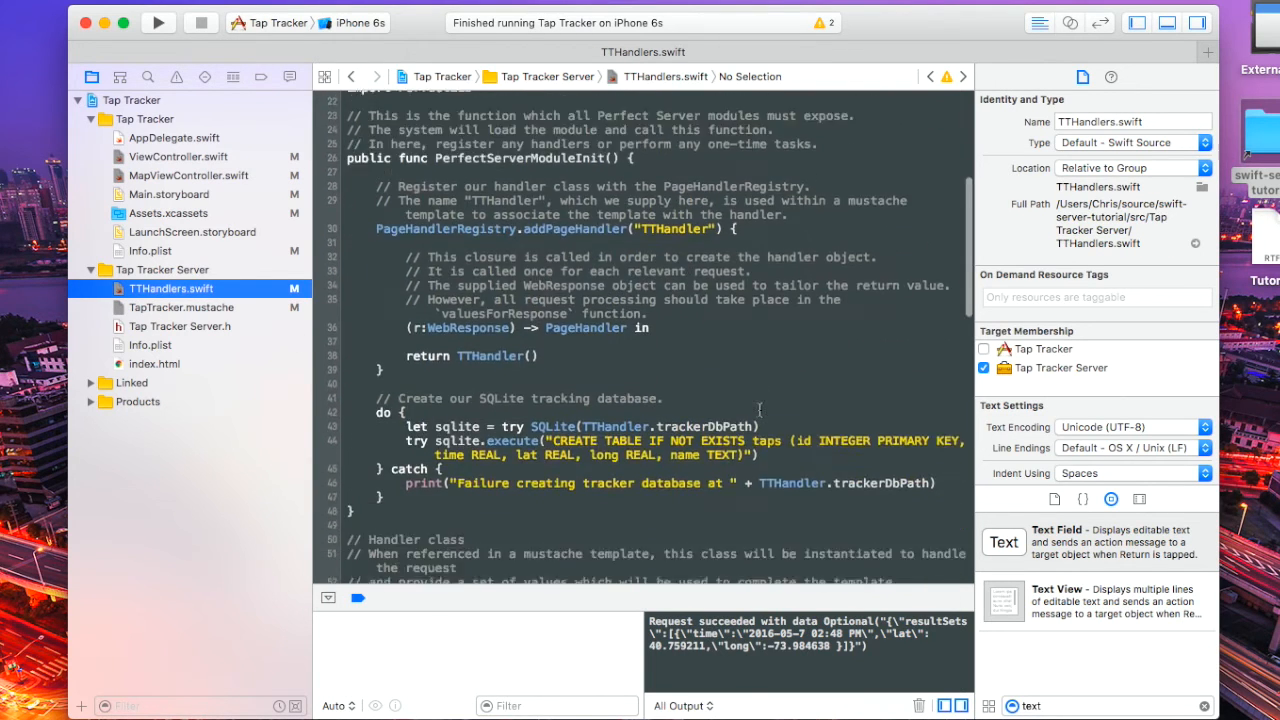
pyautogui.scroll(-3)
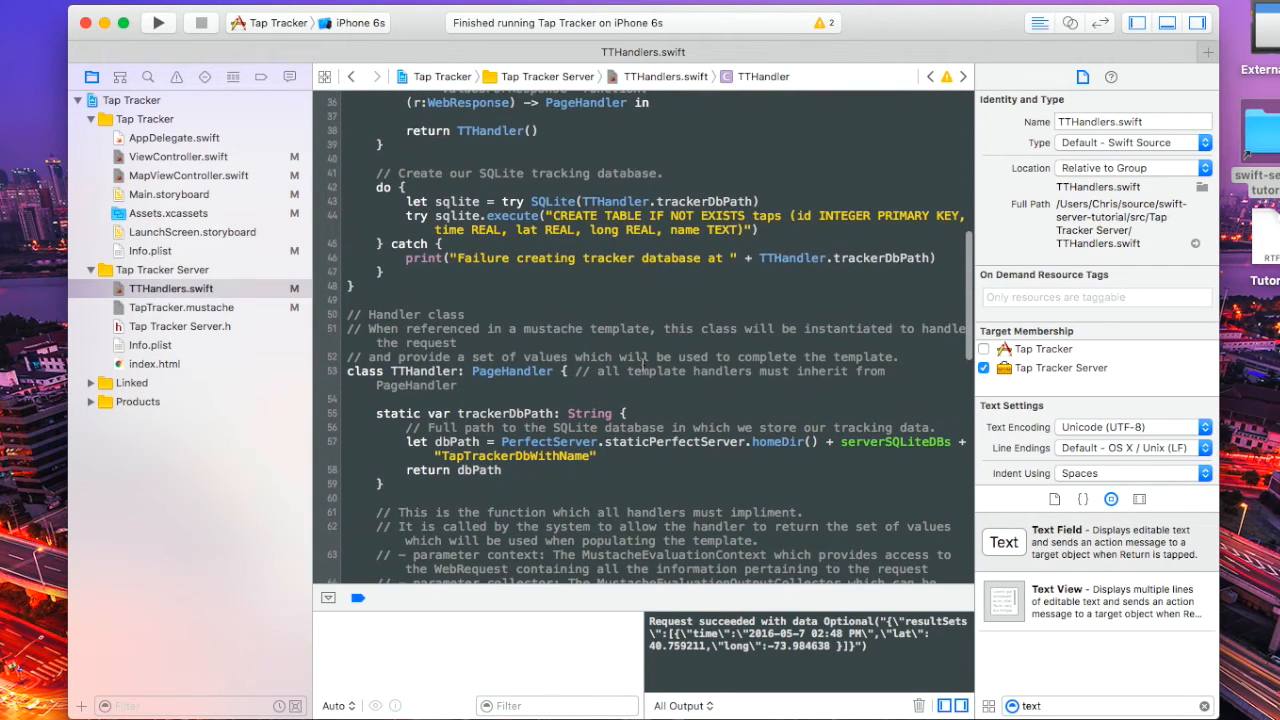
pyautogui.scroll(-3)
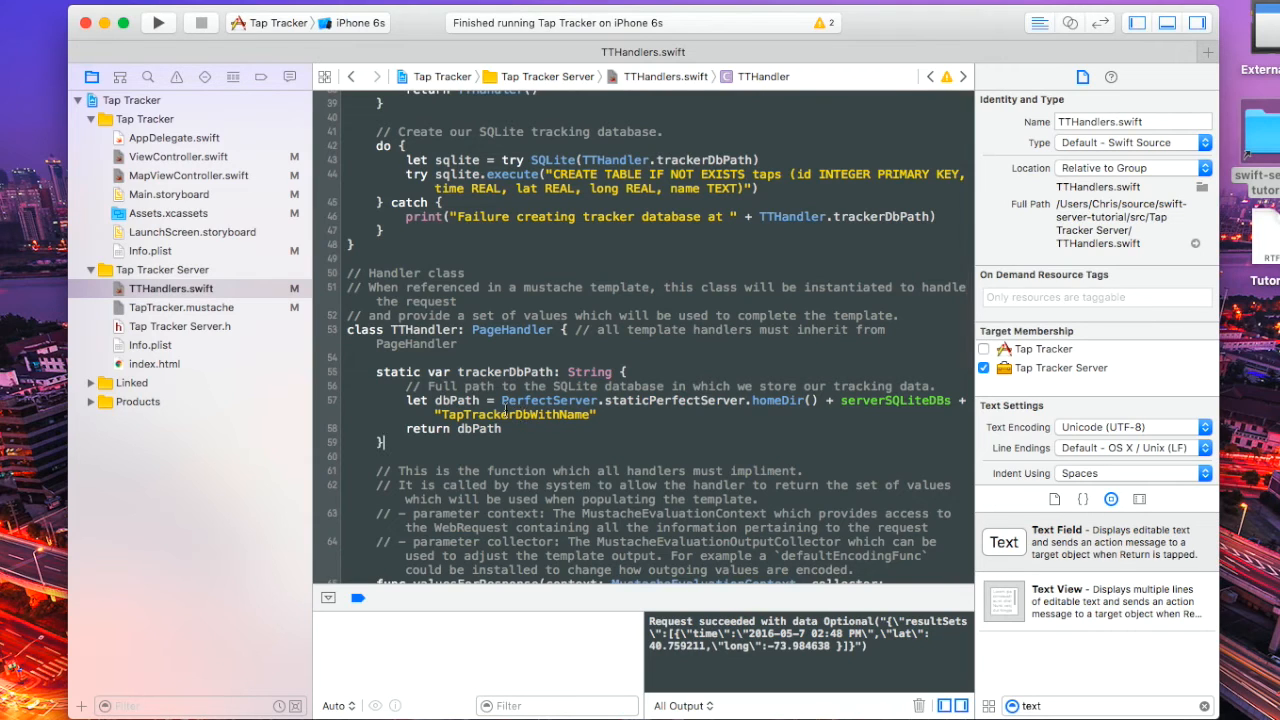
pyautogui.moveTo(620, 262)
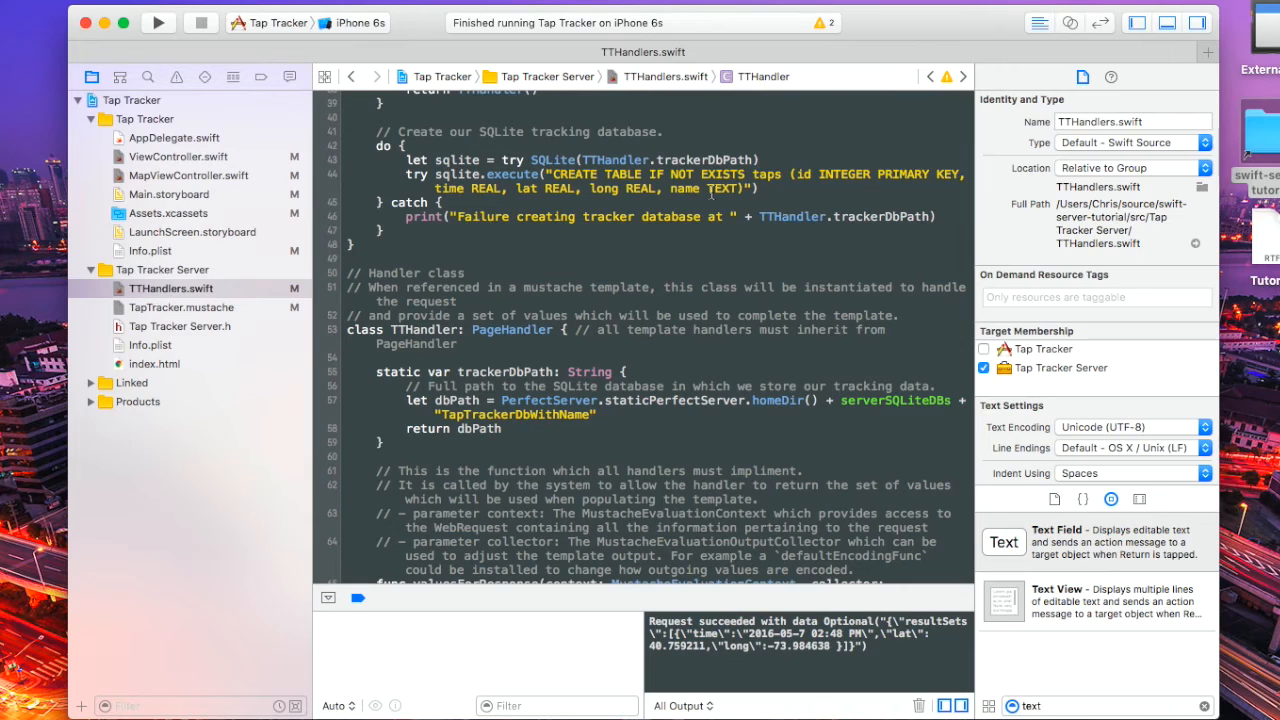
pyautogui.moveTo(558, 426)
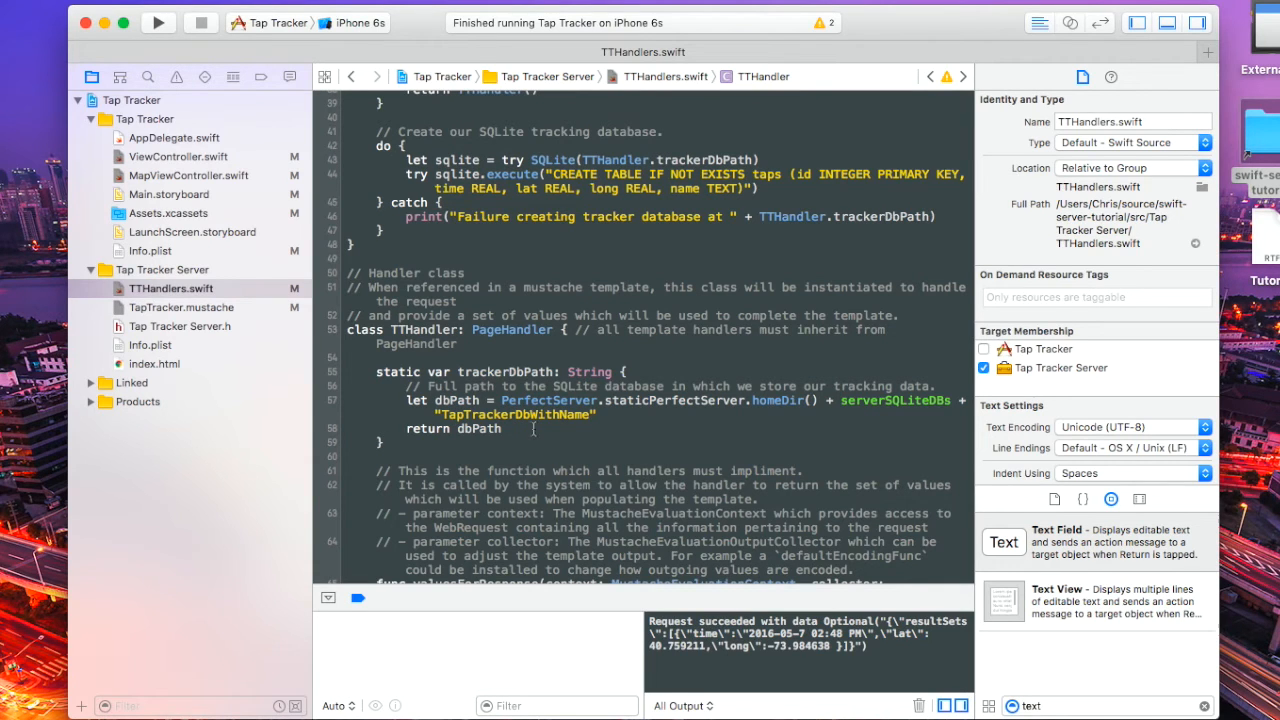
pyautogui.scroll(-3)
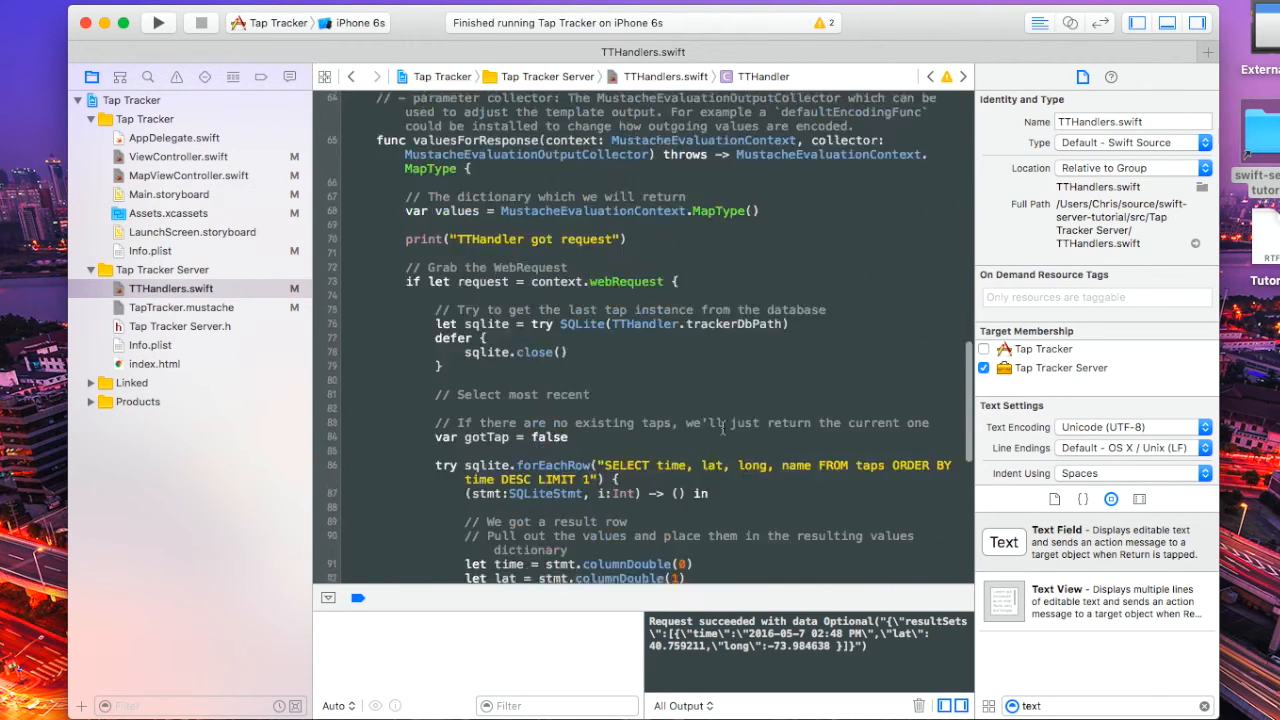
pyautogui.scroll(-3)
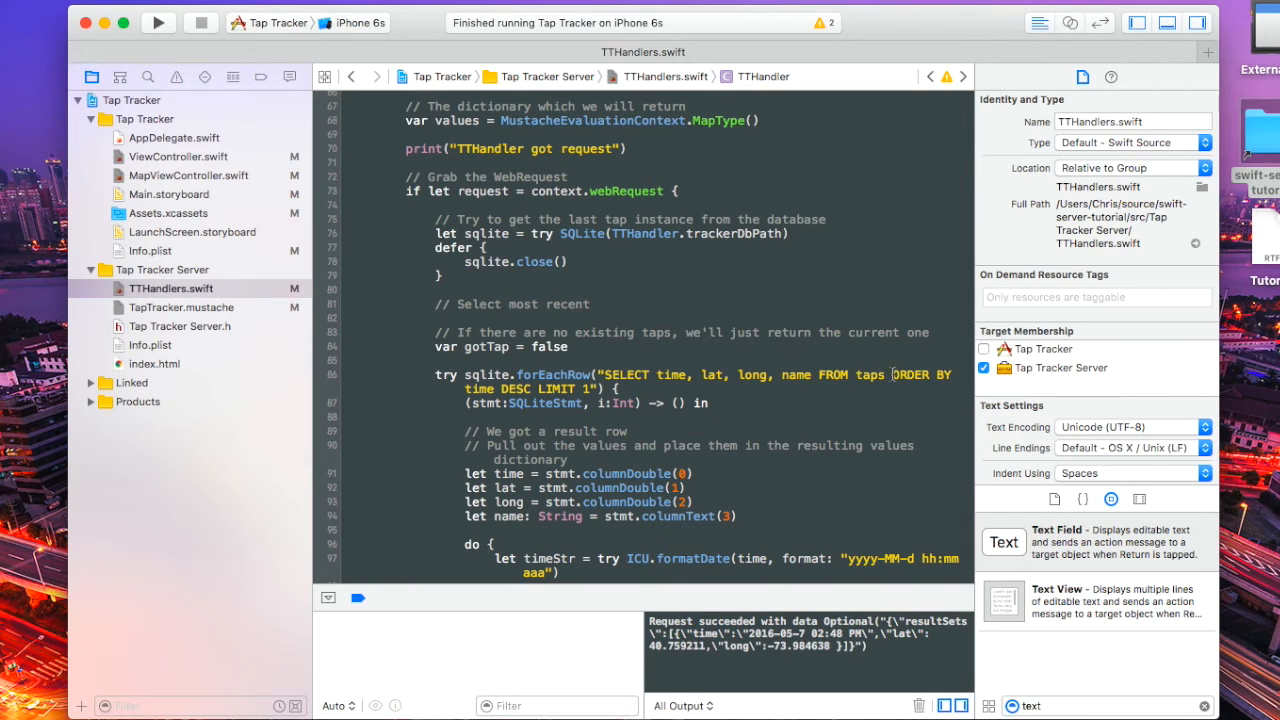
pyautogui.scroll(-3)
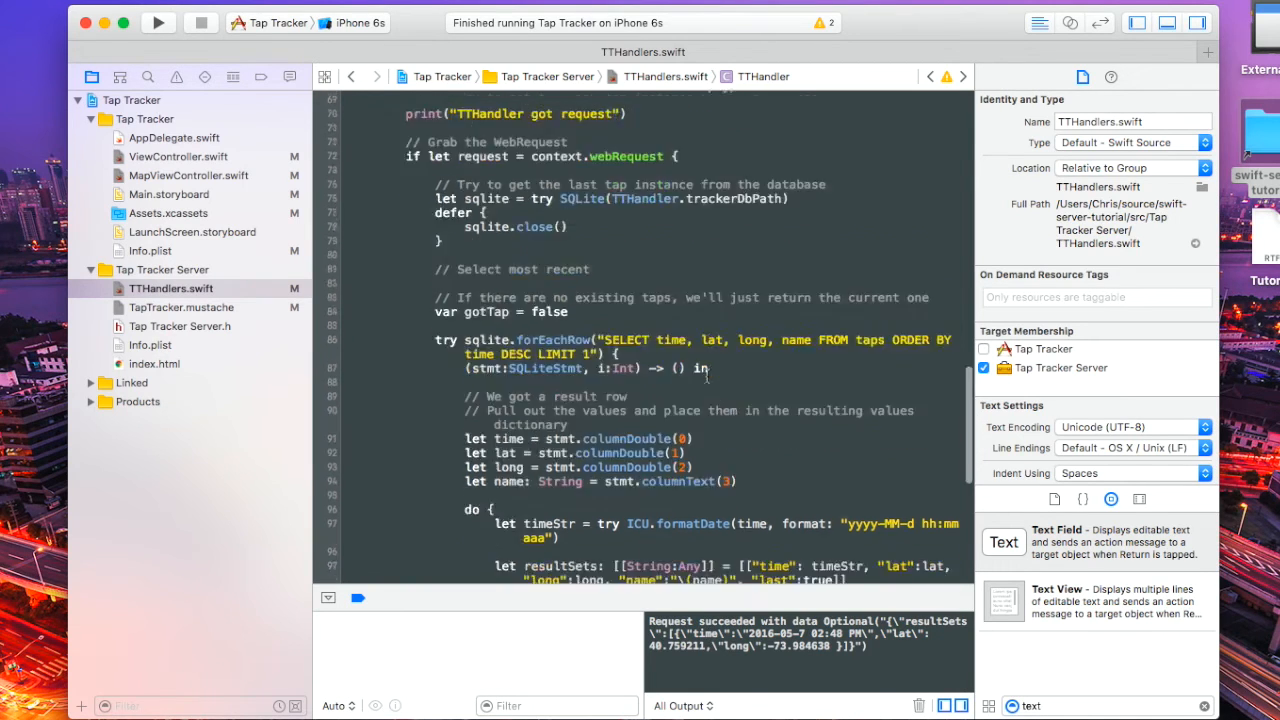
pyautogui.scroll(-3)
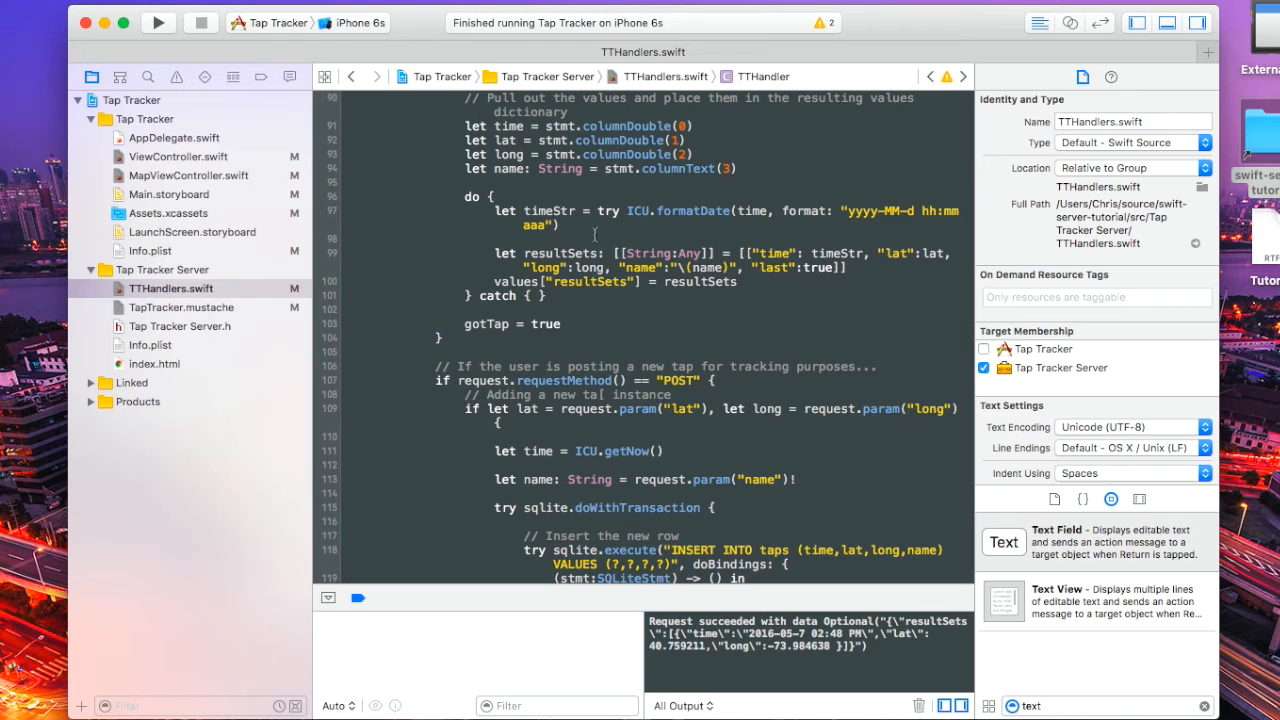
pyautogui.scroll(-3)
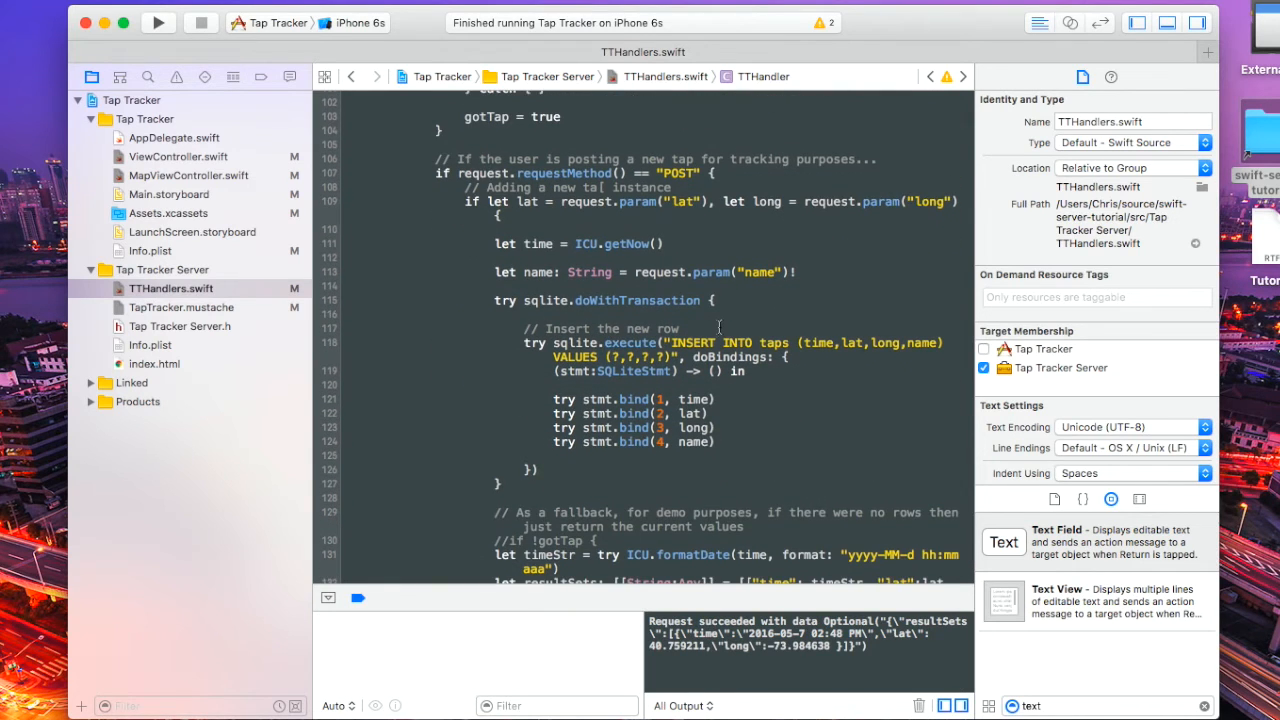
pyautogui.scroll(-3)
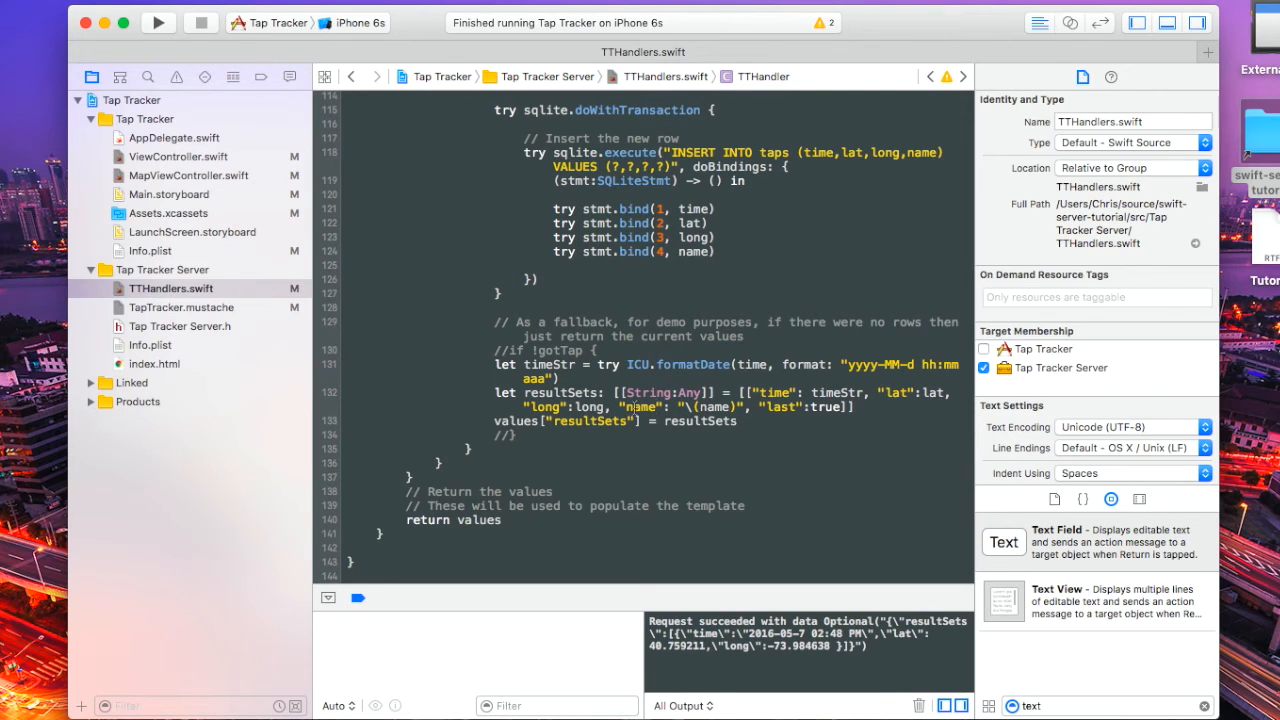
pyautogui.moveTo(752, 410)
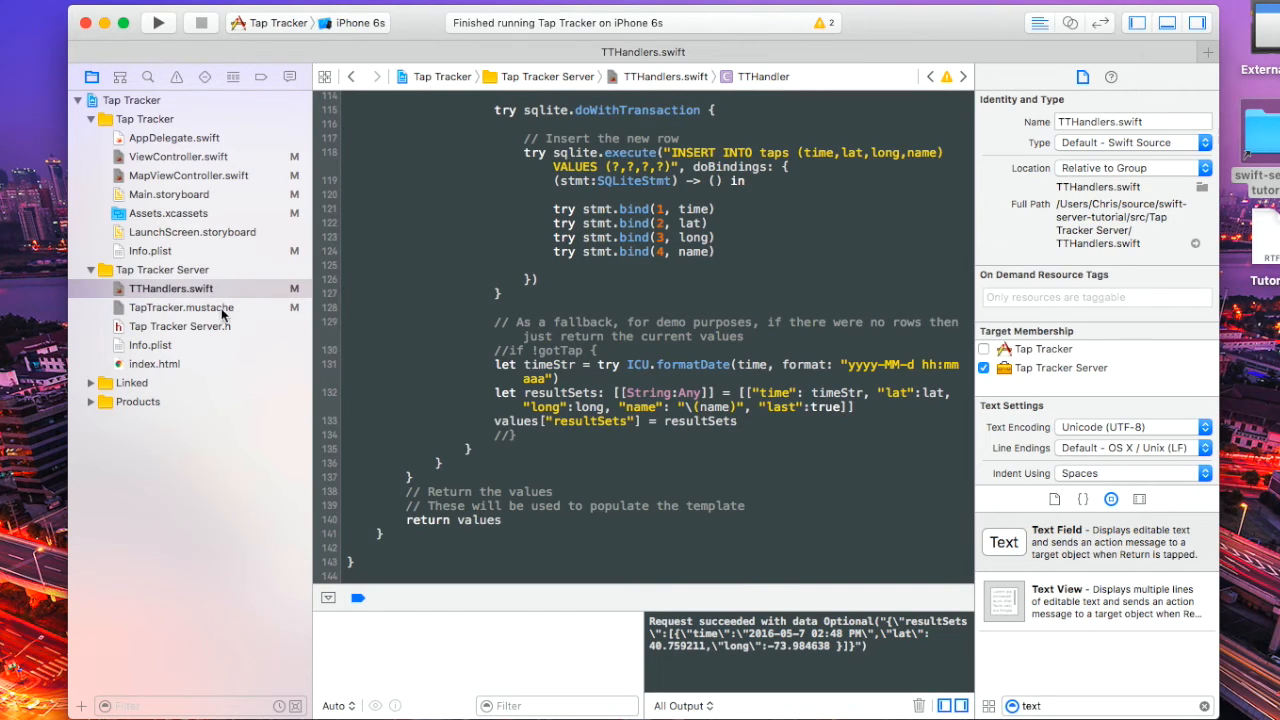
# Open TapTracker.mustache, the template emitting time, lat, long and name per result set.
pyautogui.click(181, 307)
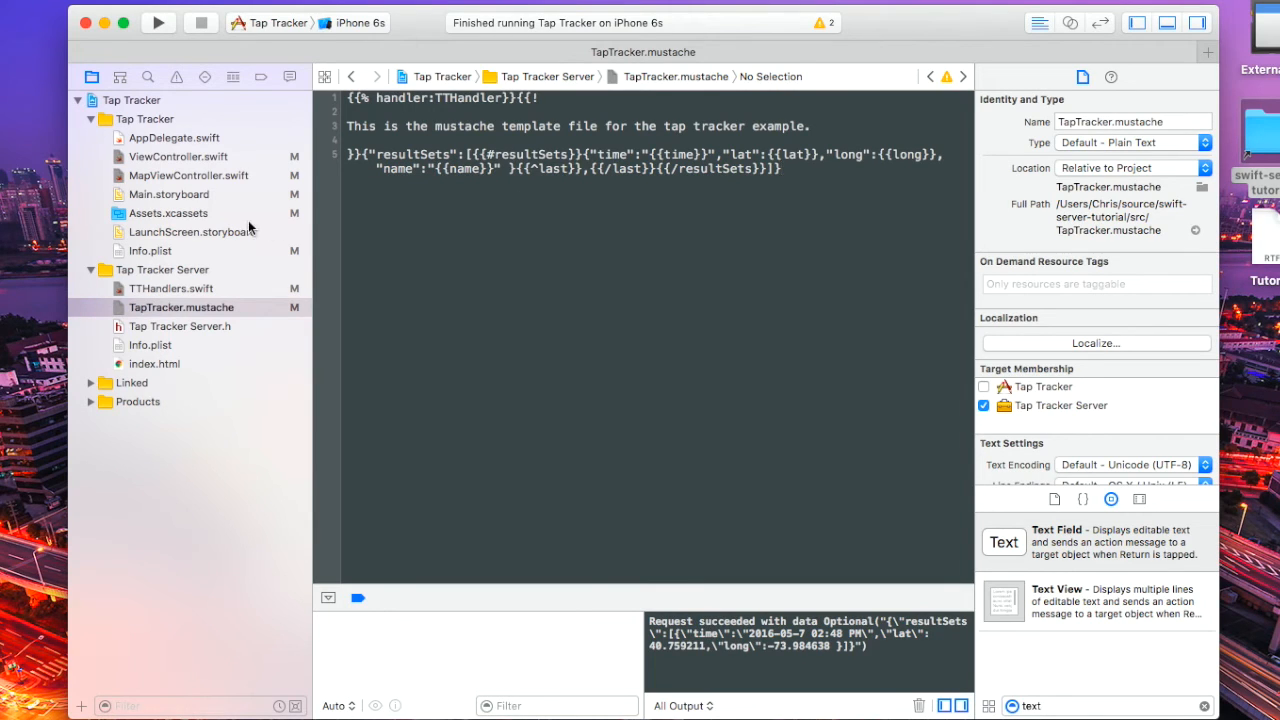
pyautogui.moveTo(687, 401)
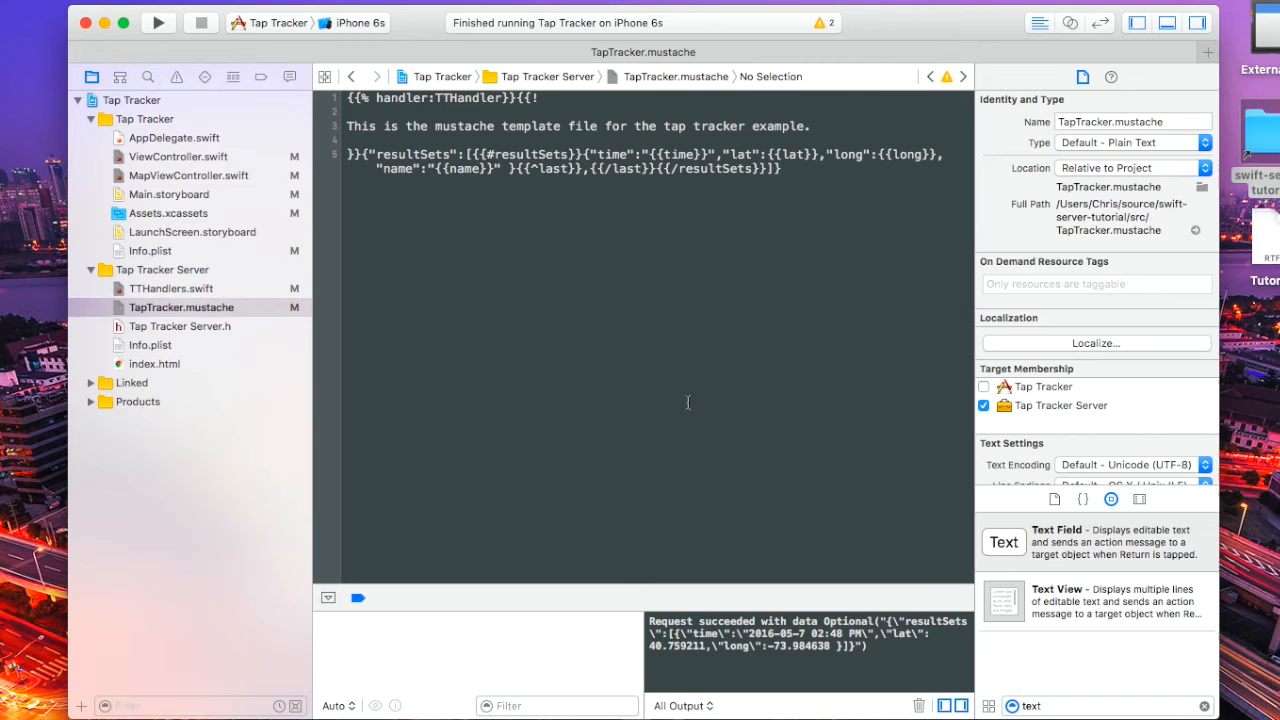
pyautogui.moveTo(1034, 710)
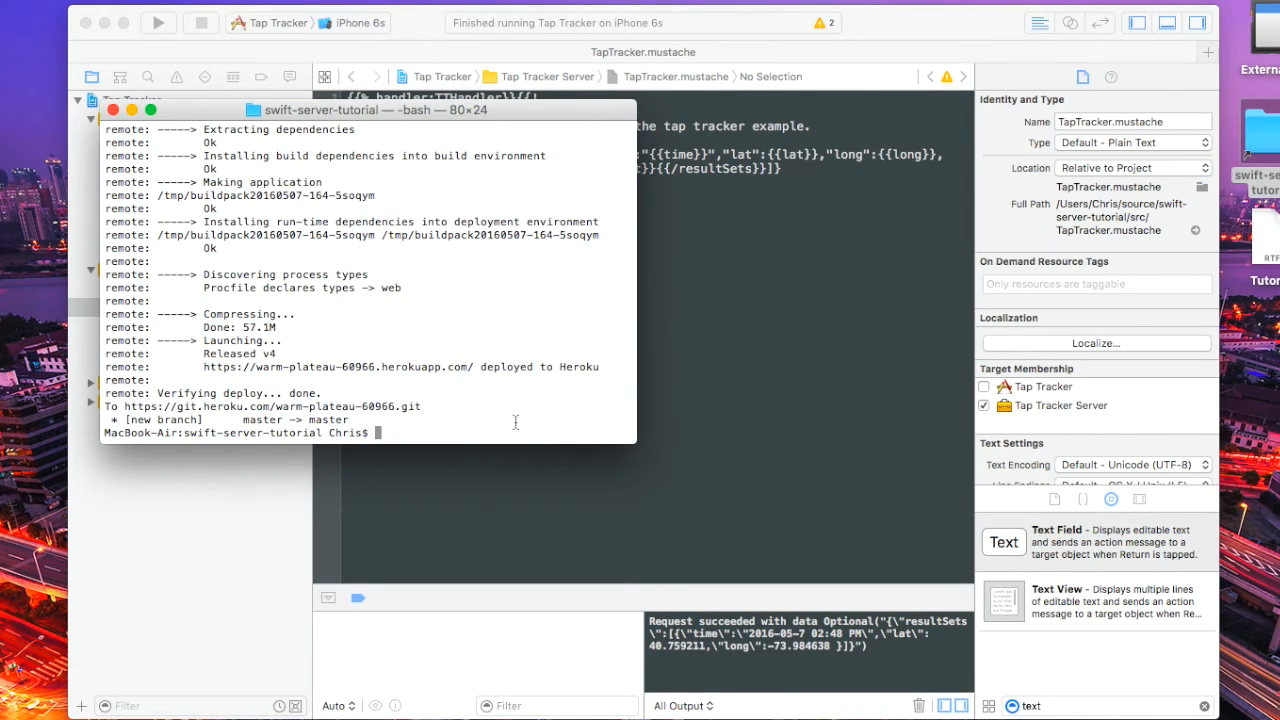
# Stage the project, push to heroku master, and commit it as "initial commit".
pyautogui.write('git add .')
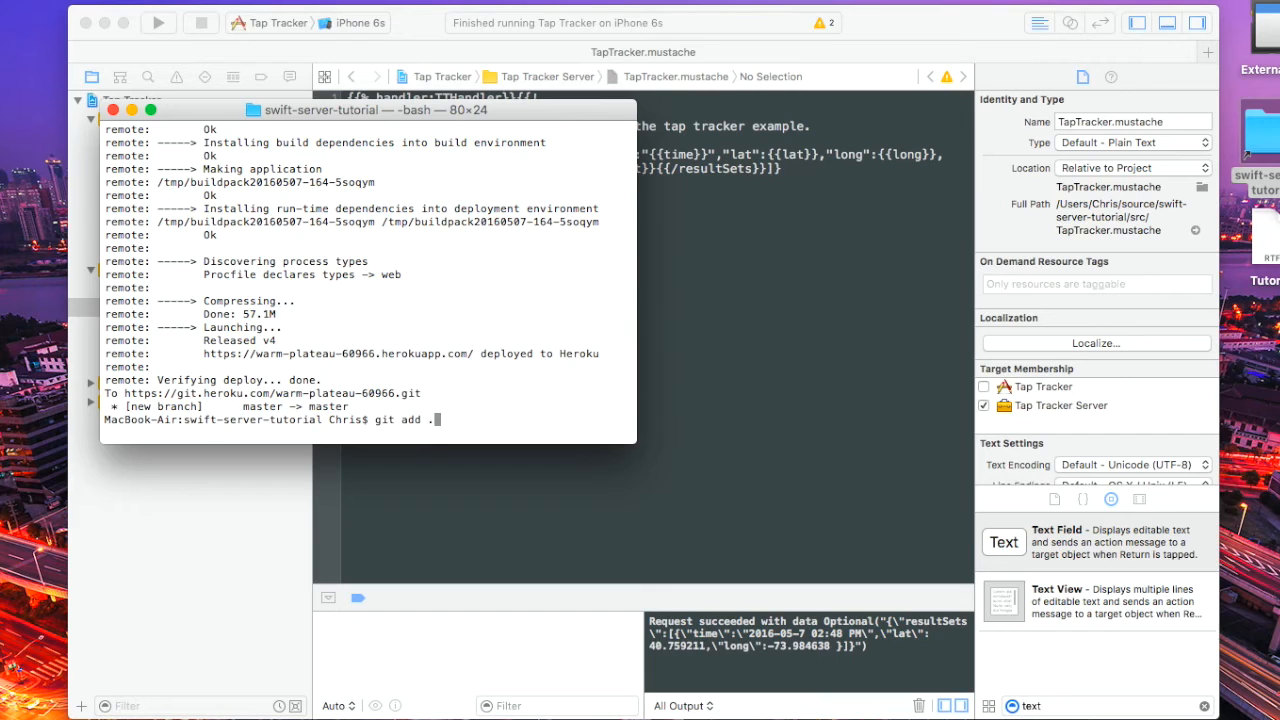
pyautogui.write('git push heroku master')
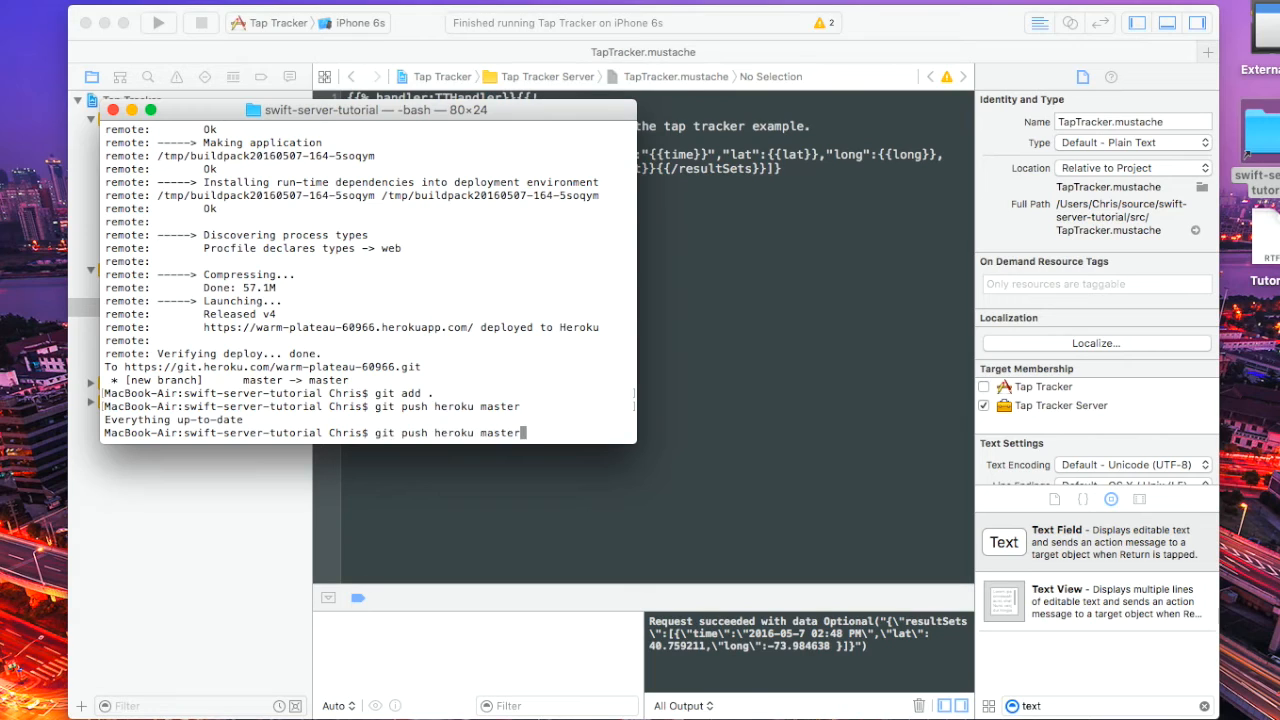
pyautogui.write('git add .')
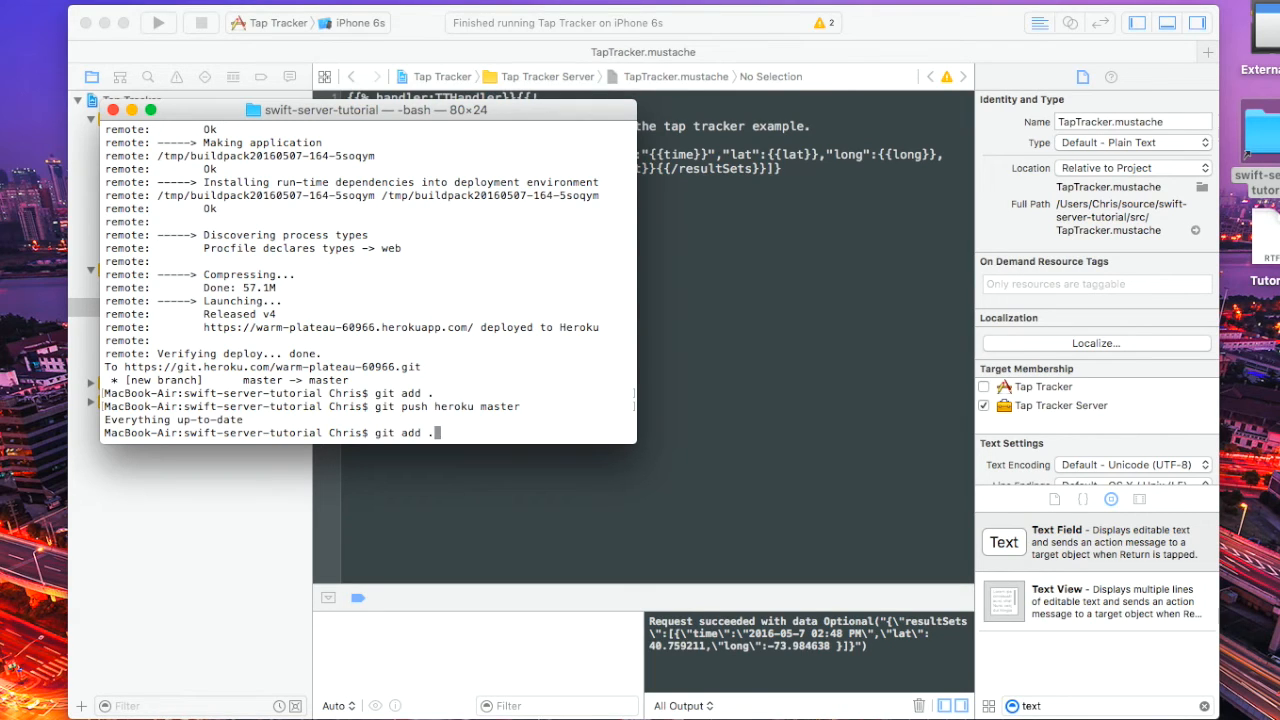
pyautogui.write('git commit -am "initial commit"')
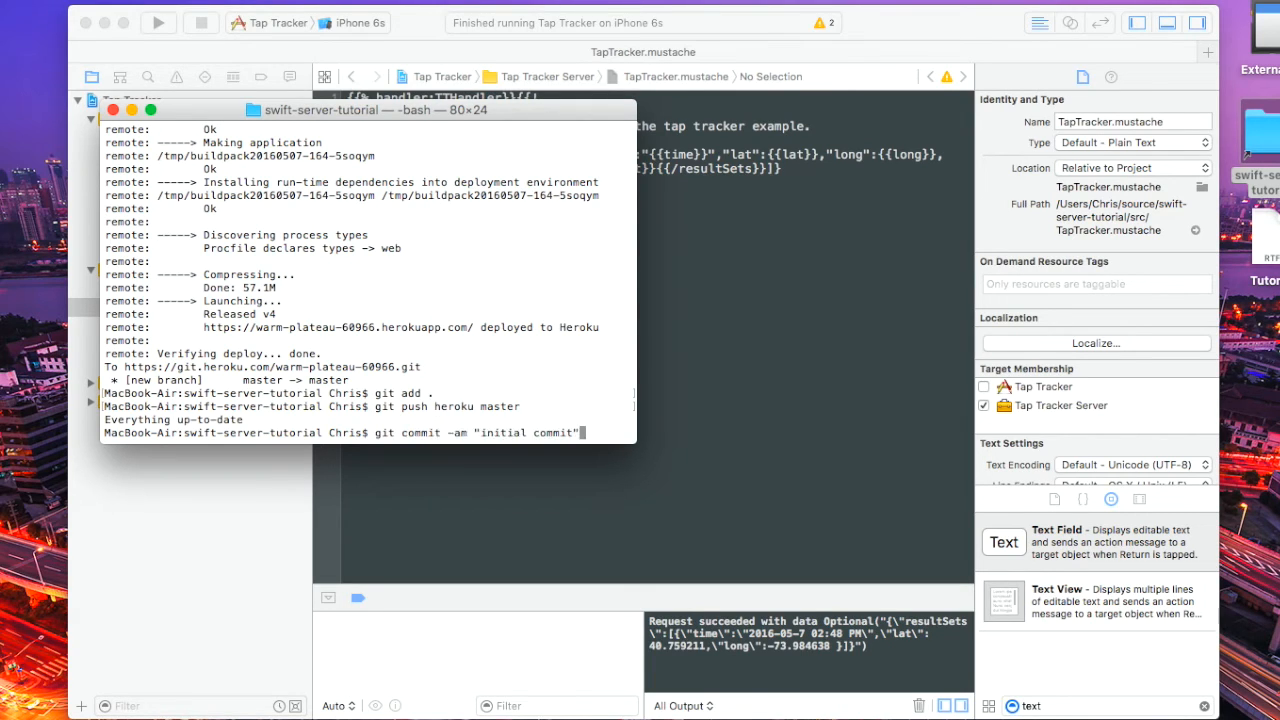
pyautogui.press('Return')
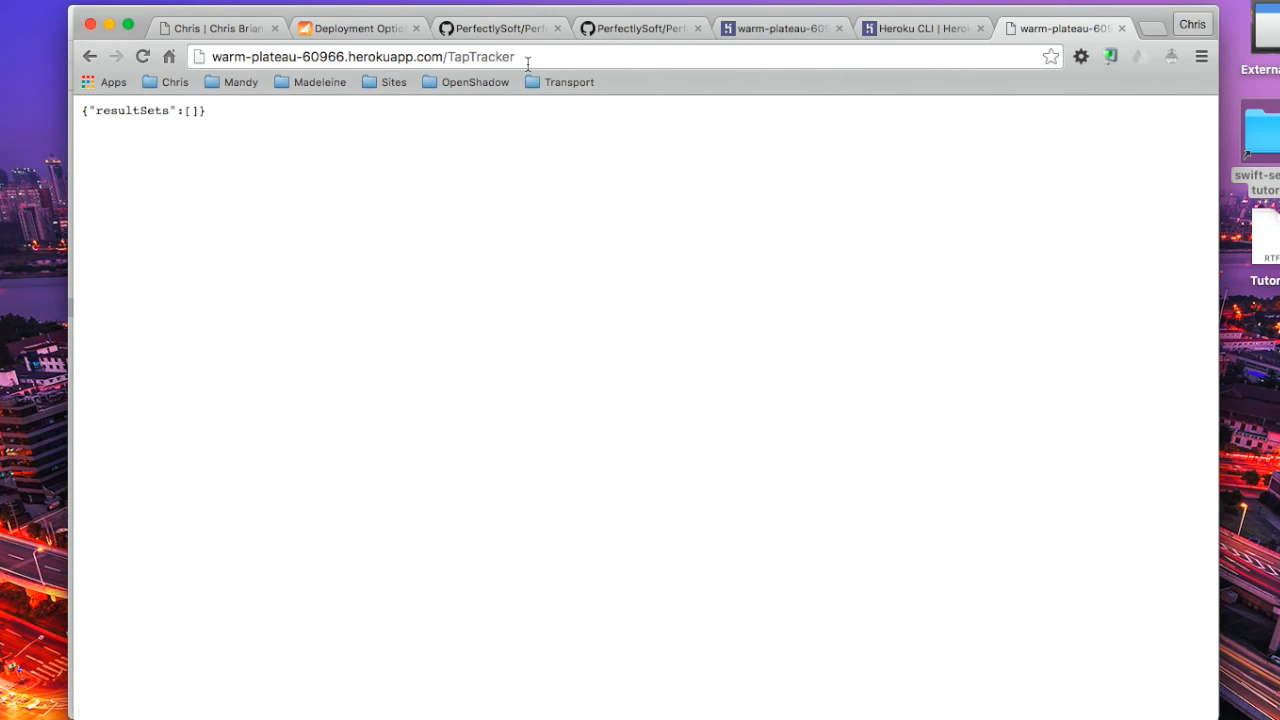
pyautogui.moveTo(240, 122)
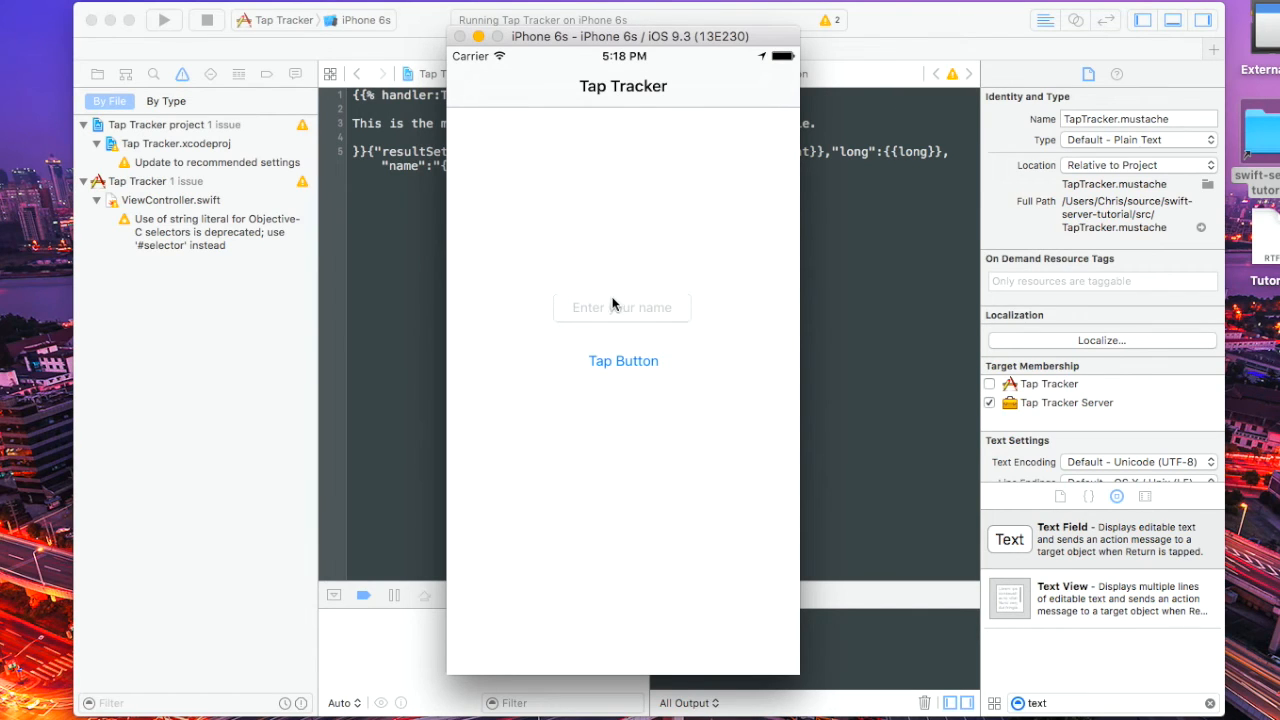
# Submit the name CHRIS in Tap Tracker and view the pin showing CHRIS with its timestamp.
pyautogui.click(621, 307)
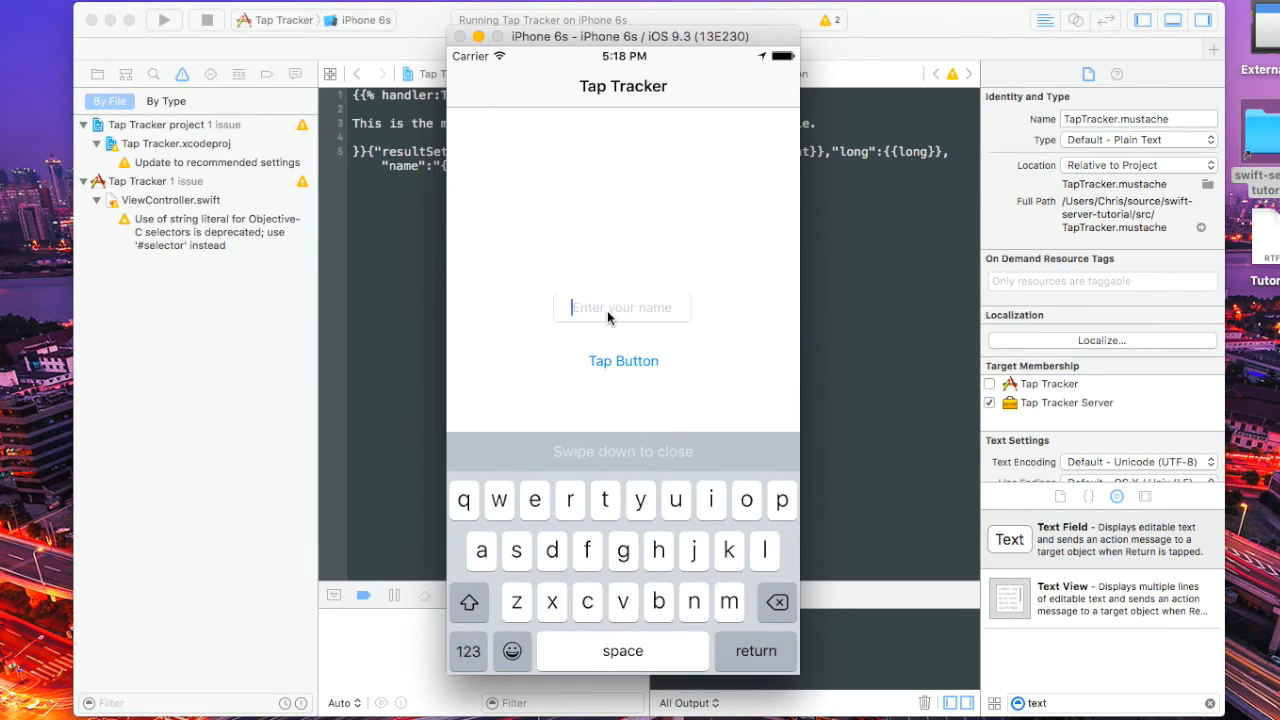
pyautogui.write('CHRIS')
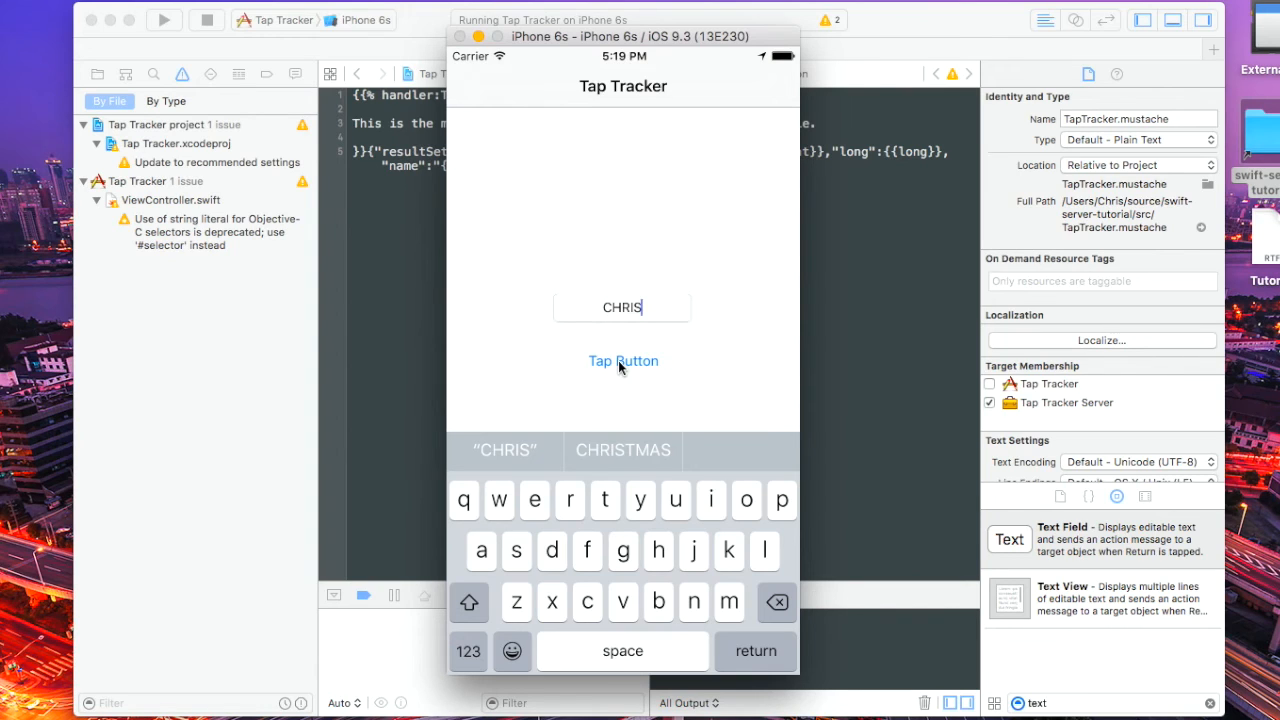
pyautogui.click(623, 361)
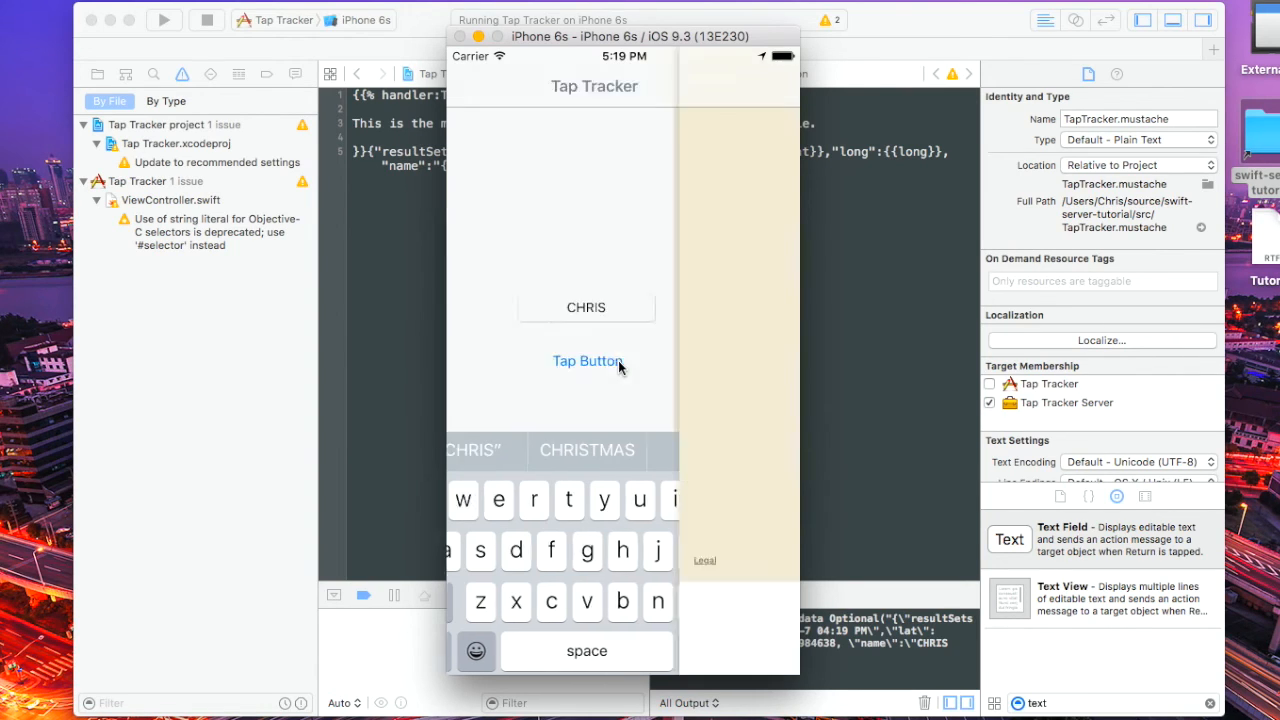
pyautogui.click(588, 361)
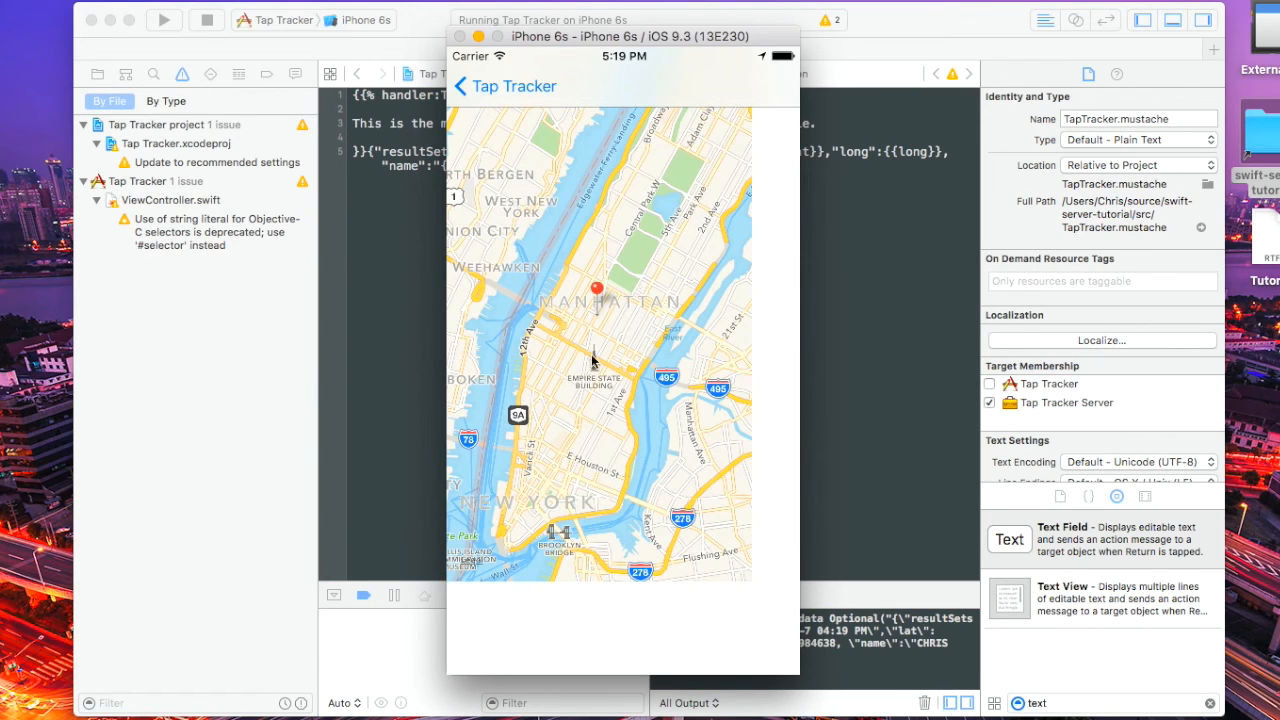
pyautogui.click(597, 293)
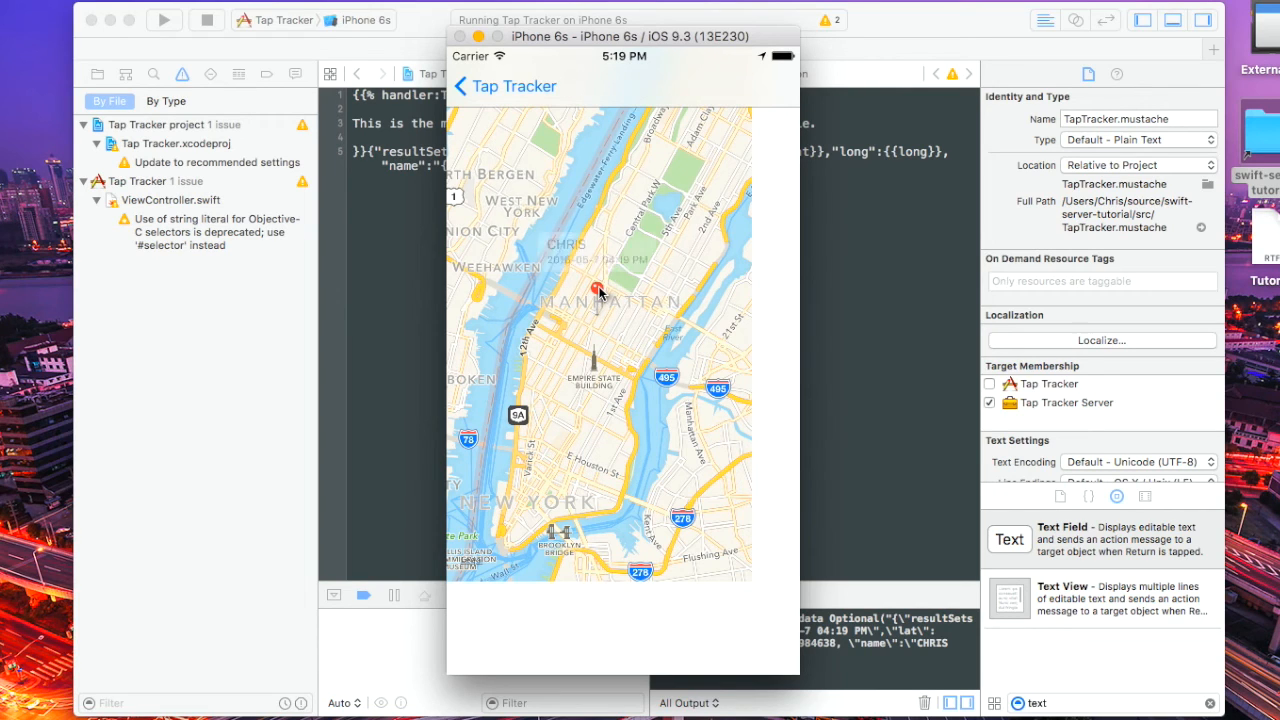
pyautogui.click(597, 290)
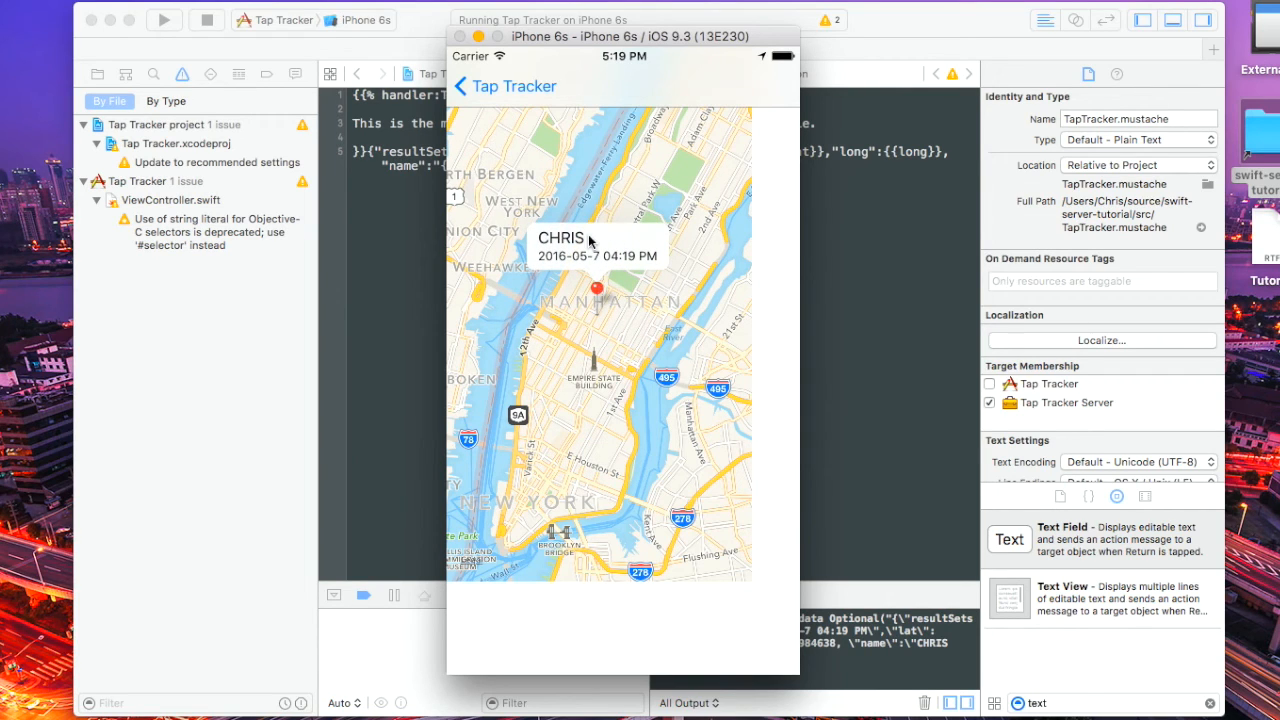
pyautogui.moveTo(866, 303)
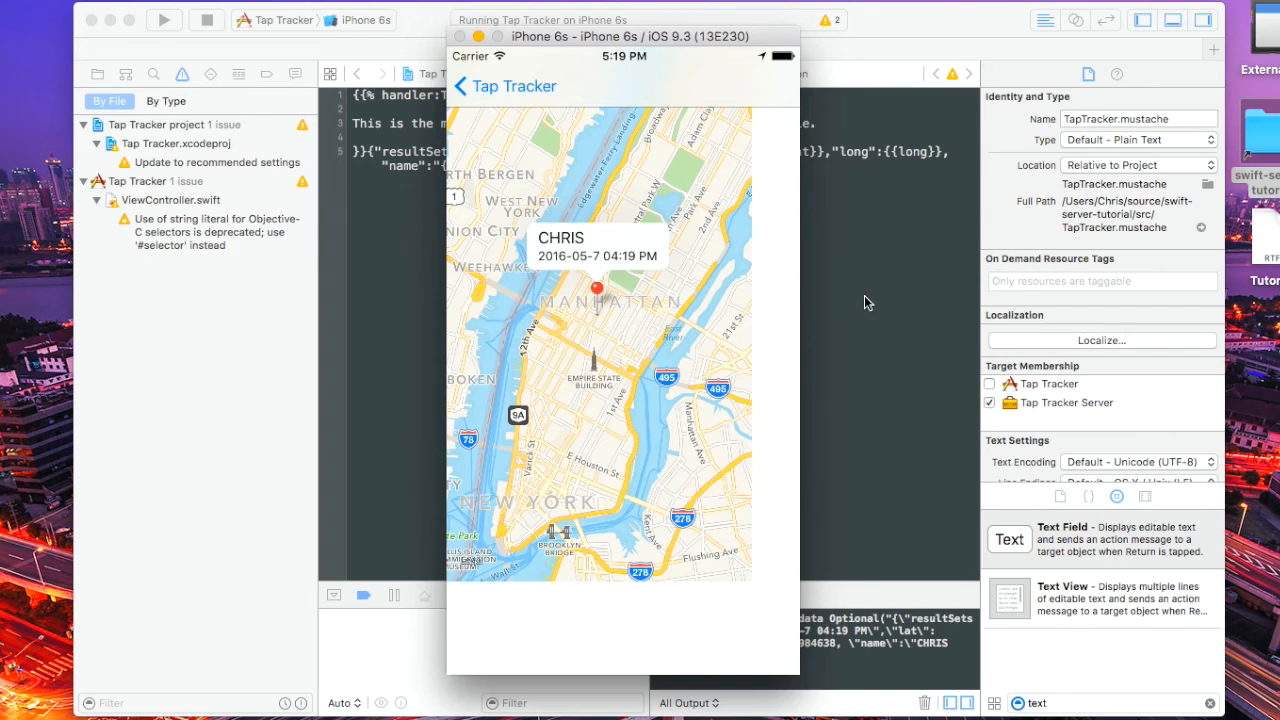
pyautogui.click(206, 20)
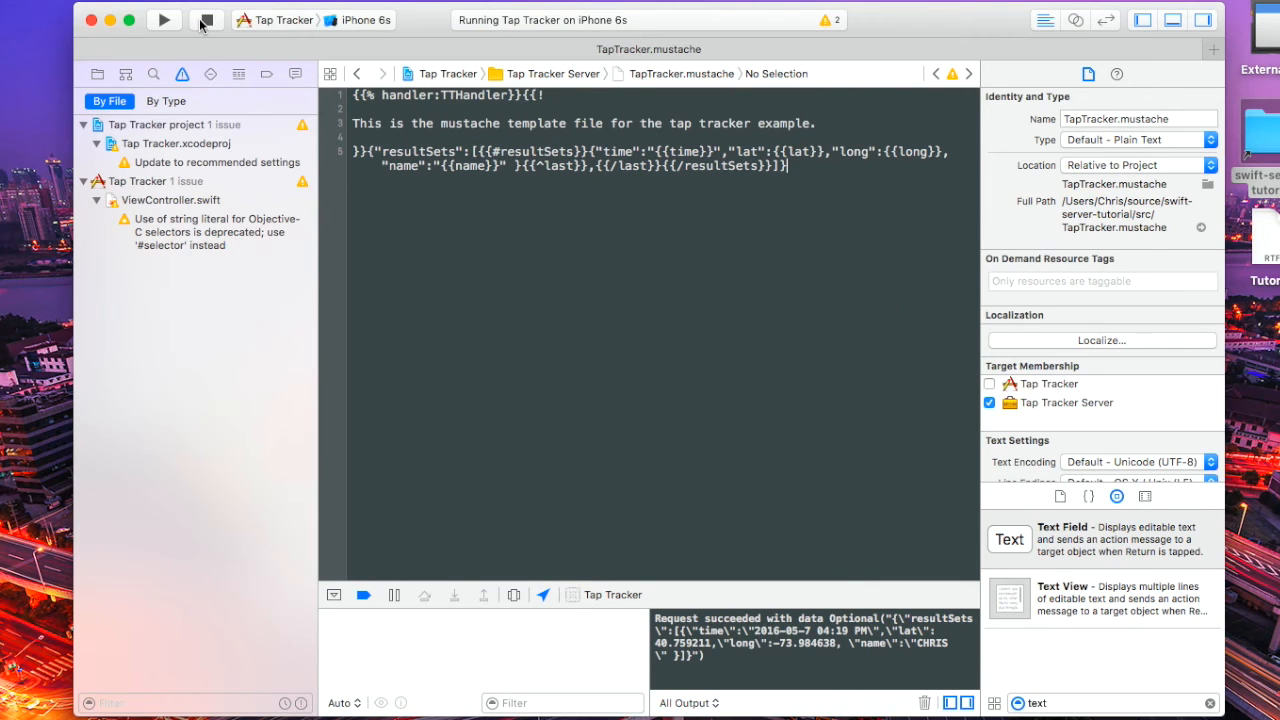
# Stop the app and add name = "\(name) was here..." in TTHandlers.swift.
pyautogui.click(206, 20)
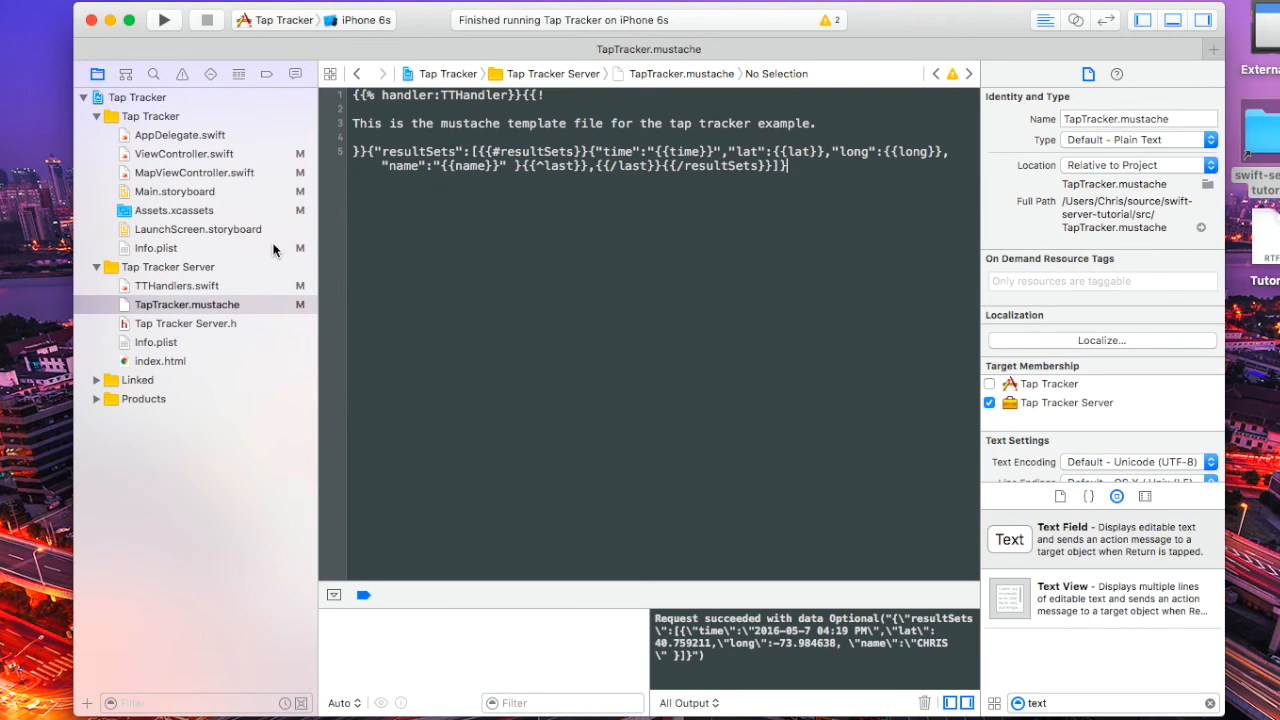
pyautogui.click(185, 323)
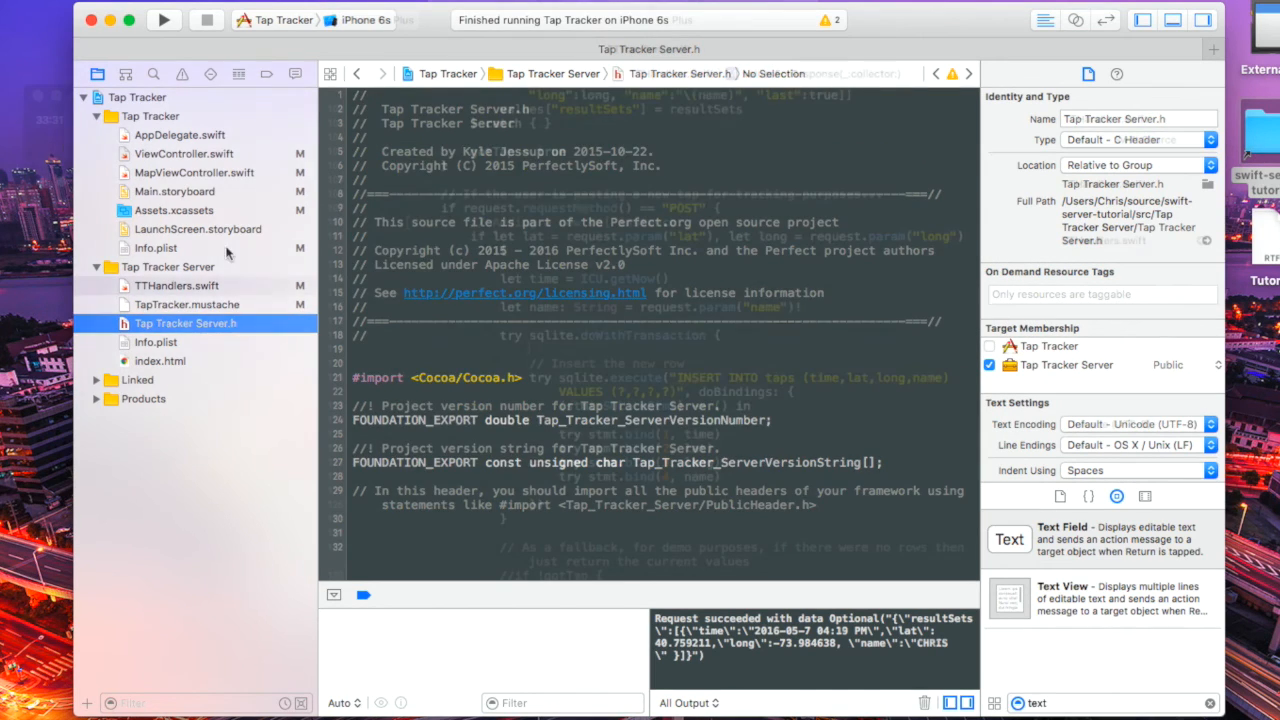
pyautogui.click(177, 285)
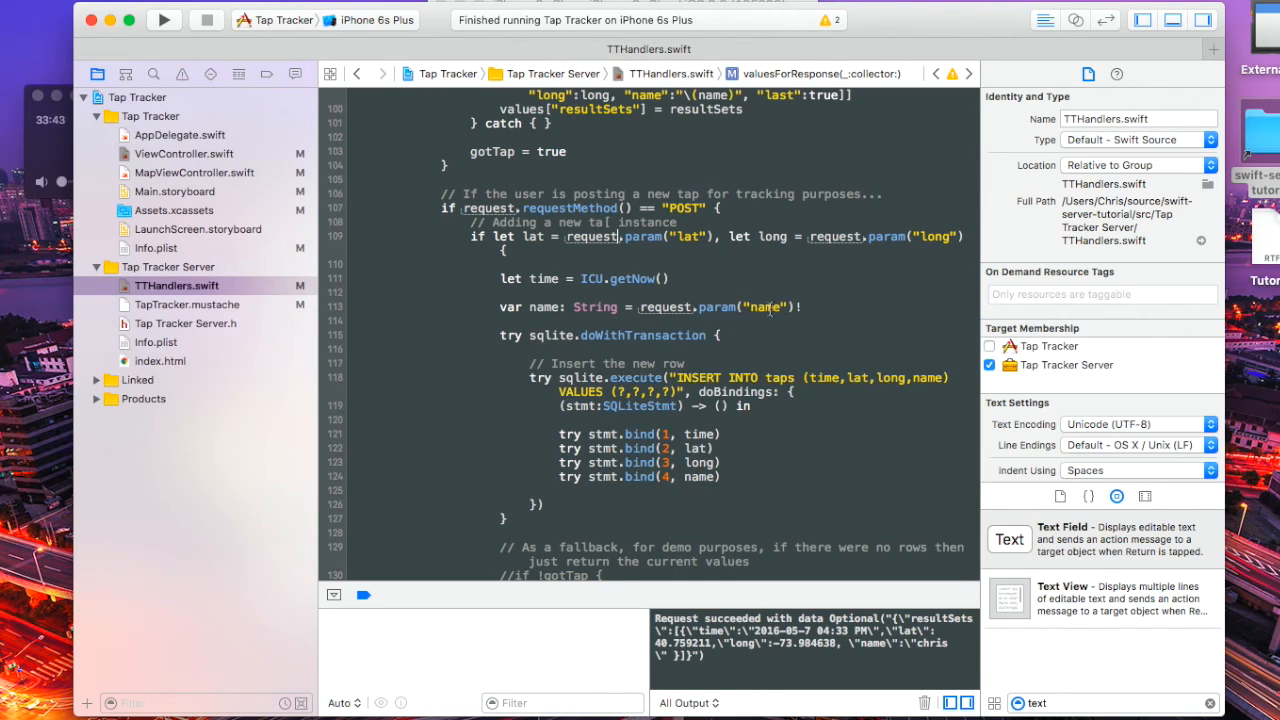
pyautogui.write('name = "\\(name')
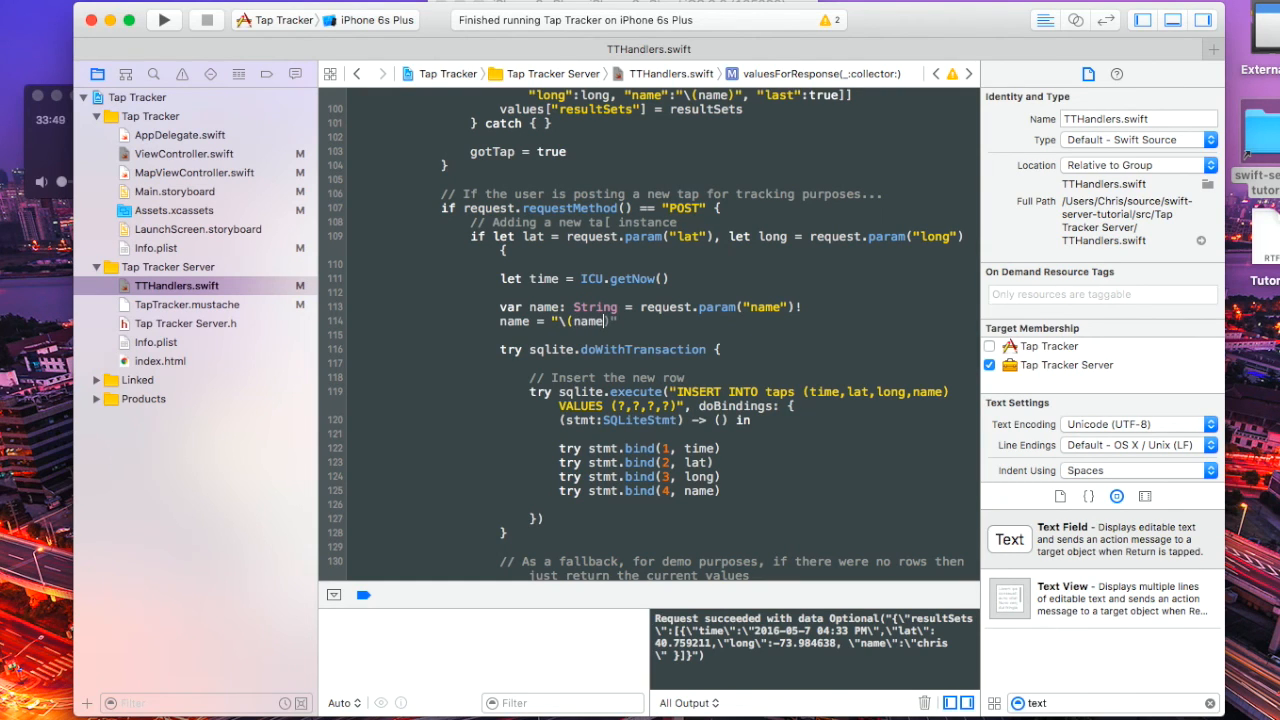
pyautogui.write('was')
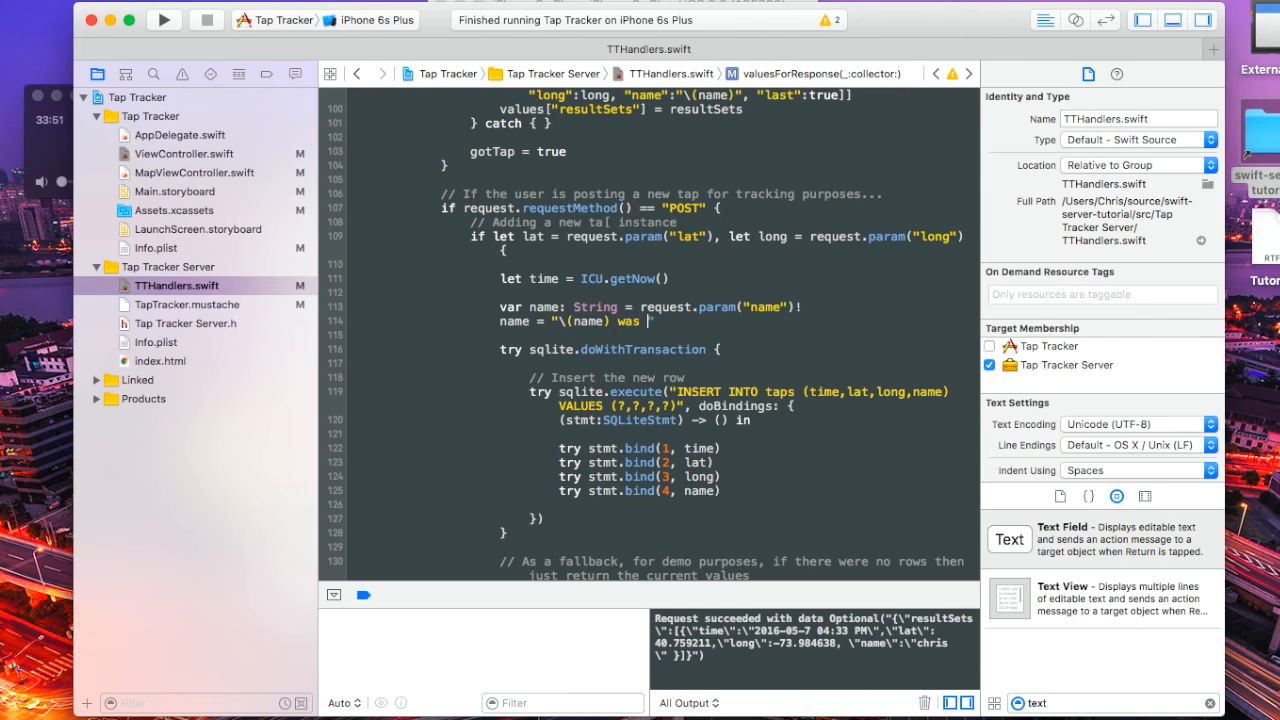
pyautogui.write('here...')
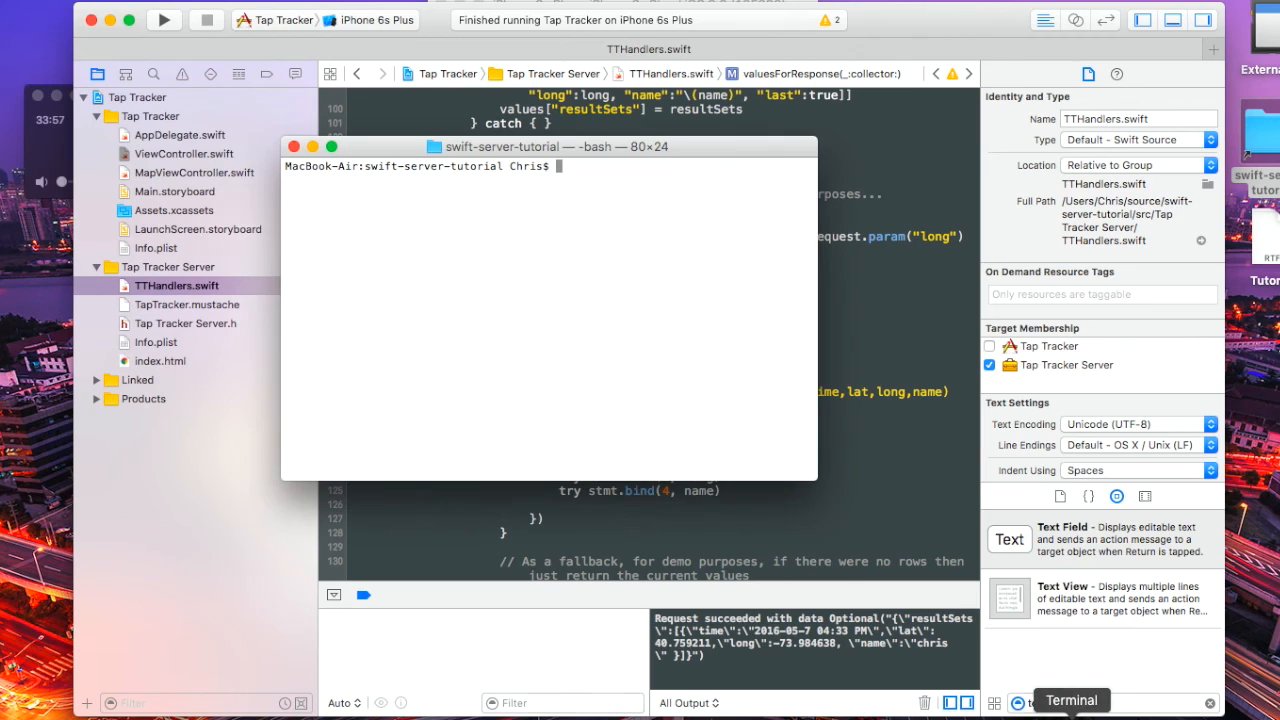
# Commit the TTHandlers change as "initial commit" and push it to heroku master.
pyautogui.write('git add .')
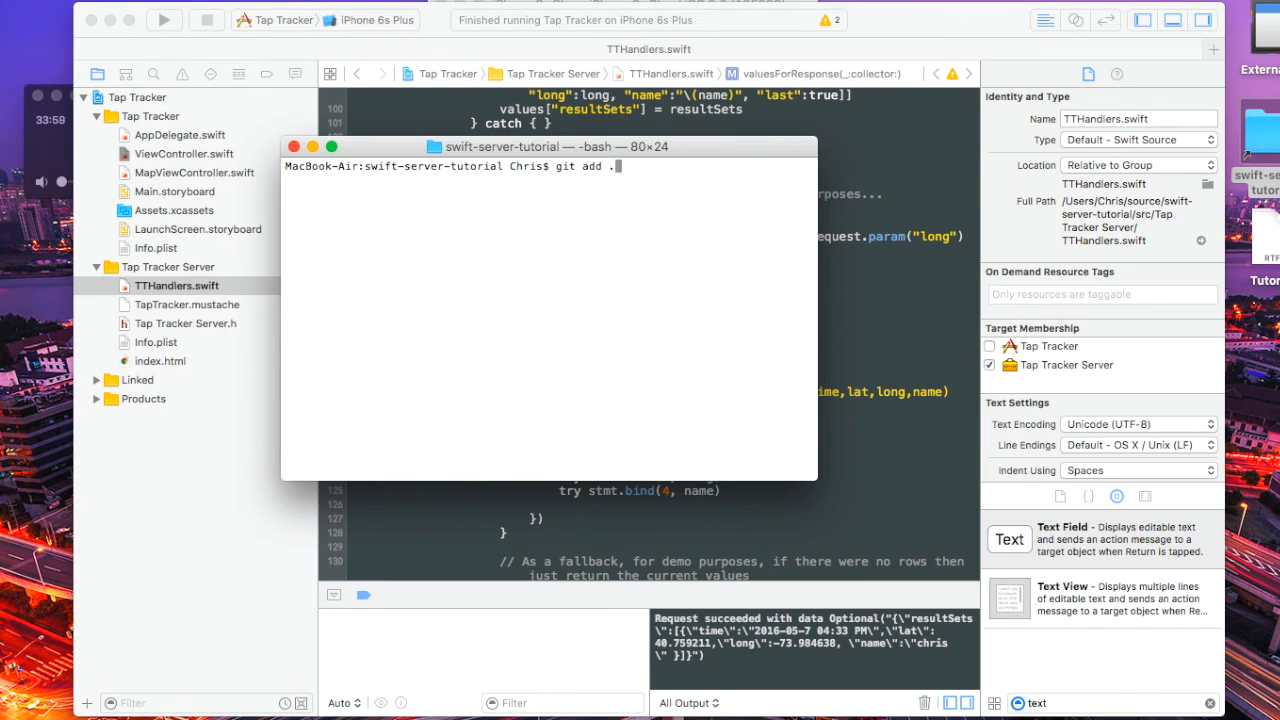
pyautogui.write('git commit -am "initial commit"')
pyautogui.write('clear')
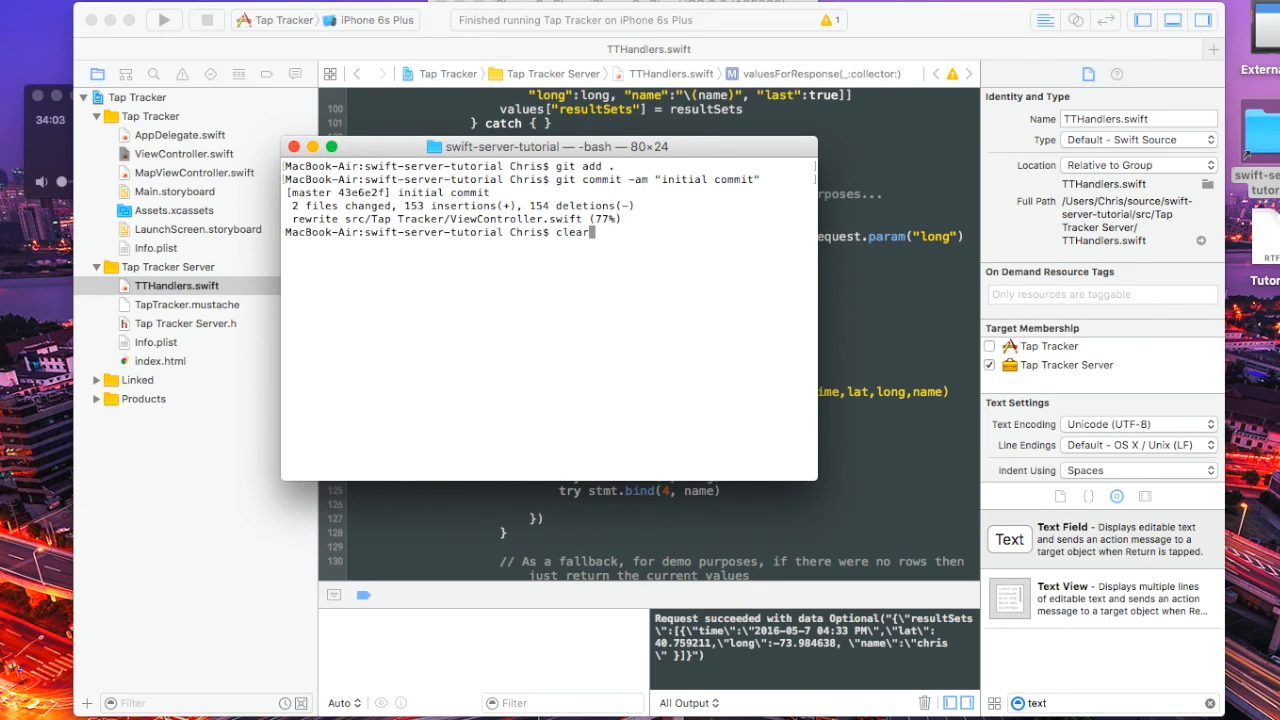
pyautogui.write('git push heroku master')
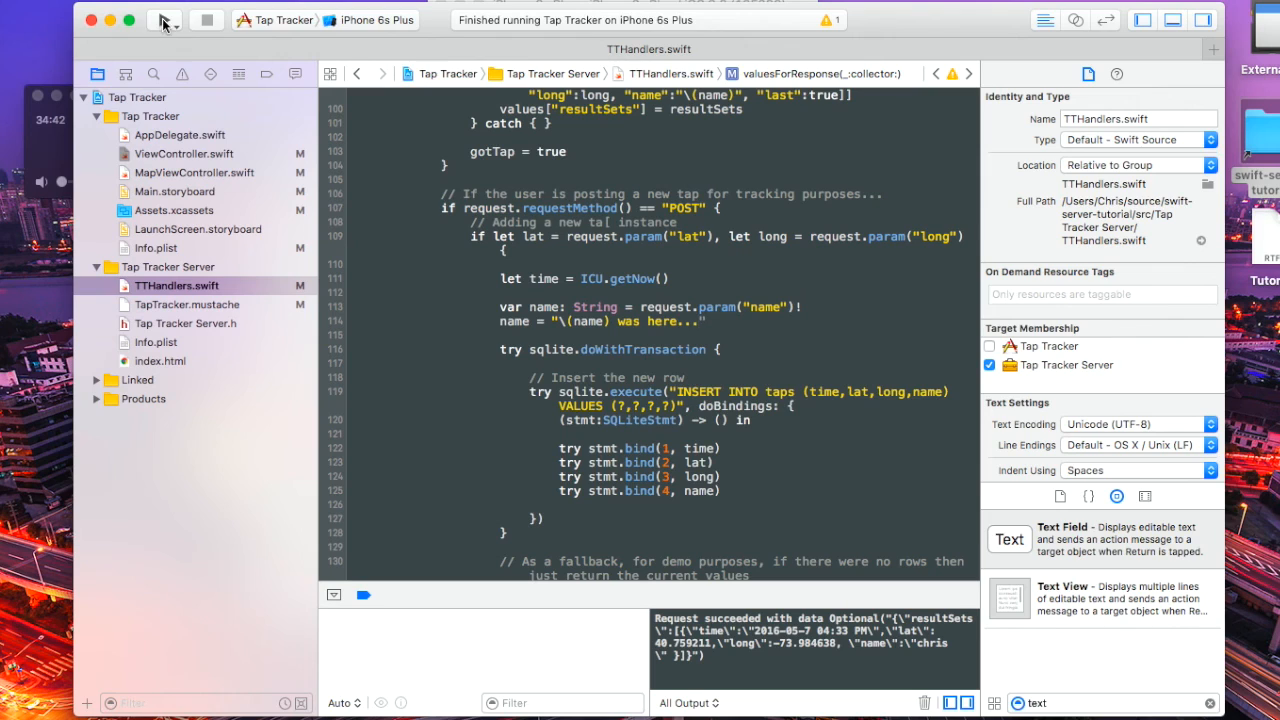
# Rerun the app, submit the name Chris b, and see the pin read "Chris b was here...".
pyautogui.click(163, 20)
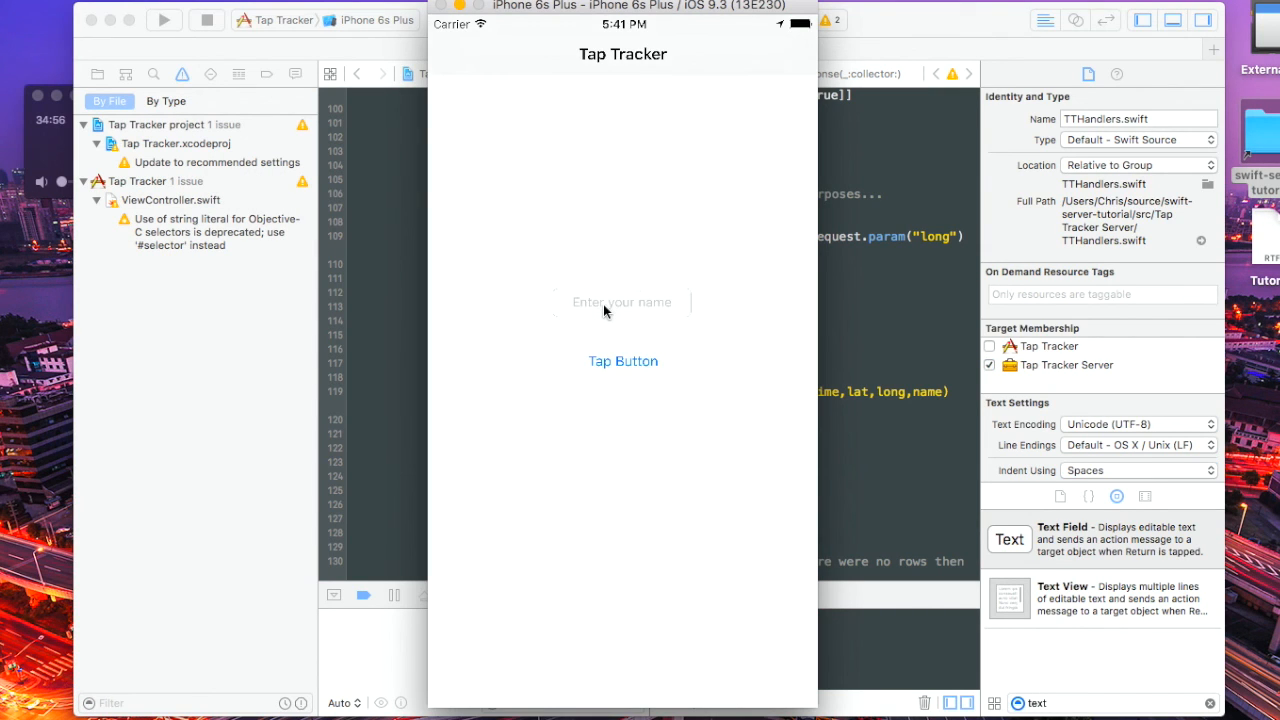
pyautogui.write('chris b')
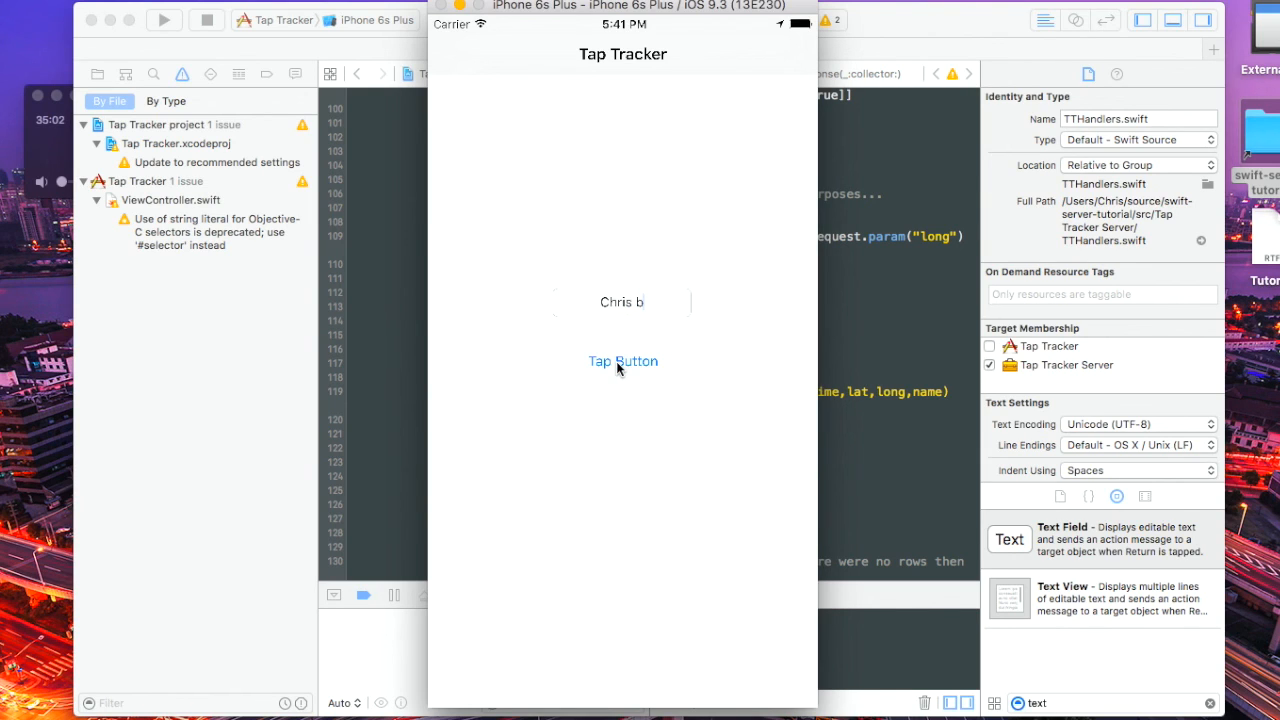
pyautogui.click(622, 361)
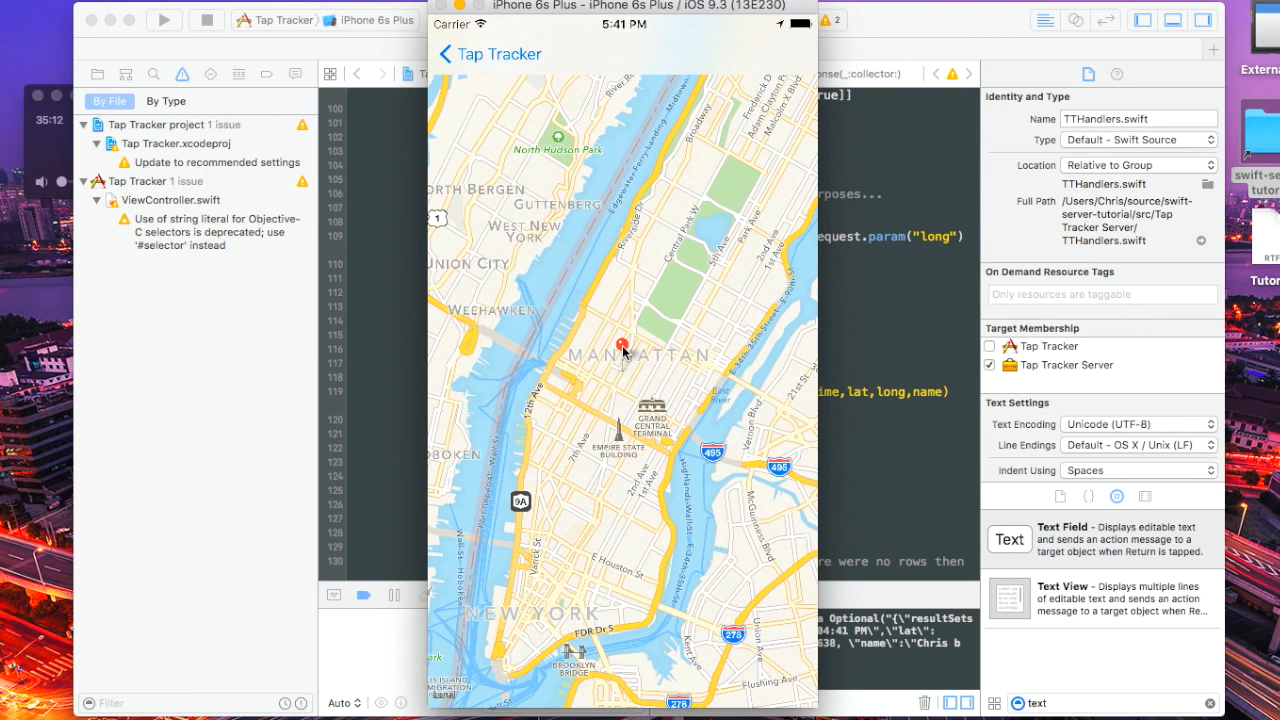
pyautogui.click(621, 347)
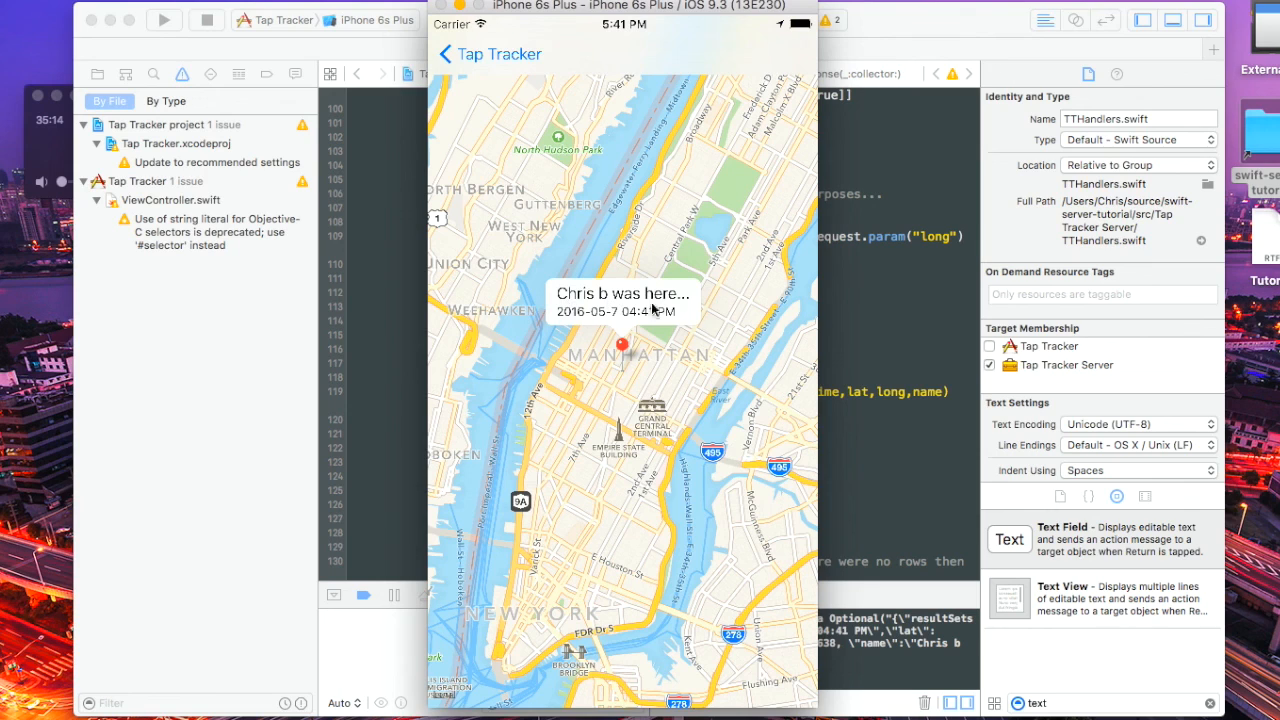